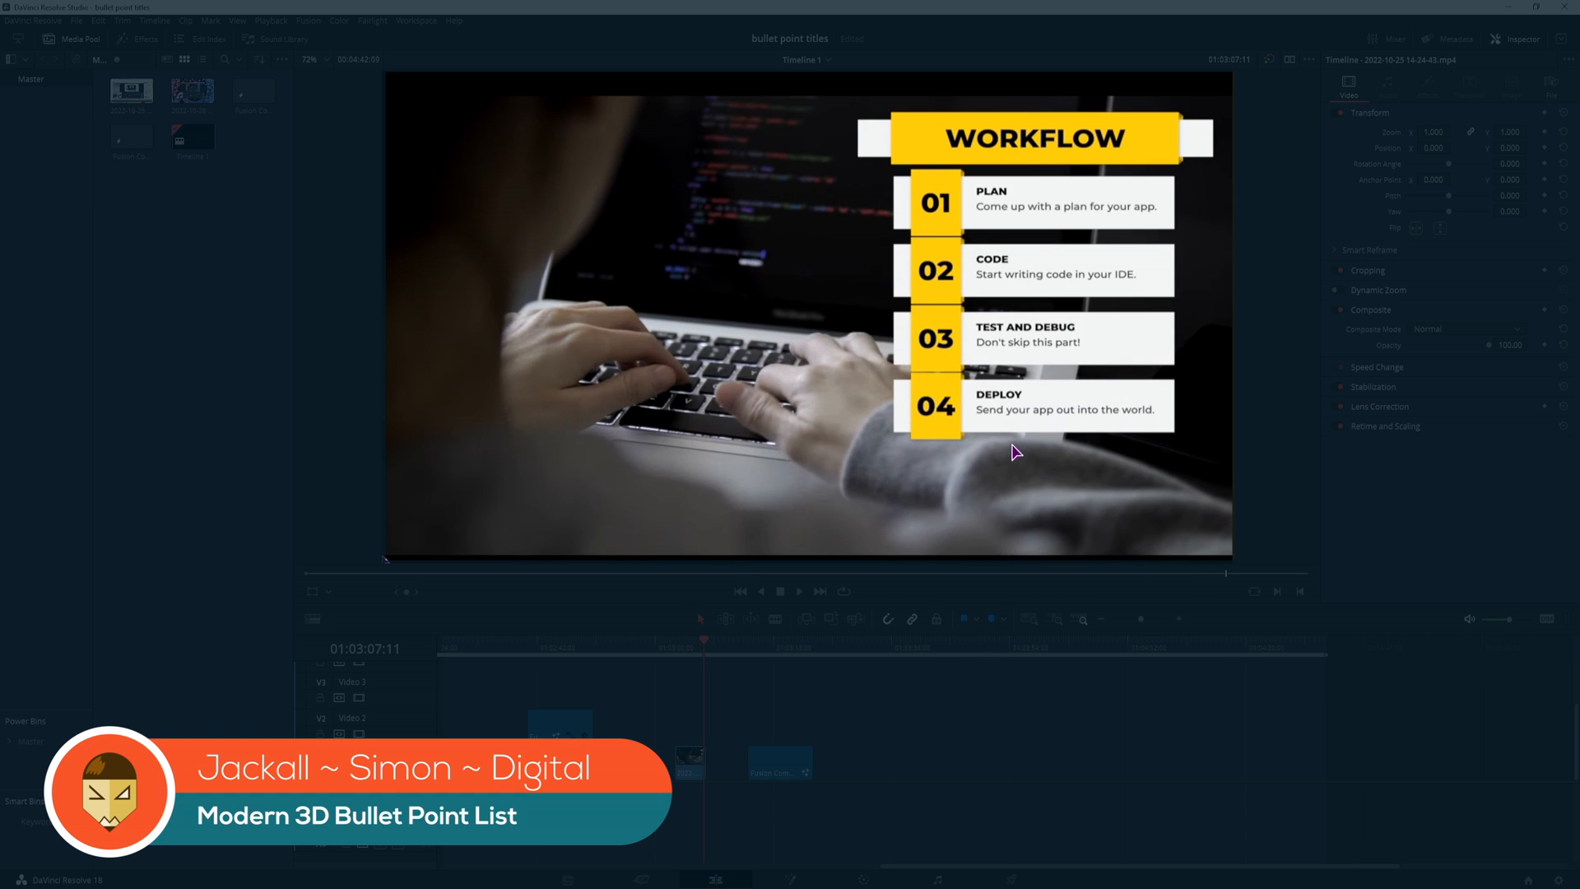
mouse_move(905, 361)
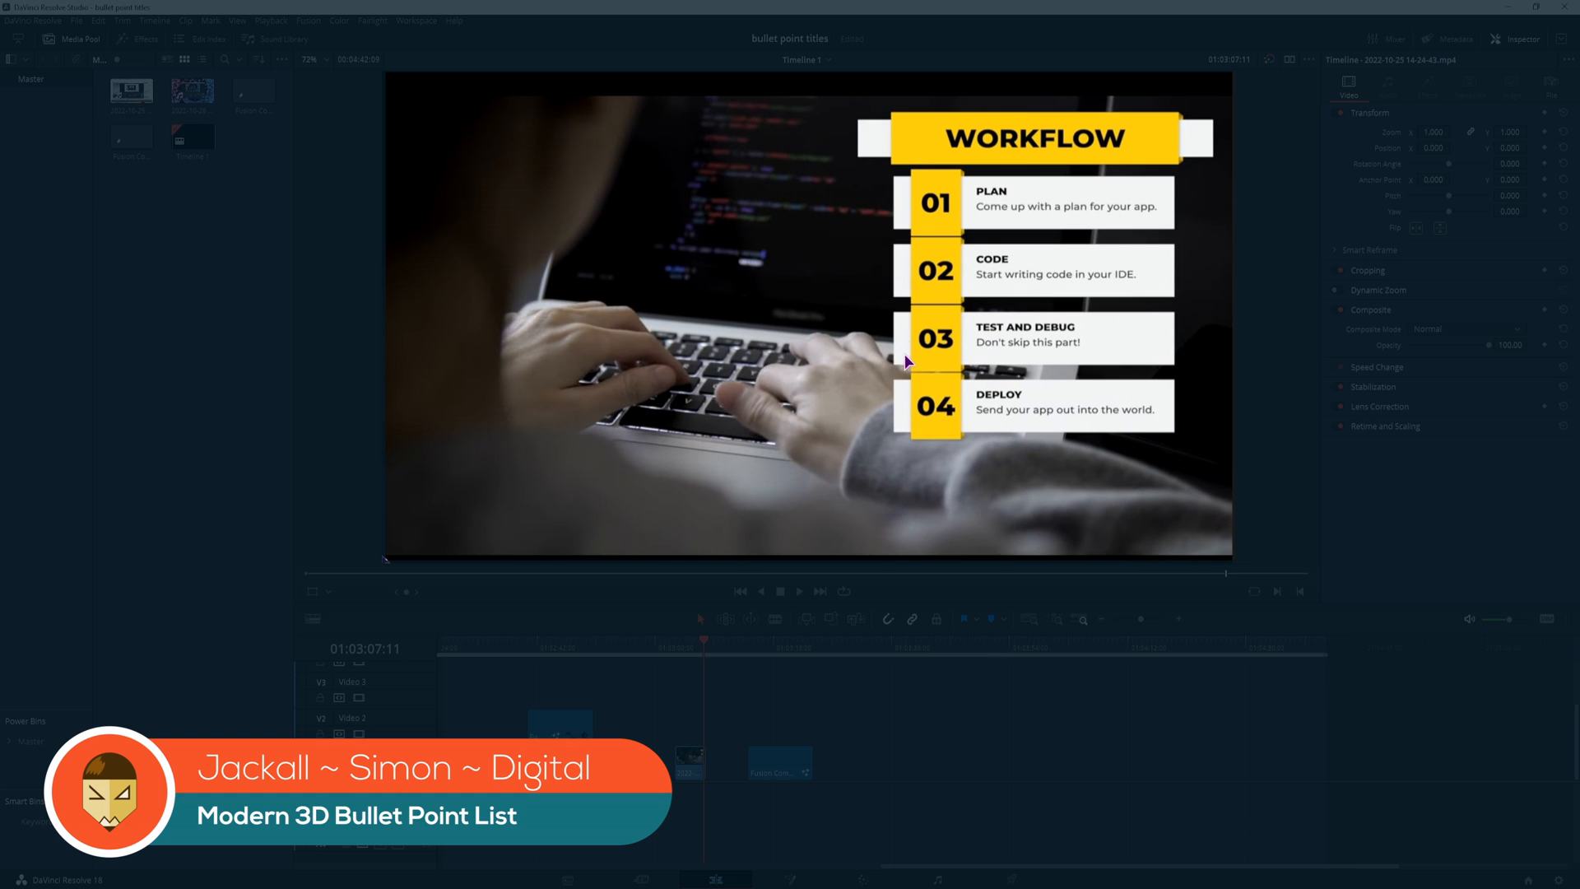
mouse_move(1018, 390)
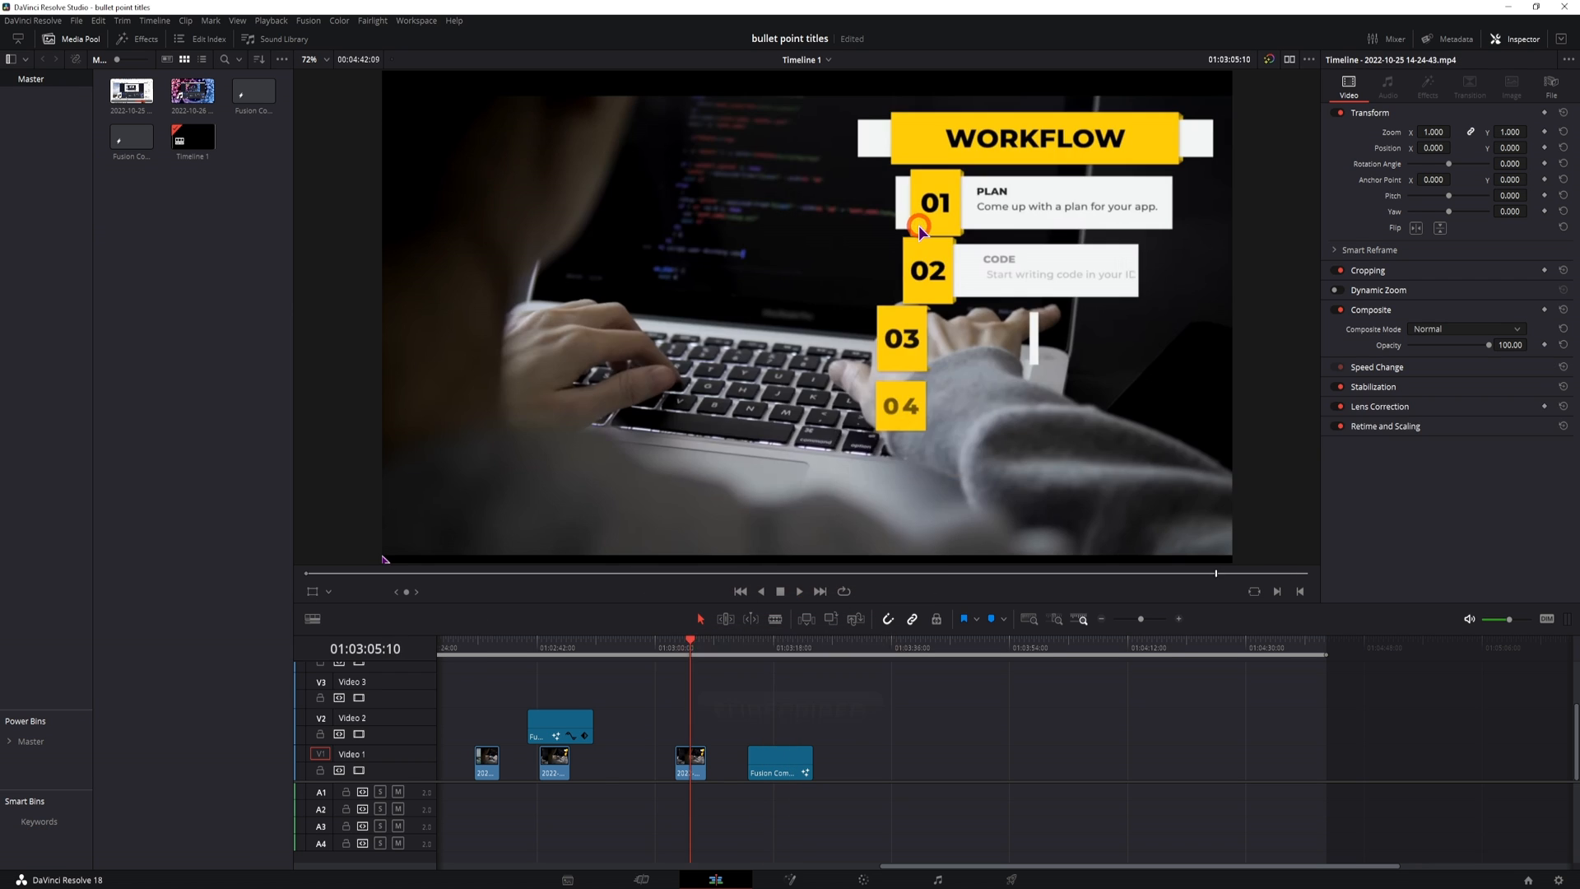
mouse_move(949, 194)
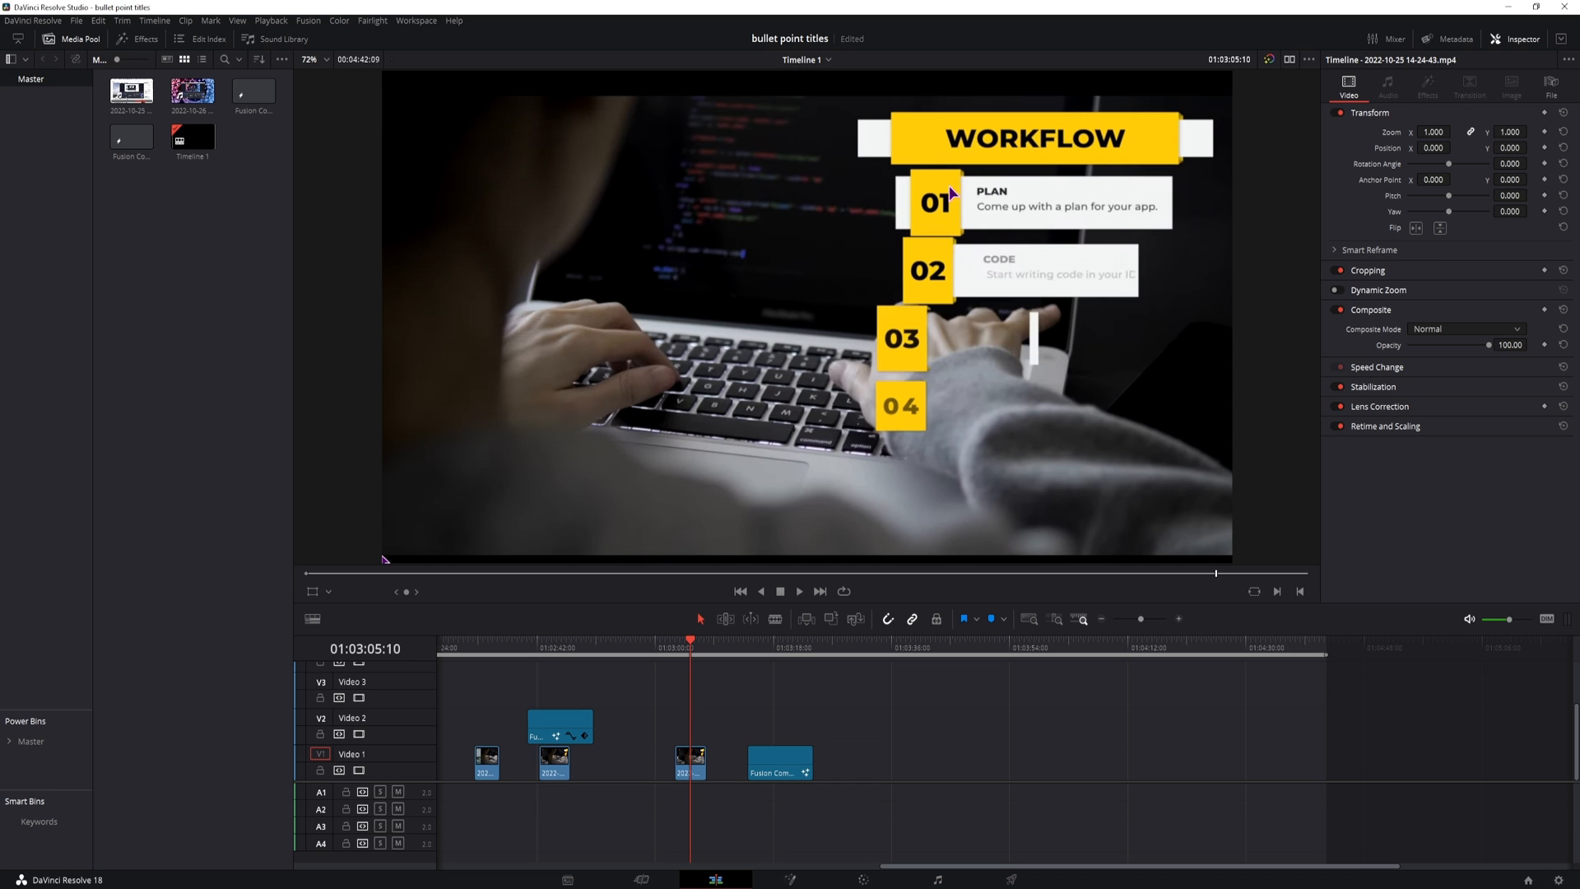
mouse_move(925, 209)
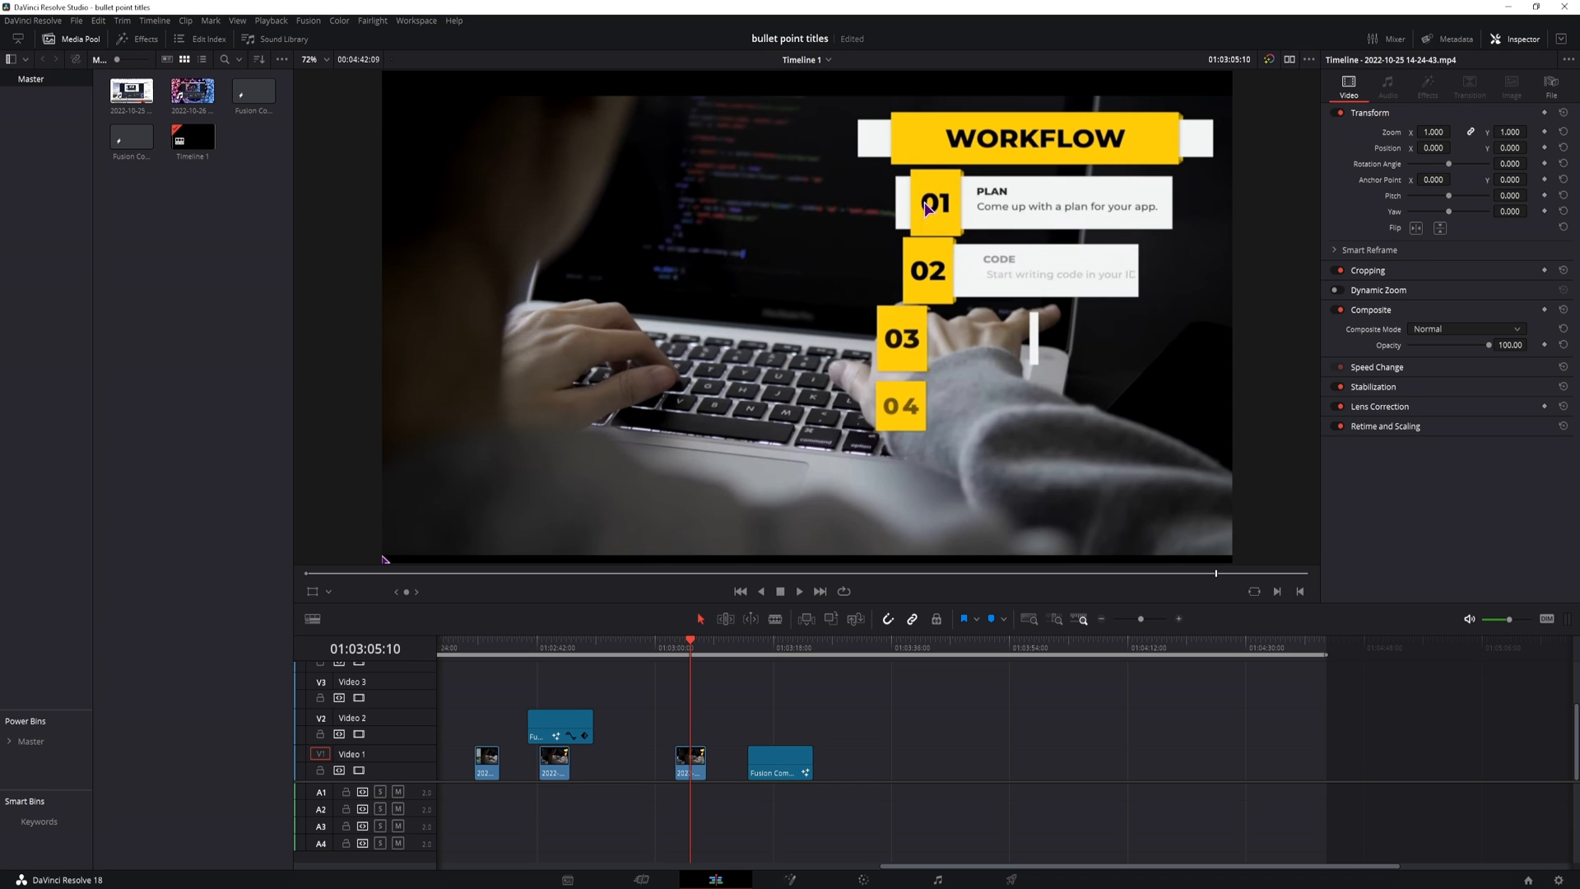
mouse_move(975, 224)
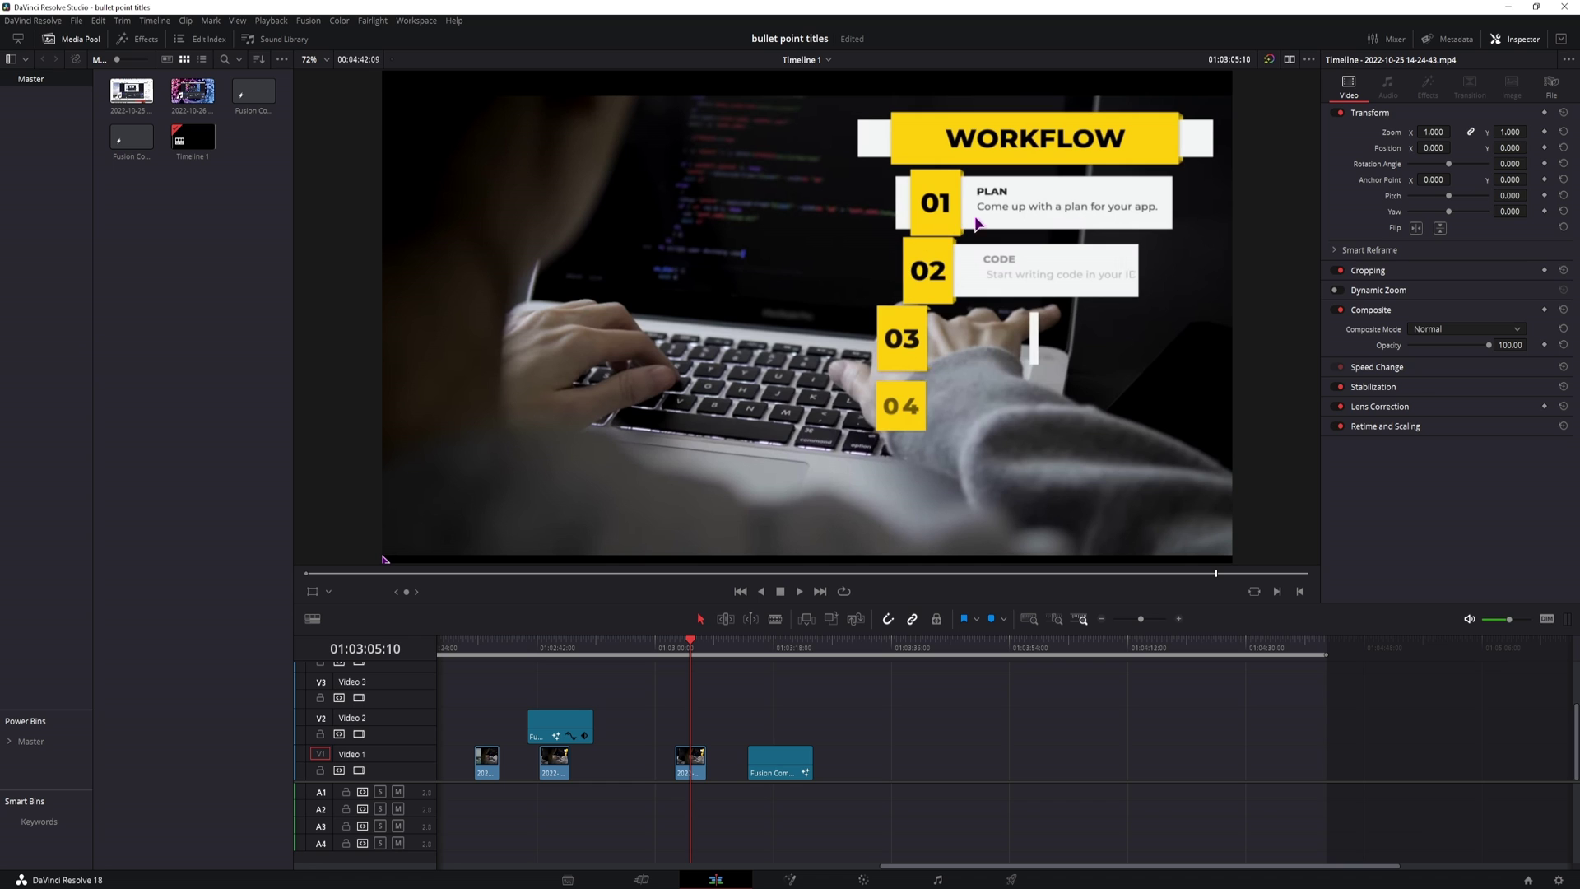
mouse_move(980, 198)
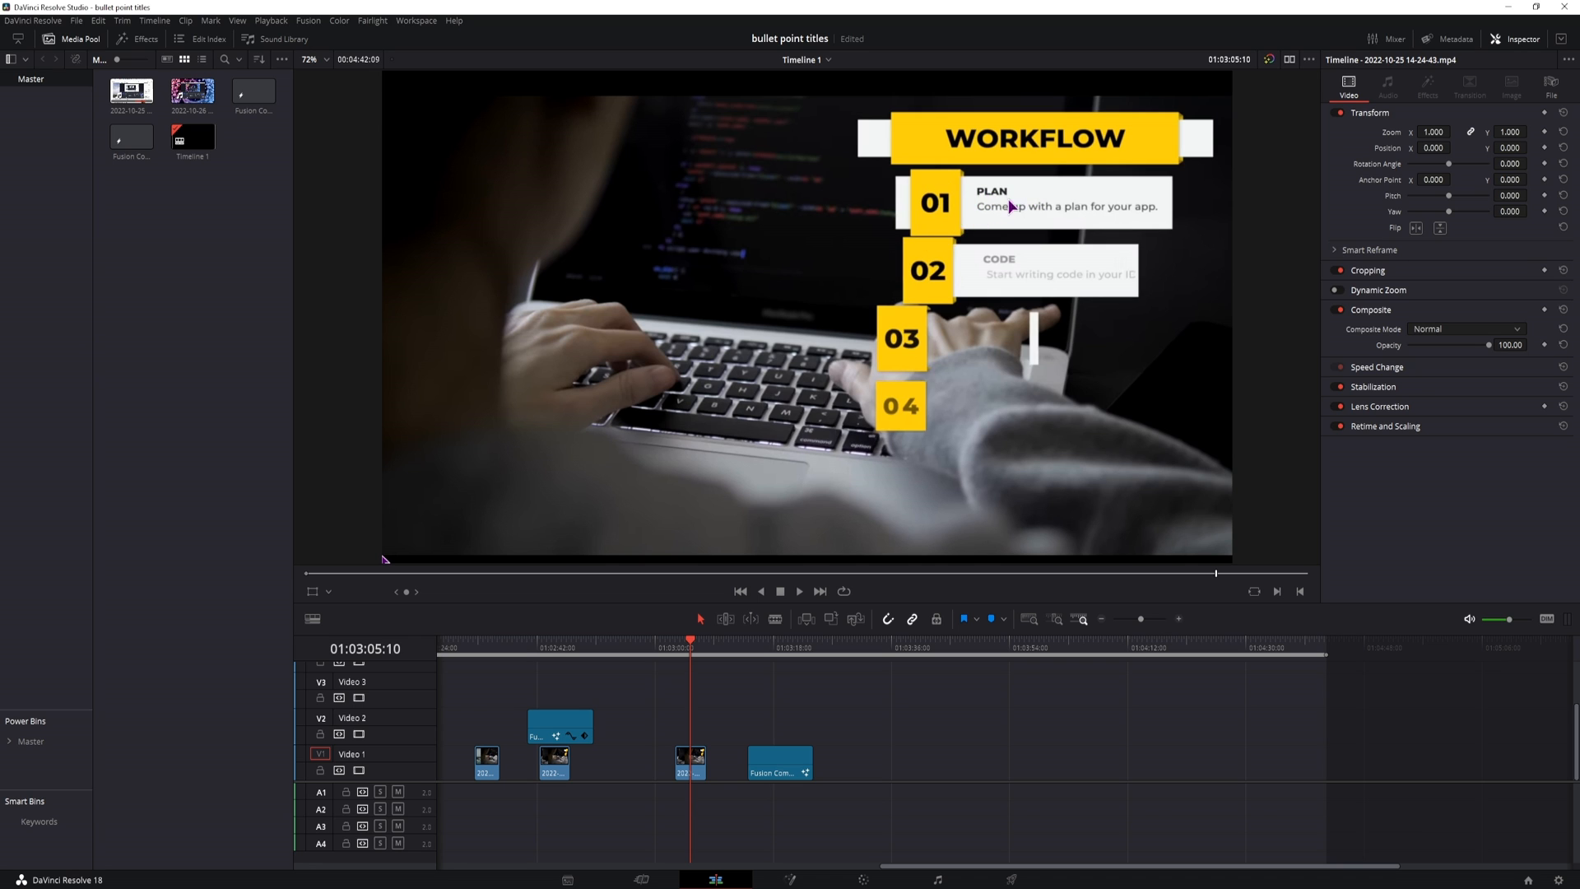
- Create a Fusion Composition clip in the Media Pool using the default settings
click(772, 643)
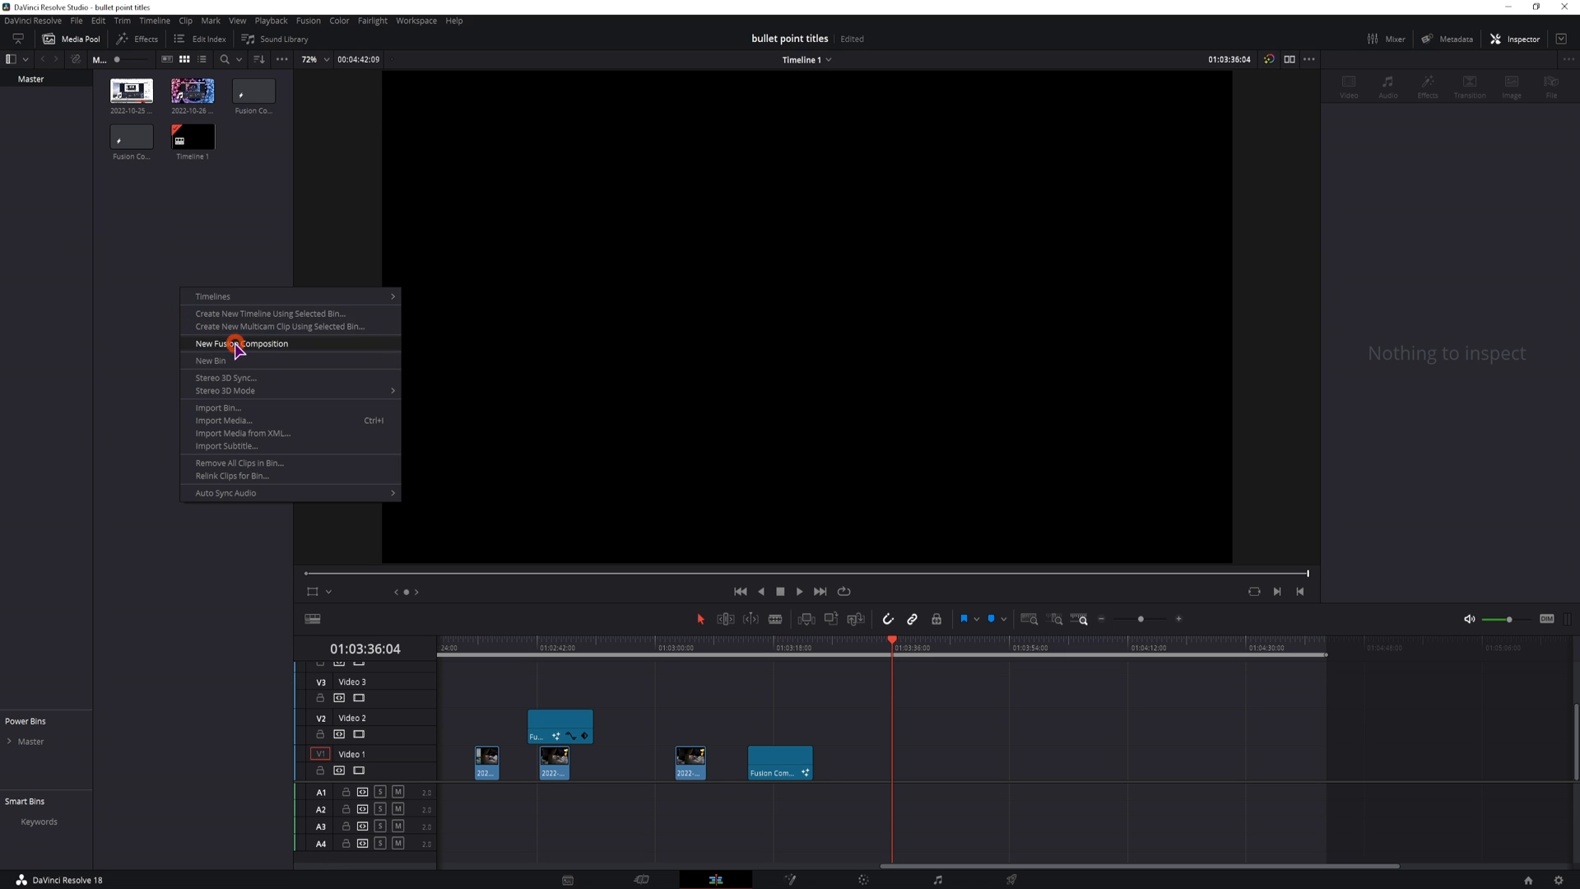
click(242, 343)
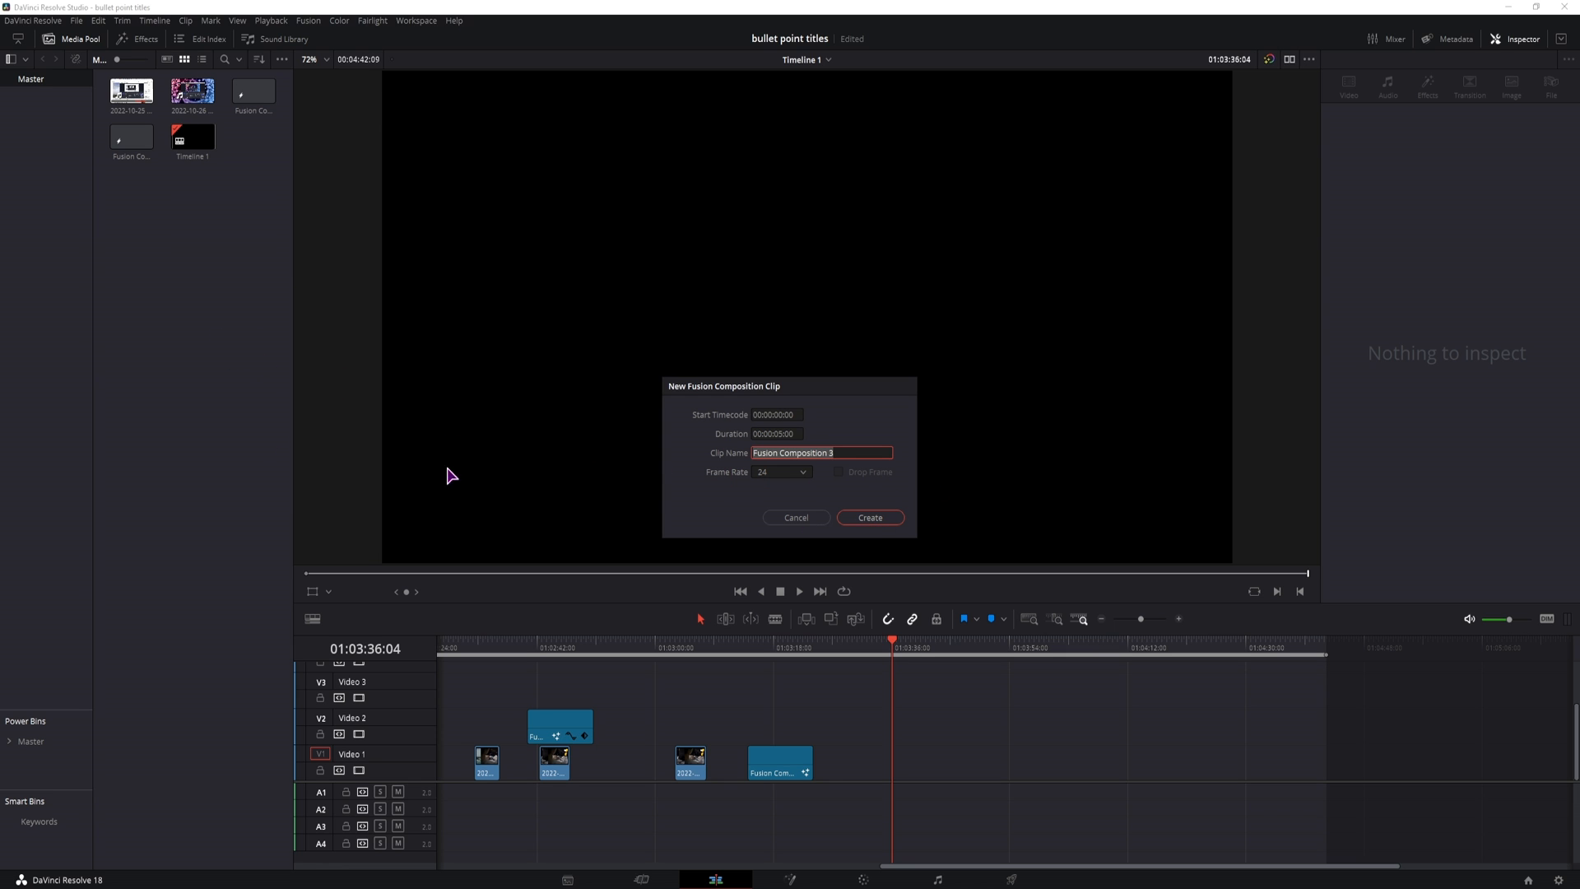
click(869, 517)
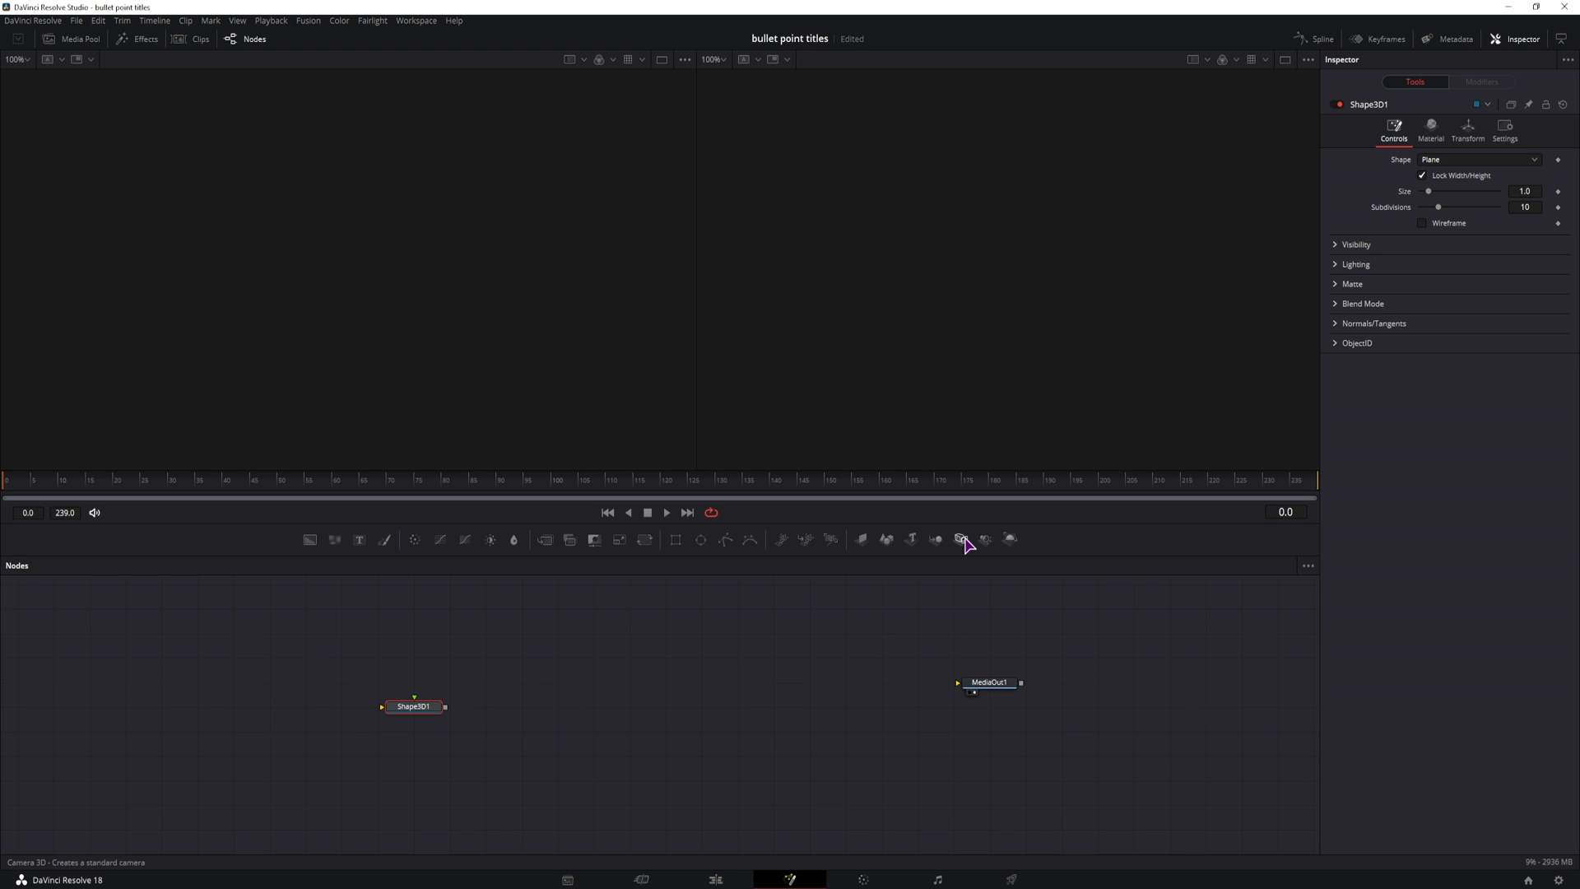
- Chain Shape3D through Camera3D, Merge3D and Renderer3D to MediaOut, viewing Merge3D and output
click(958, 539)
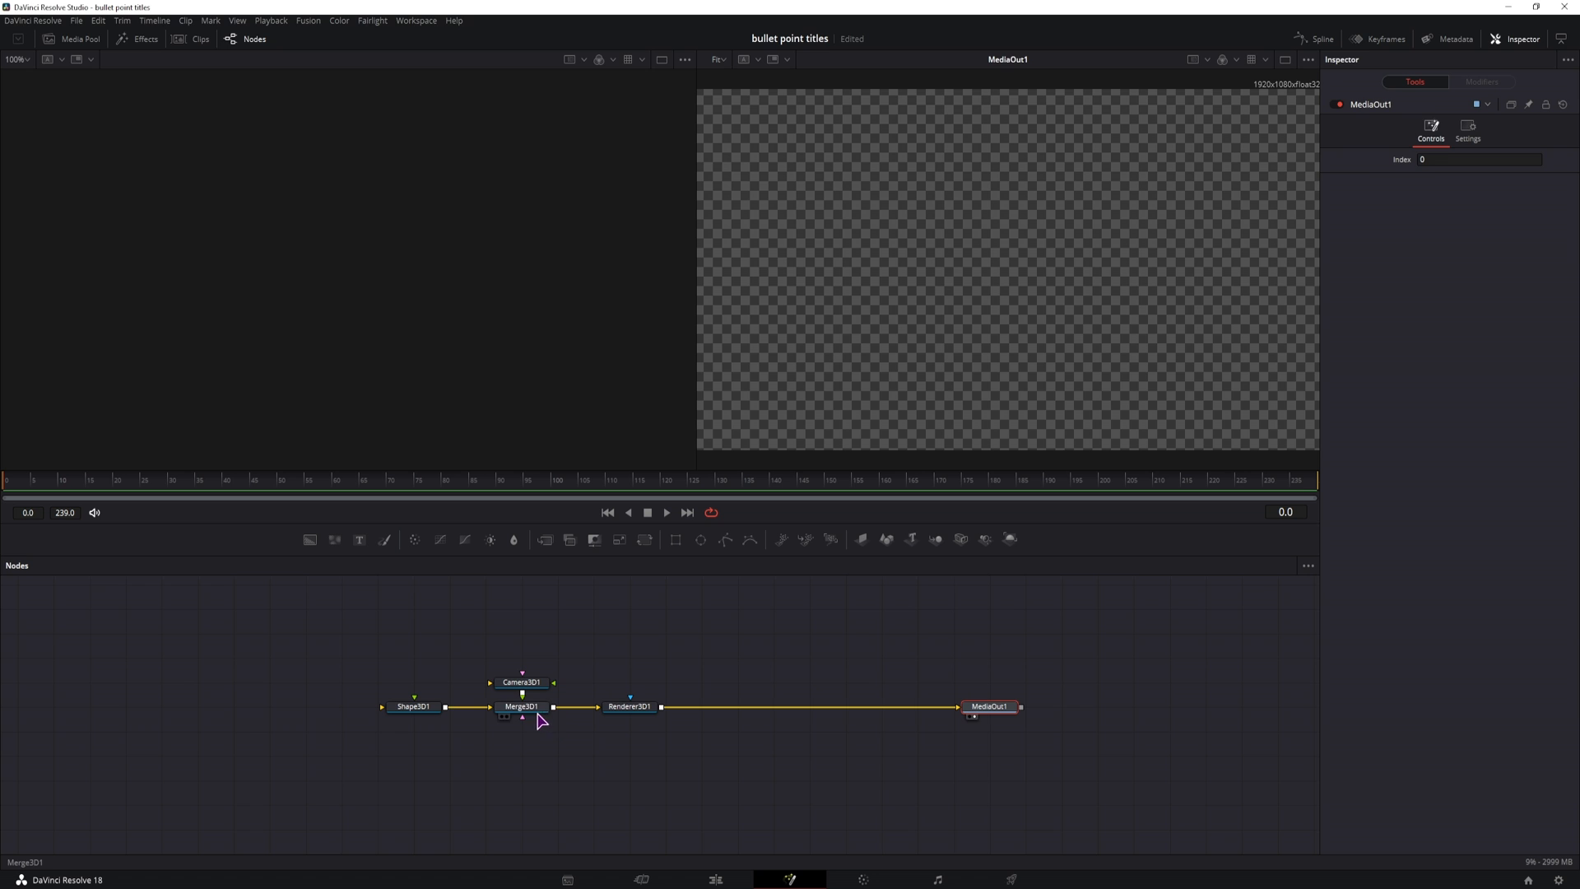
click(521, 706)
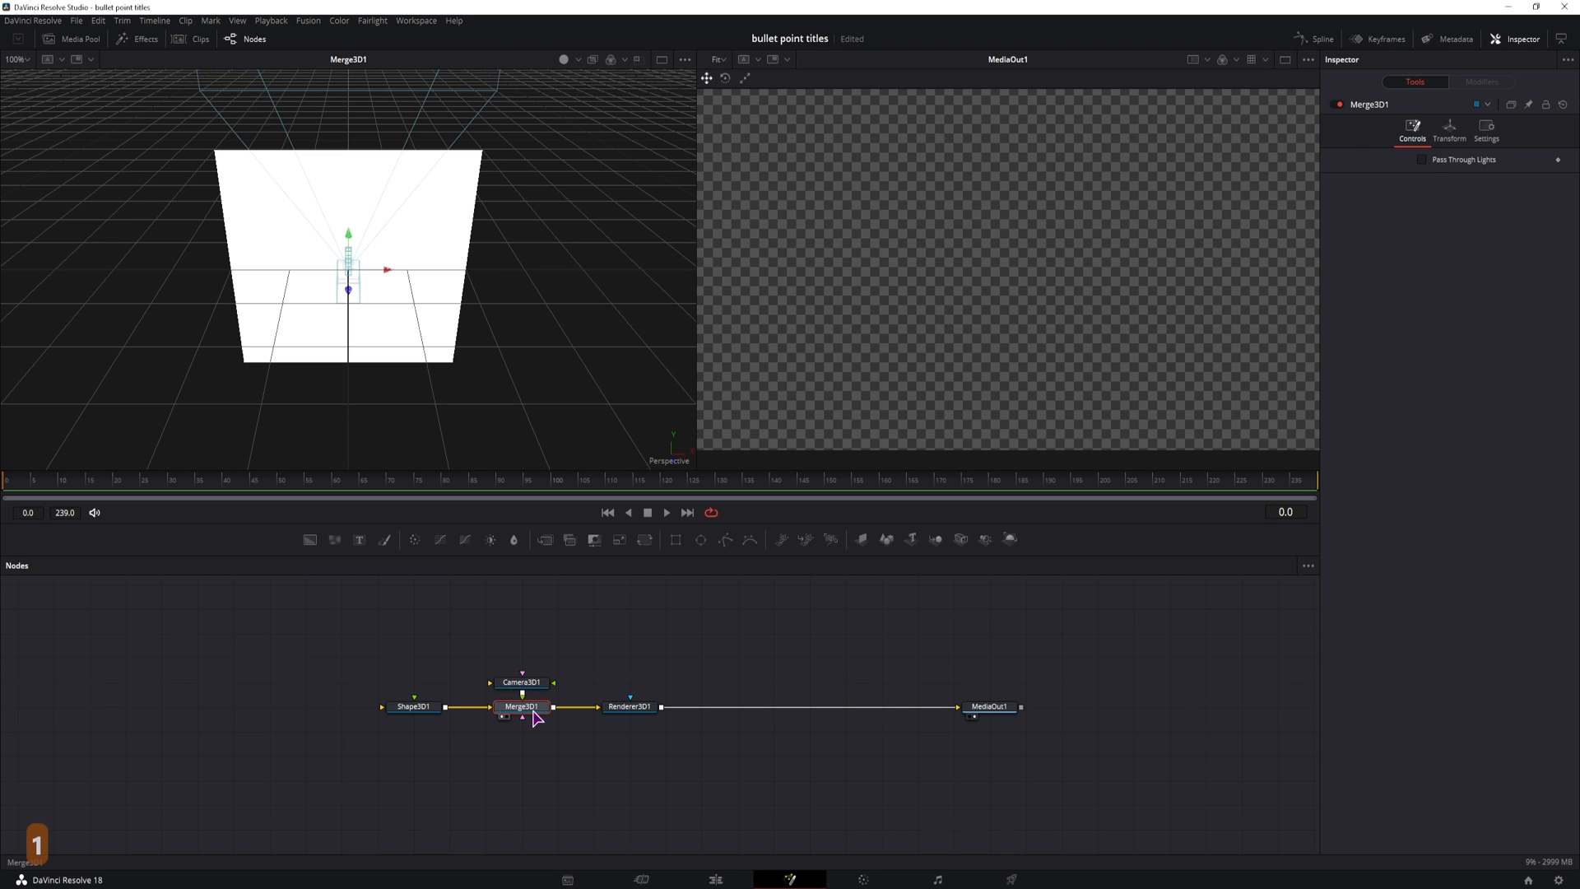
click(521, 682)
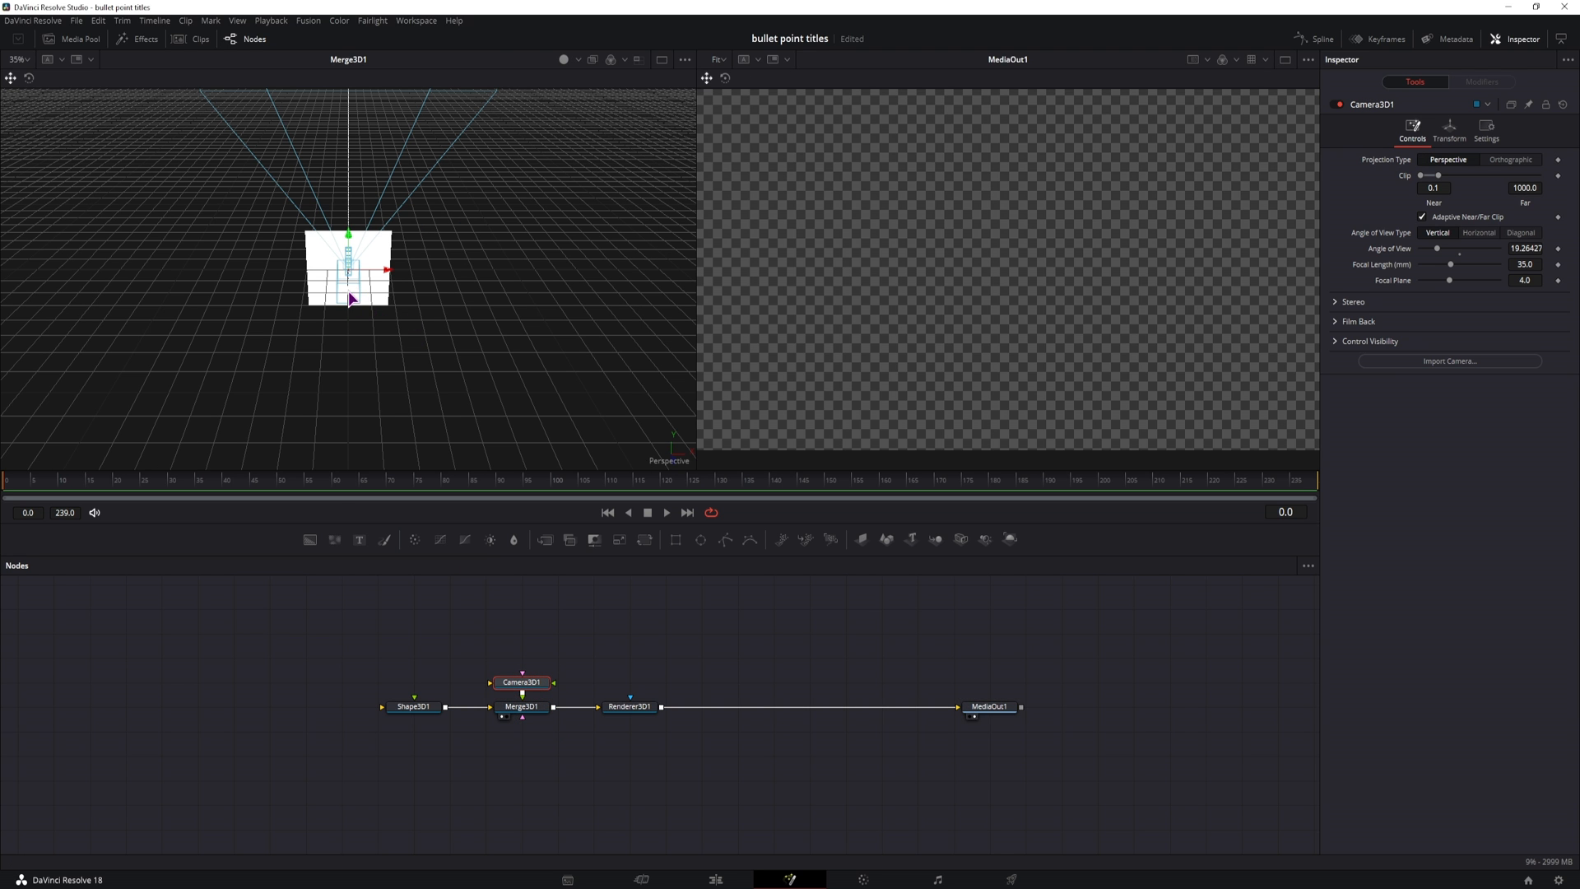
click(412, 705)
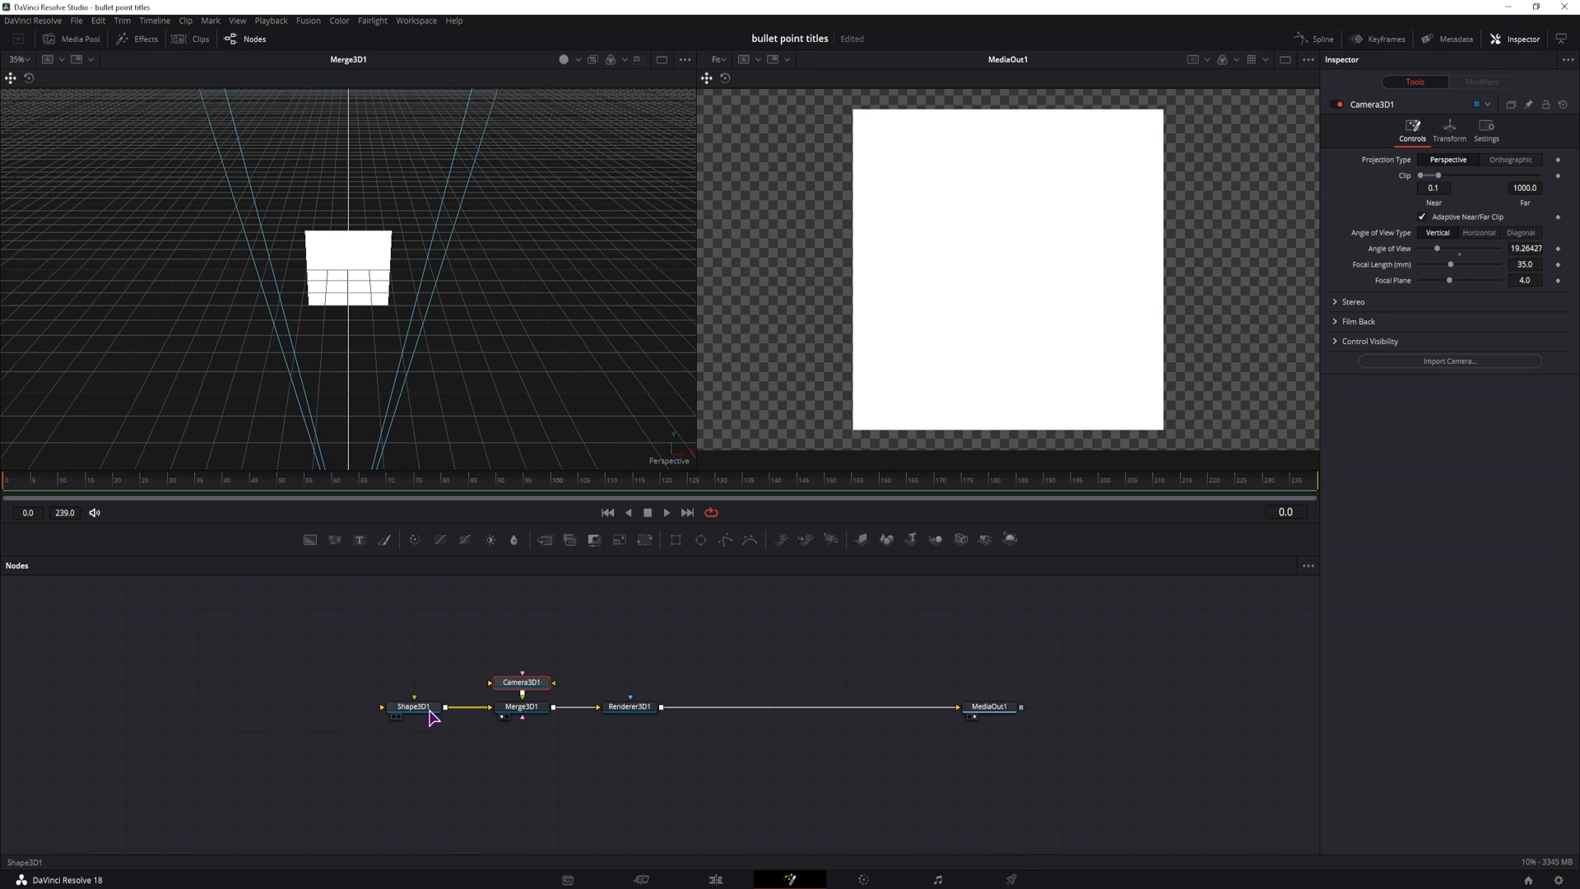
click(412, 706)
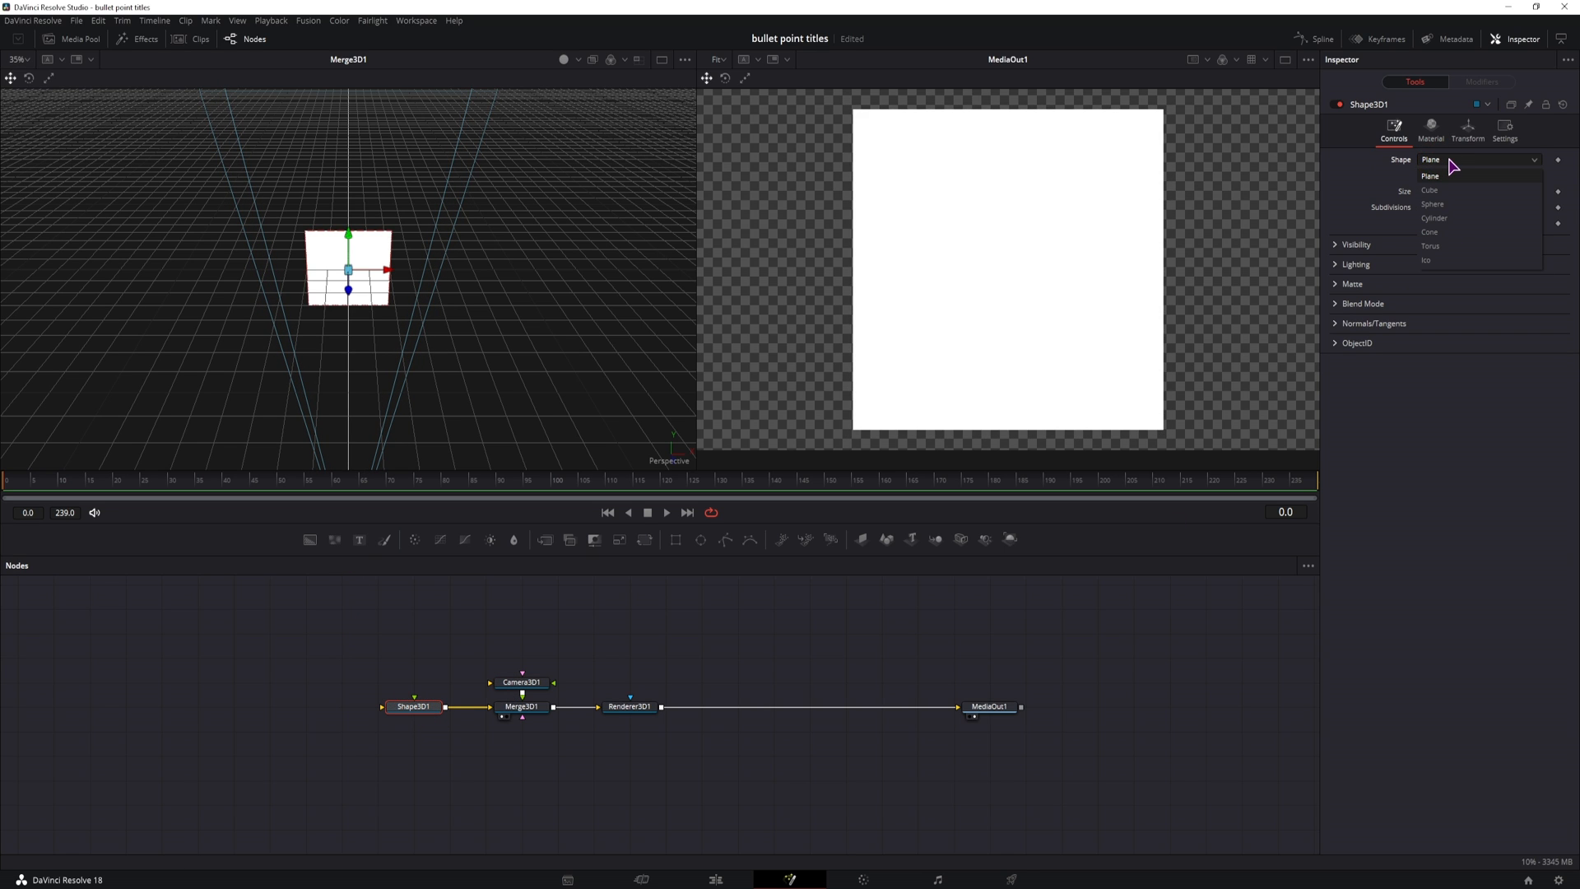
mouse_move(1451, 190)
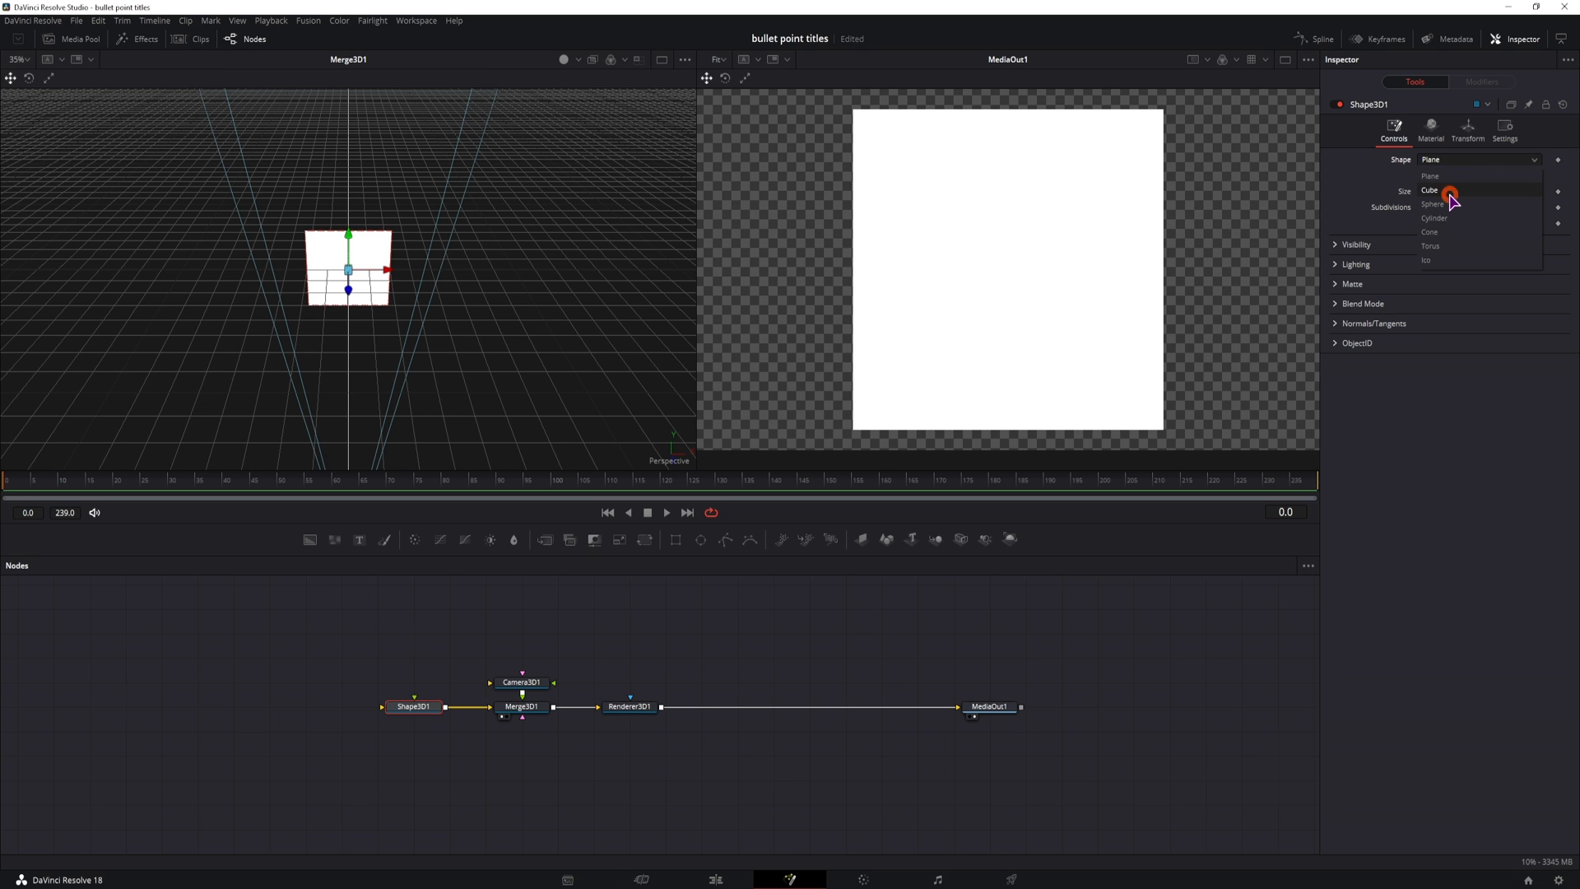
- Make Shape3D a small, slightly Y-rotated cube with Cull Faces Front enabled
click(1431, 189)
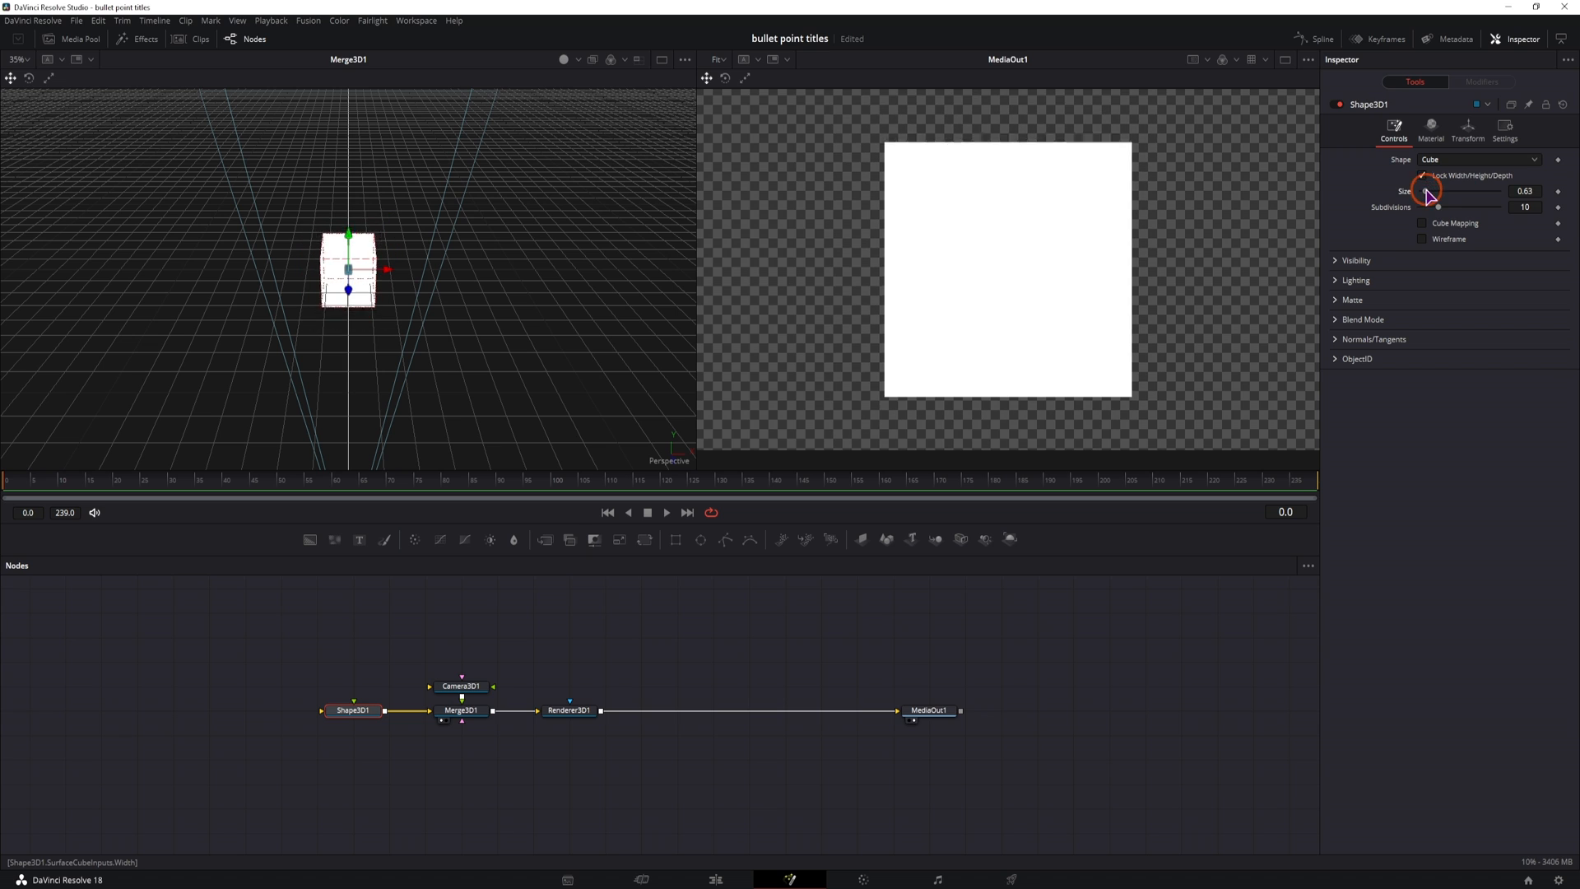
click(1468, 131)
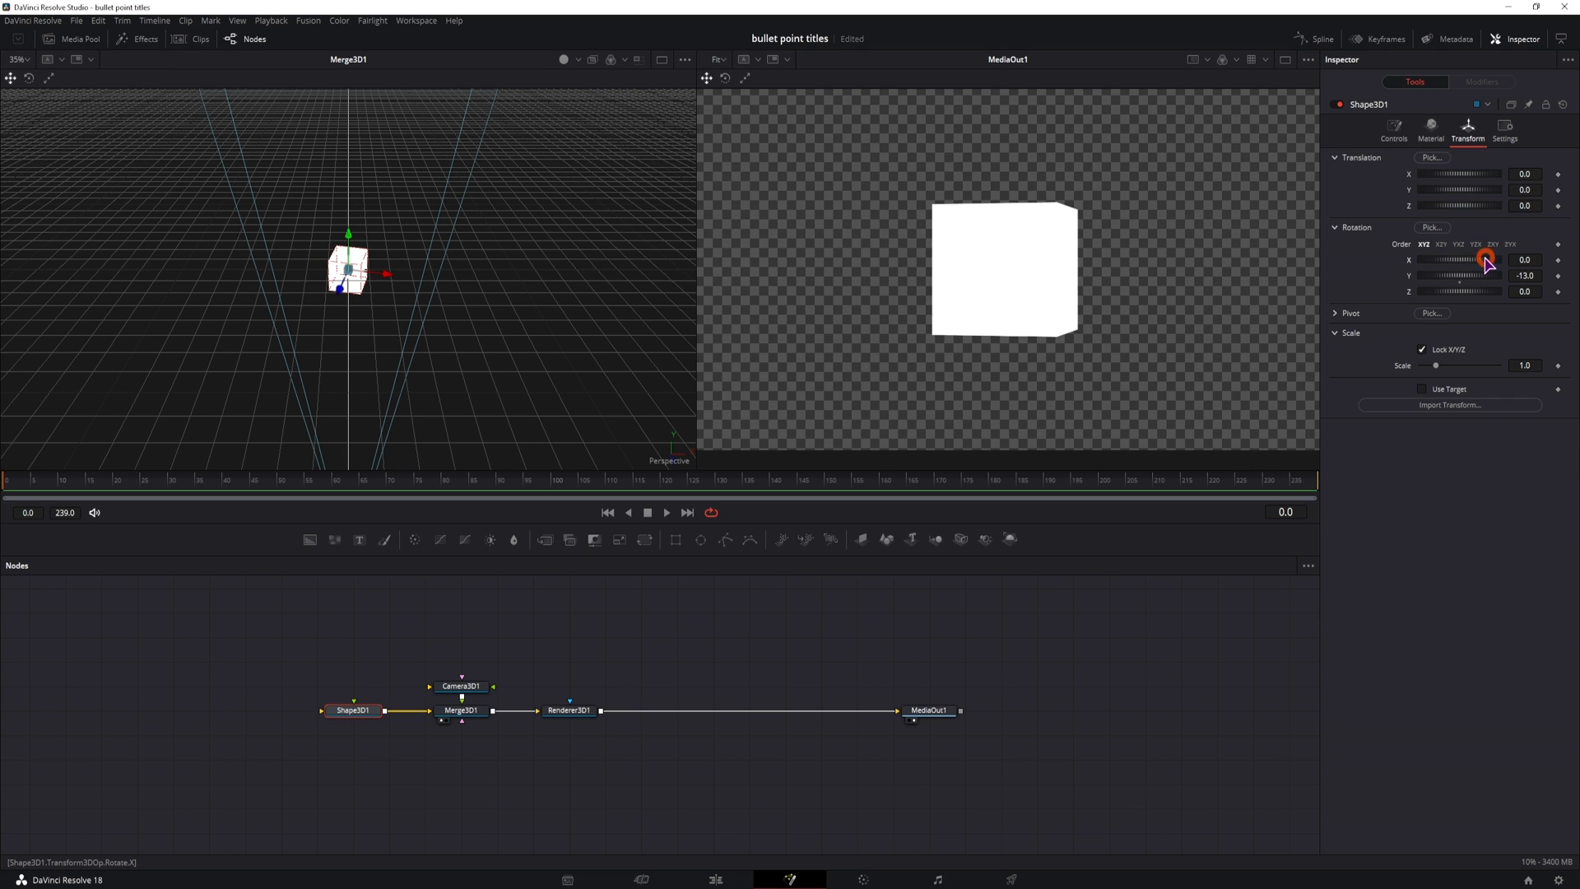
click(1393, 131)
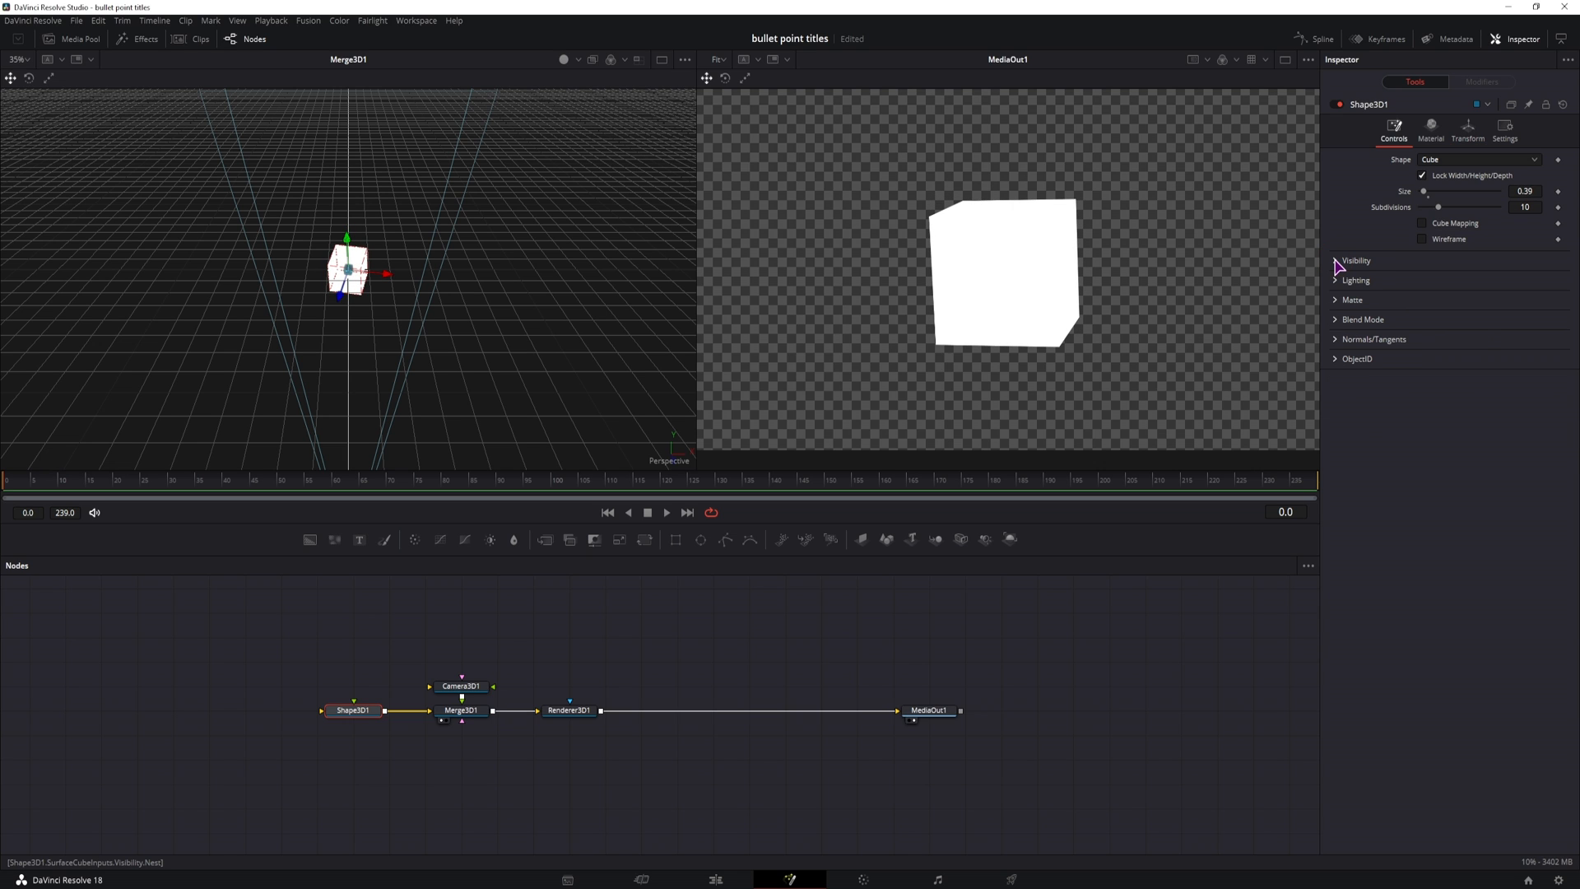
click(1355, 260)
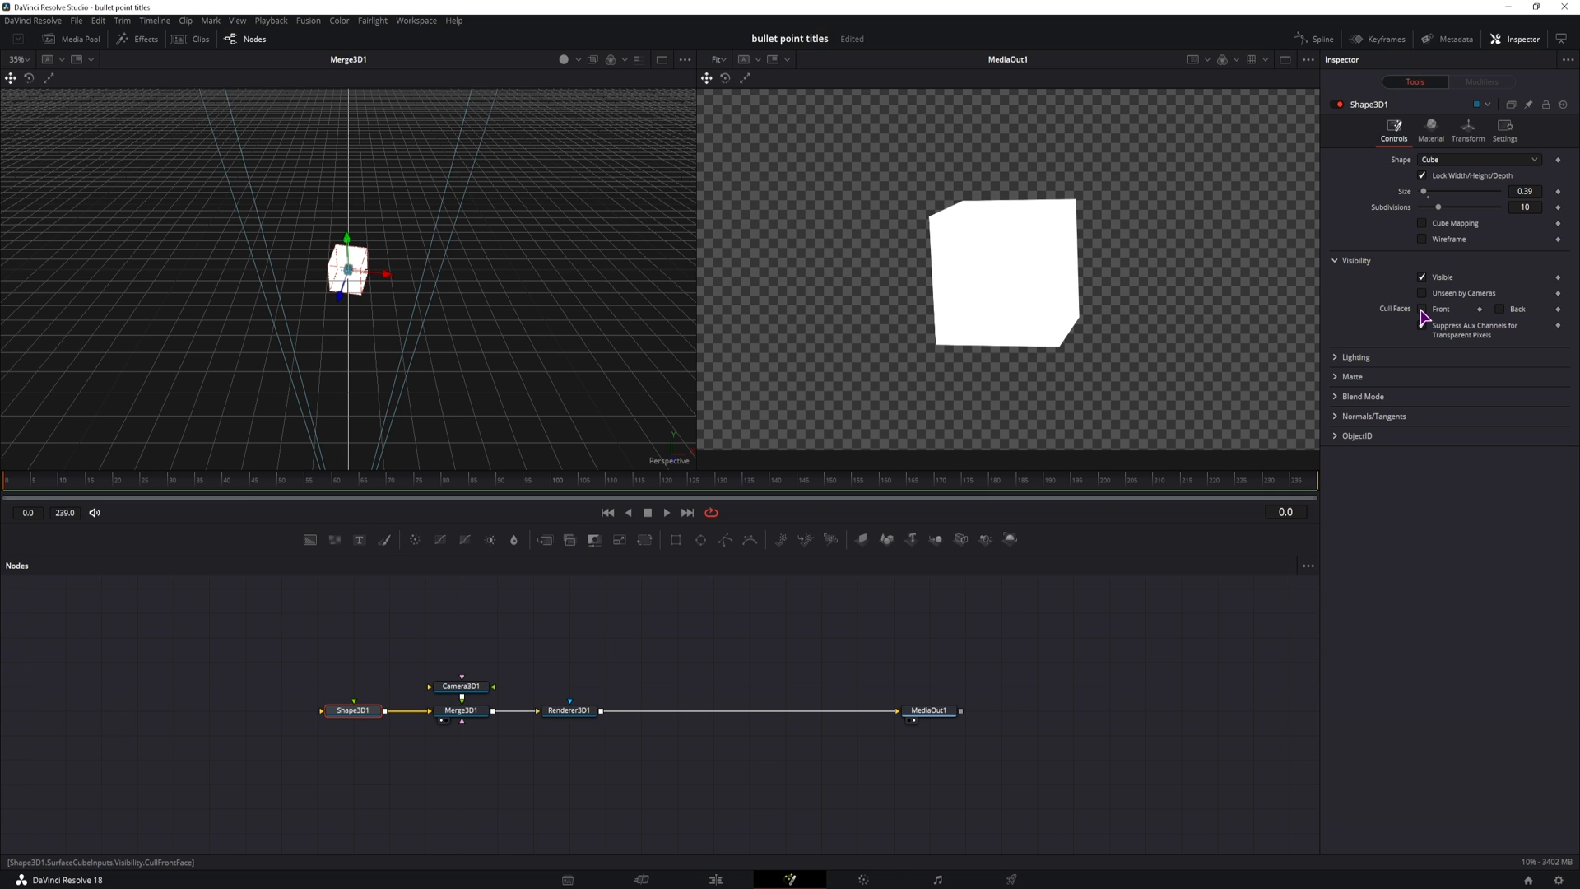
click(1423, 326)
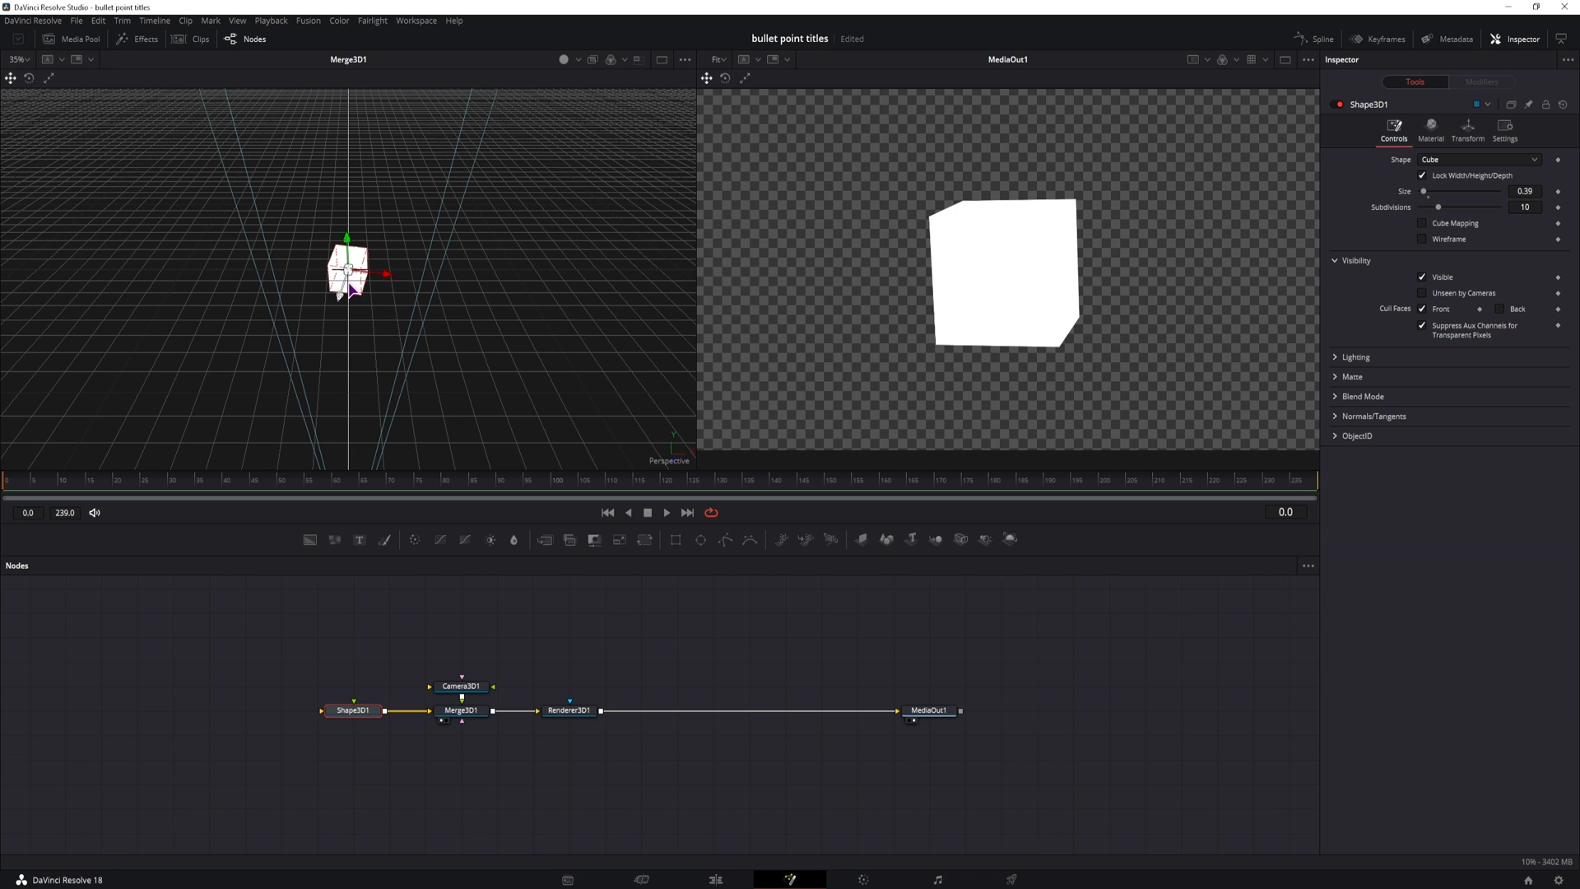
mouse_move(1200, 512)
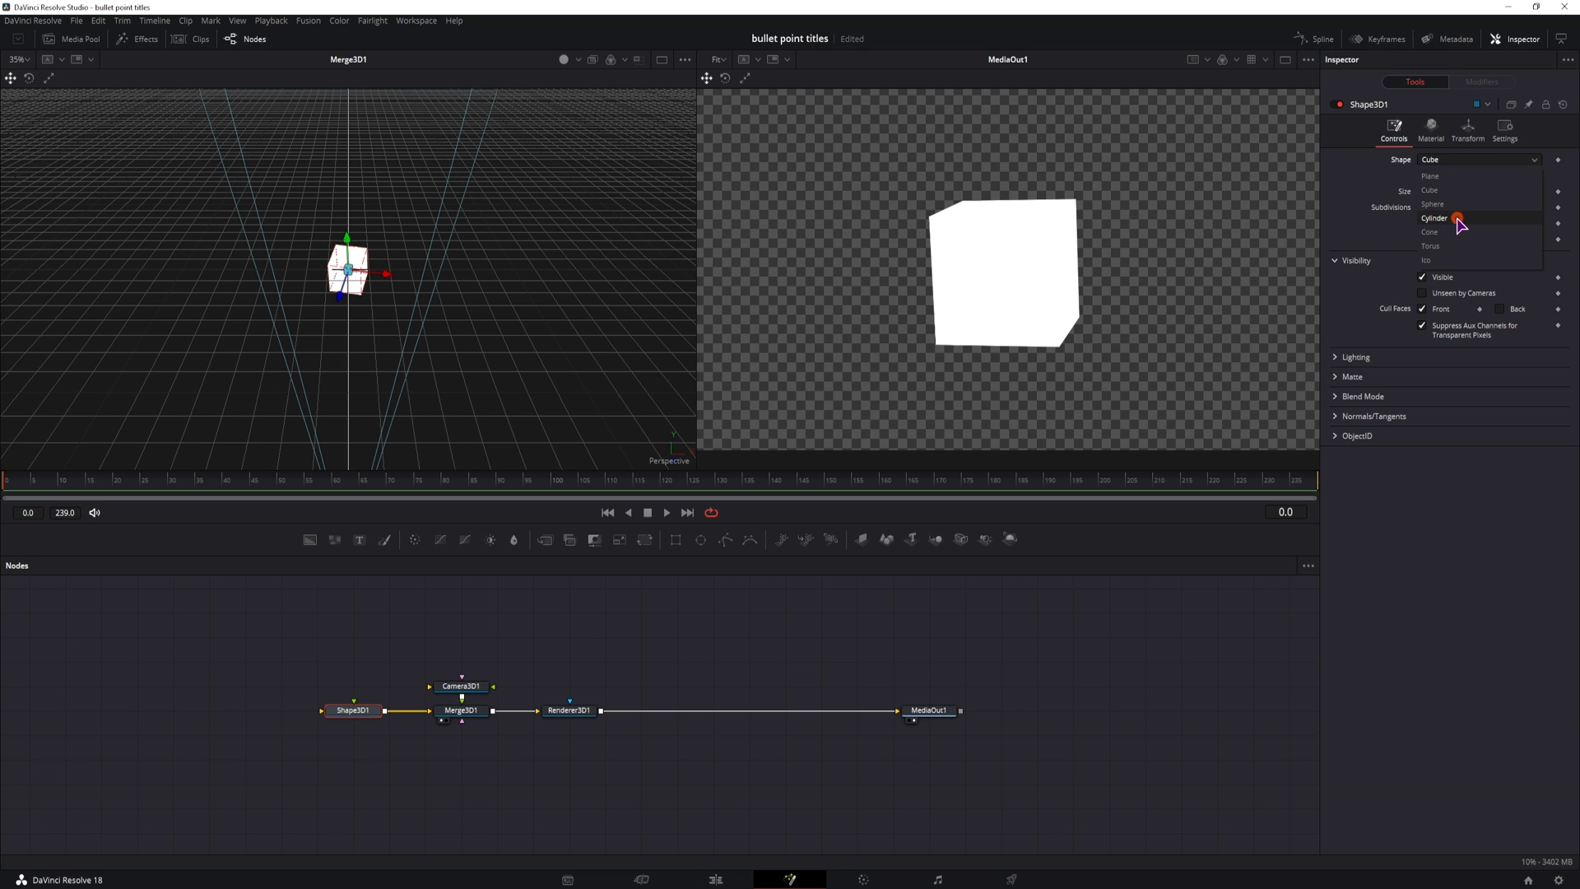
- Make the shape a four-sided cylinder, radius 0.15, height 0.44, no top cap, rotated 45° on Y
click(1433, 218)
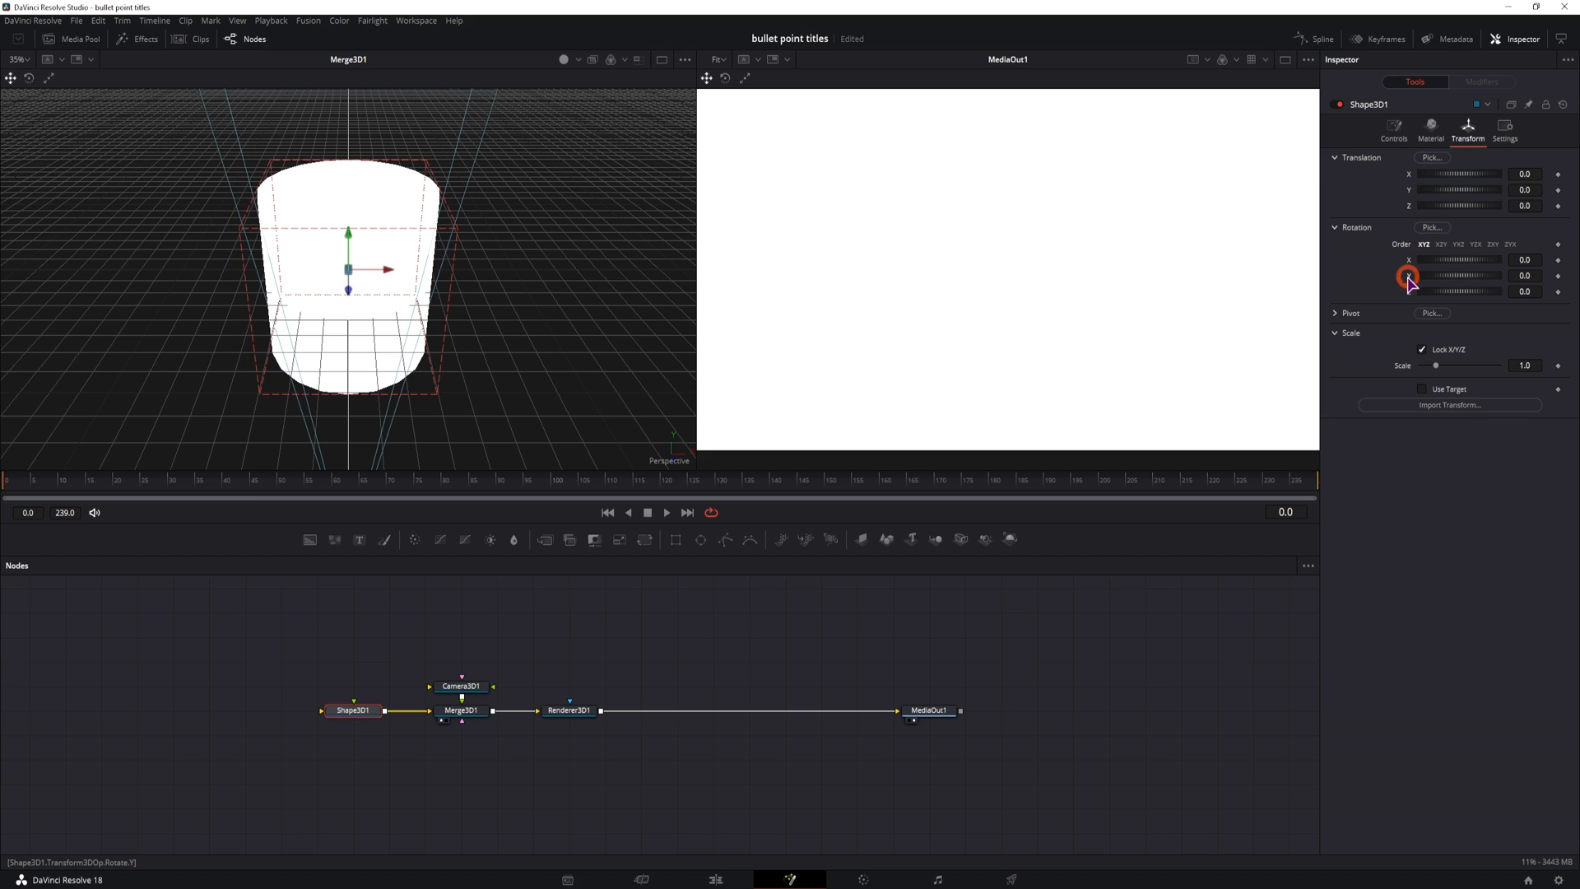
click(1392, 130)
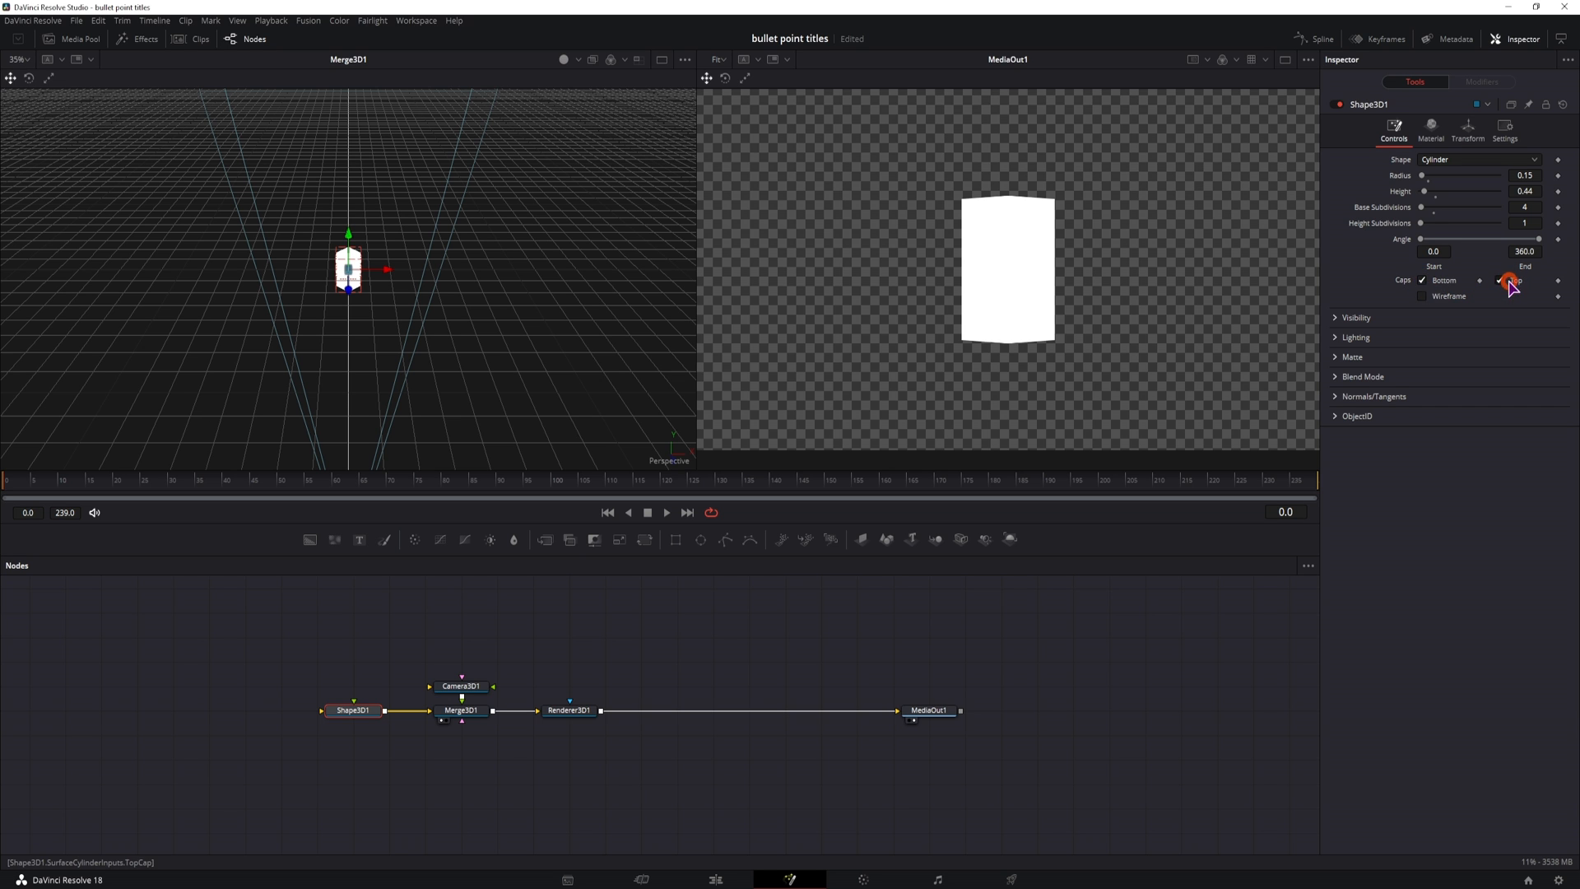
click(1511, 280)
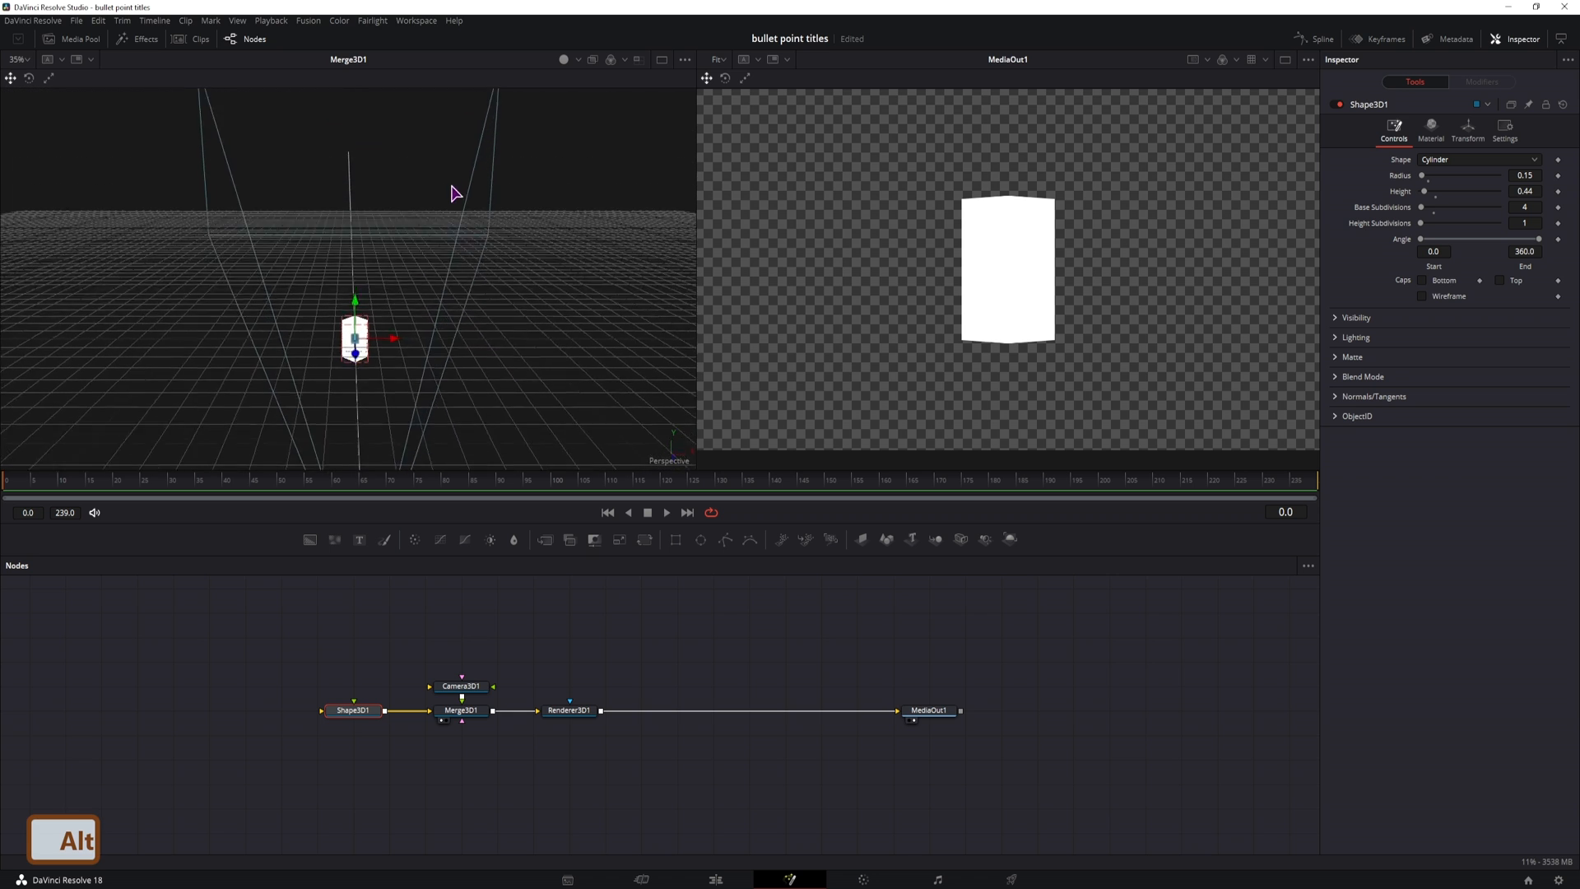
click(1467, 130)
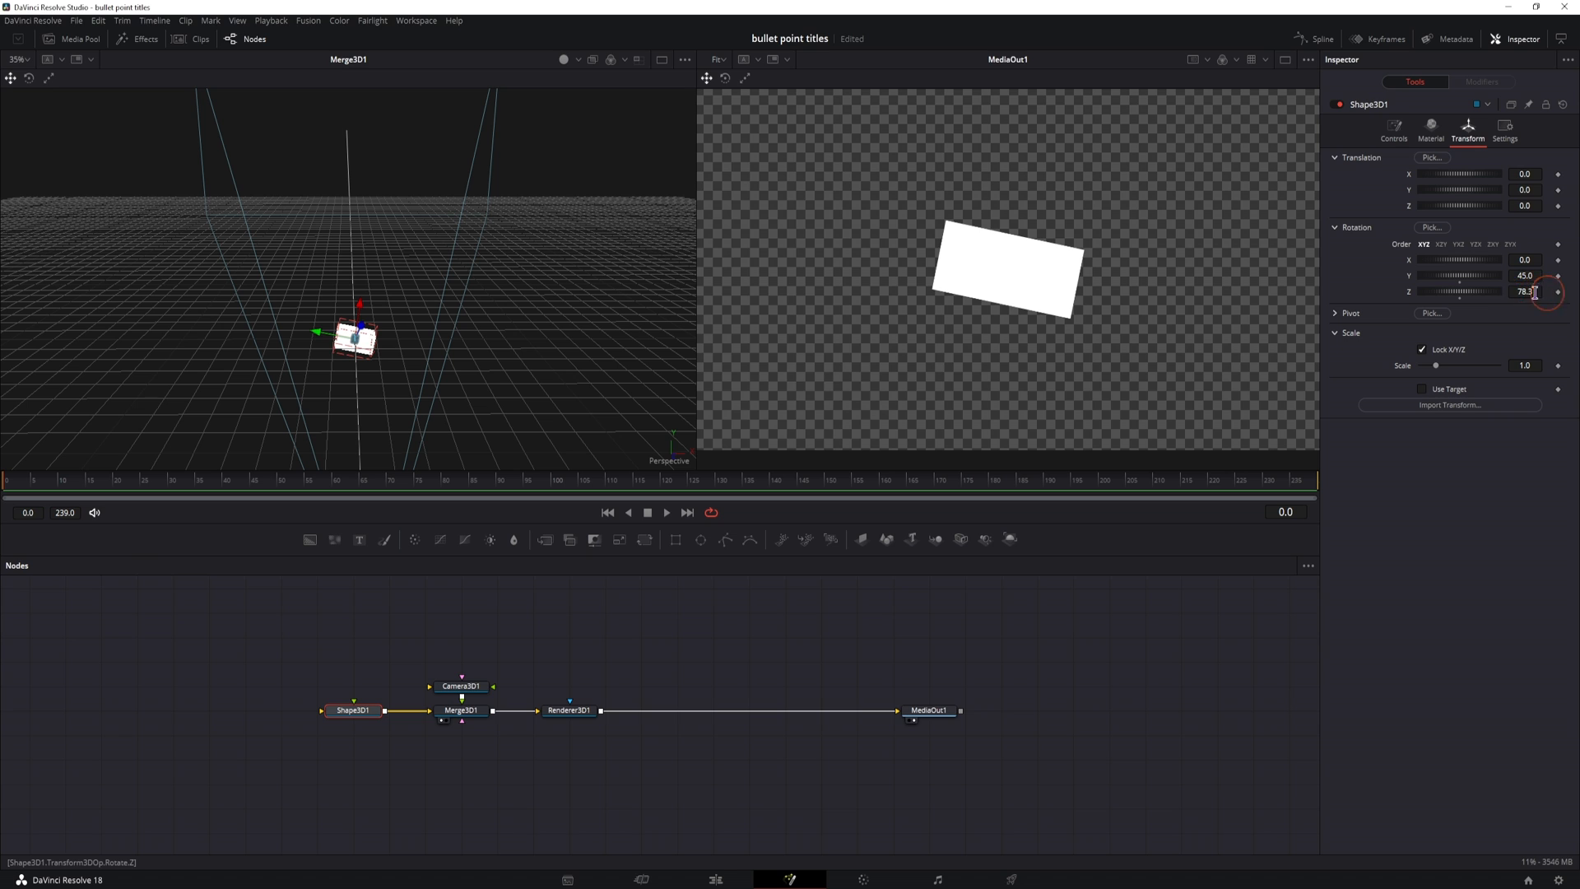
click(1394, 131)
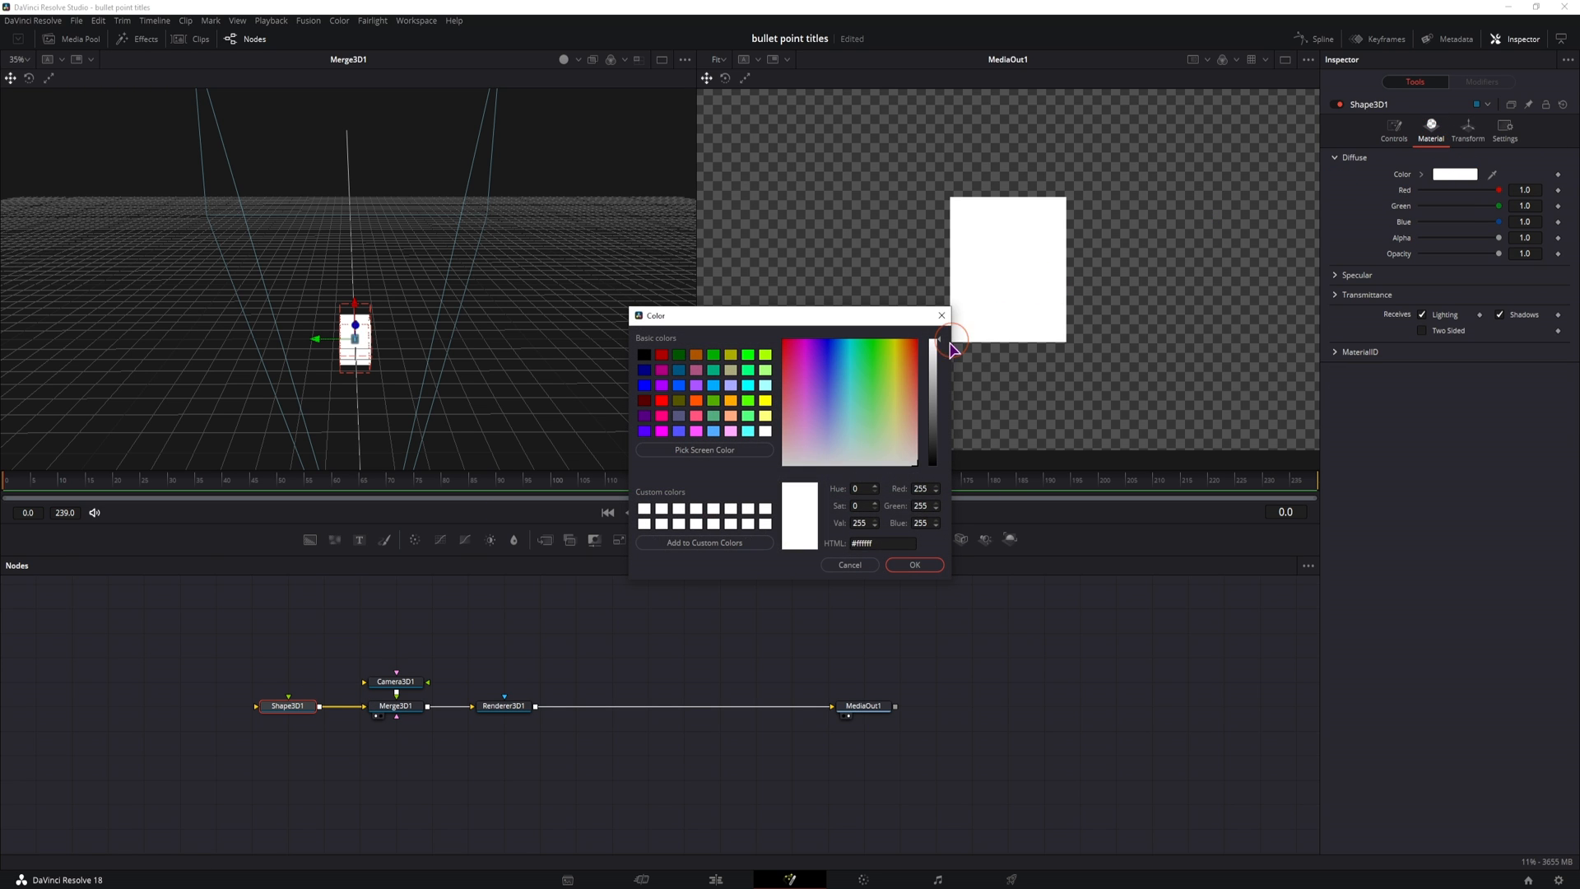
click(899, 356)
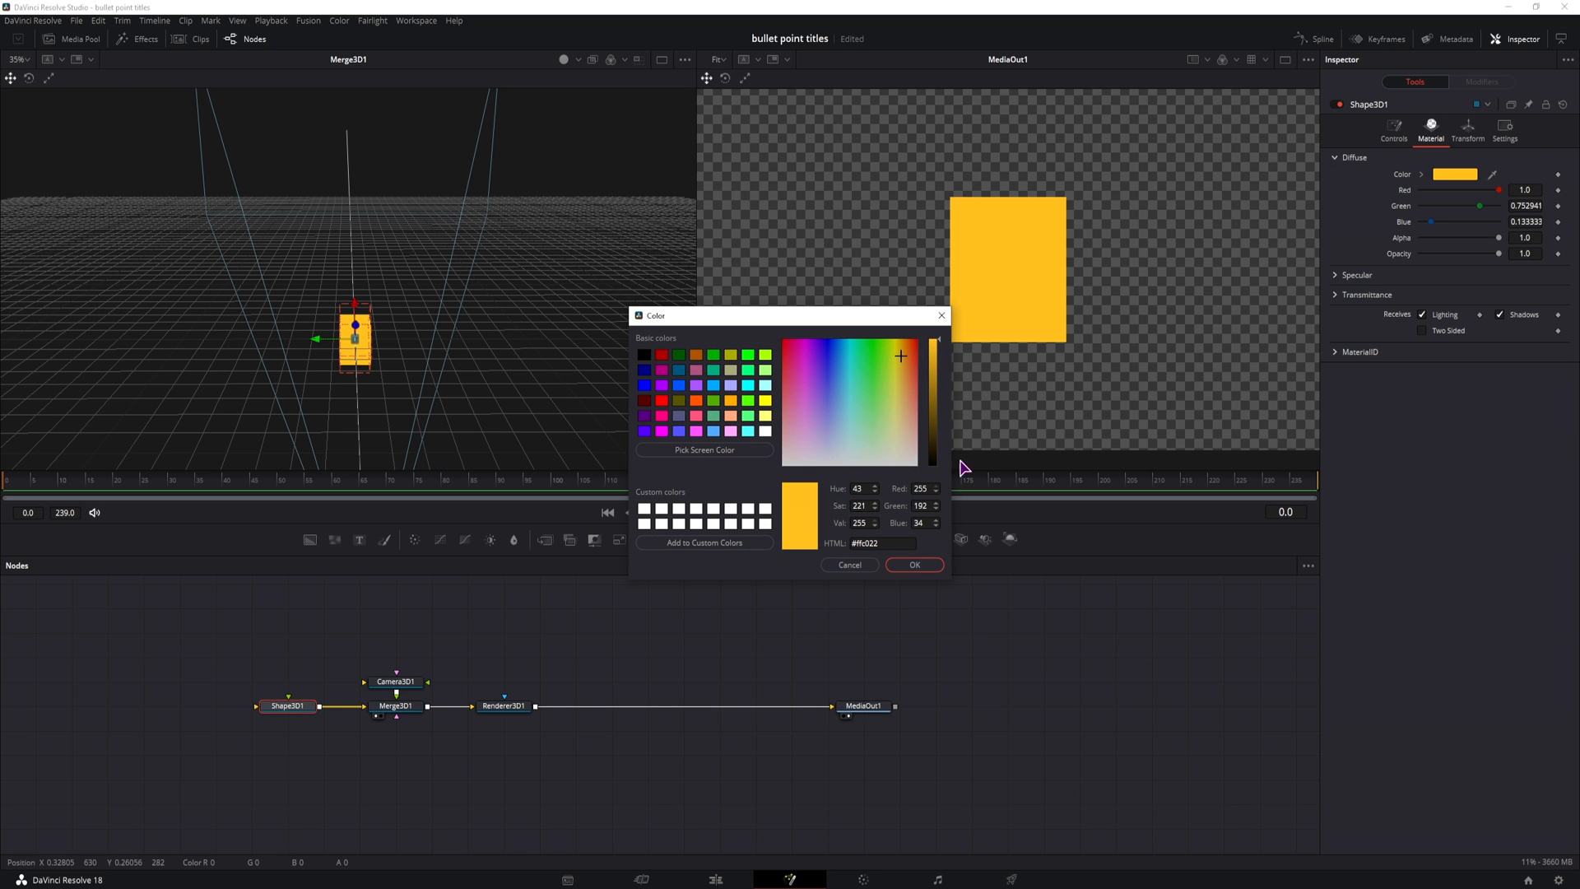
click(912, 564)
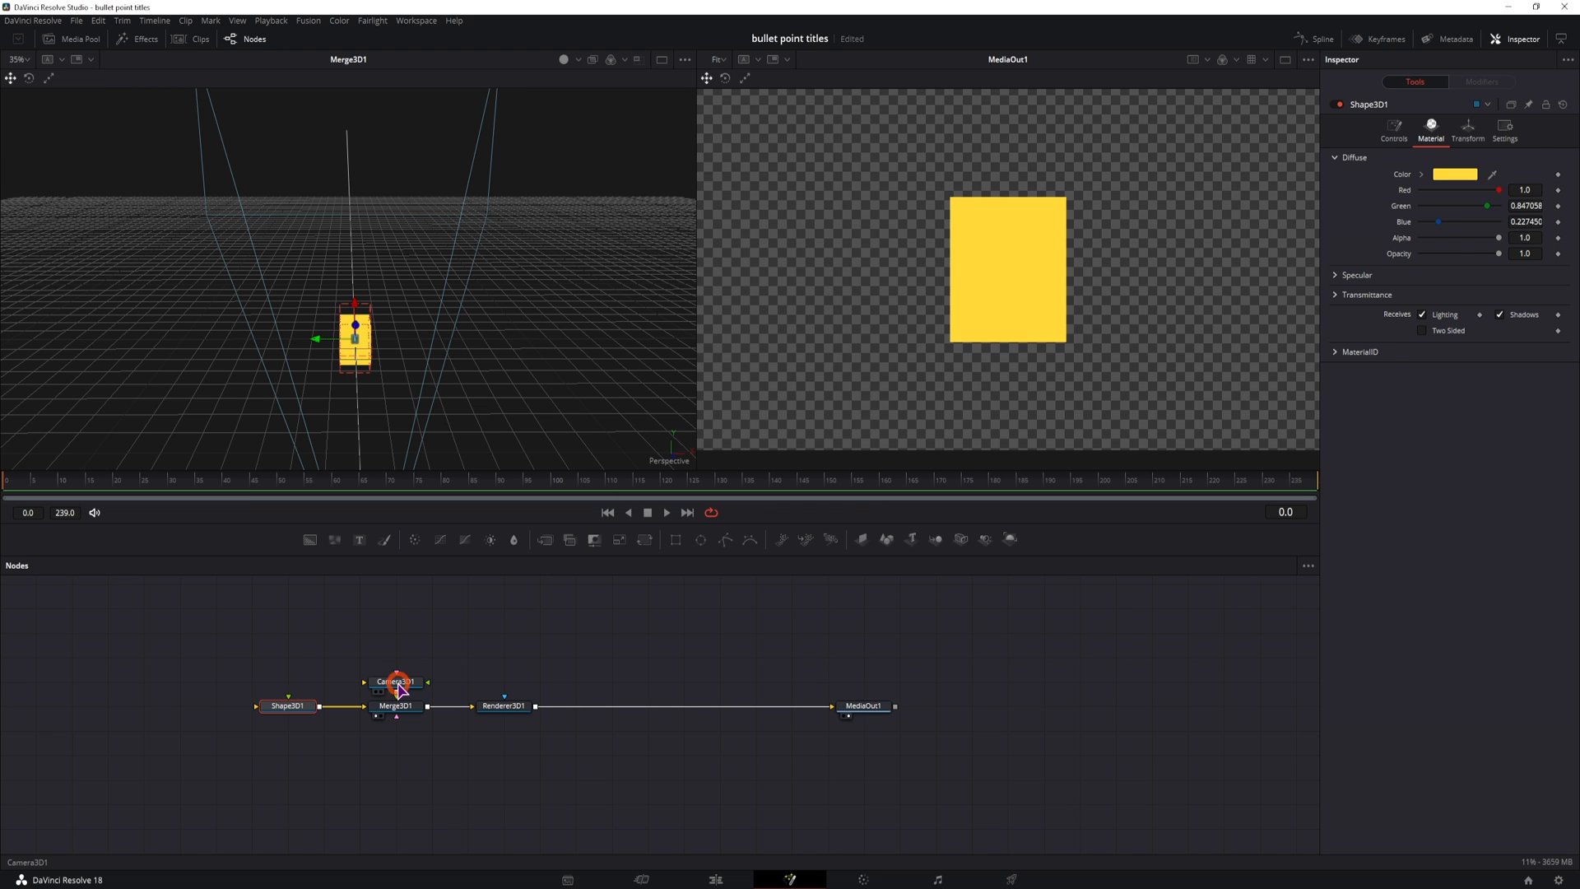
click(395, 681)
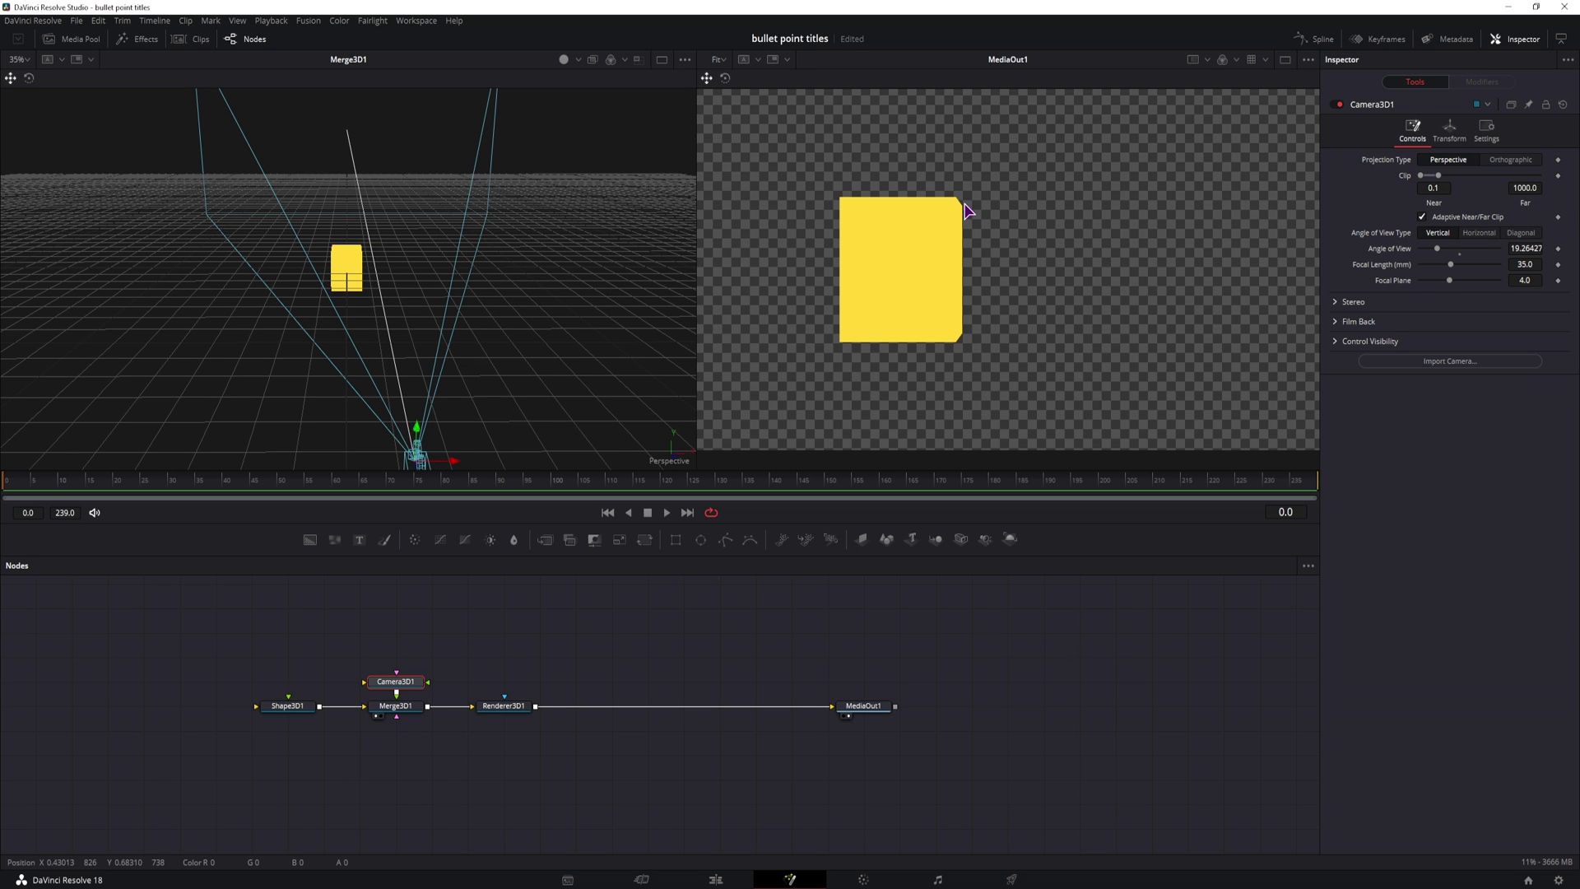
mouse_move(917, 394)
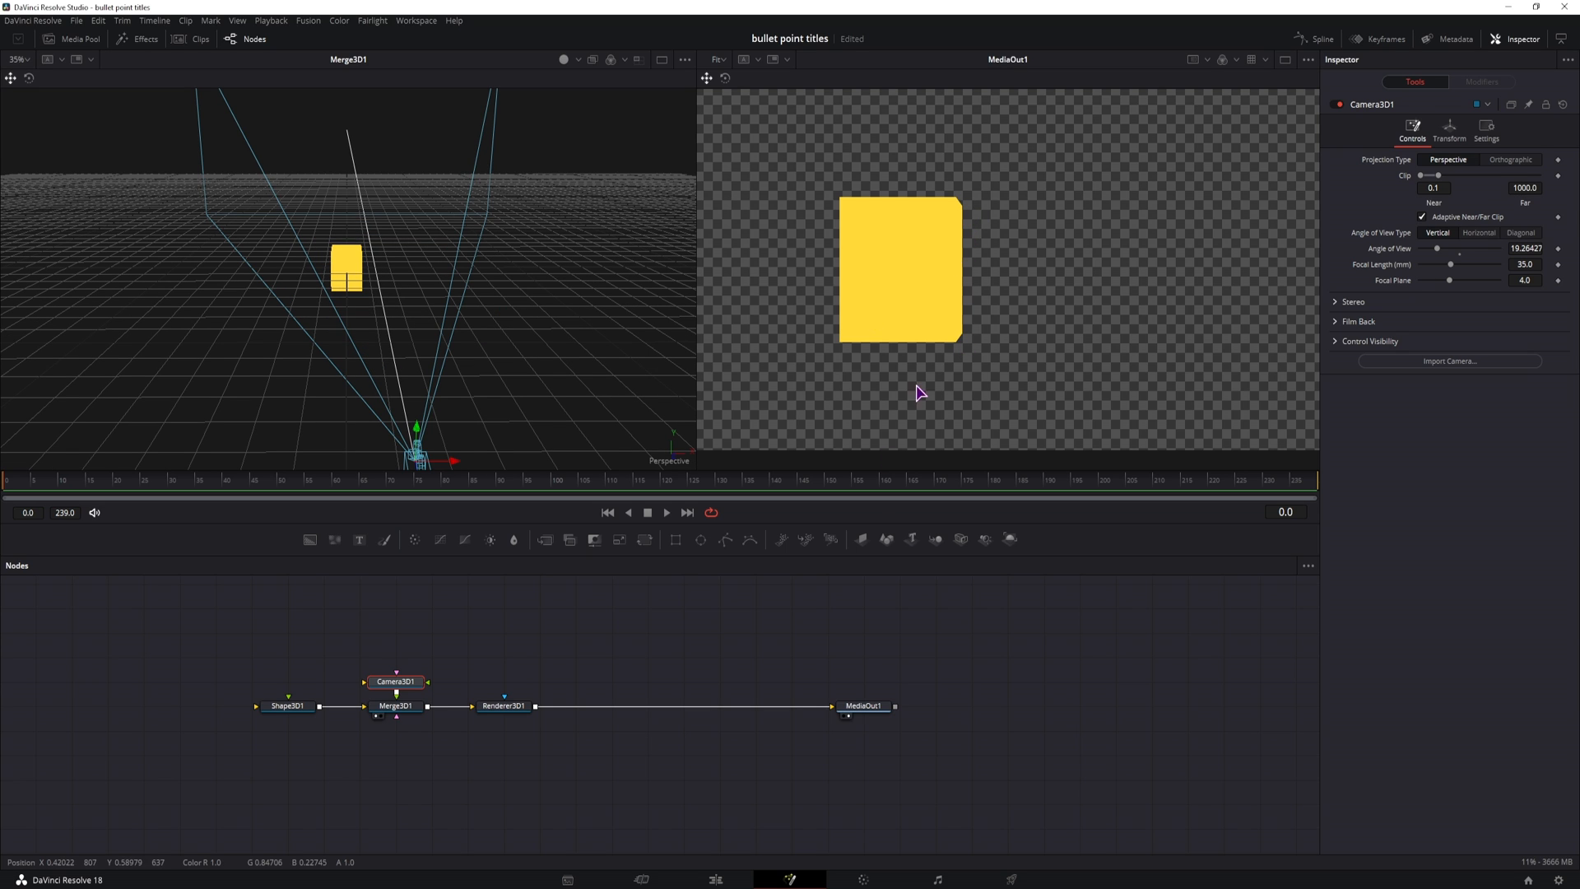
mouse_move(516, 780)
text(Spot Light)
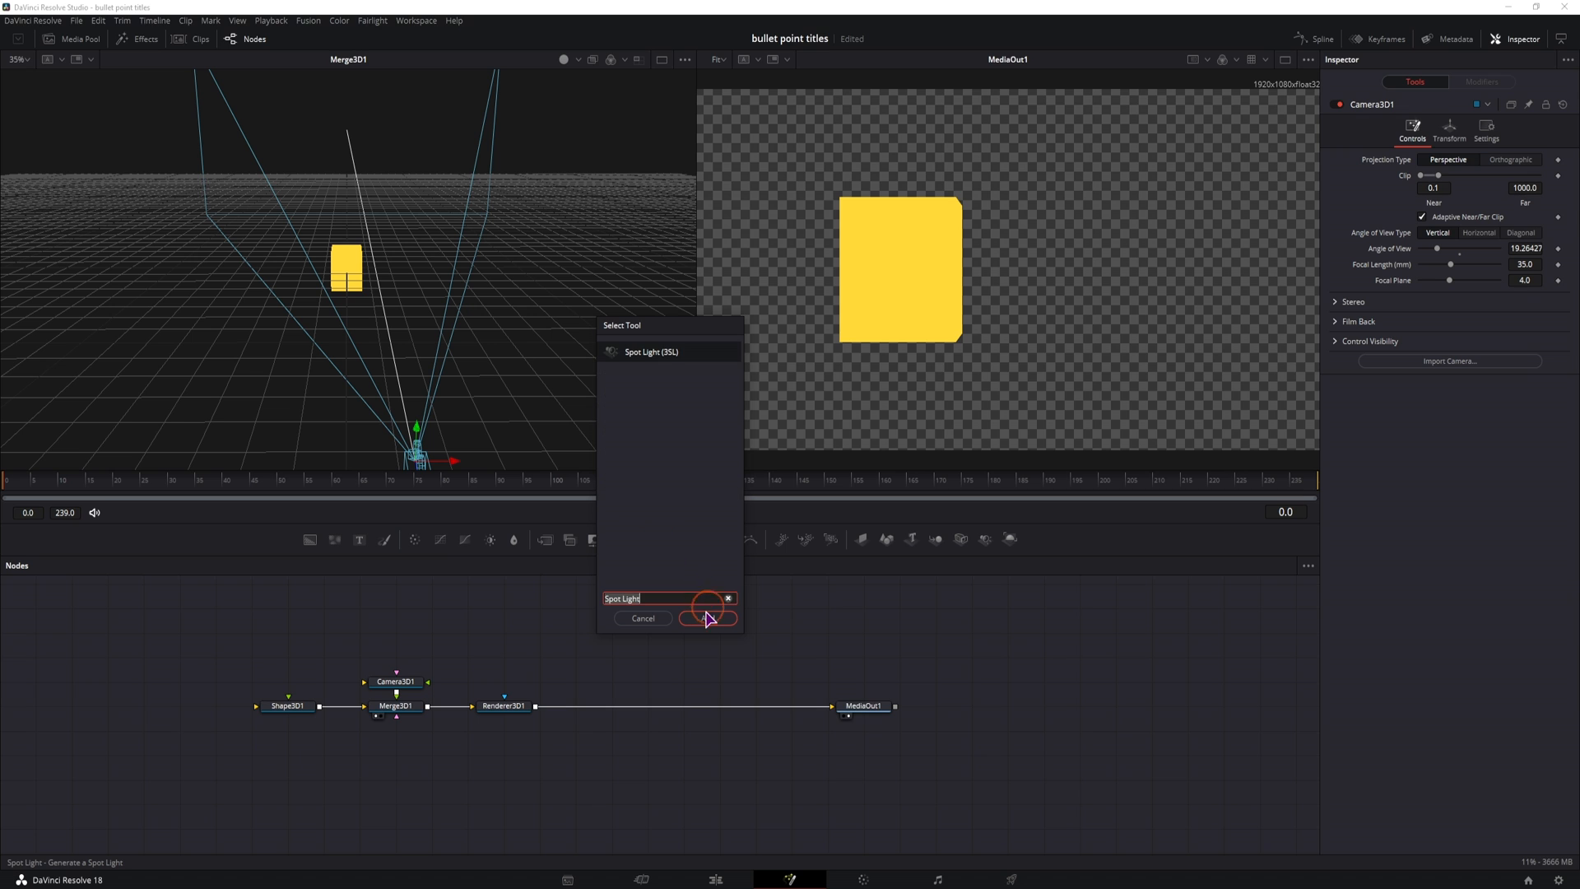
- Add a Spot Light to the scene and enable Lighting in Renderer3D
click(708, 618)
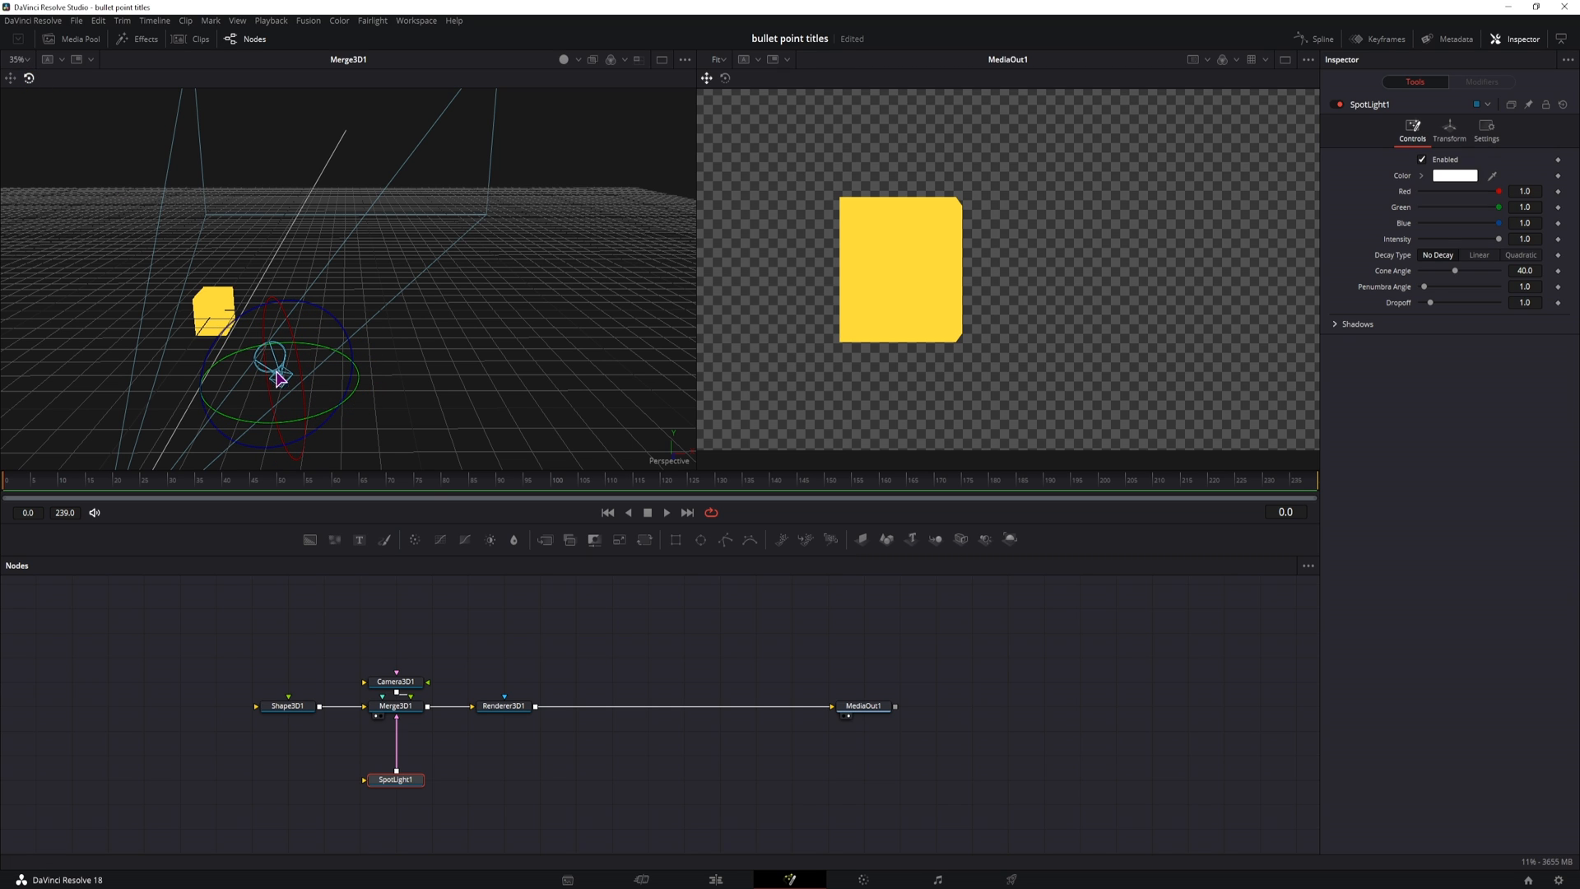
click(504, 705)
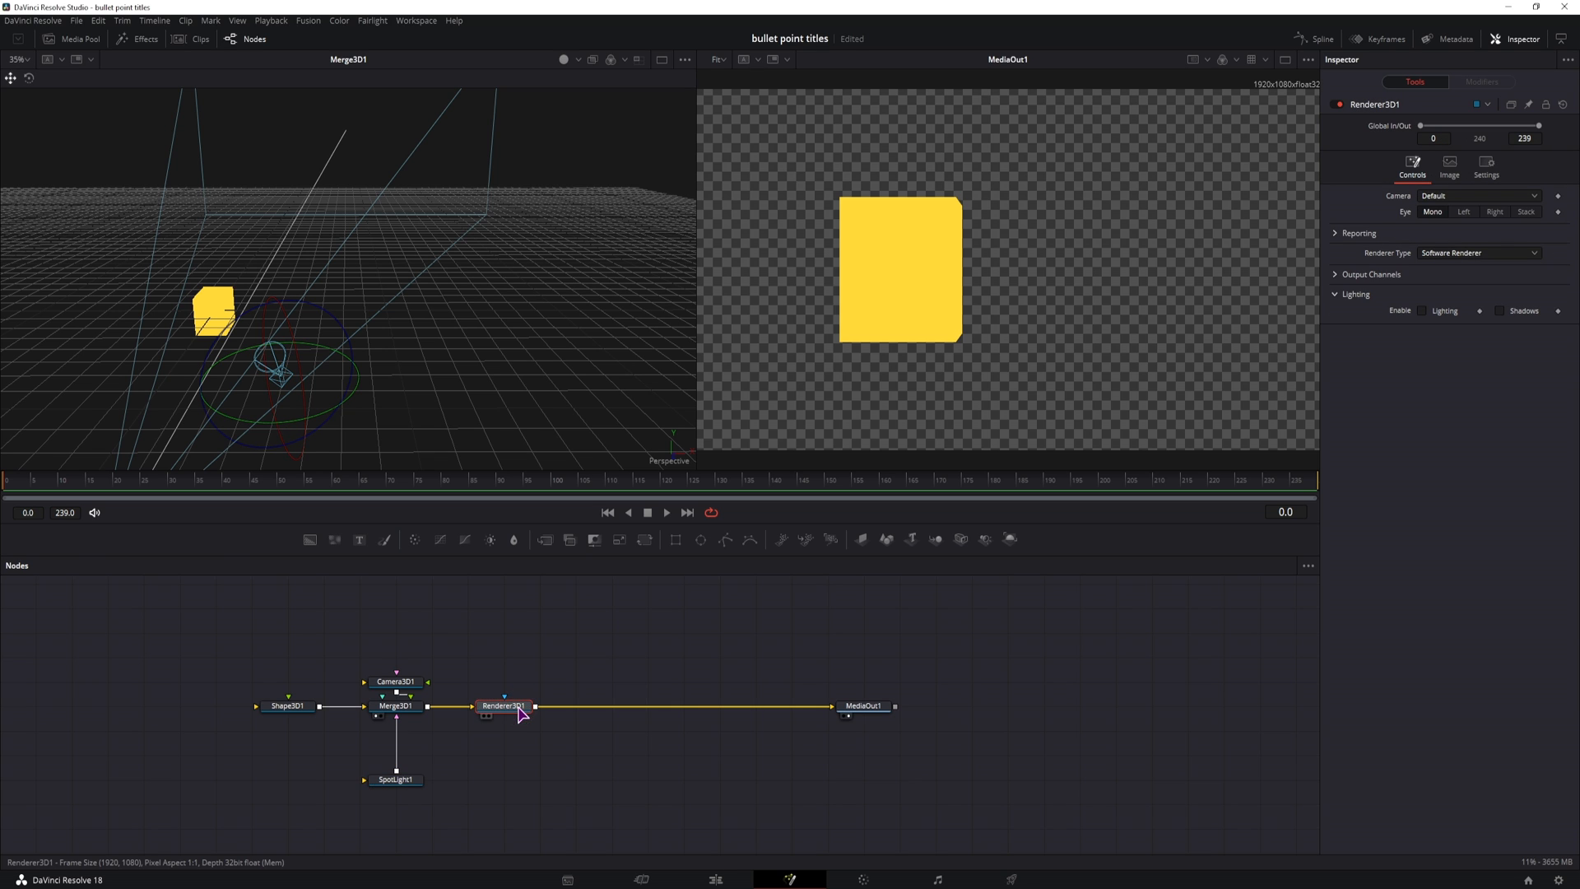
click(1422, 310)
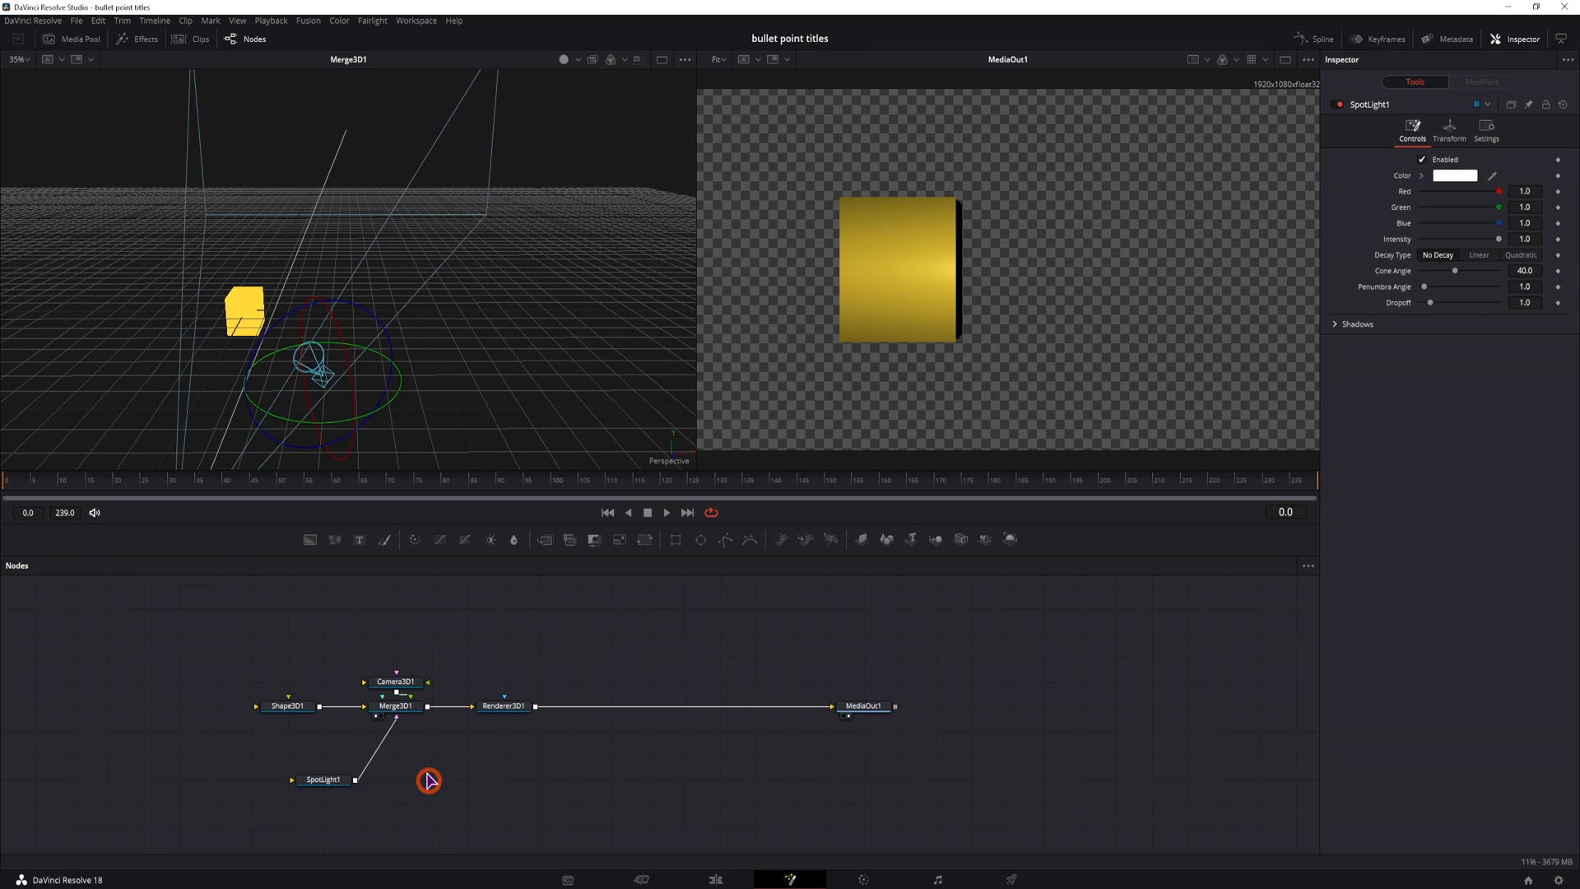
- Add an Ambient Light node and connect it into Merge3D
key(ctrl+space)
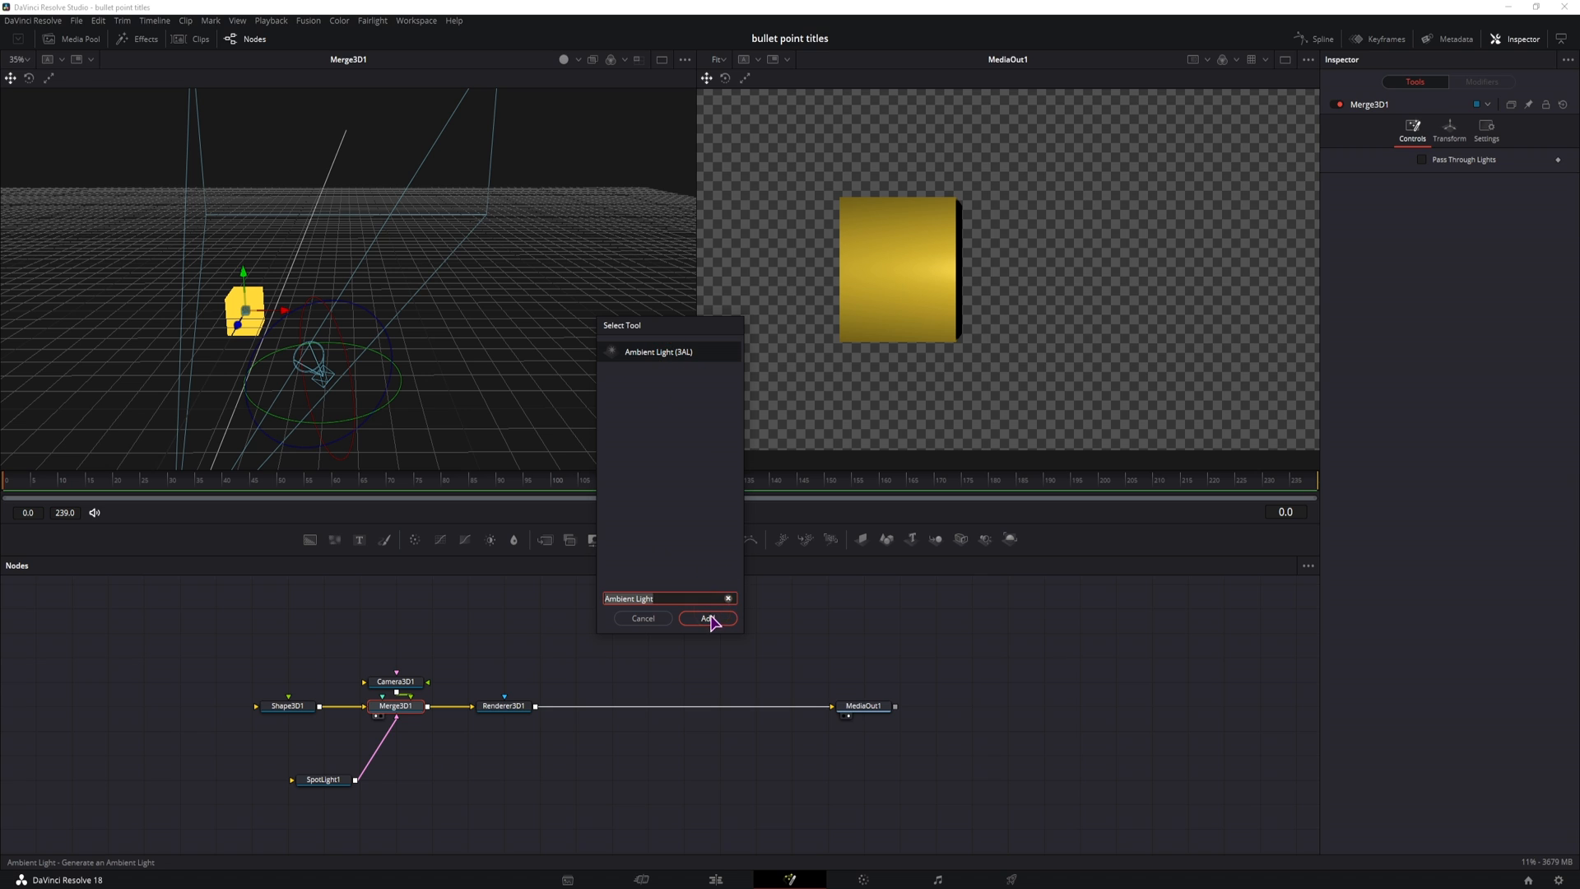
click(708, 618)
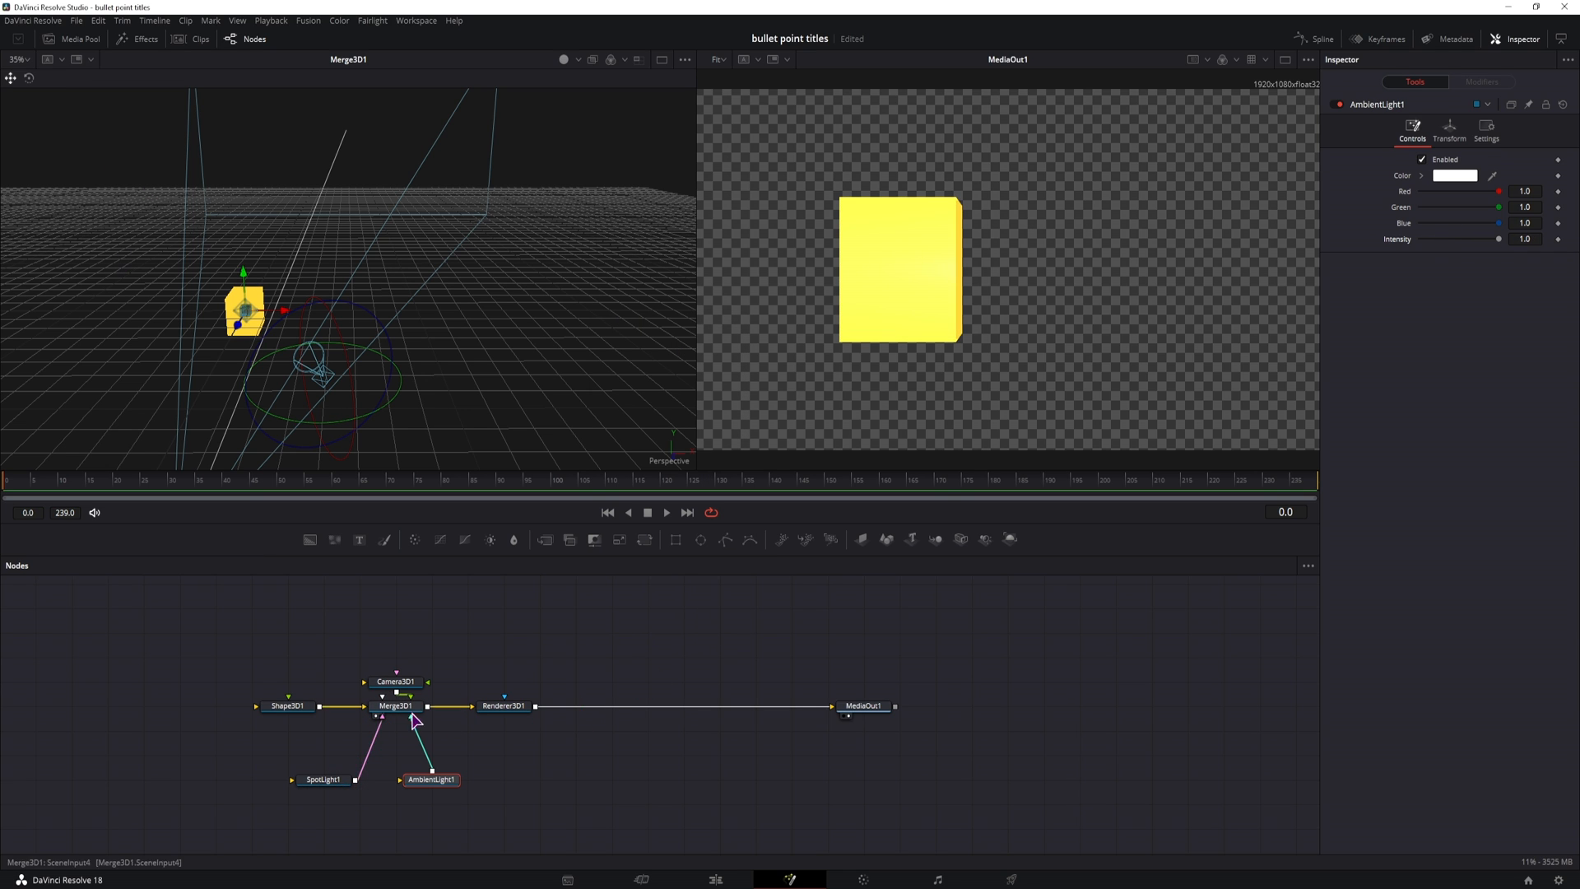
click(322, 780)
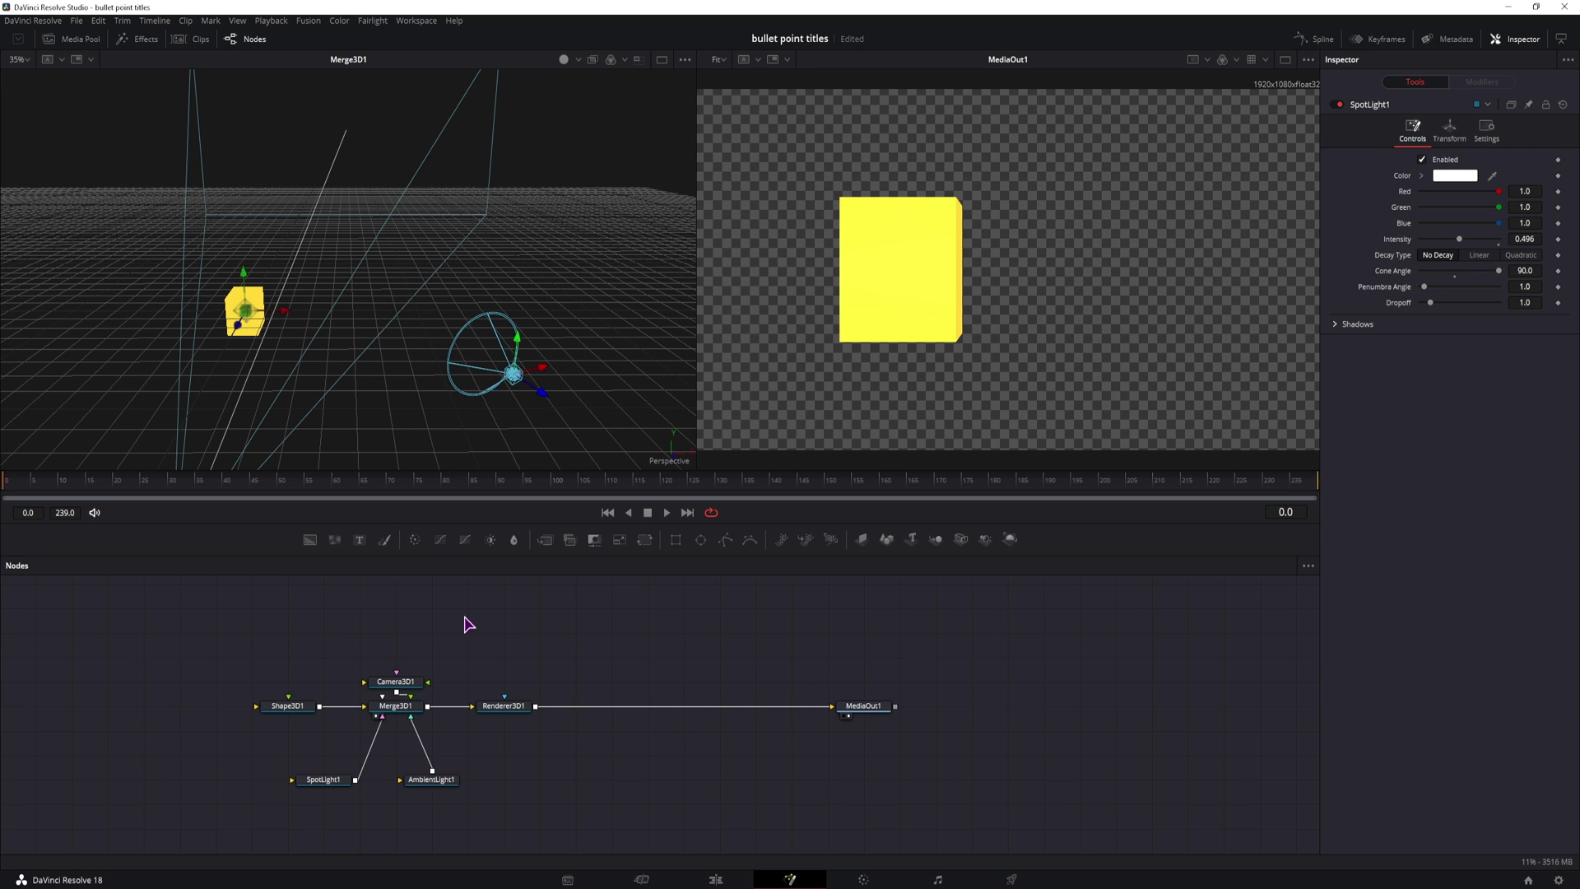
- Reselect Shape3D1 and view its cylinder settings: four sides, radius 0.3, height 0.35
click(287, 705)
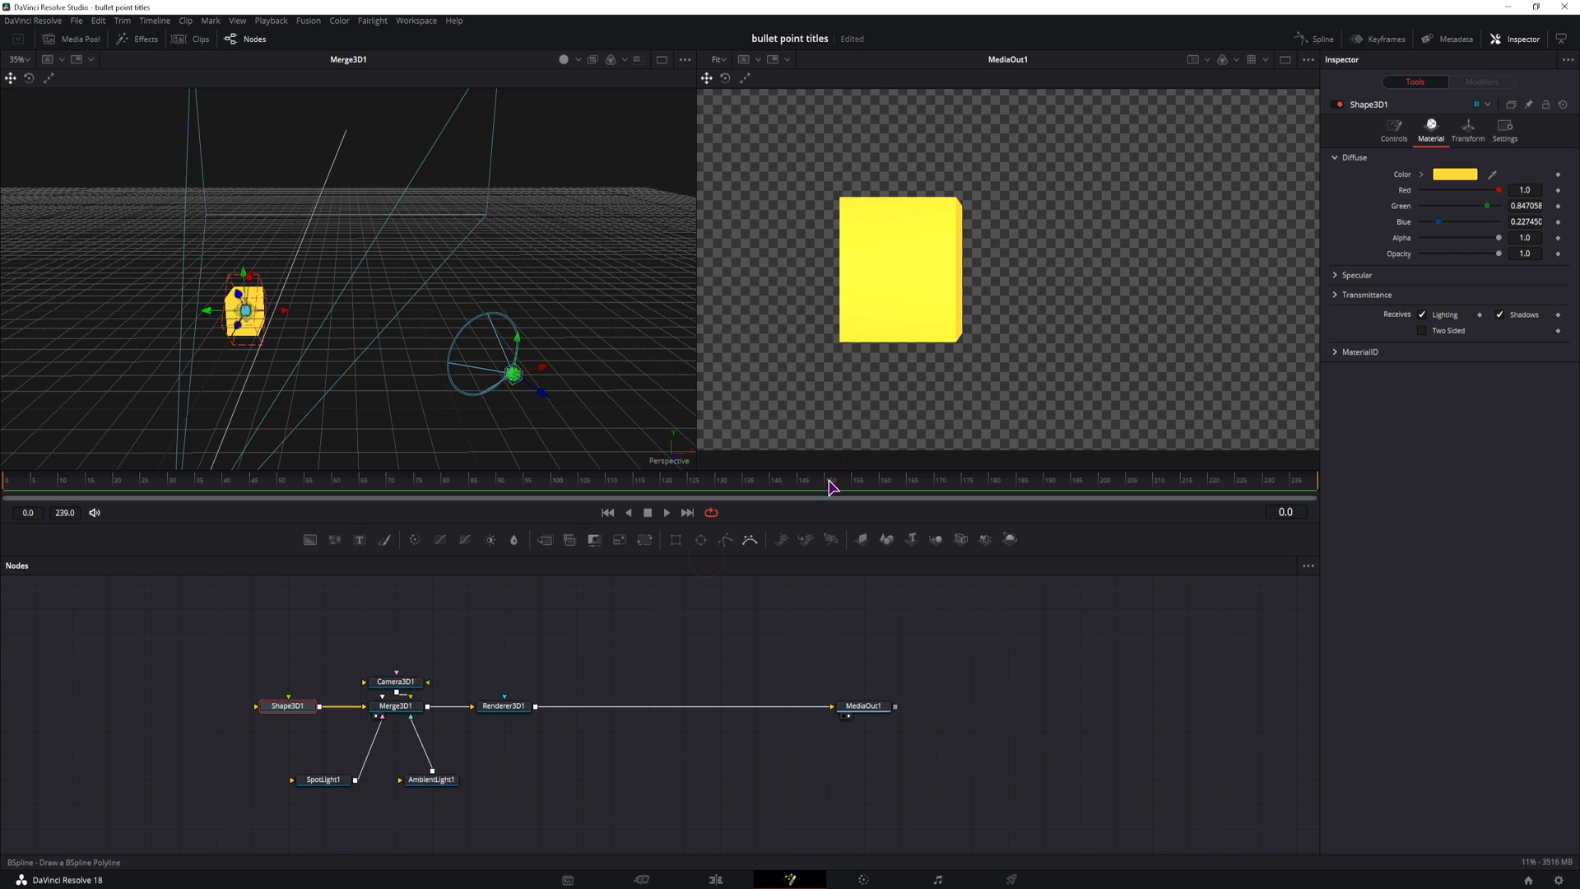
mouse_move(919, 229)
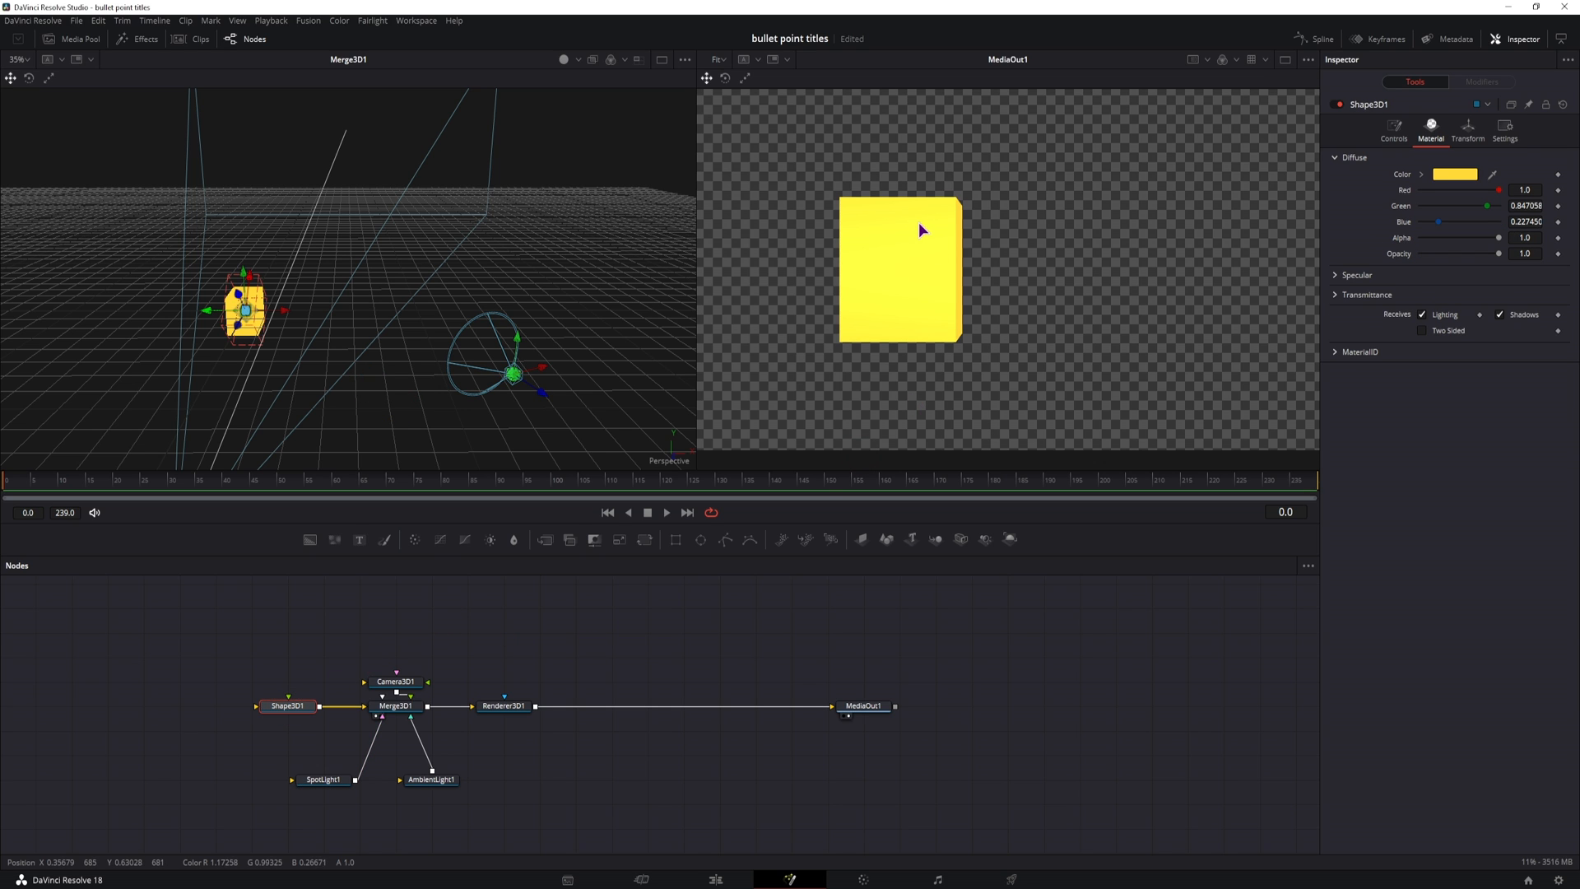
mouse_move(922, 277)
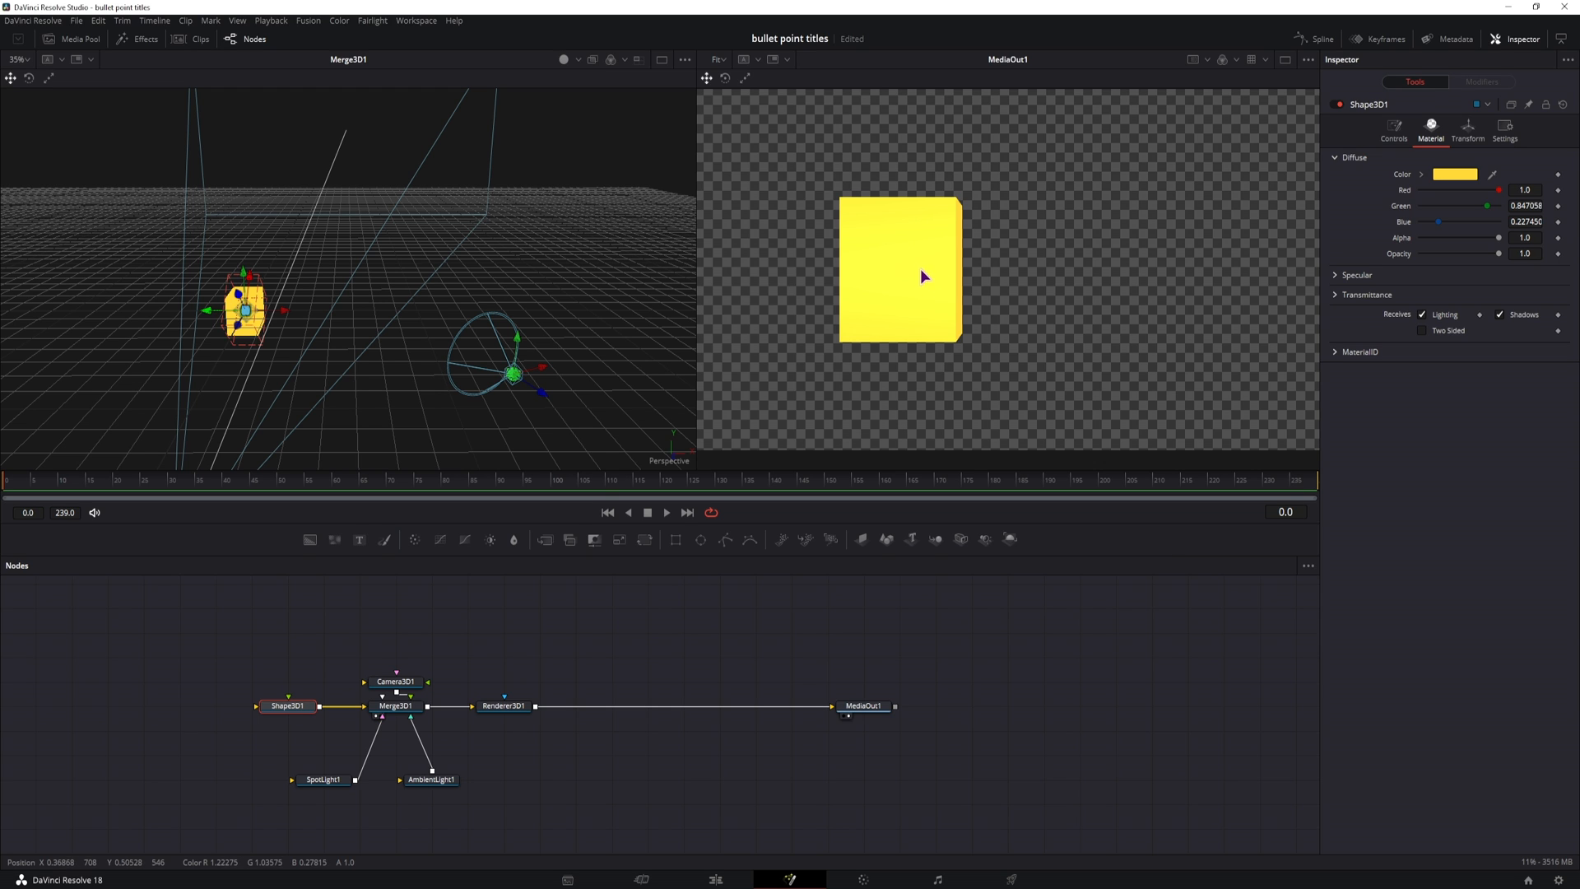
click(1395, 129)
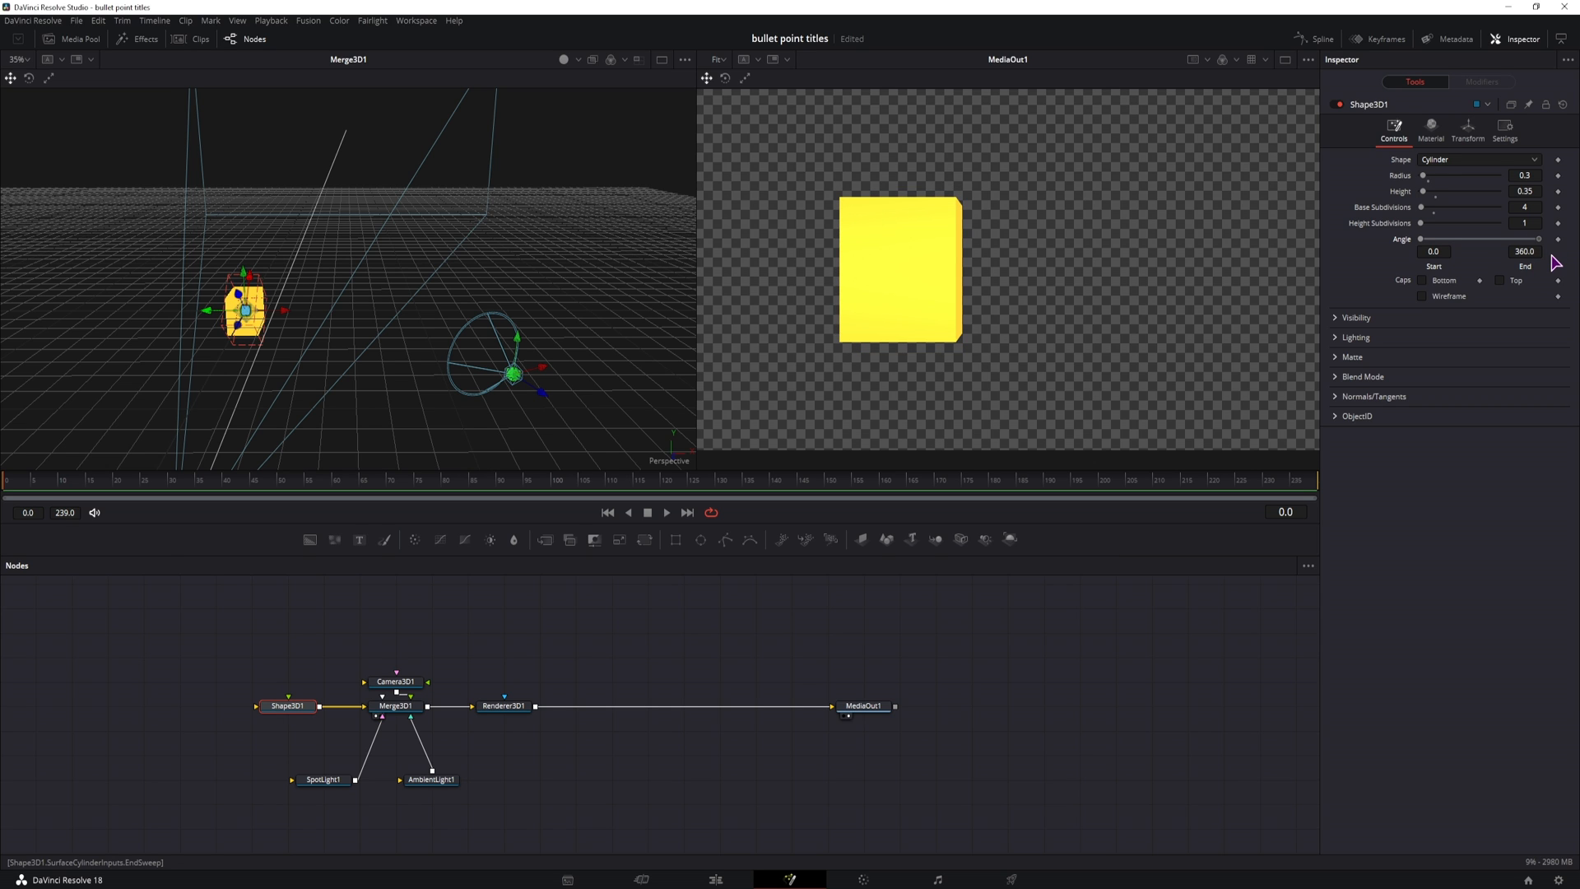
mouse_move(958, 229)
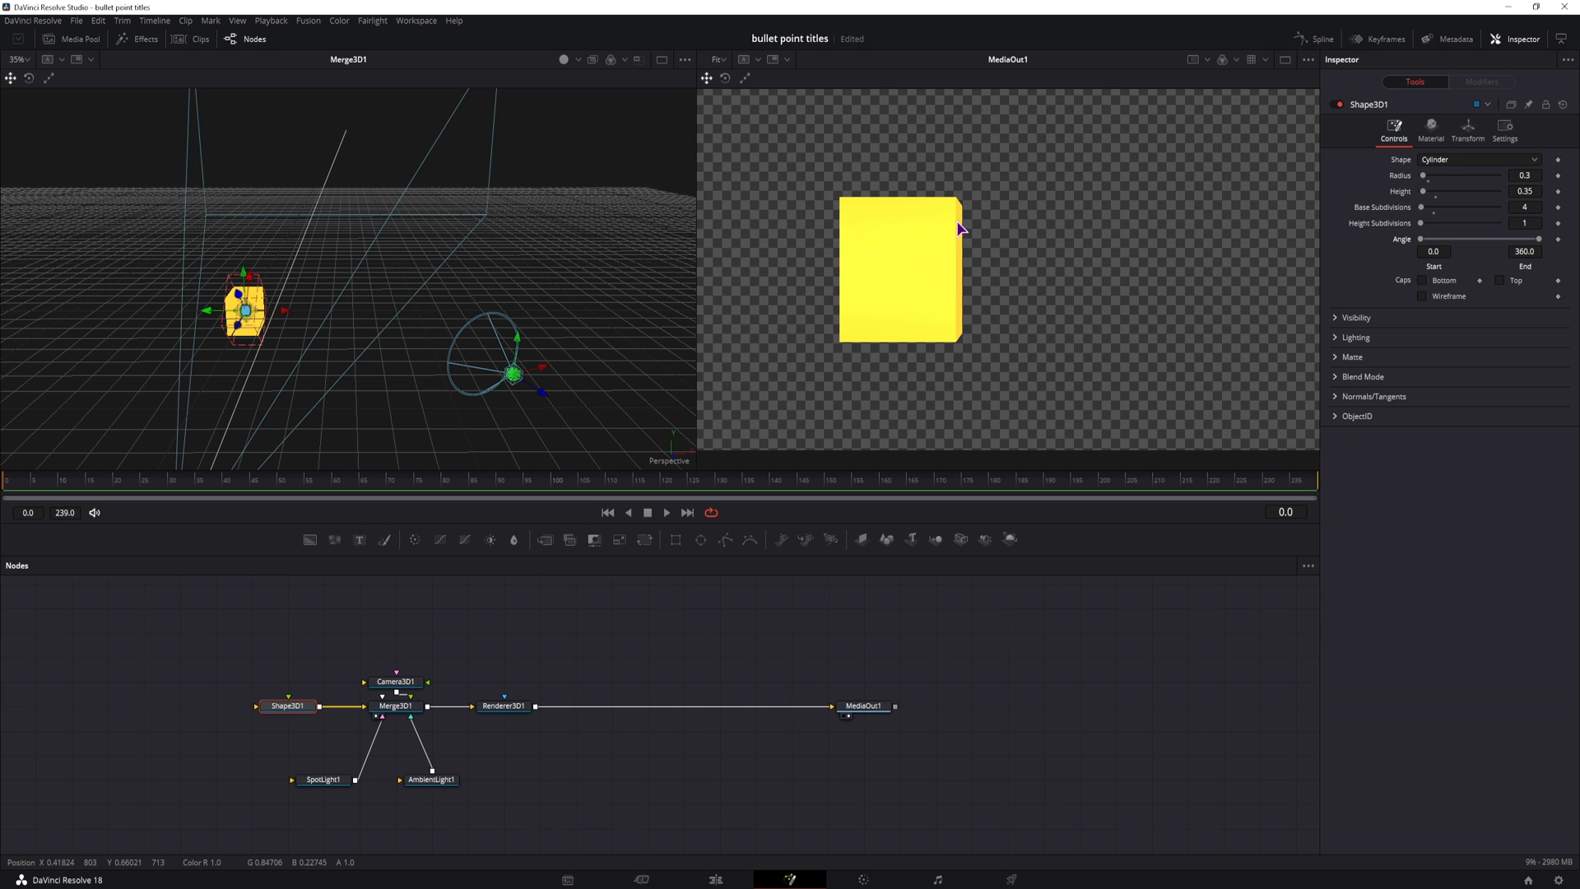
mouse_move(656, 655)
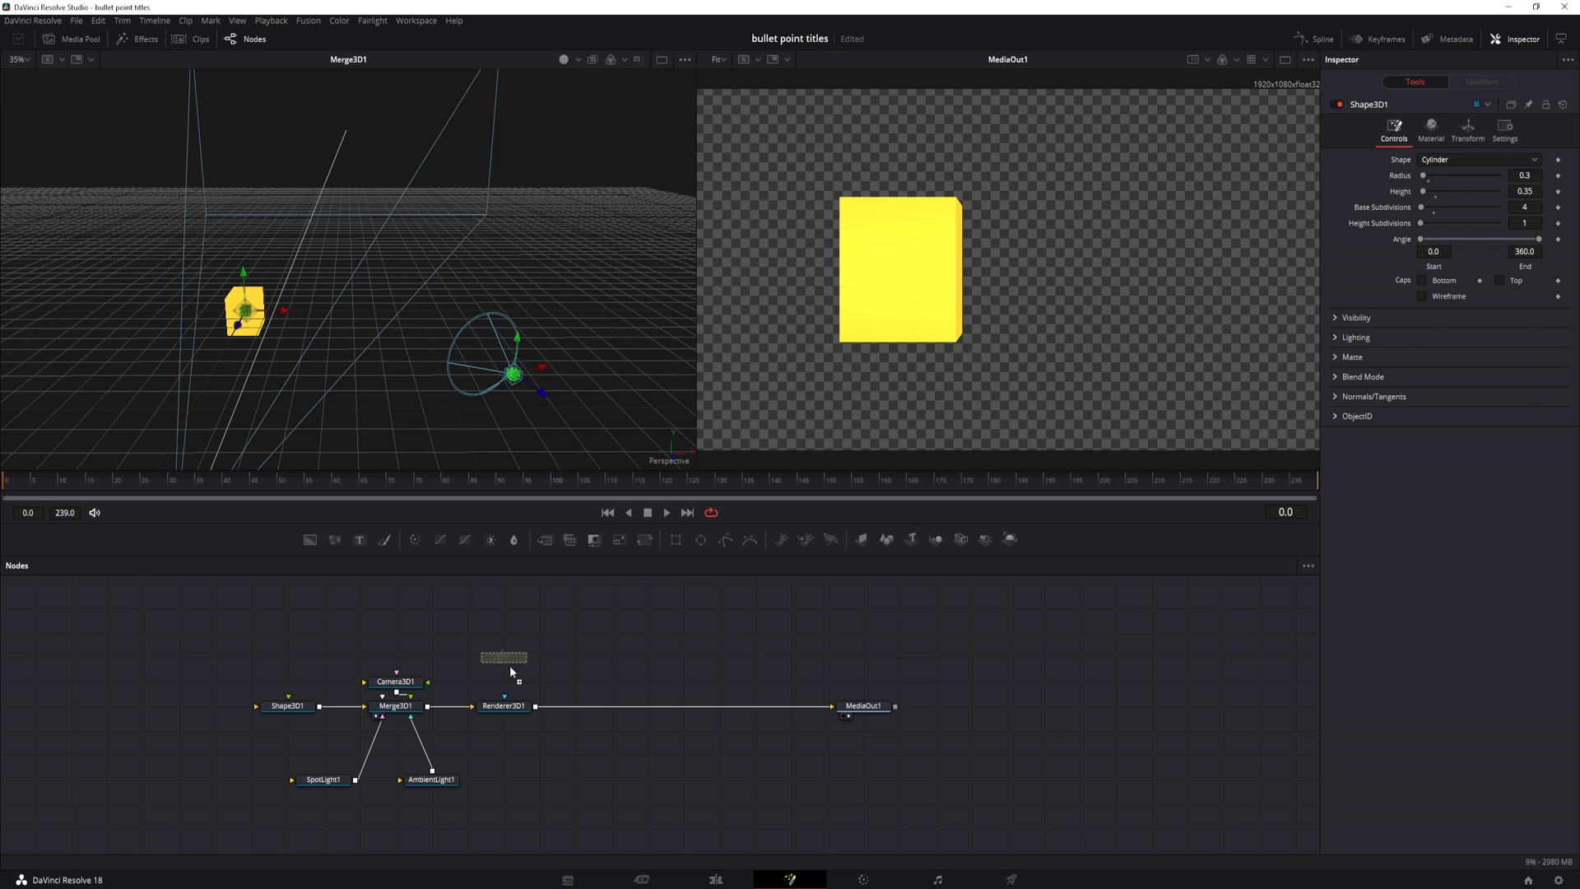
- Add a Polygon node feeding Renderer3D's mask input and set it to Invert
click(504, 657)
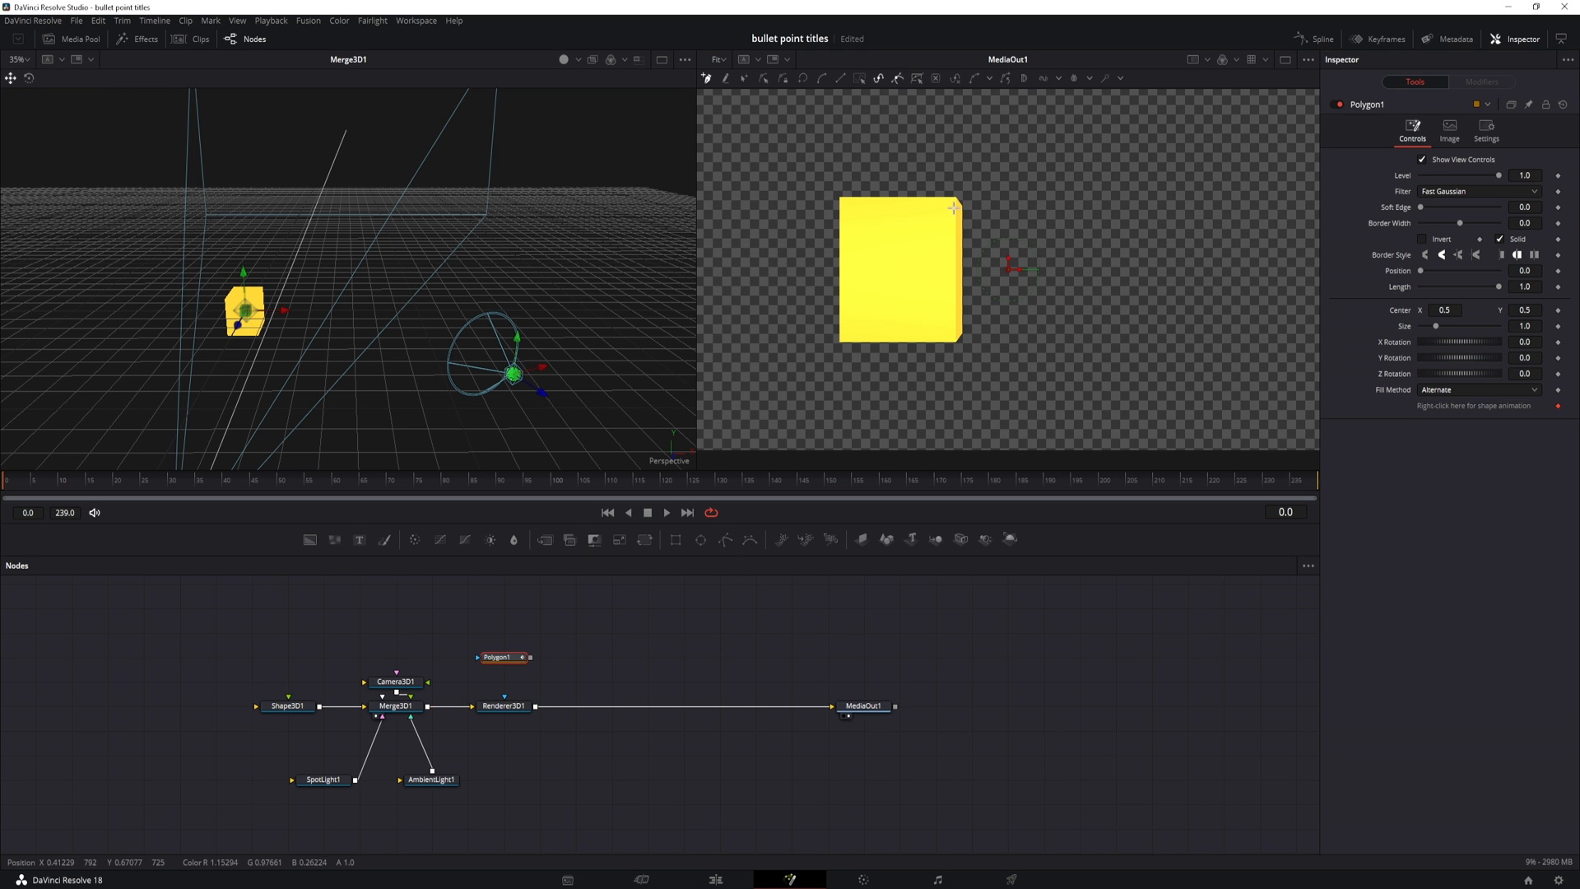
mouse_move(957, 196)
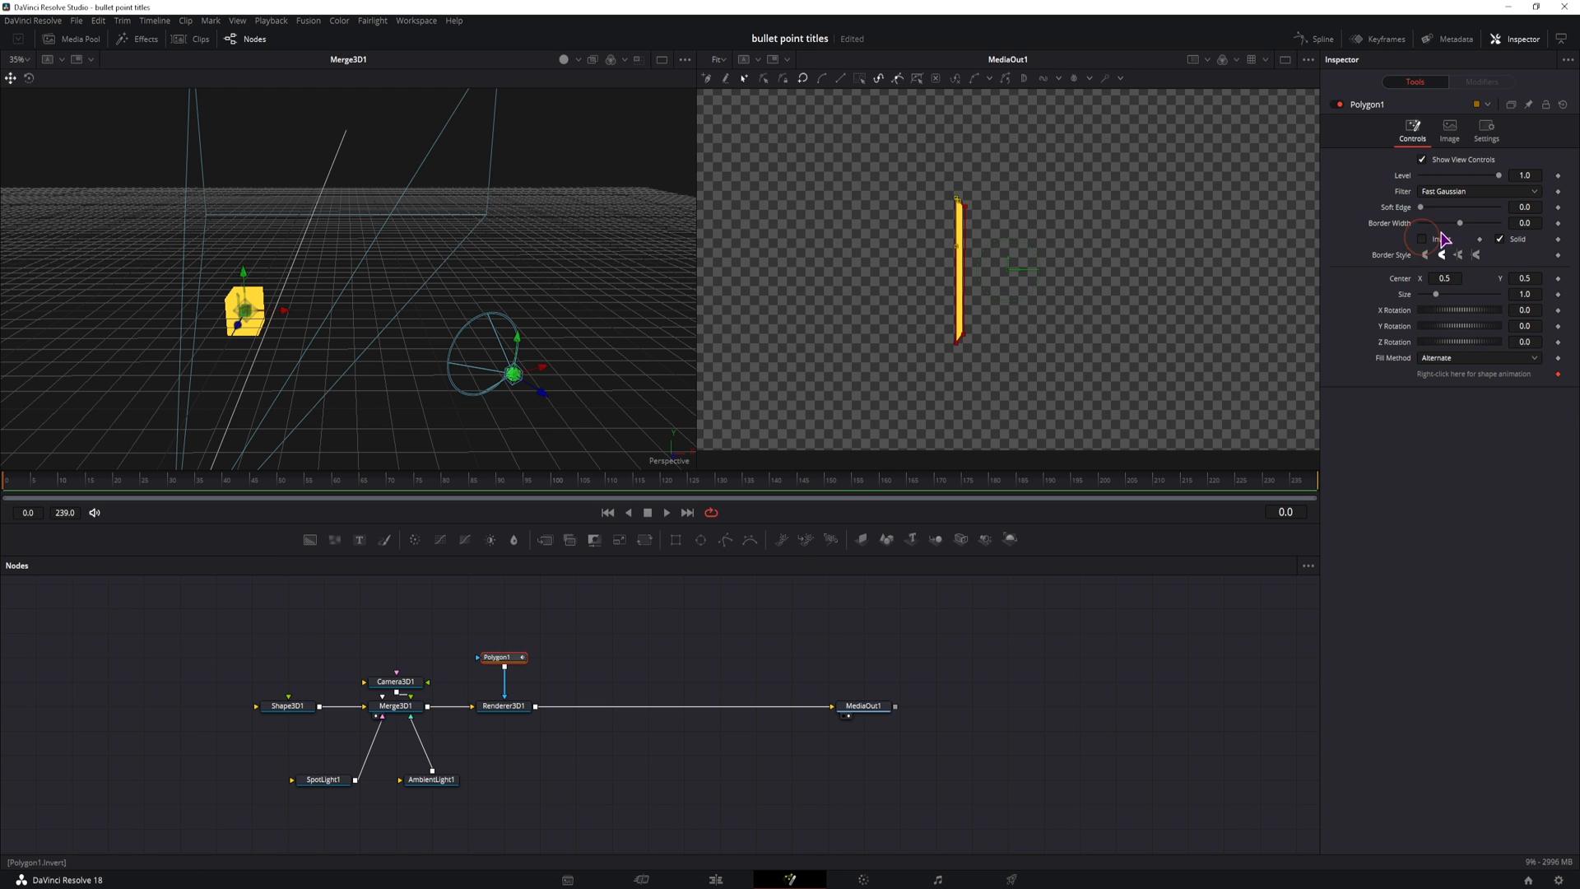
click(1422, 238)
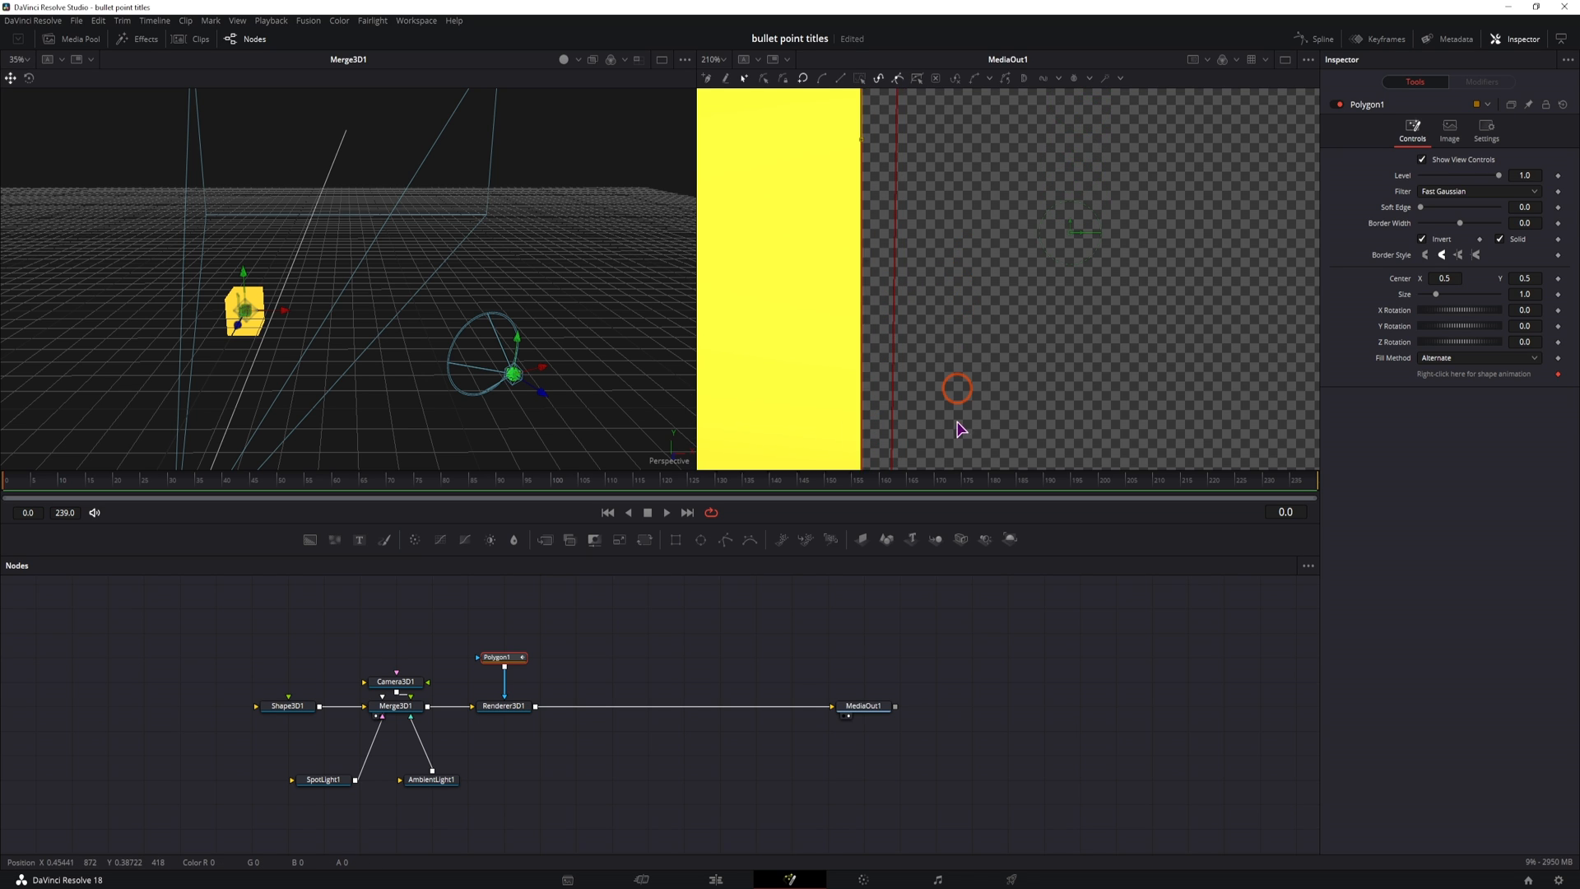
scroll(down, 3)
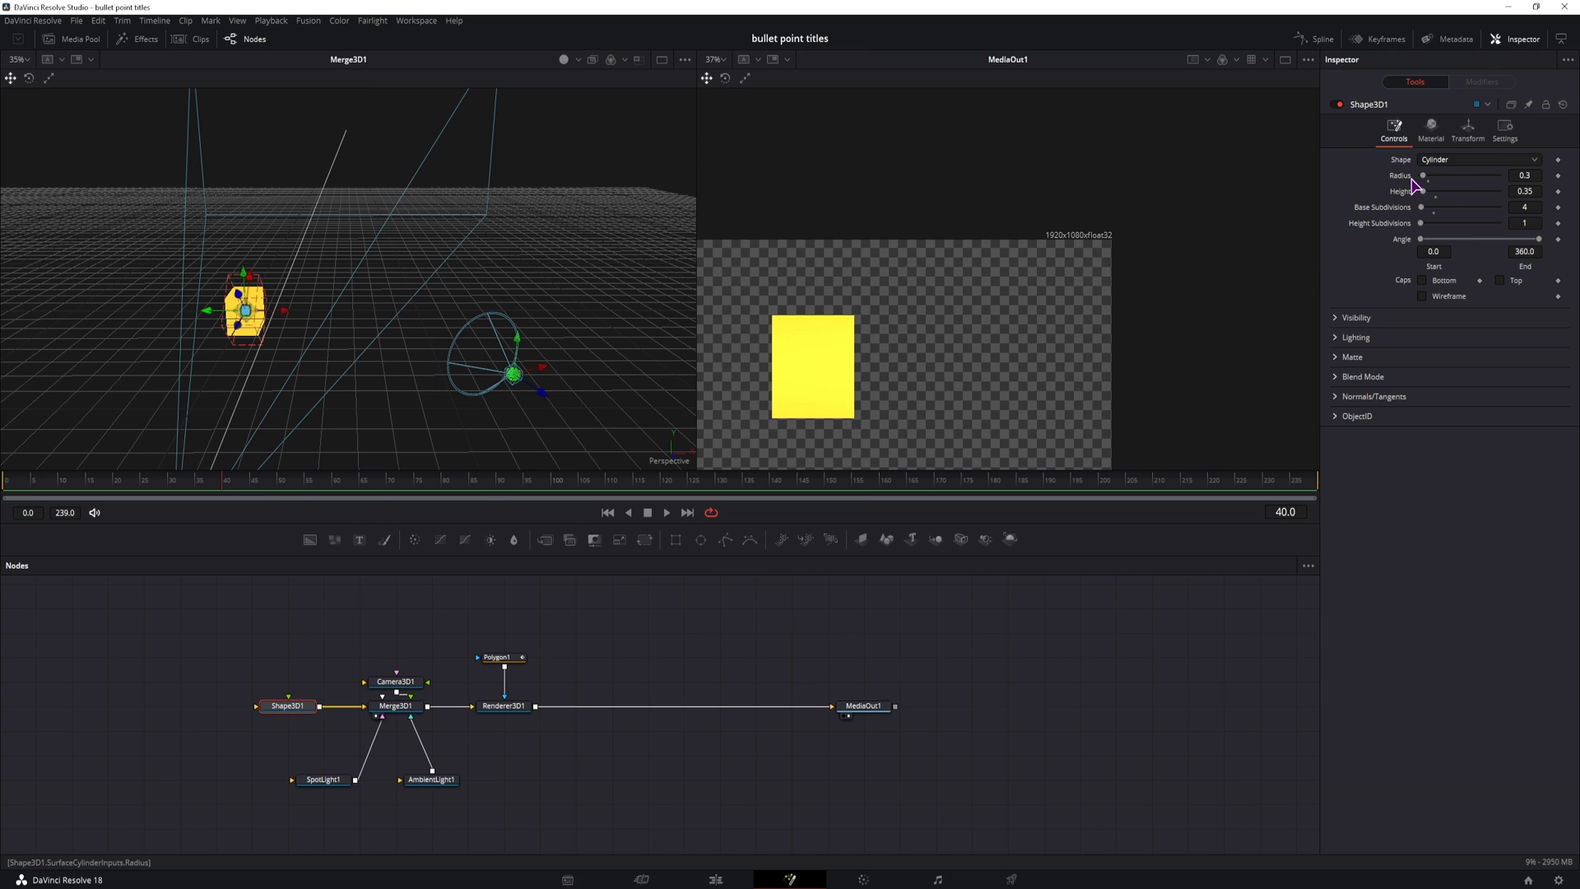
mouse_move(831, 391)
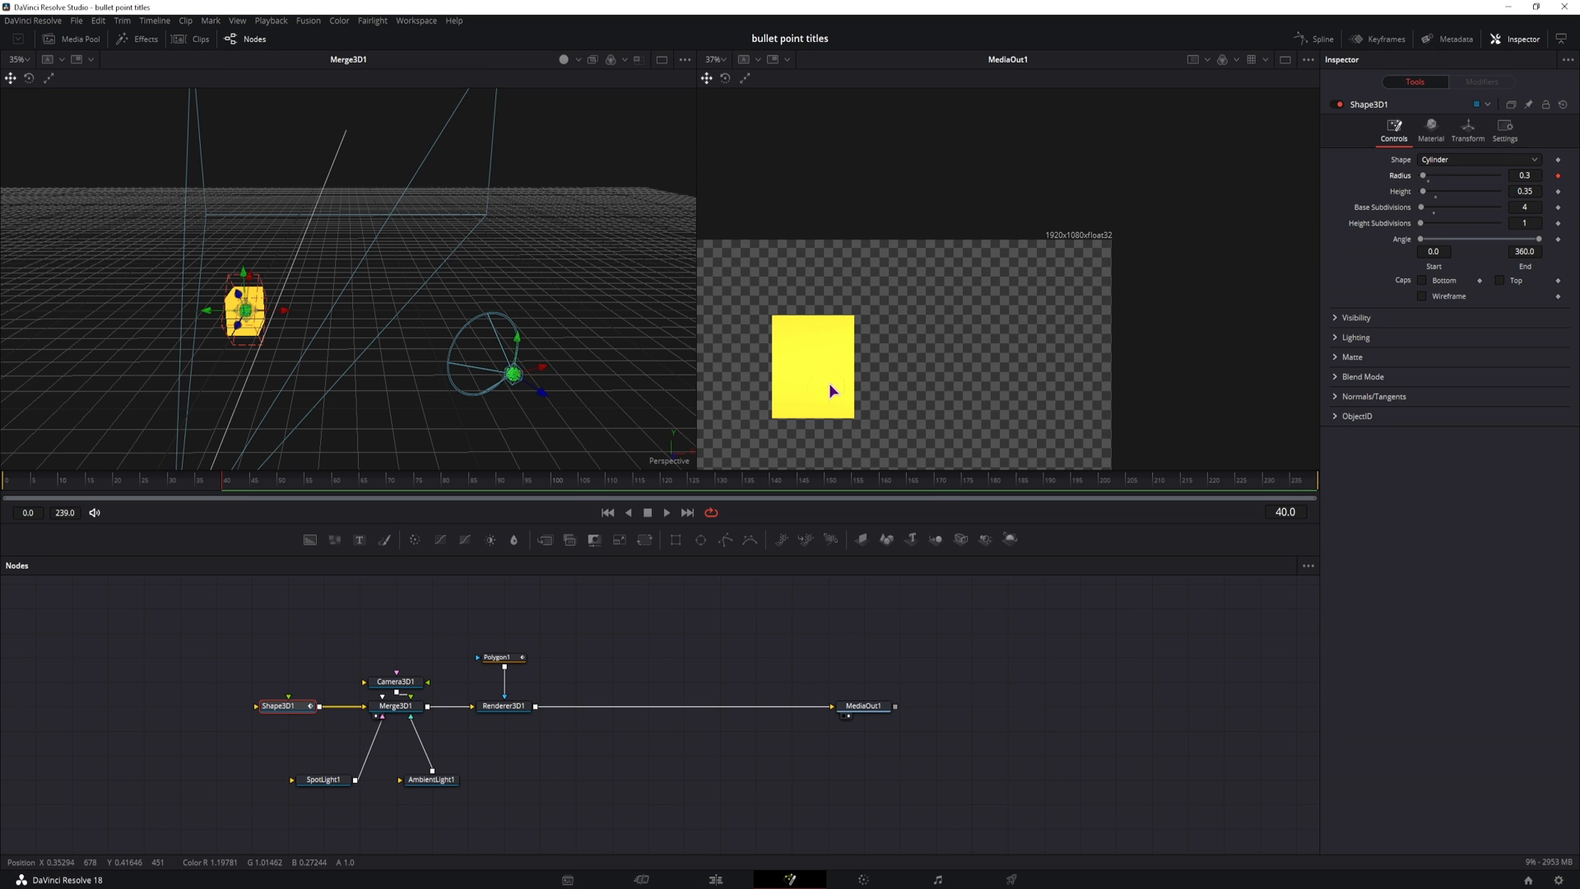
- Keyframe Shape3D1 Radius growing from 0 at frame 25 to 0.3 at frame 40
click(146, 484)
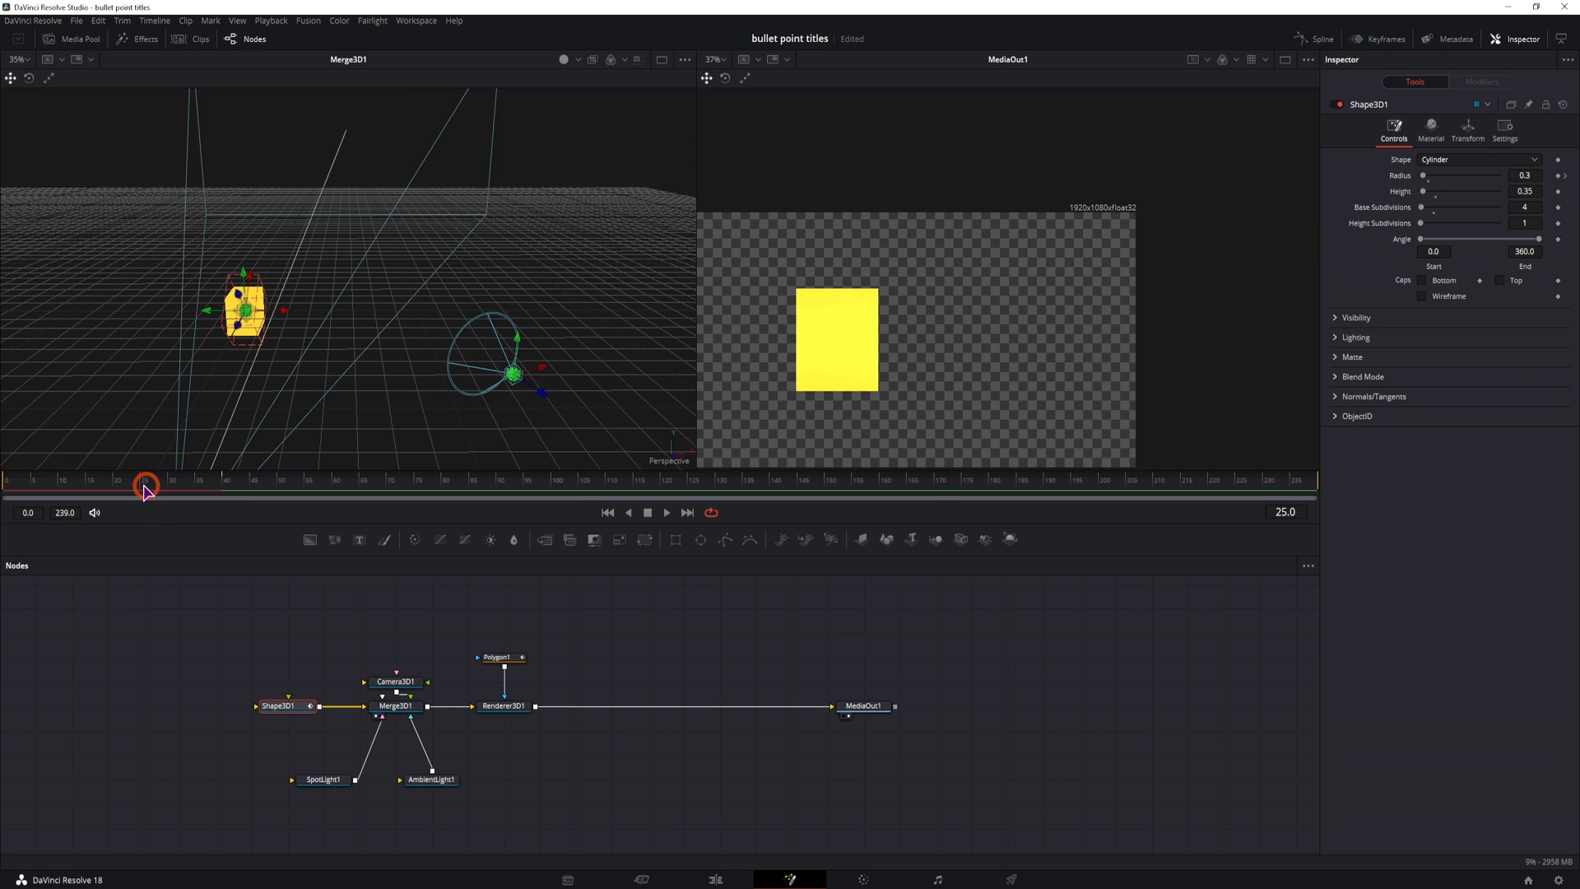
mouse_move(1540, 174)
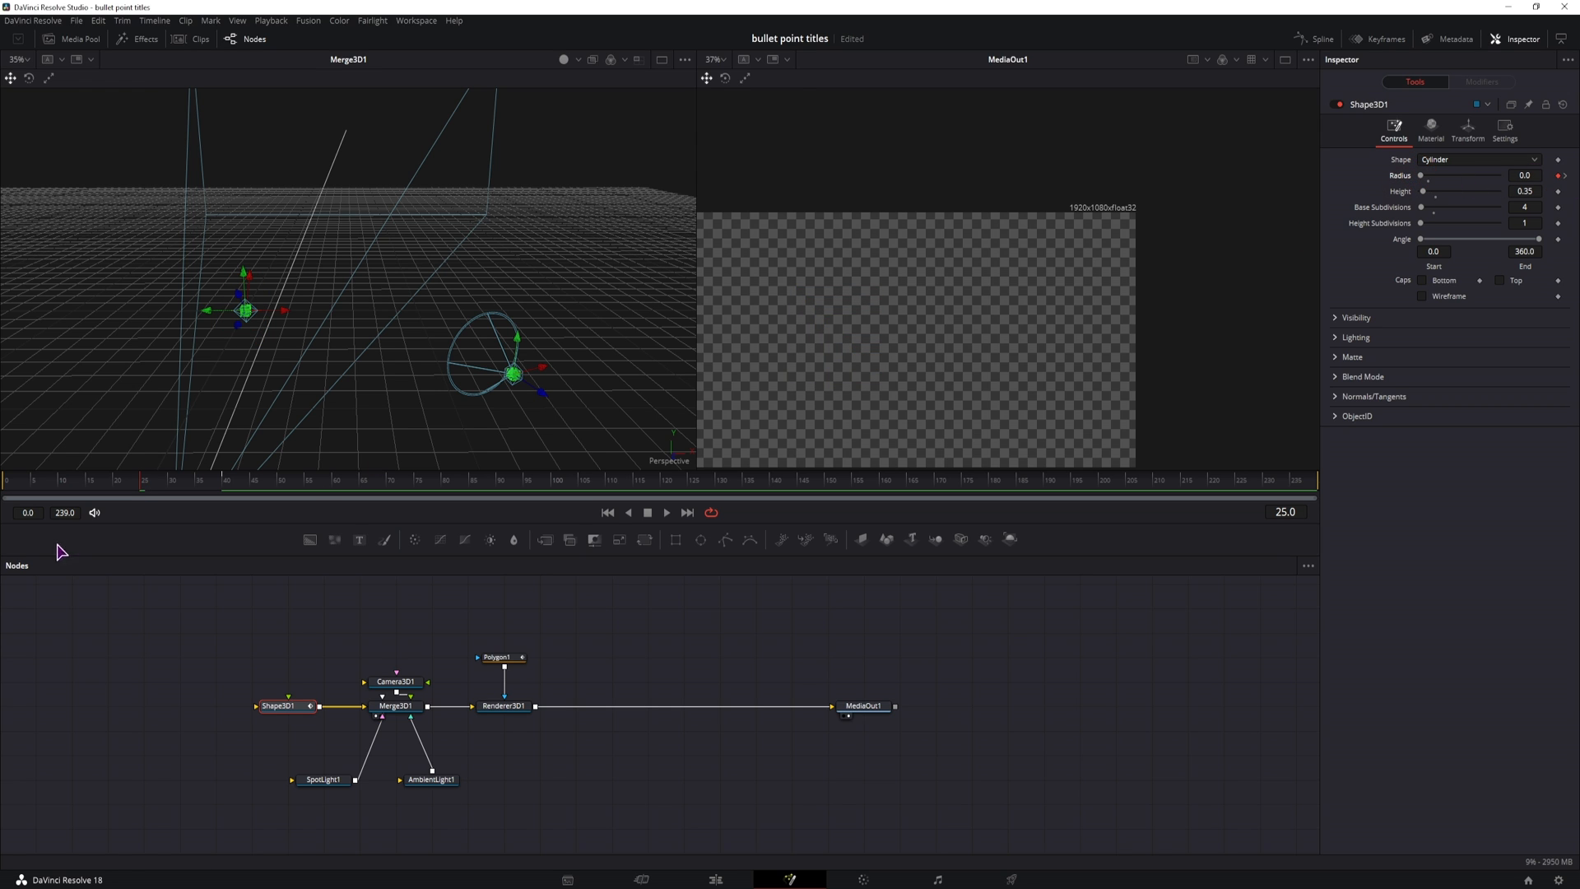
click(665, 512)
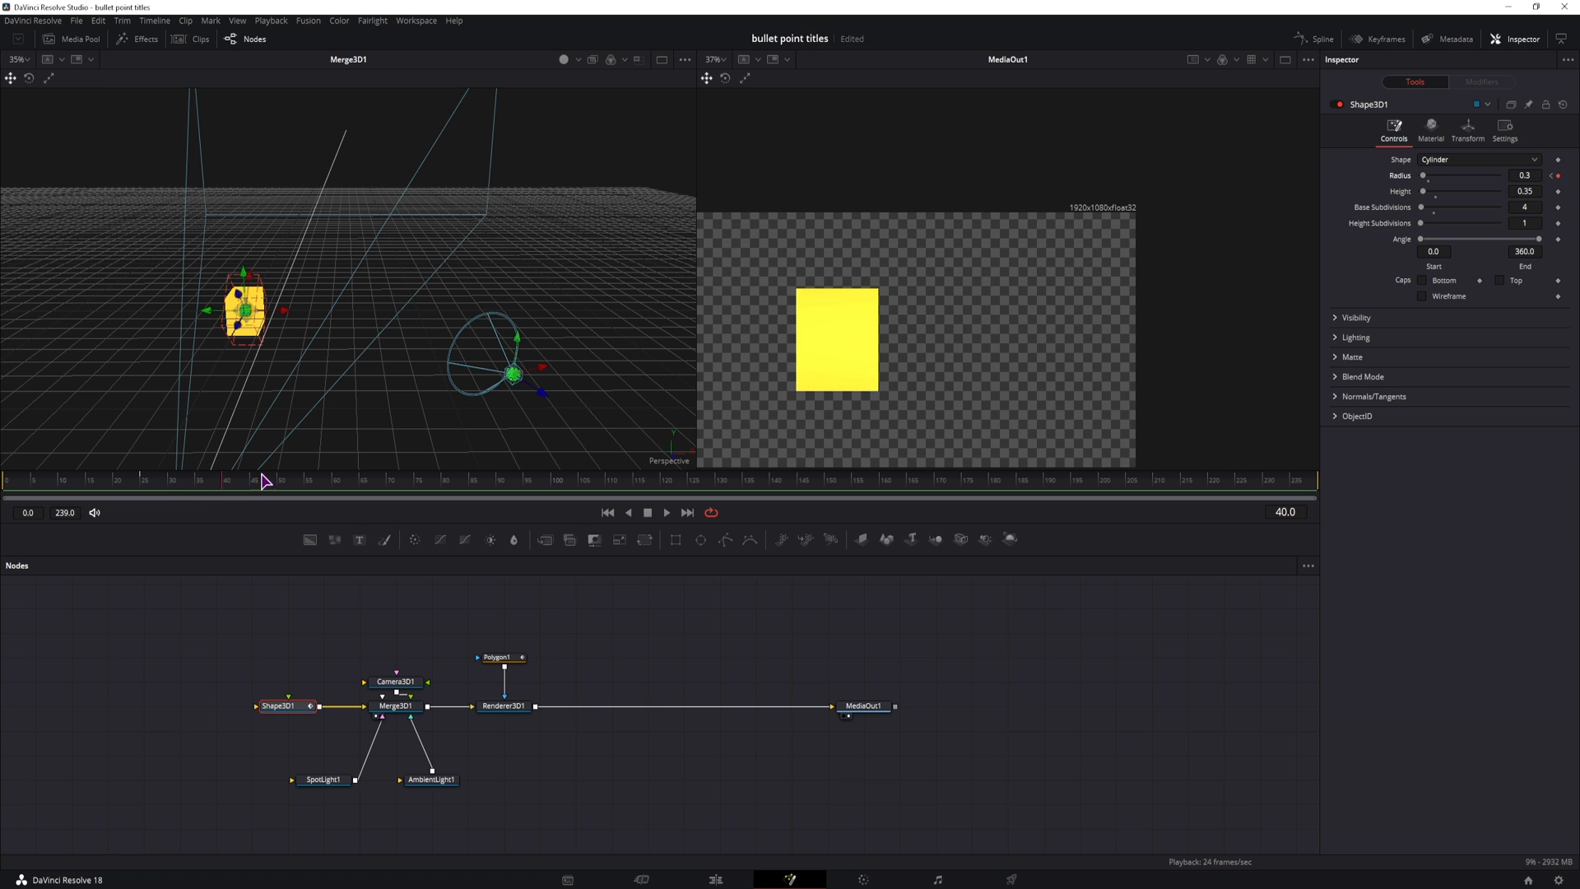
click(498, 656)
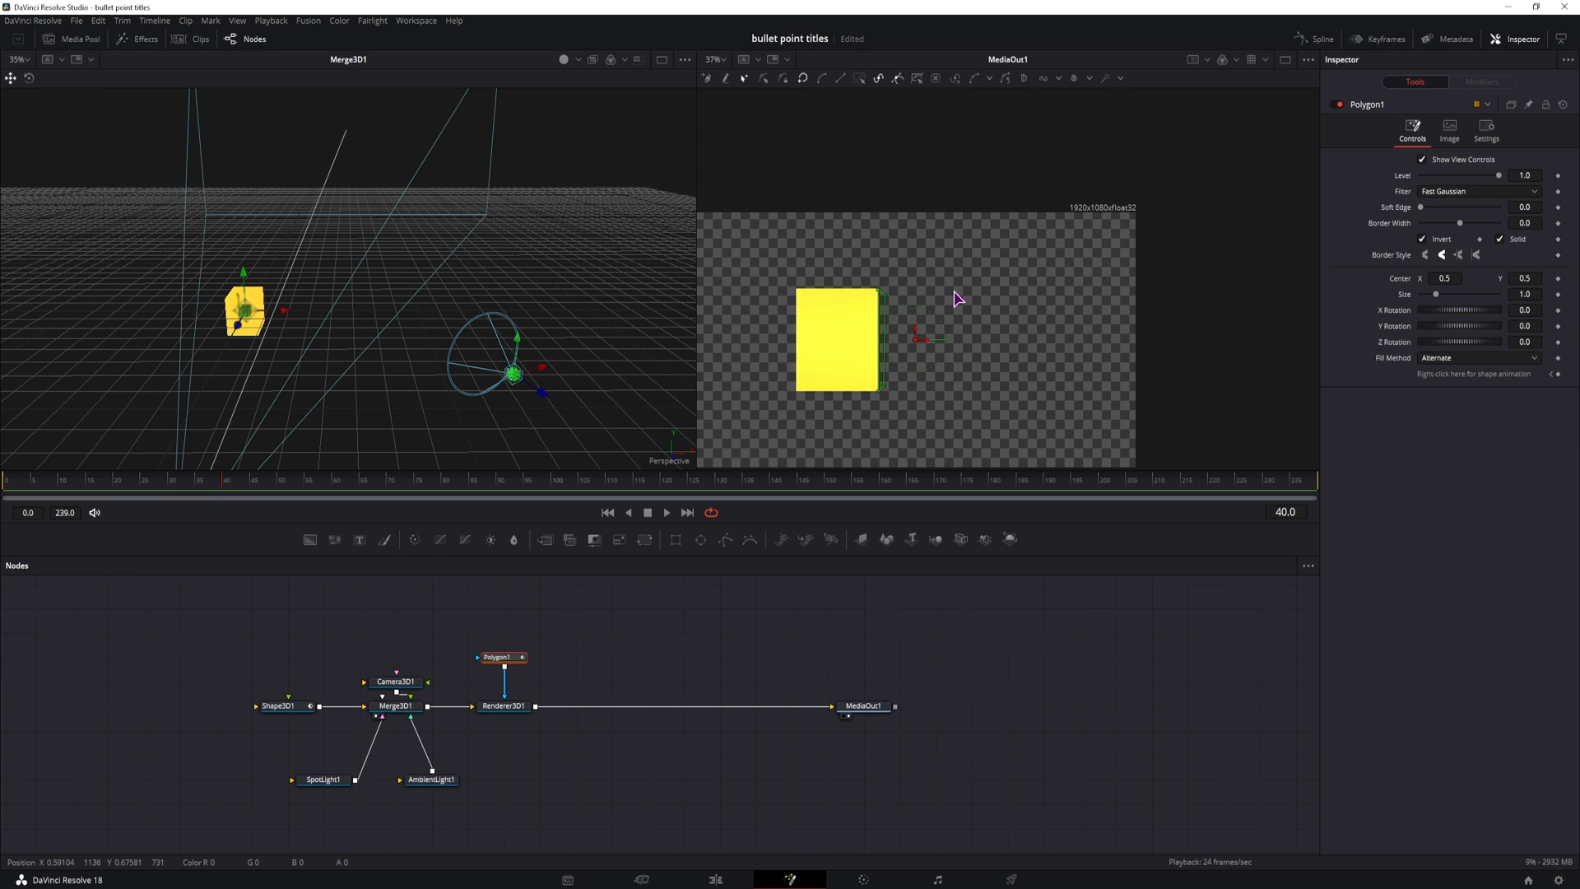
mouse_move(589, 504)
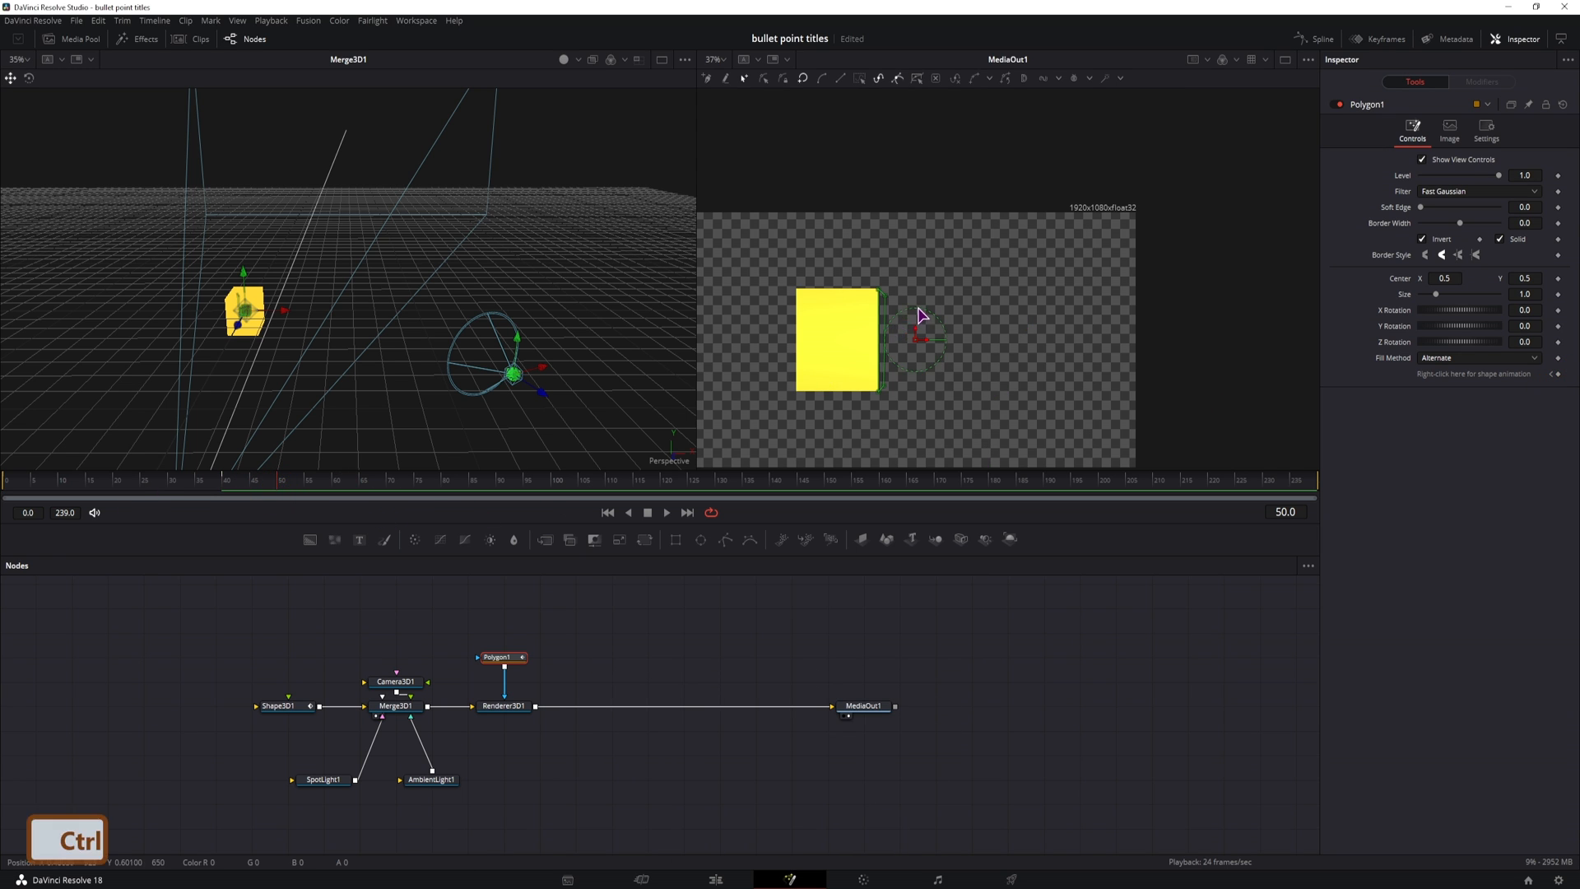
- Edit Polygon1's points along the block's right edge at frame 50, opening a notch by frame 59
scroll(up, 3)
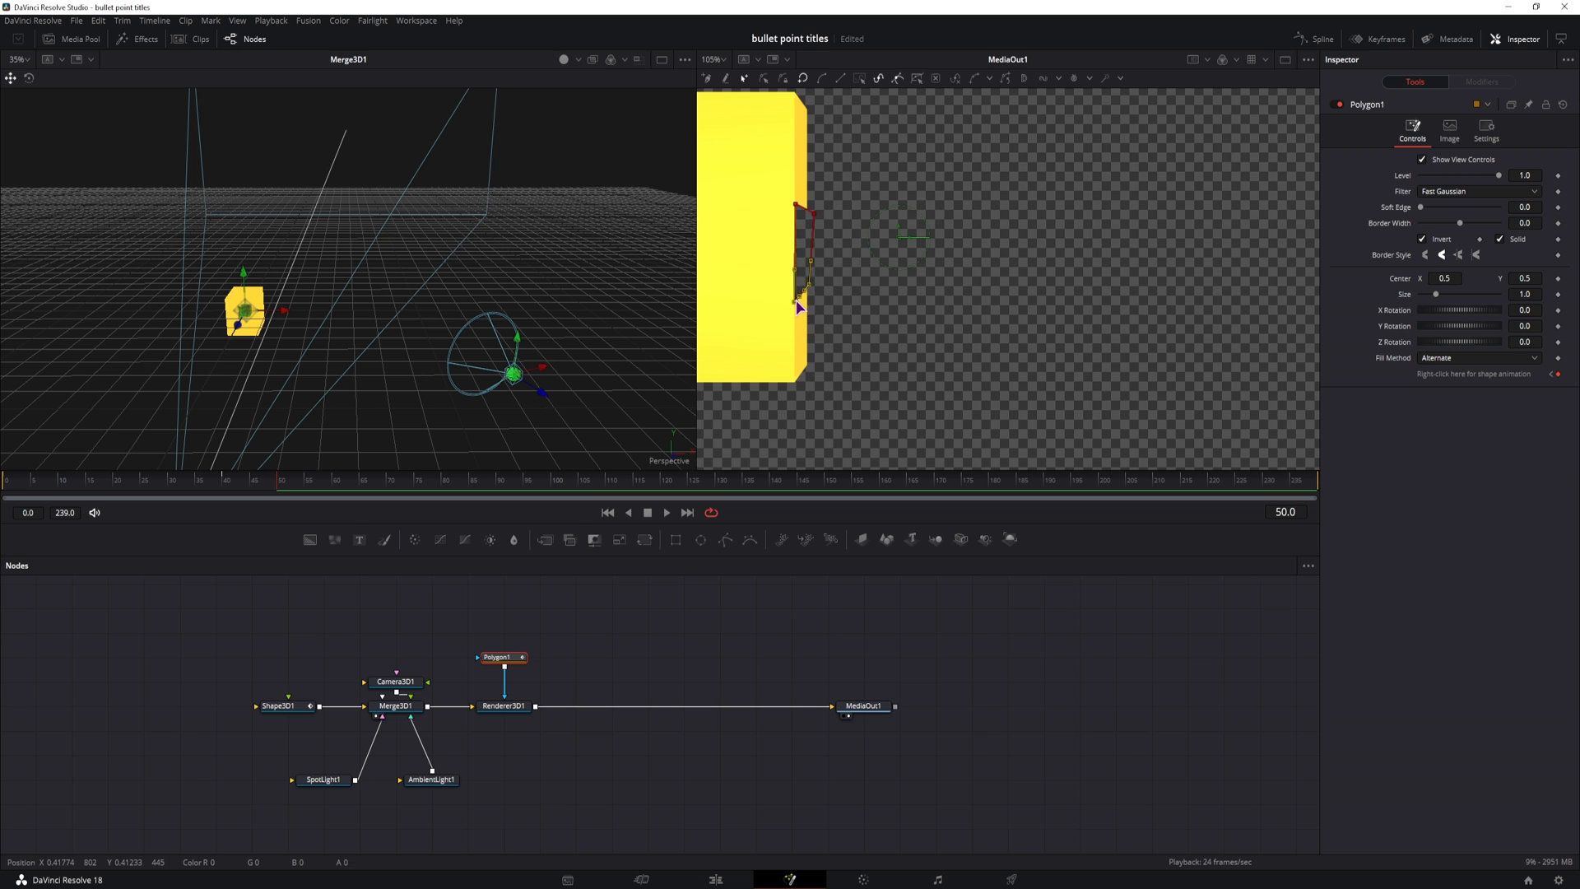
click(665, 512)
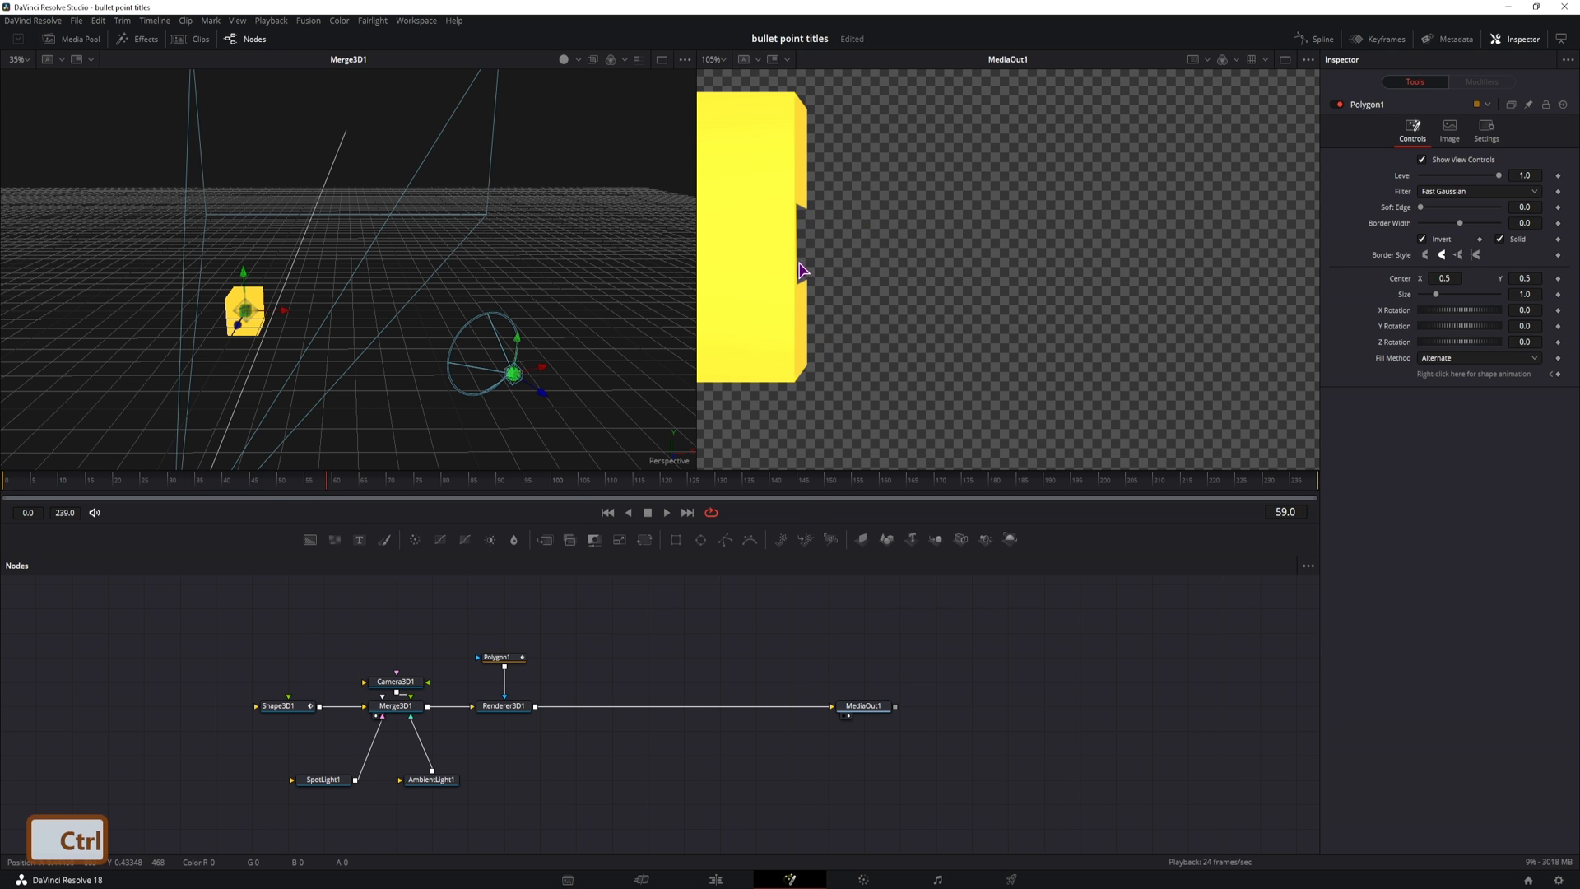
scroll(up, 3)
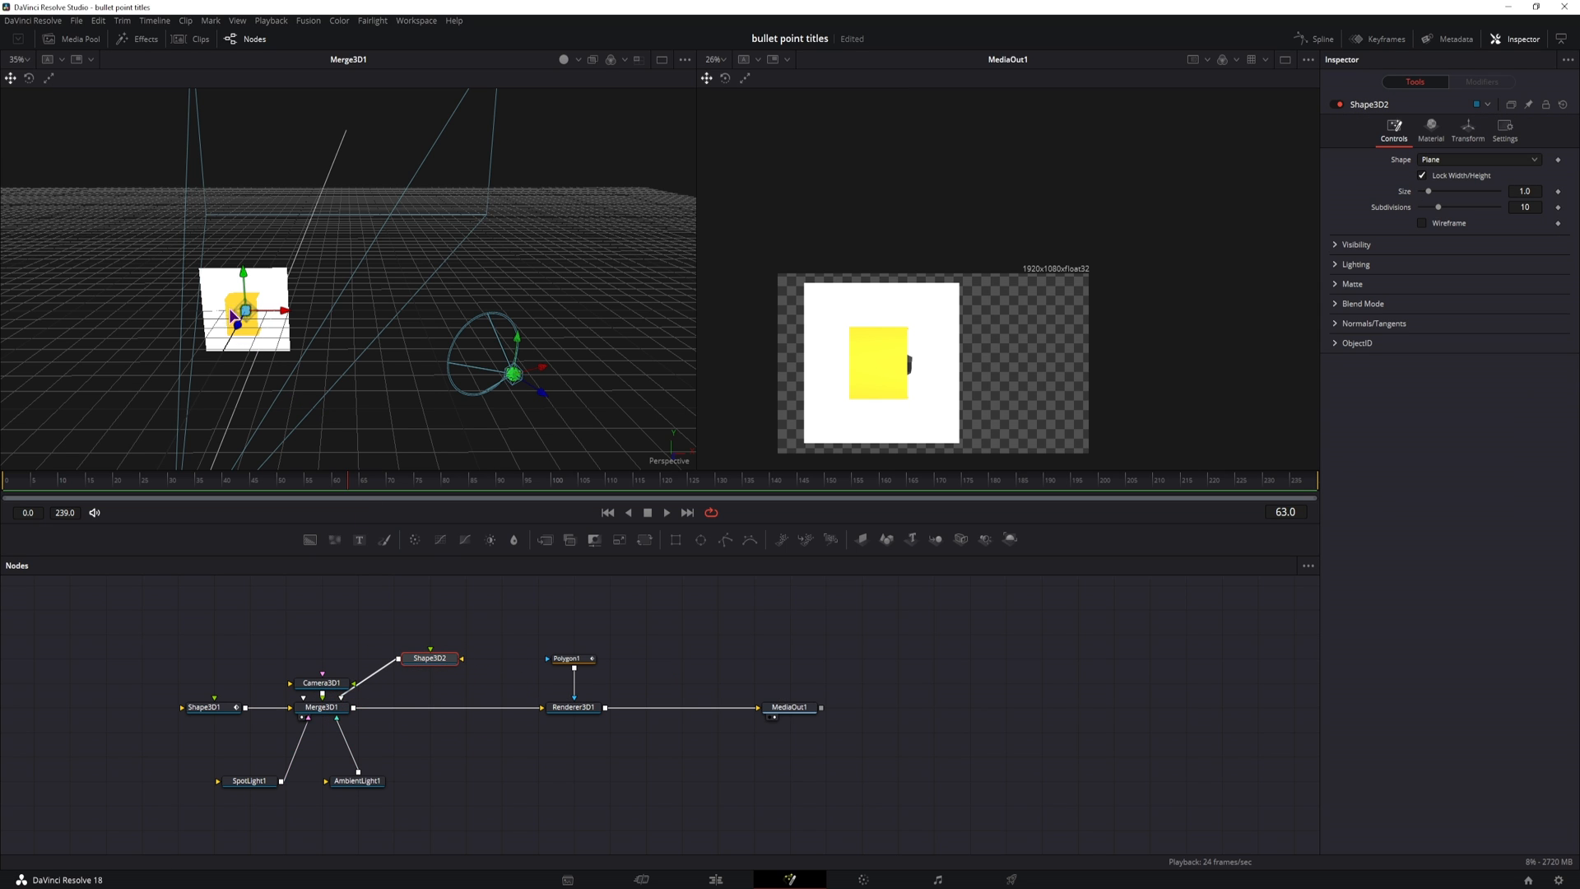
mouse_move(758, 386)
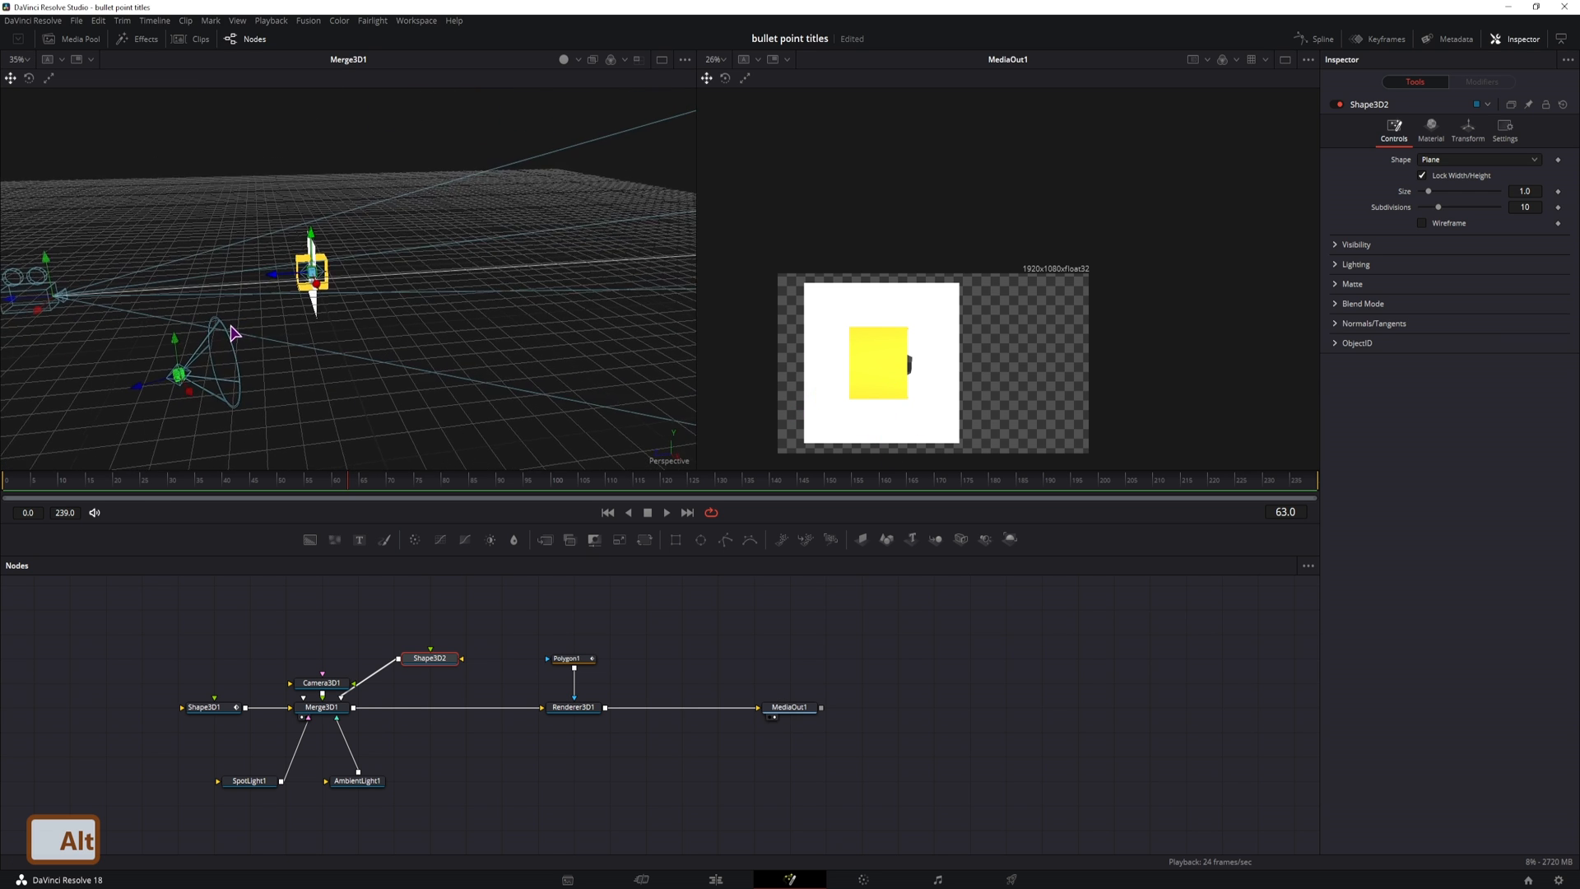
- Unlock XYZ on Shape3D2, then set Scale X 1.317, Y 0.28 and Translation X 0.93
click(1467, 131)
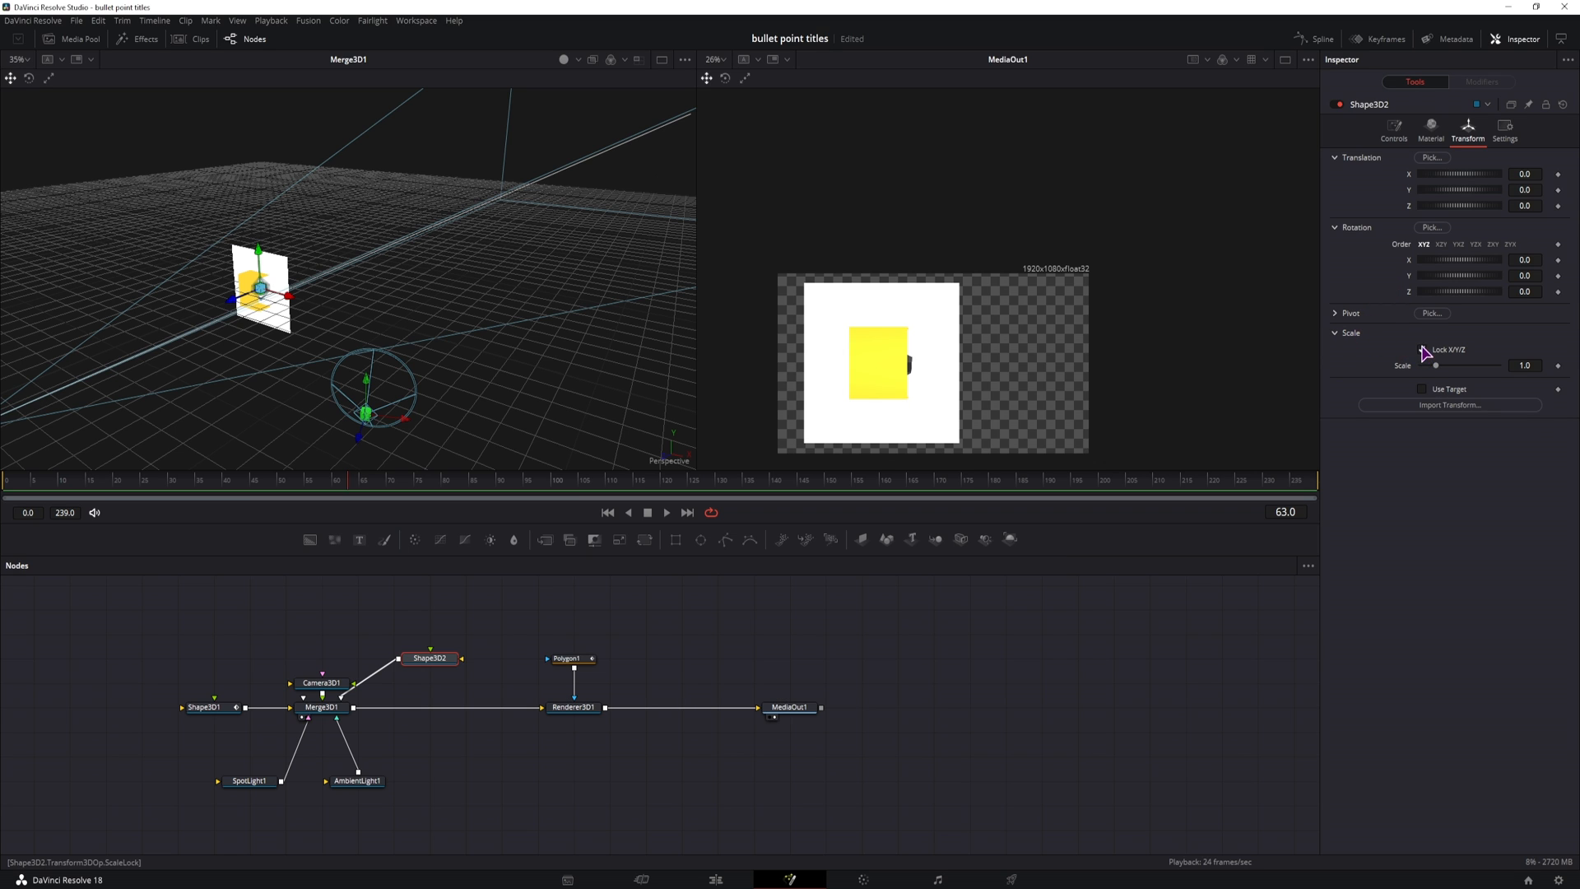
click(1422, 350)
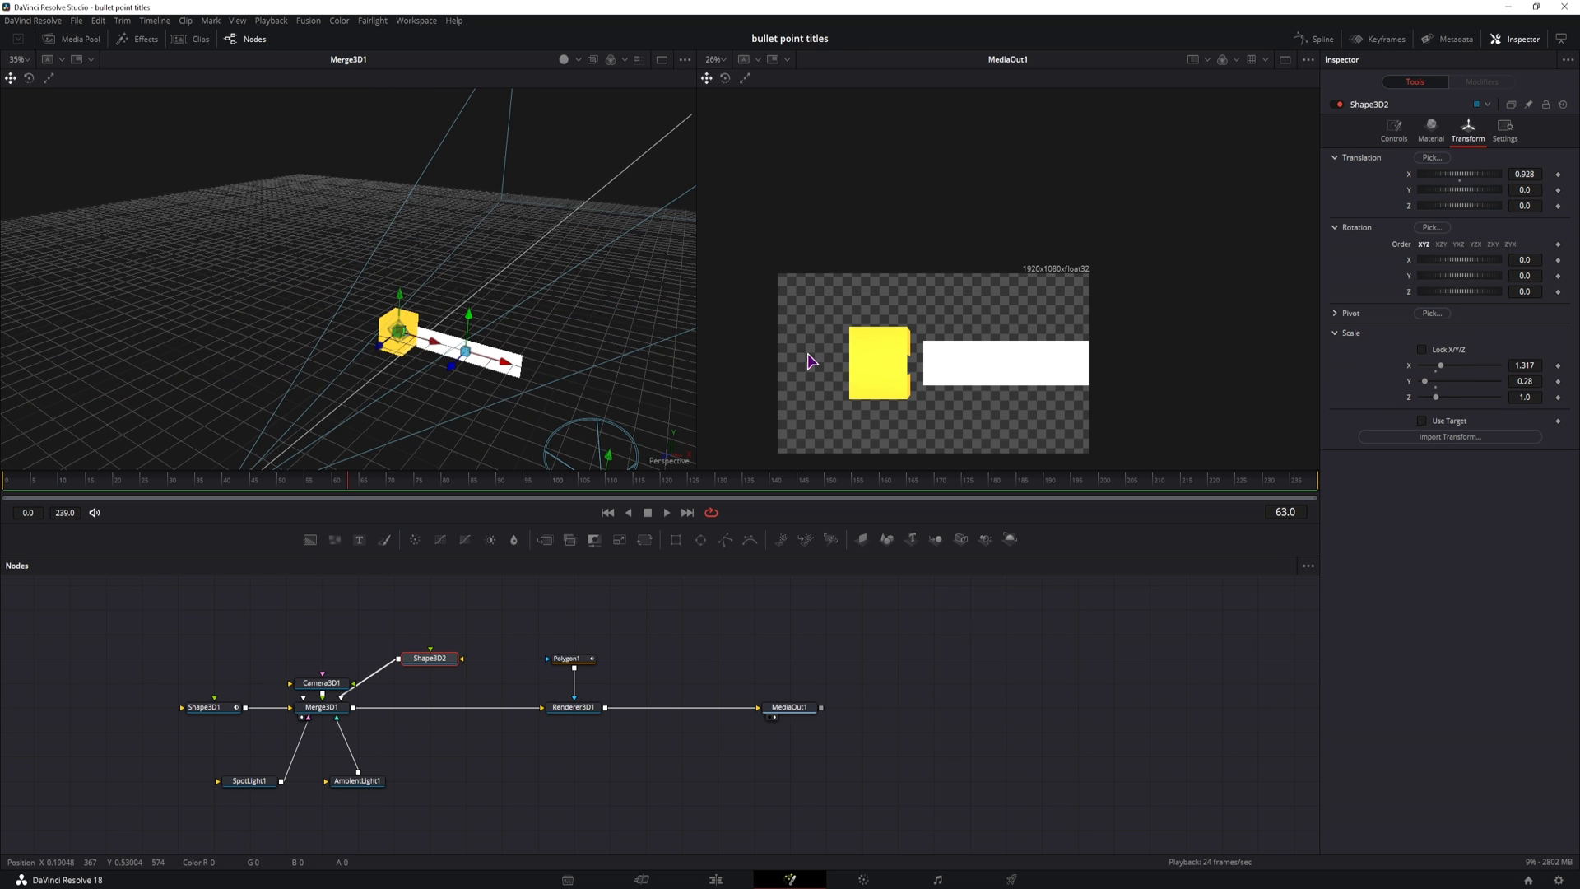
click(206, 706)
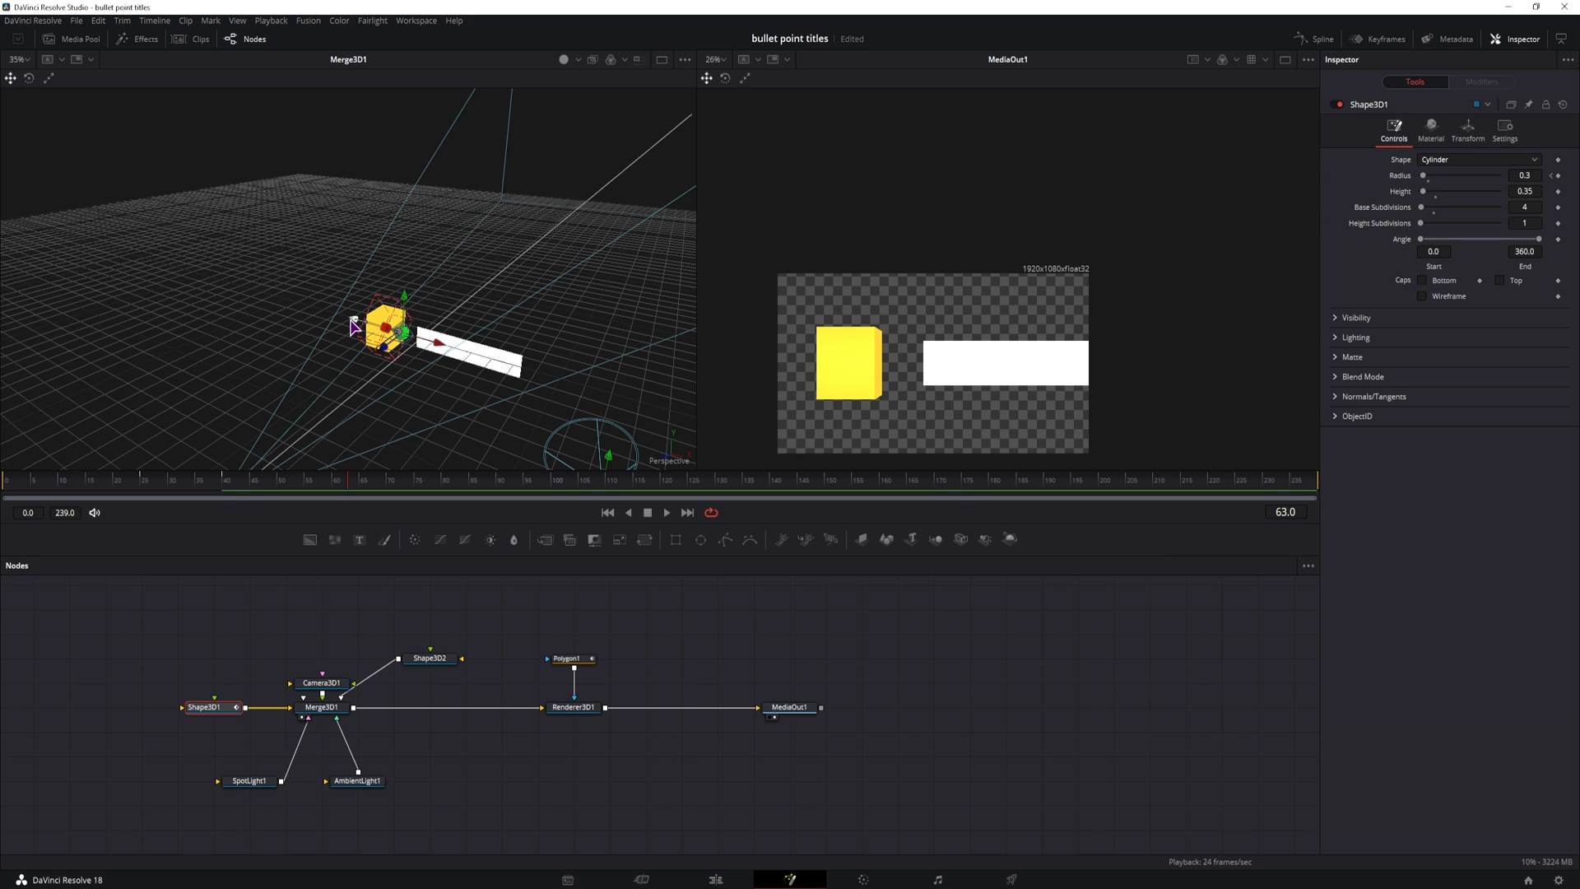
click(567, 658)
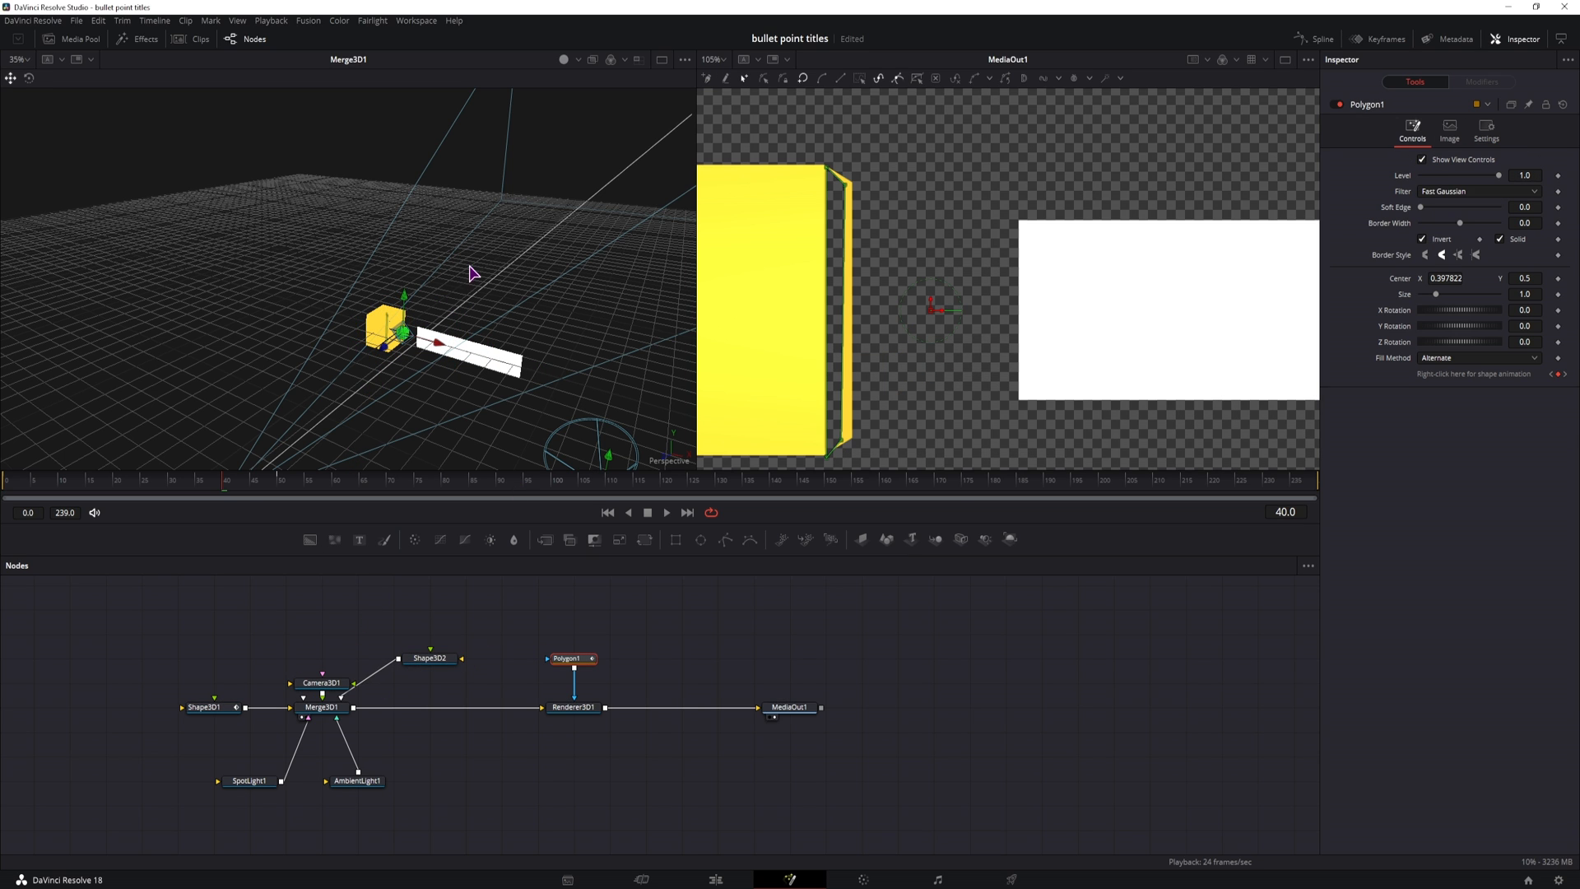
mouse_move(480, 375)
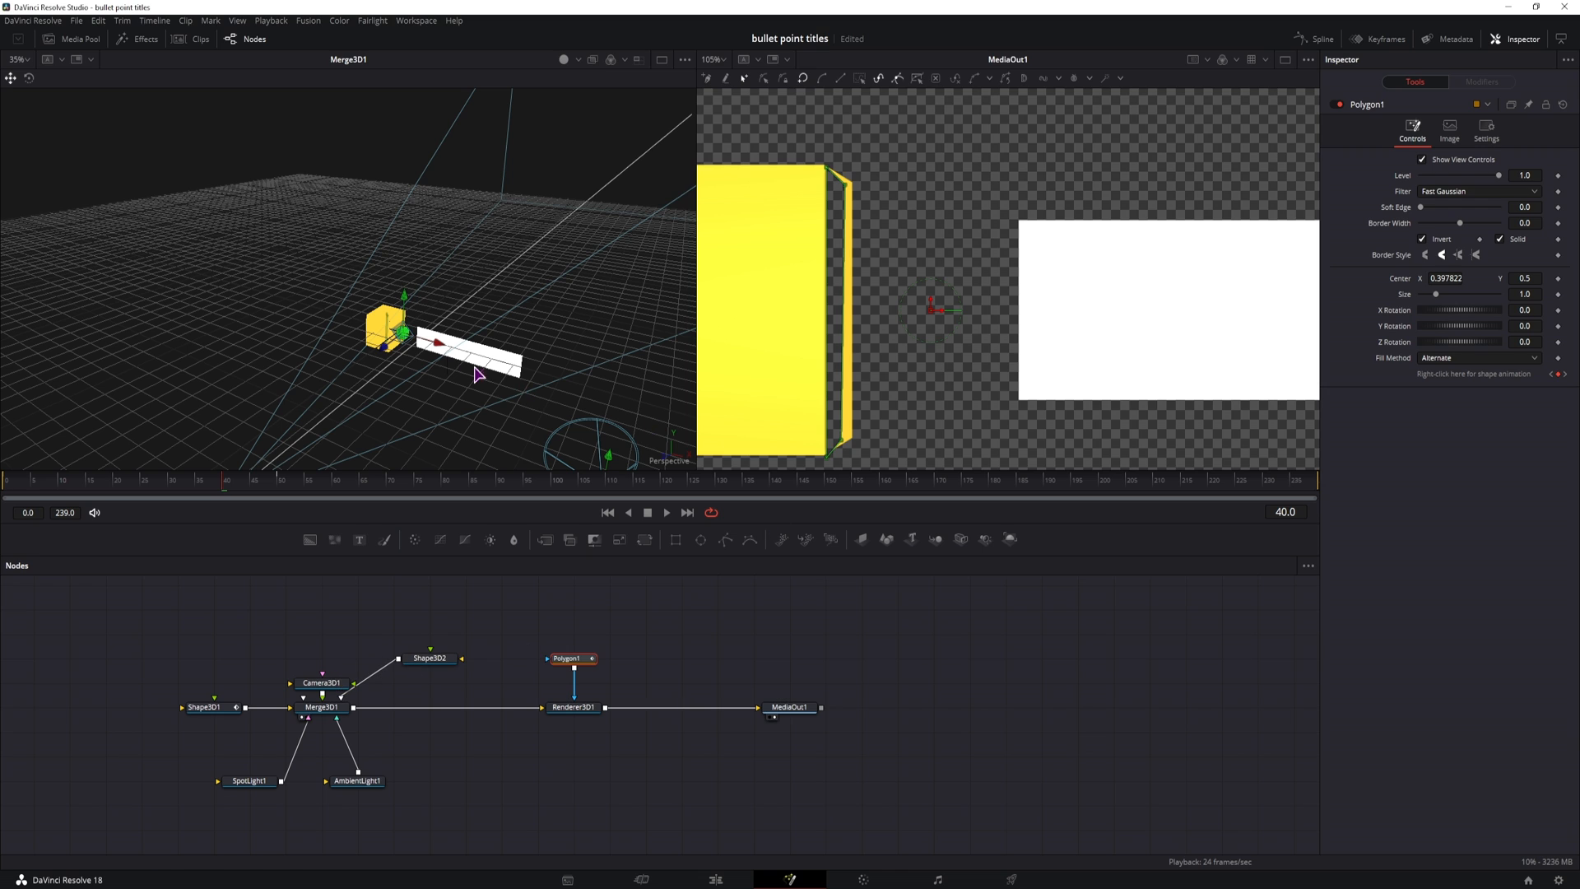
mouse_move(327, 406)
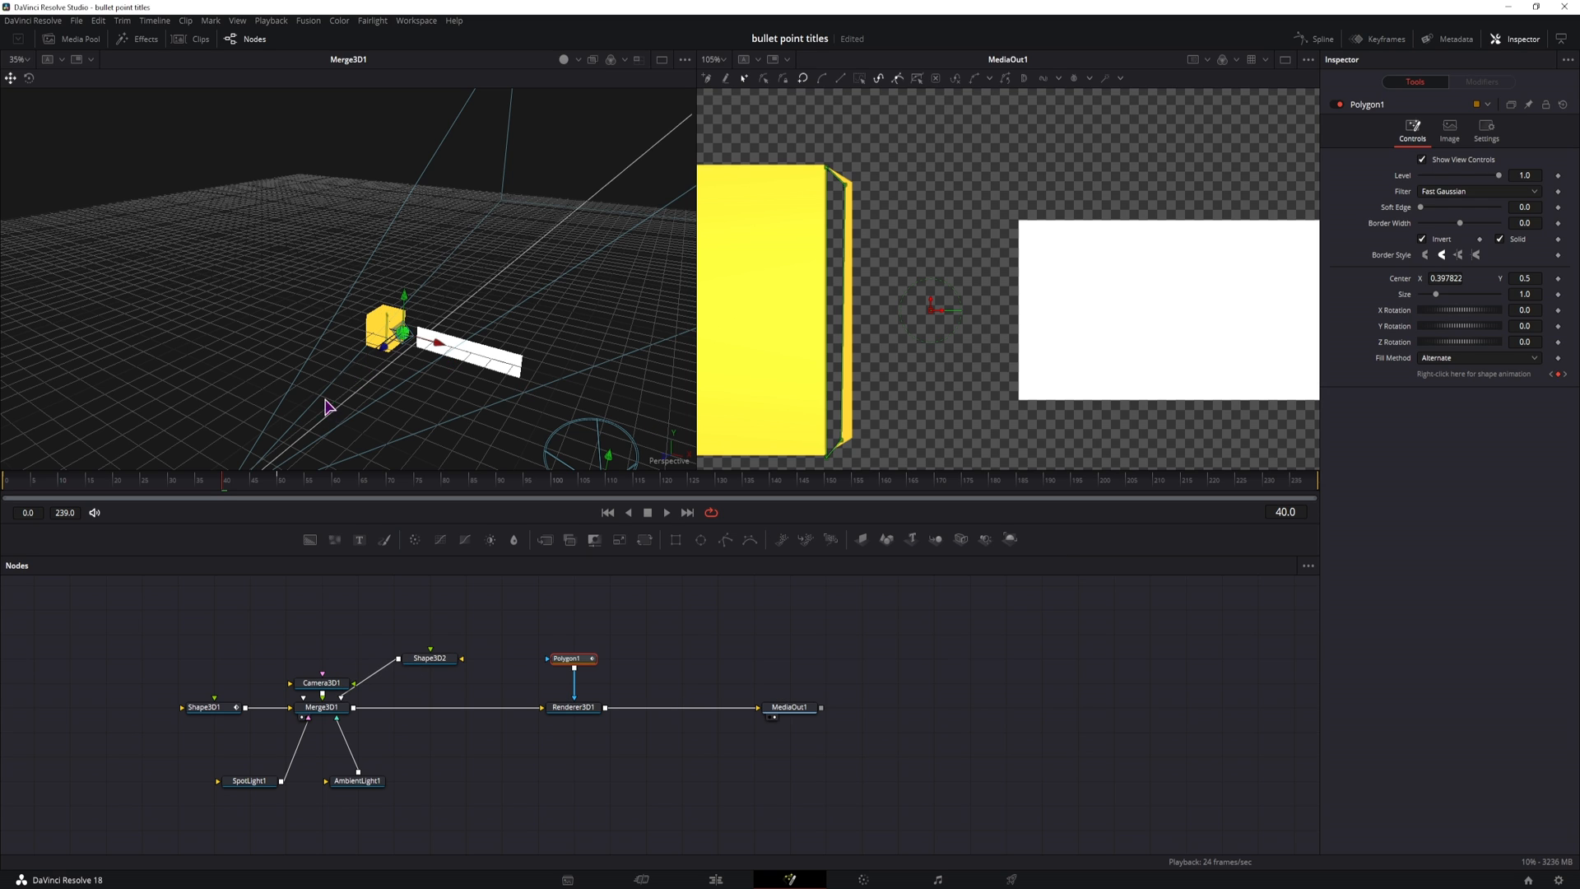
mouse_move(250, 520)
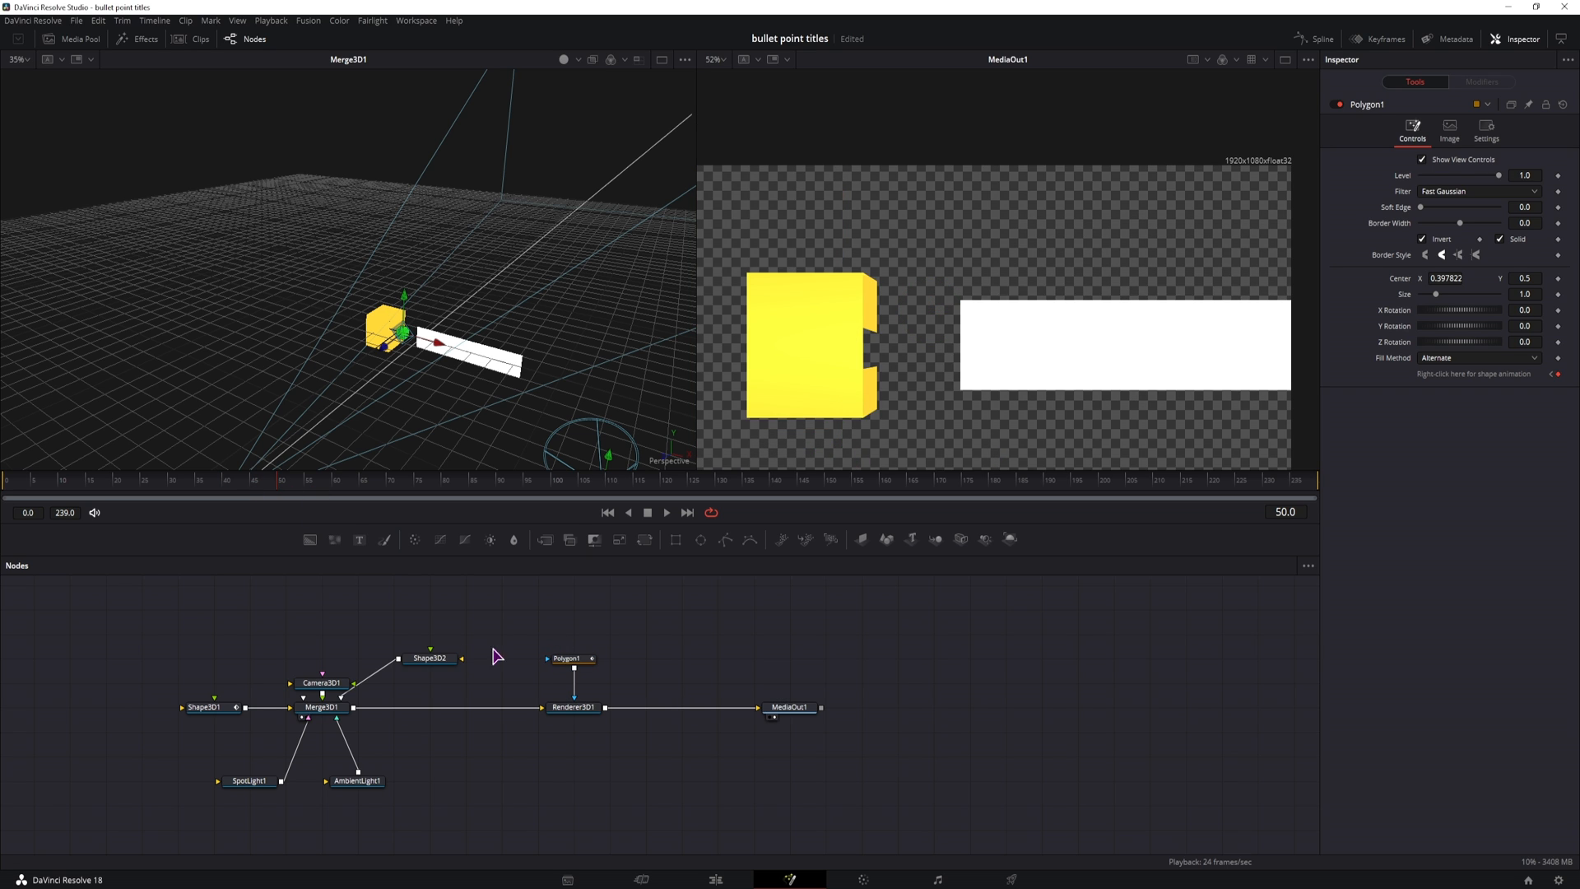
mouse_move(428, 660)
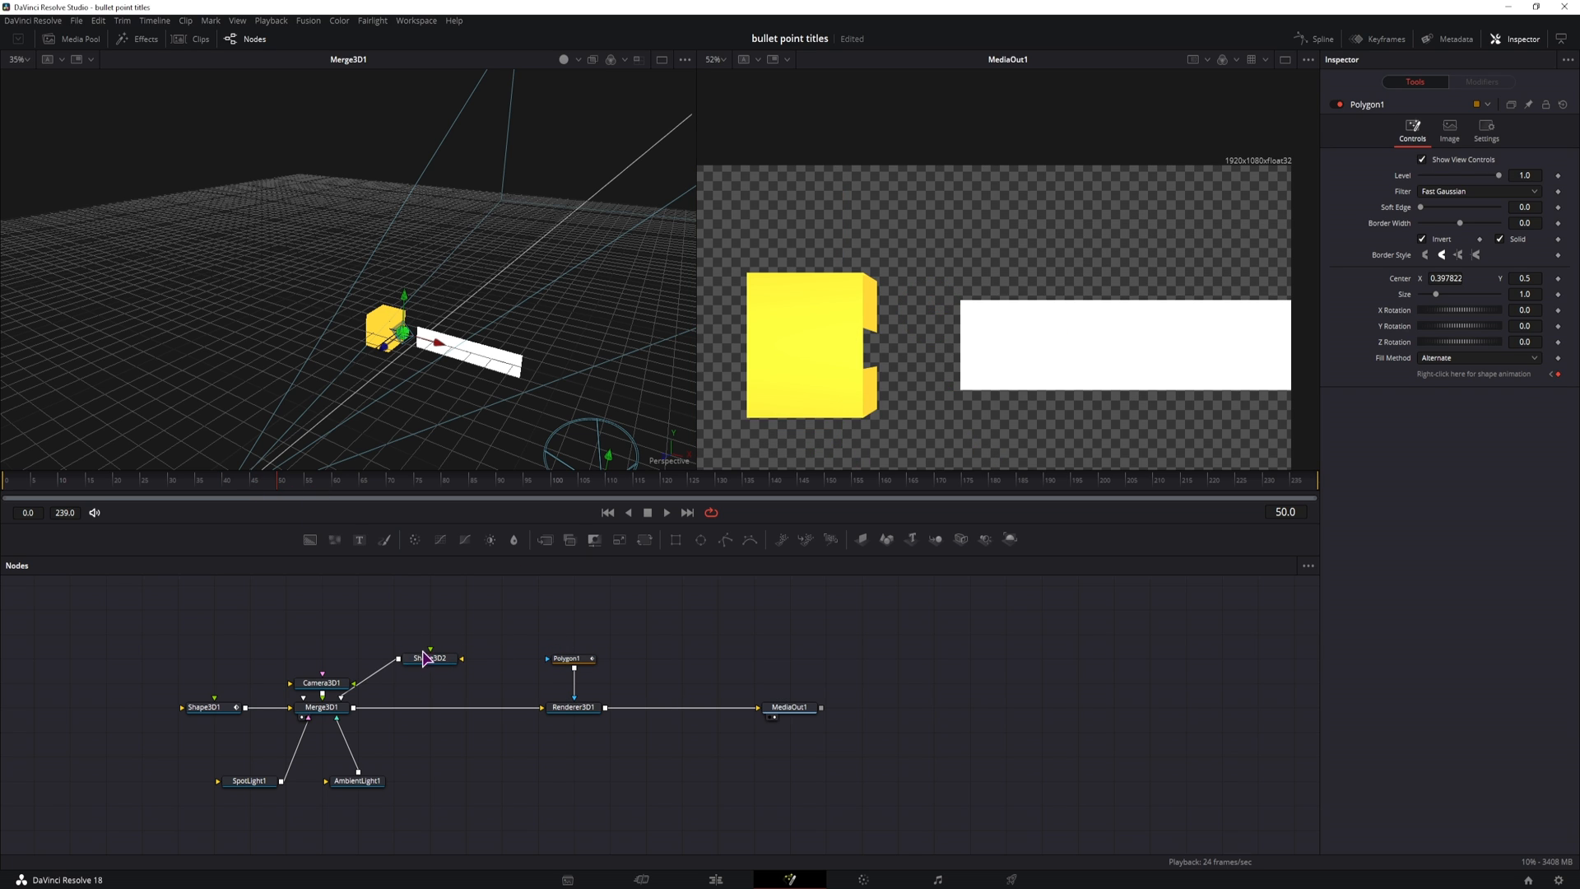
- Select the white bar's Shape3D2 node to keyframe its Y scale at 0.001
click(430, 659)
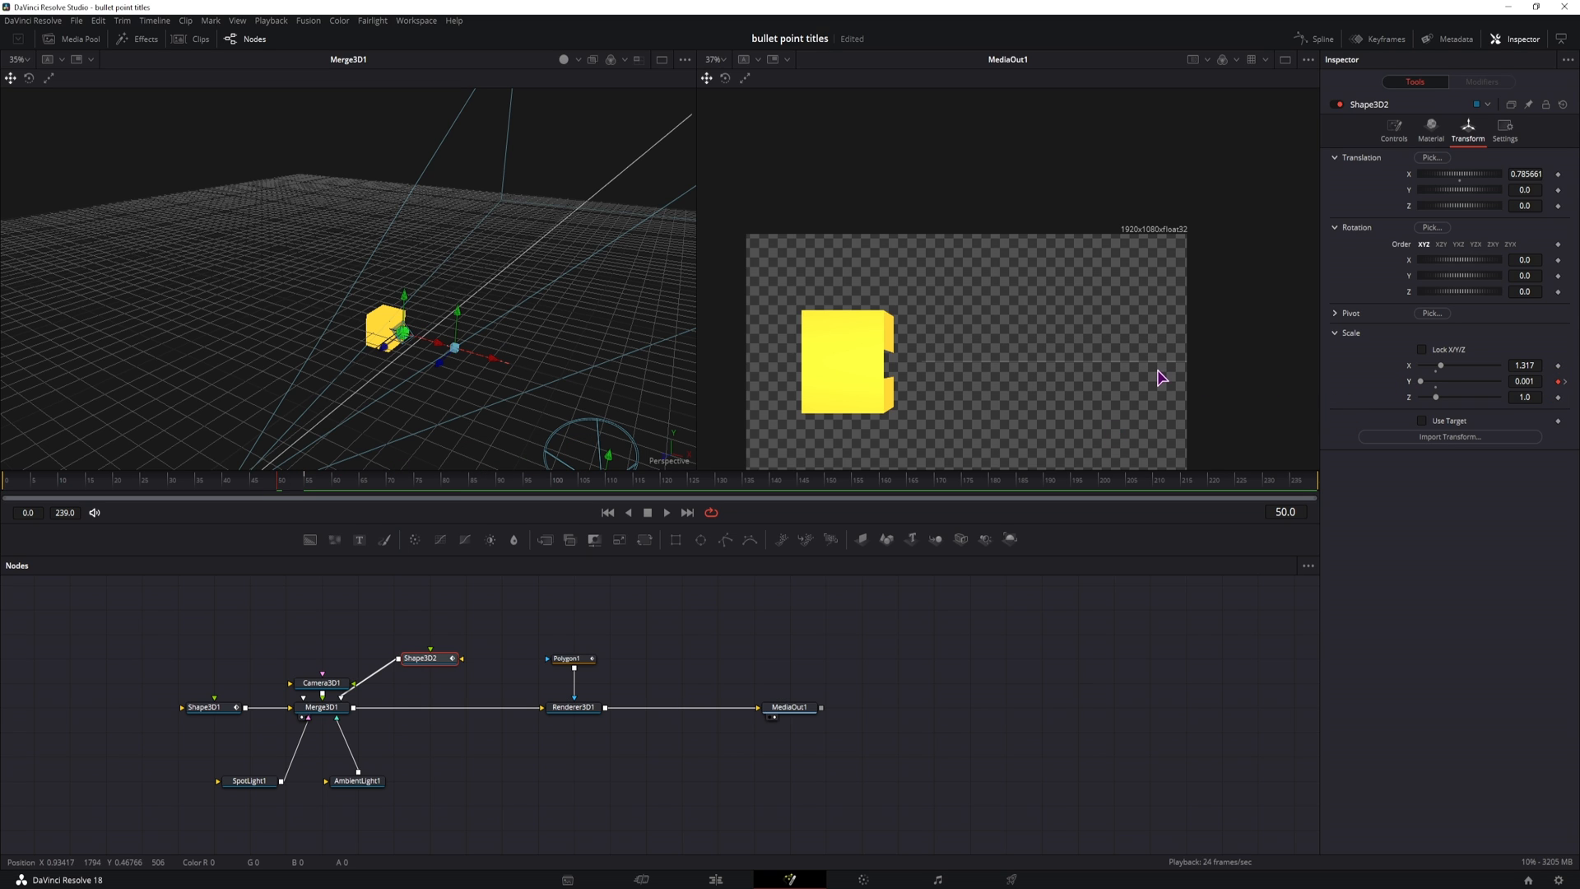
mouse_move(1038, 374)
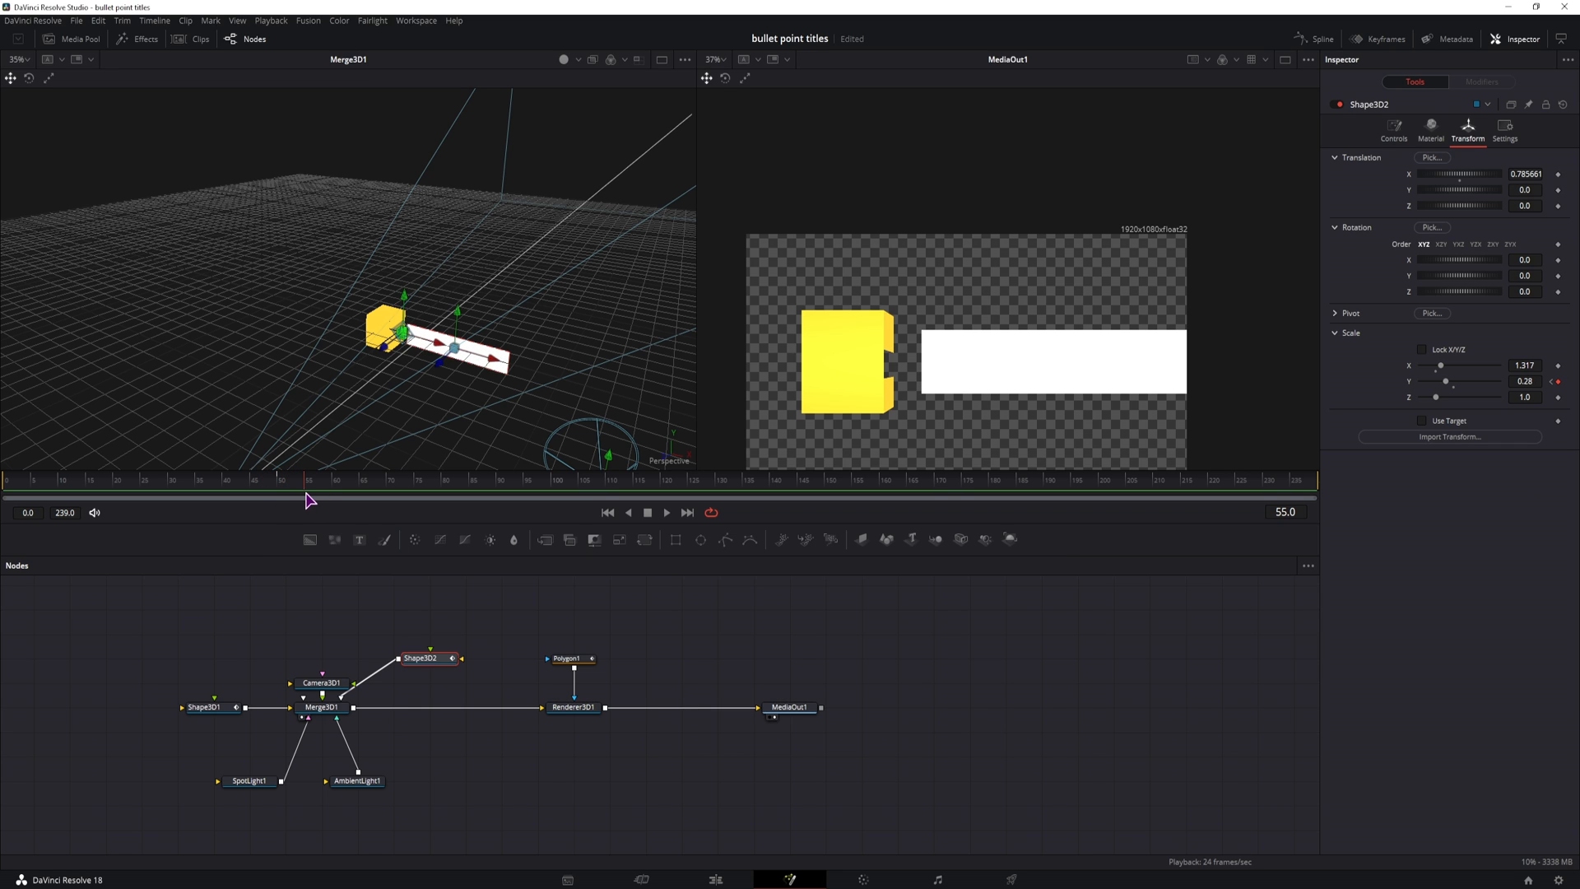
mouse_move(852, 386)
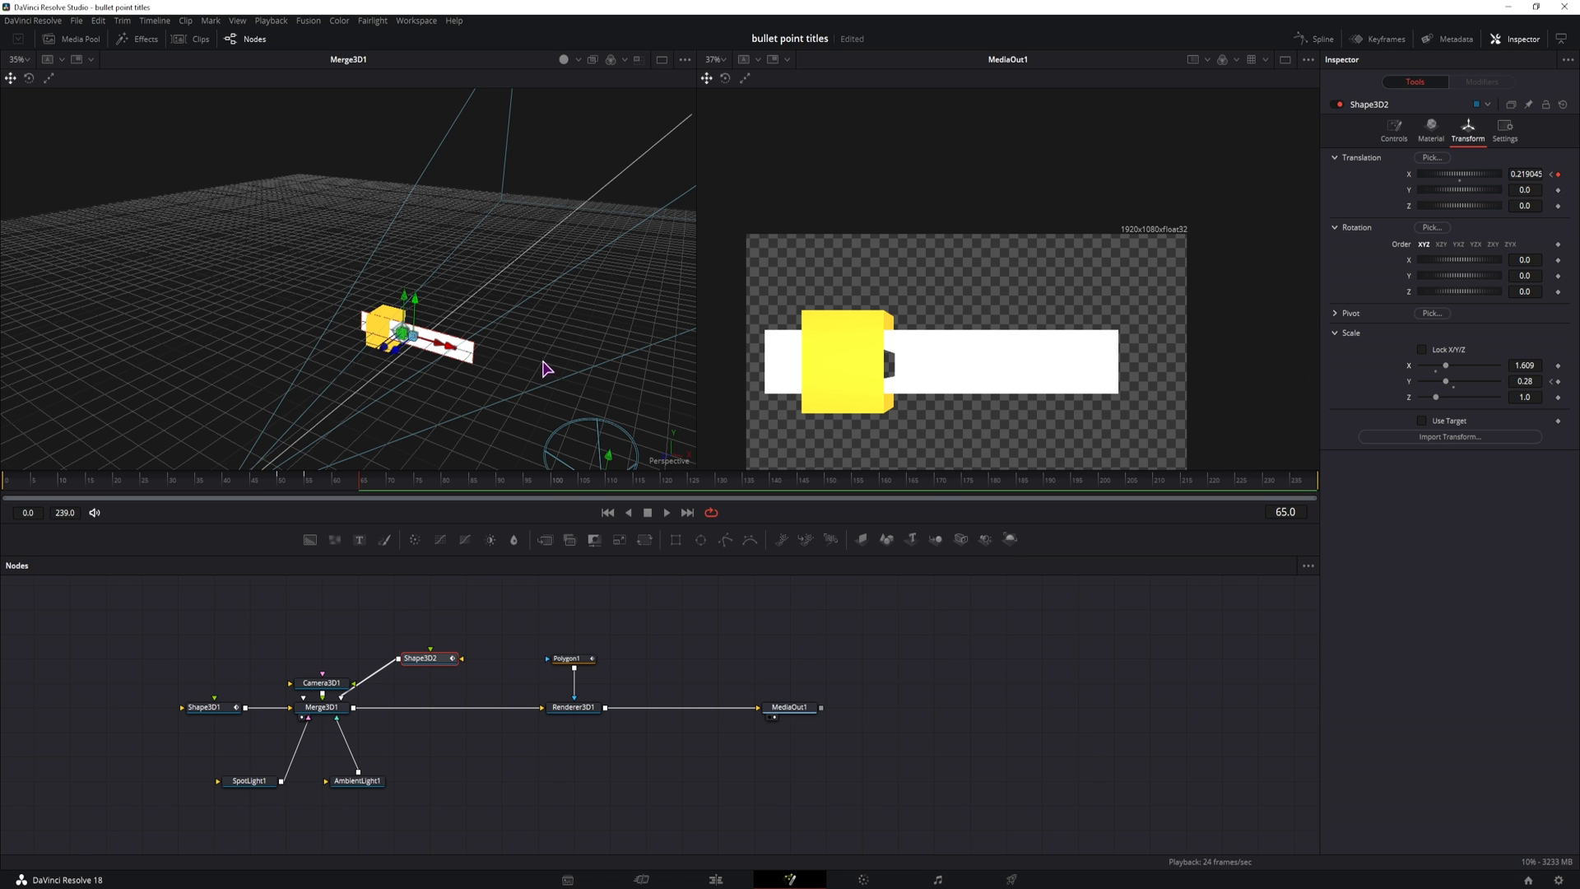
mouse_move(869, 405)
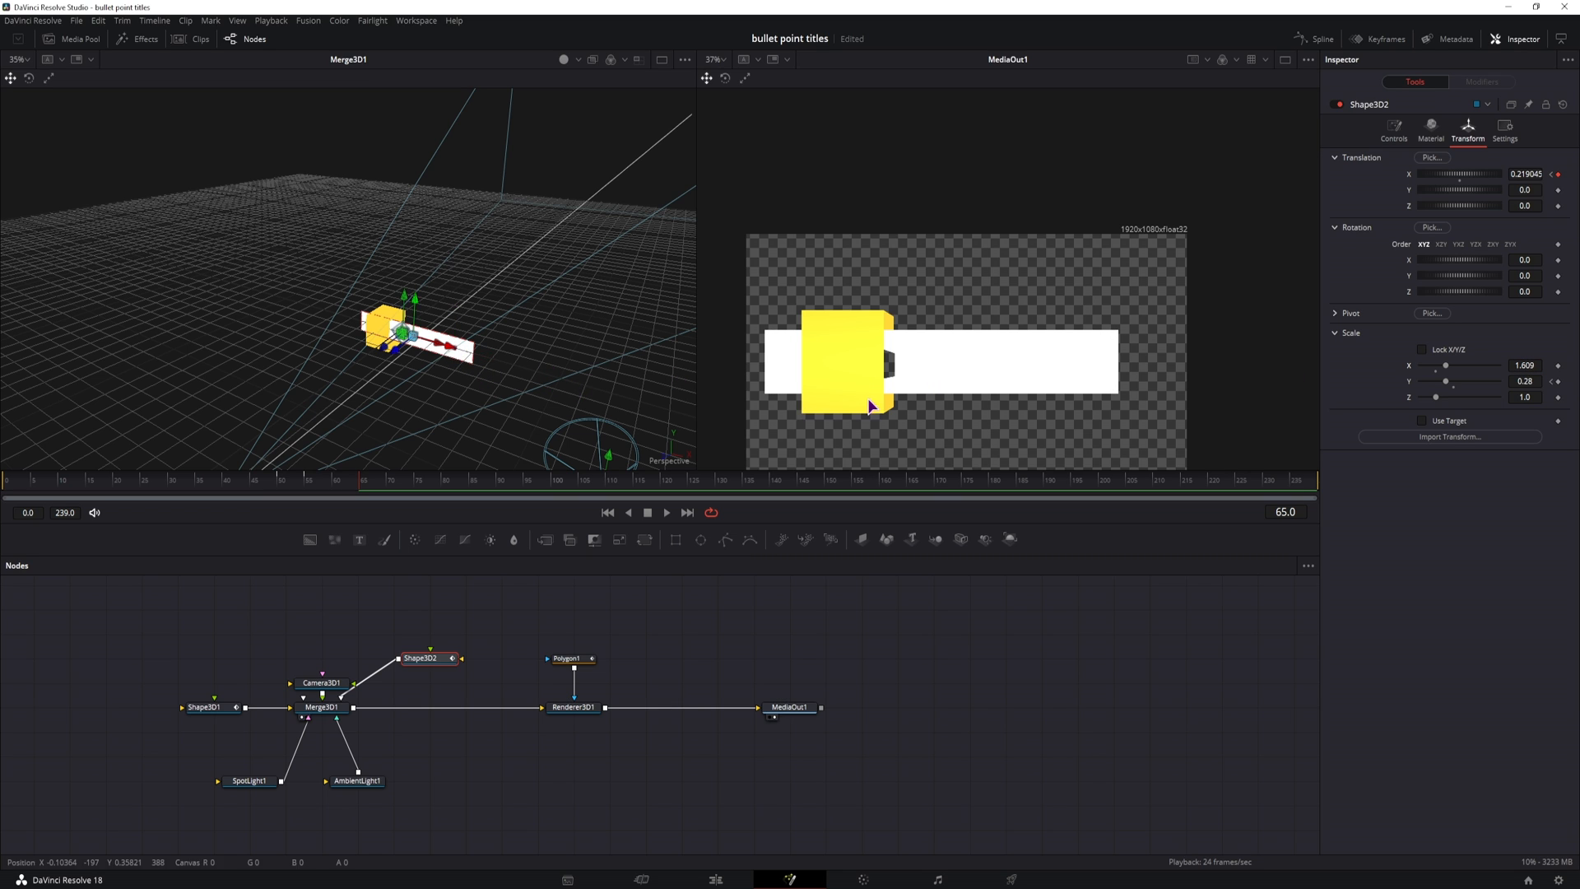
mouse_move(892, 363)
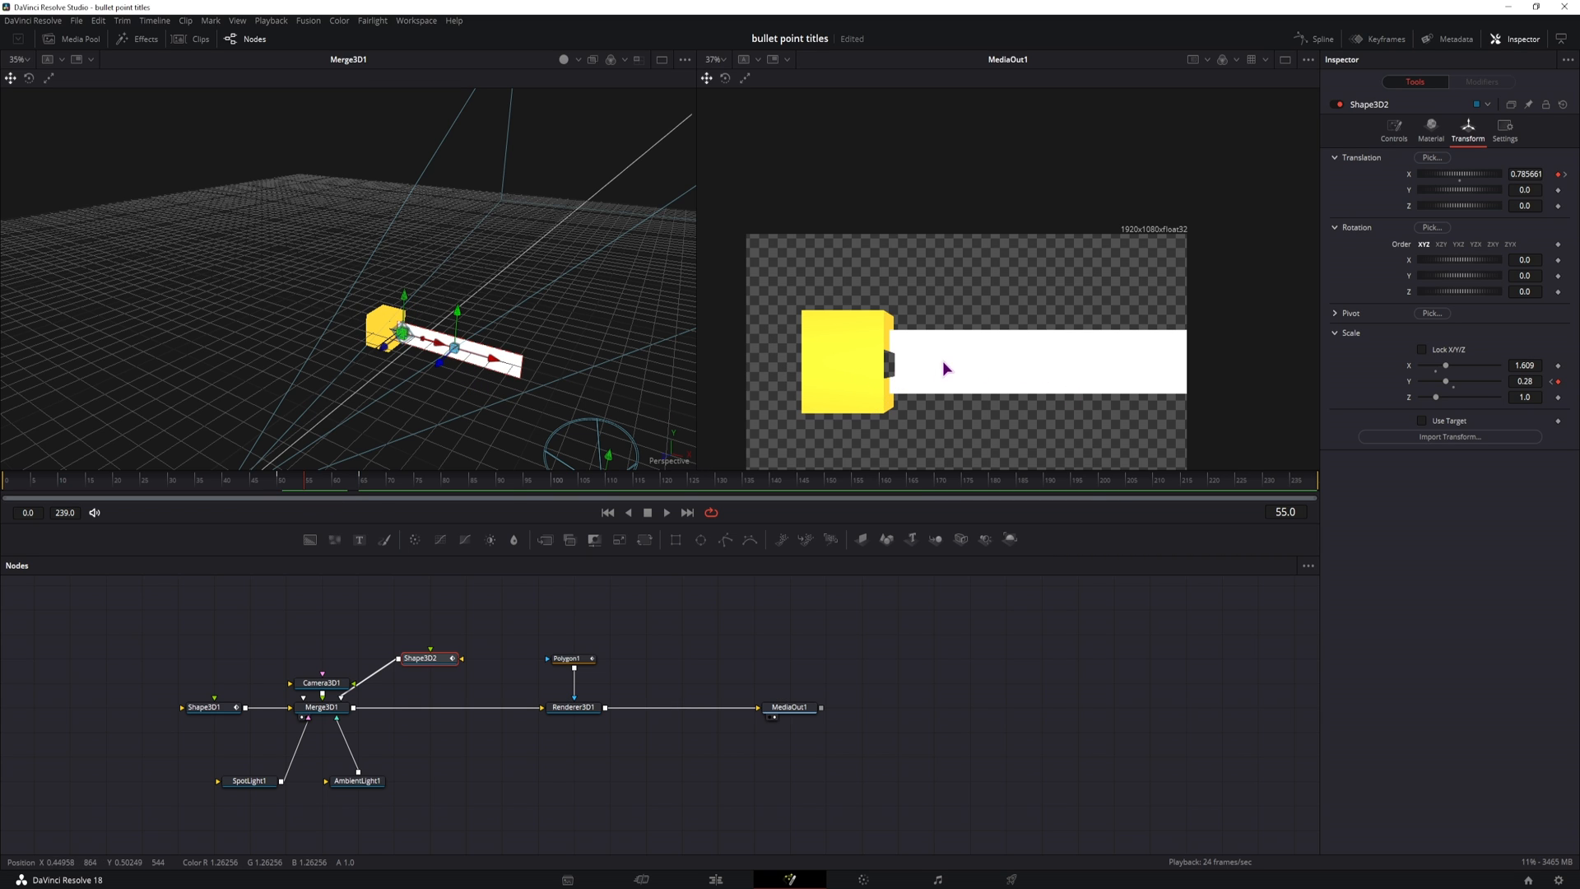
mouse_move(1213, 296)
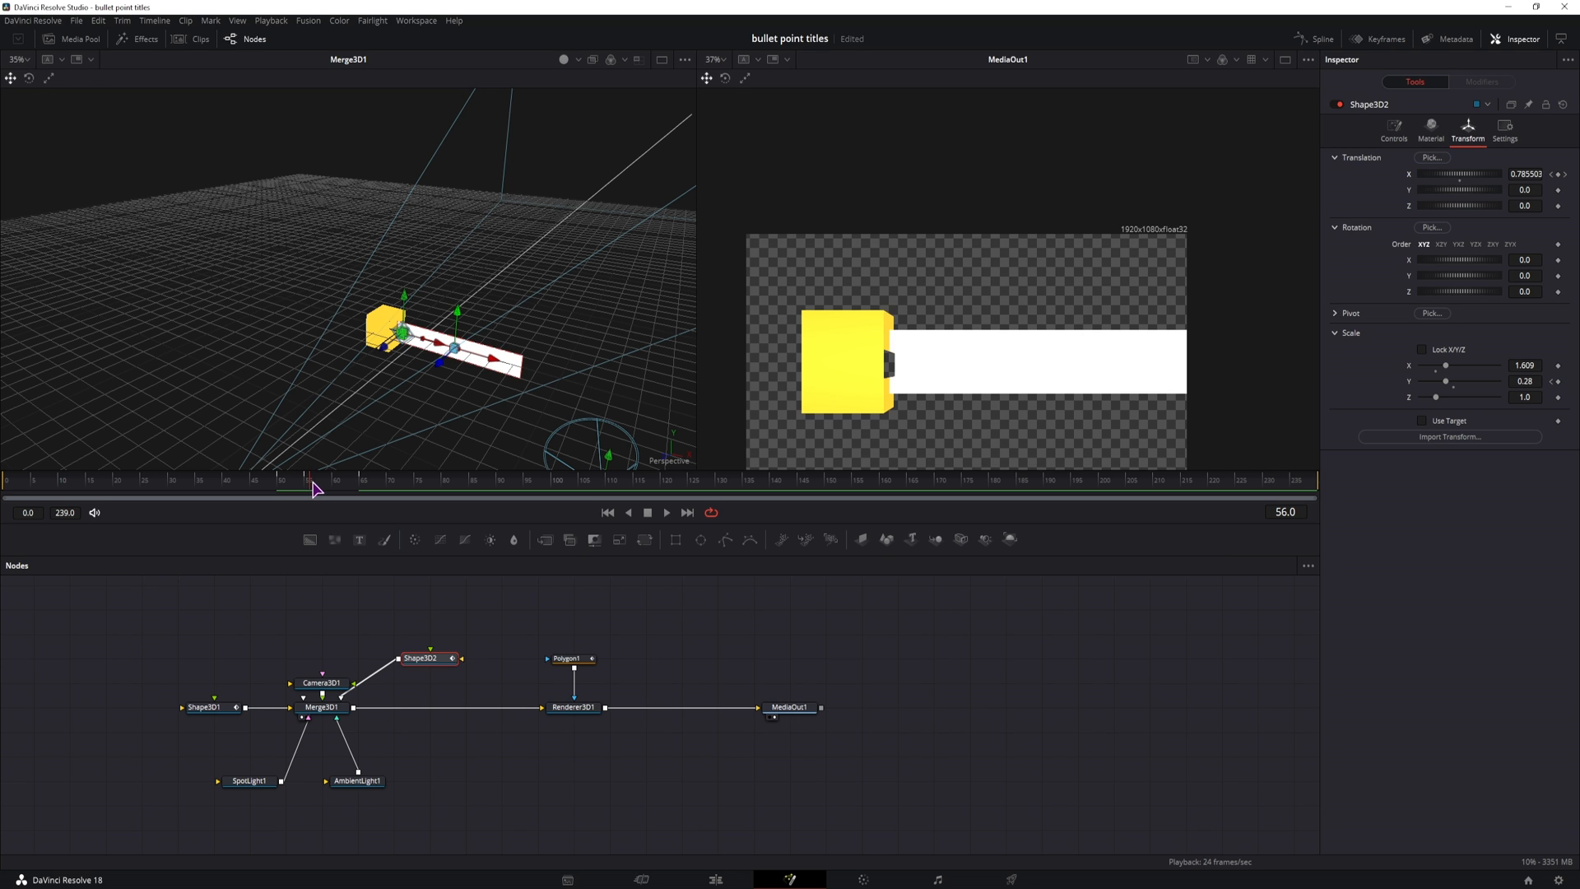
- Adjust Polygon1's points at the block edge and keyframe its Solid option off at frame 56
click(567, 659)
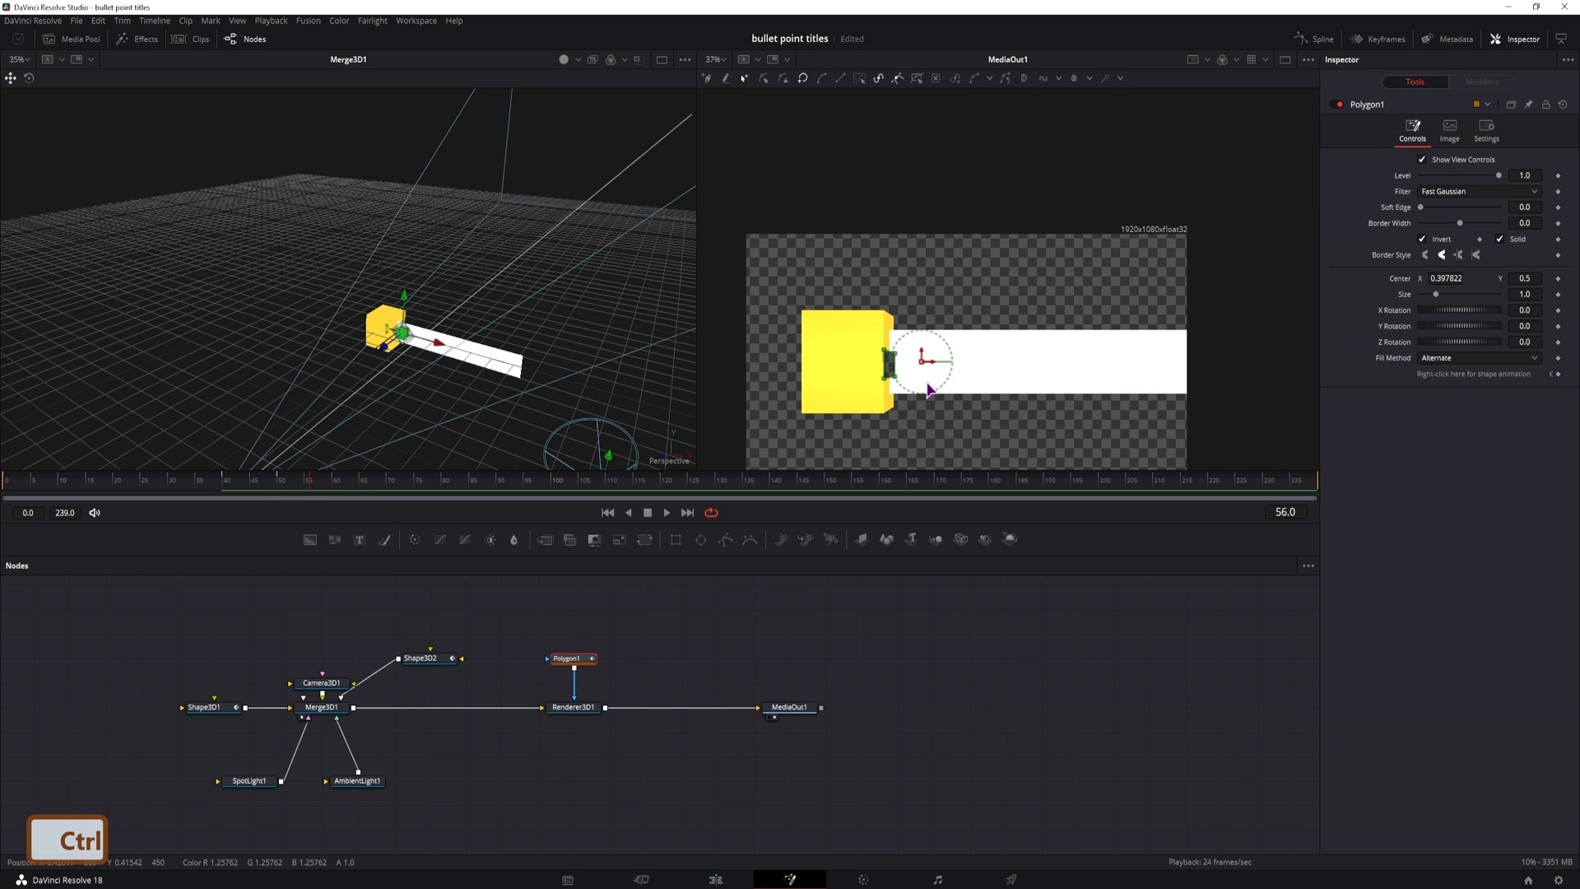
scroll(up, 3)
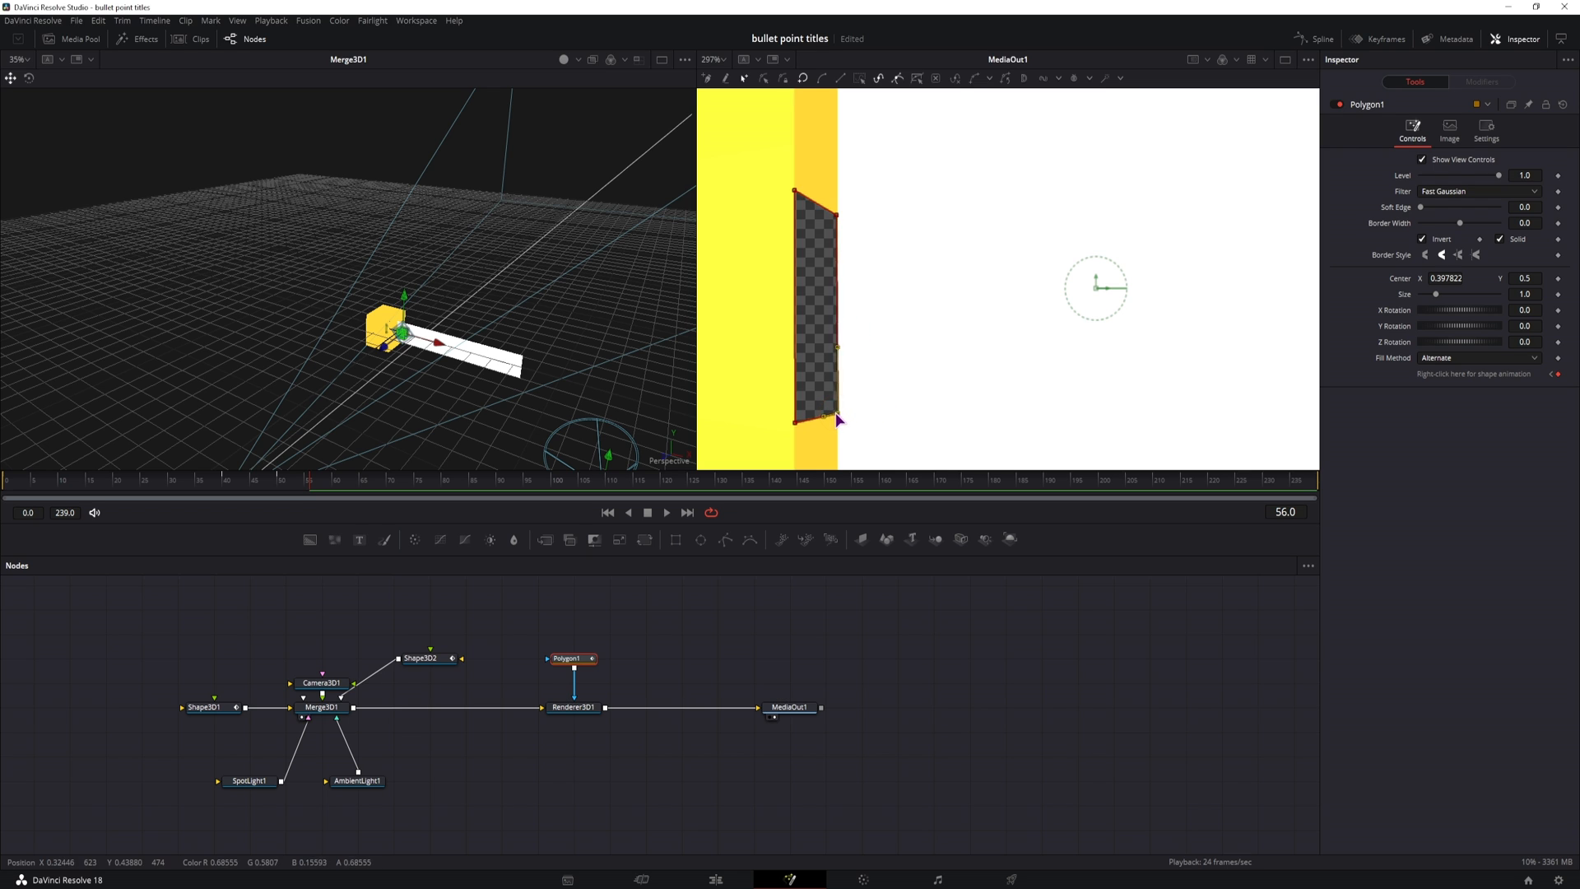
click(315, 479)
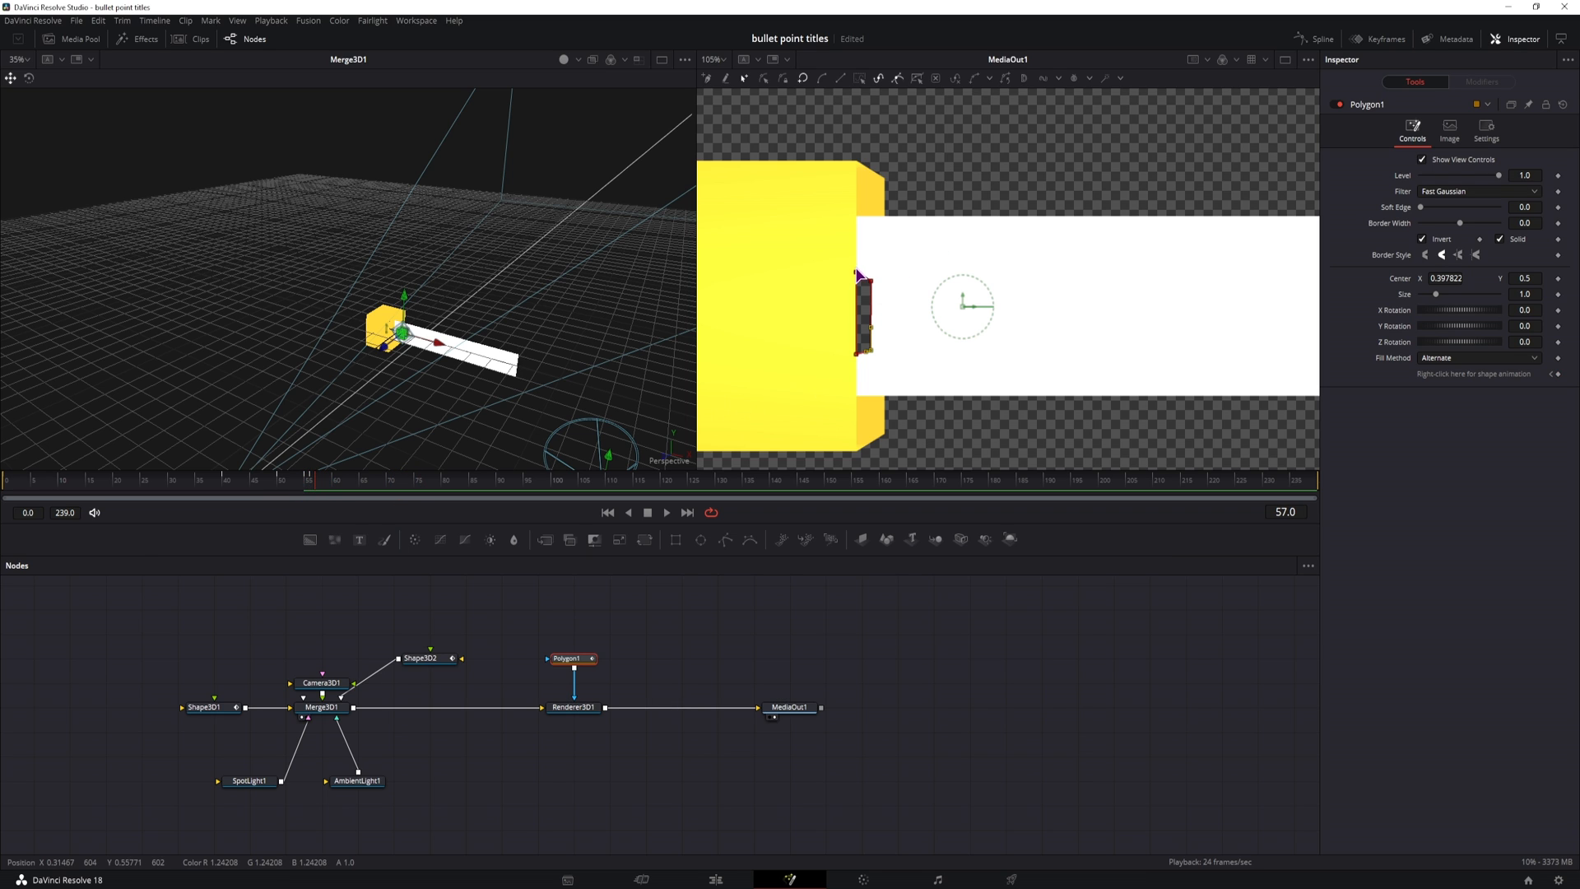
mouse_move(862, 282)
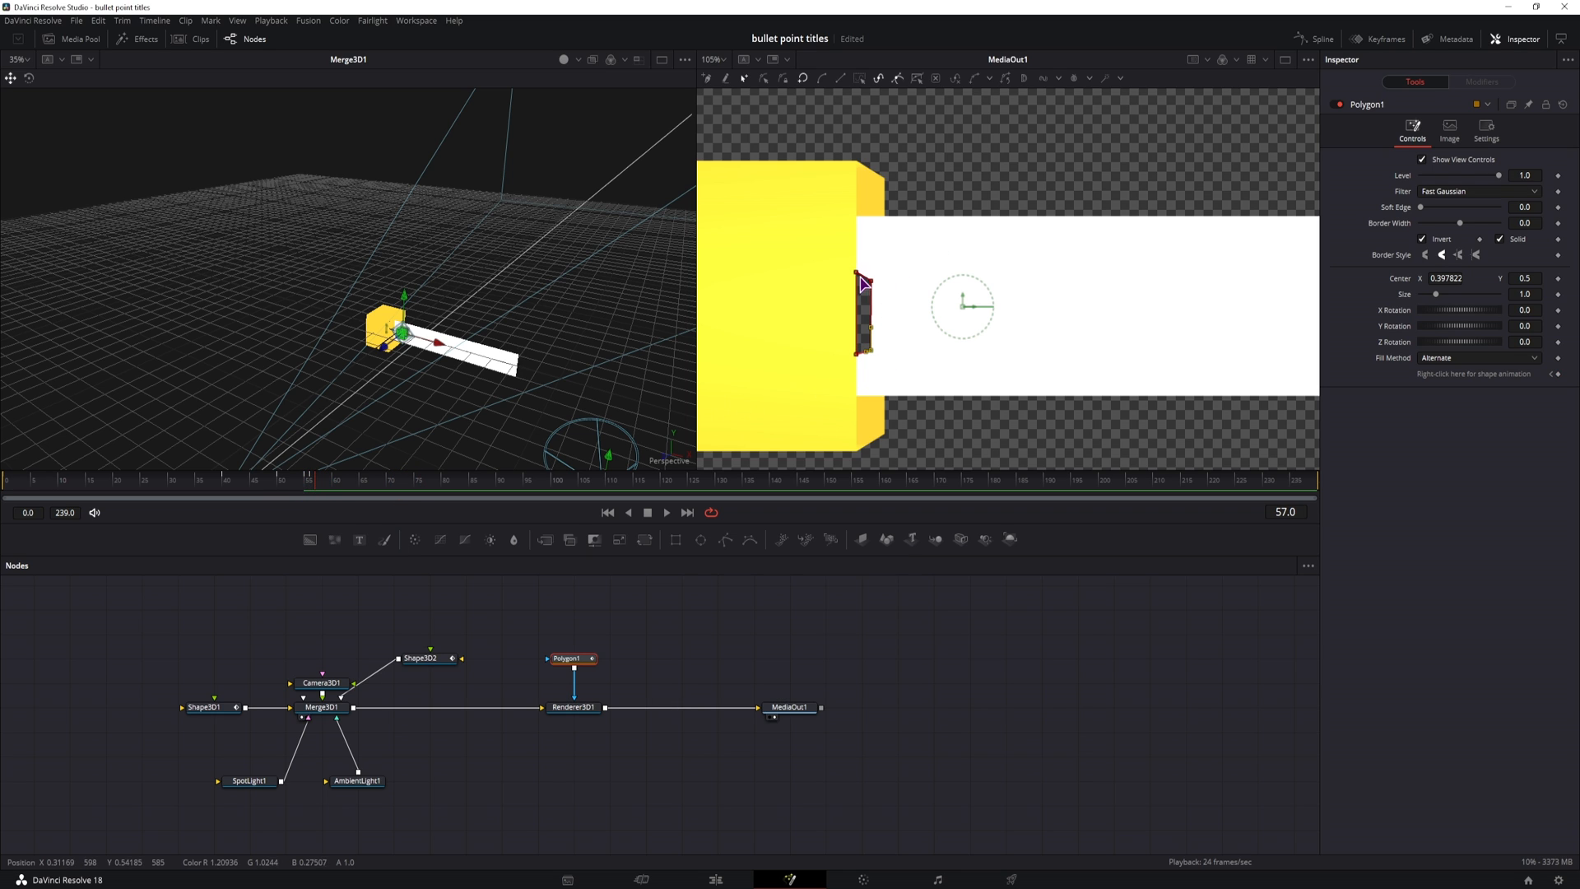
mouse_move(854, 360)
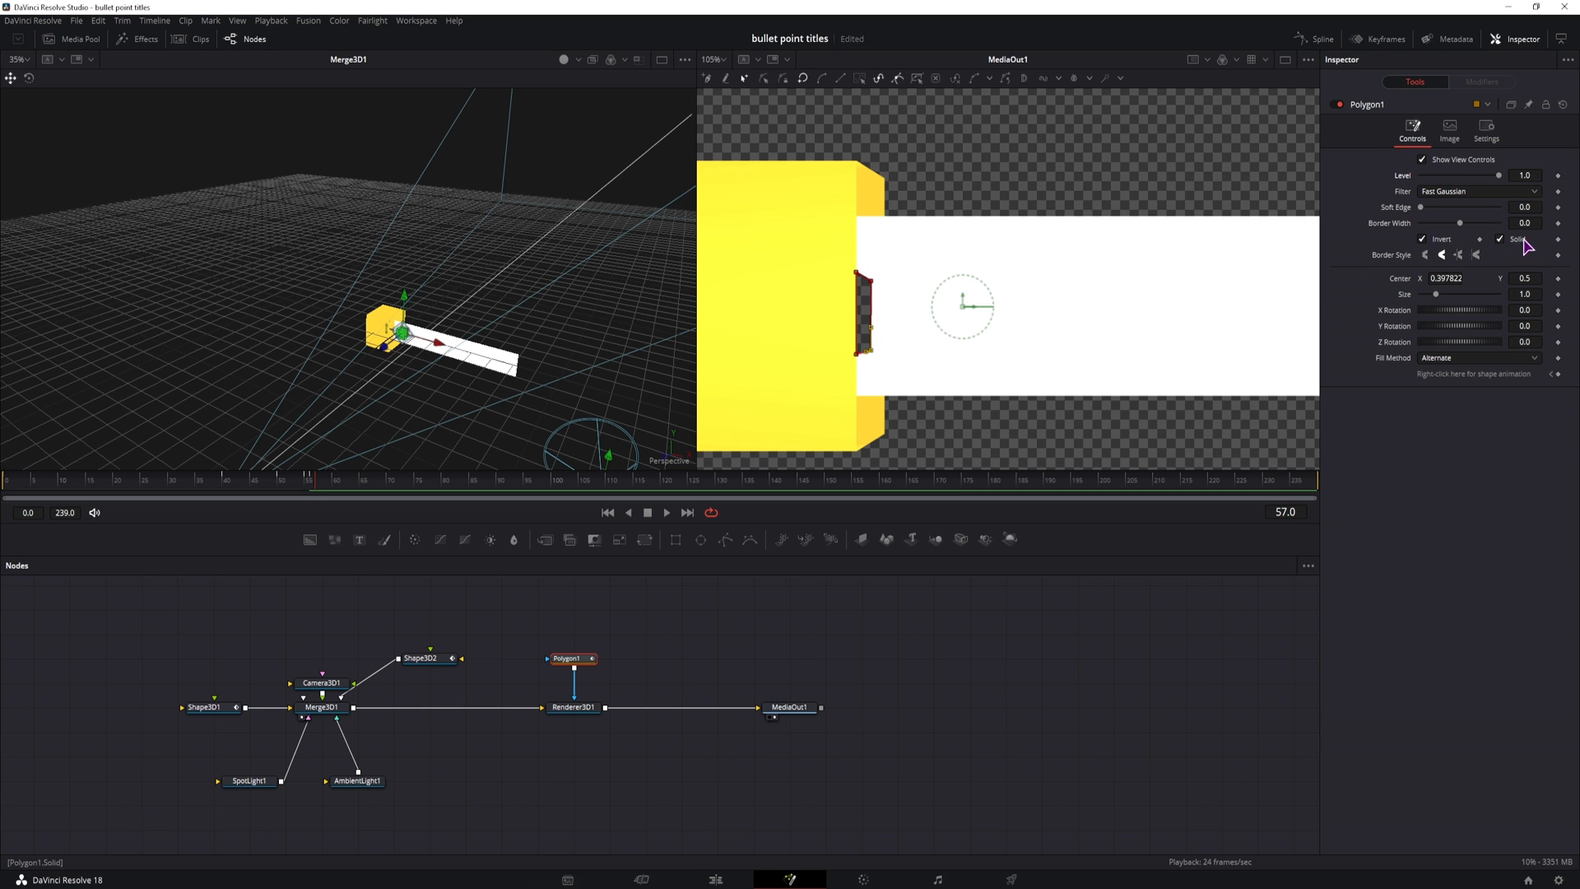
mouse_move(1555, 255)
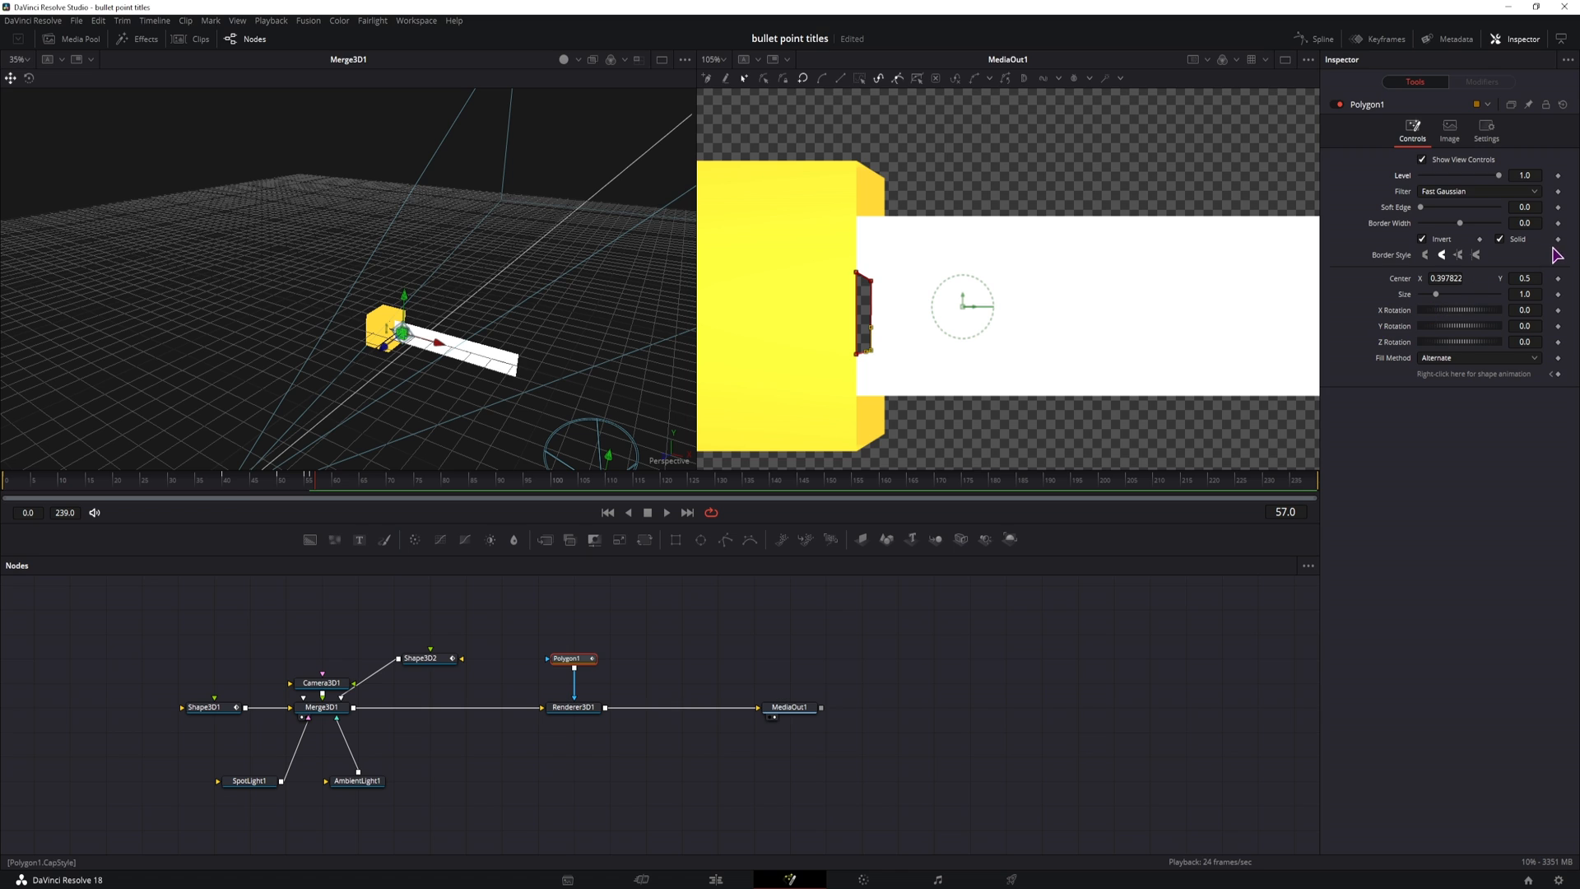
click(310, 481)
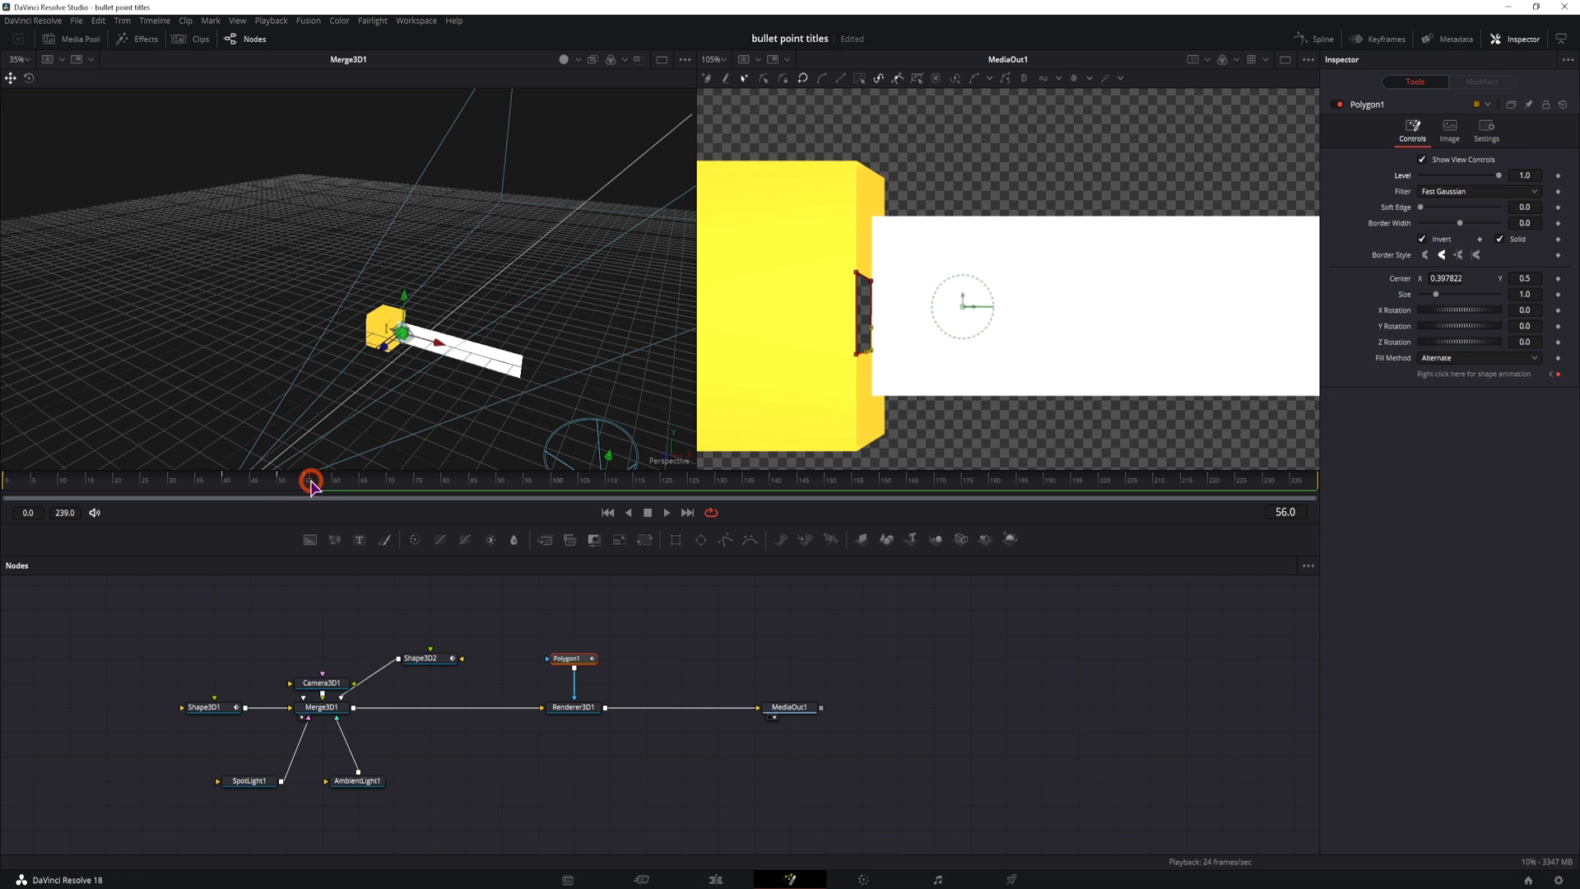
mouse_move(1557, 247)
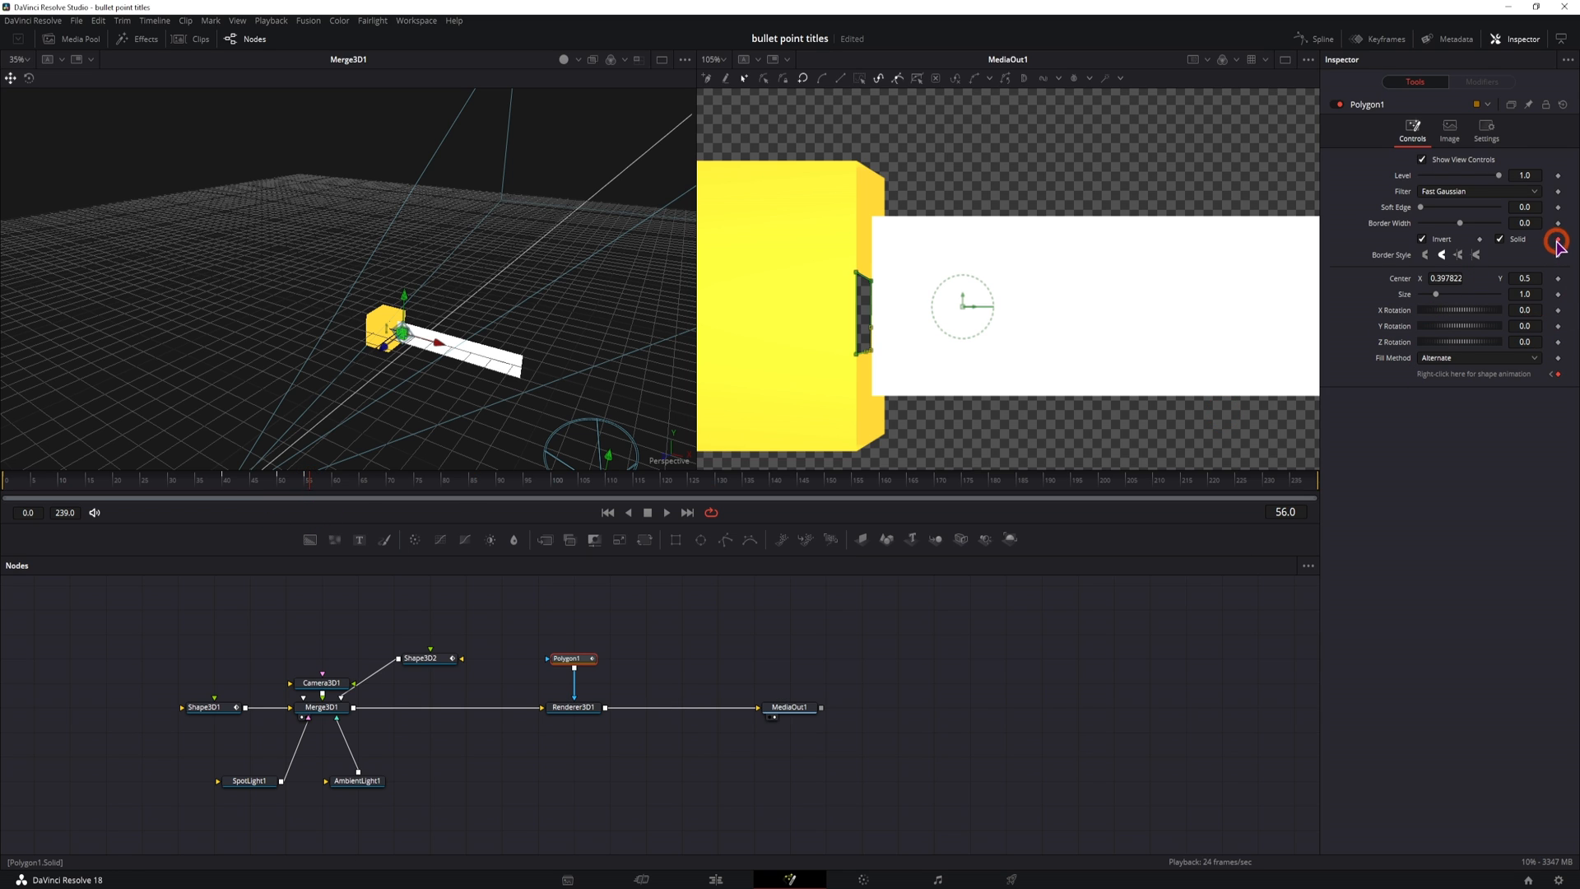
click(315, 480)
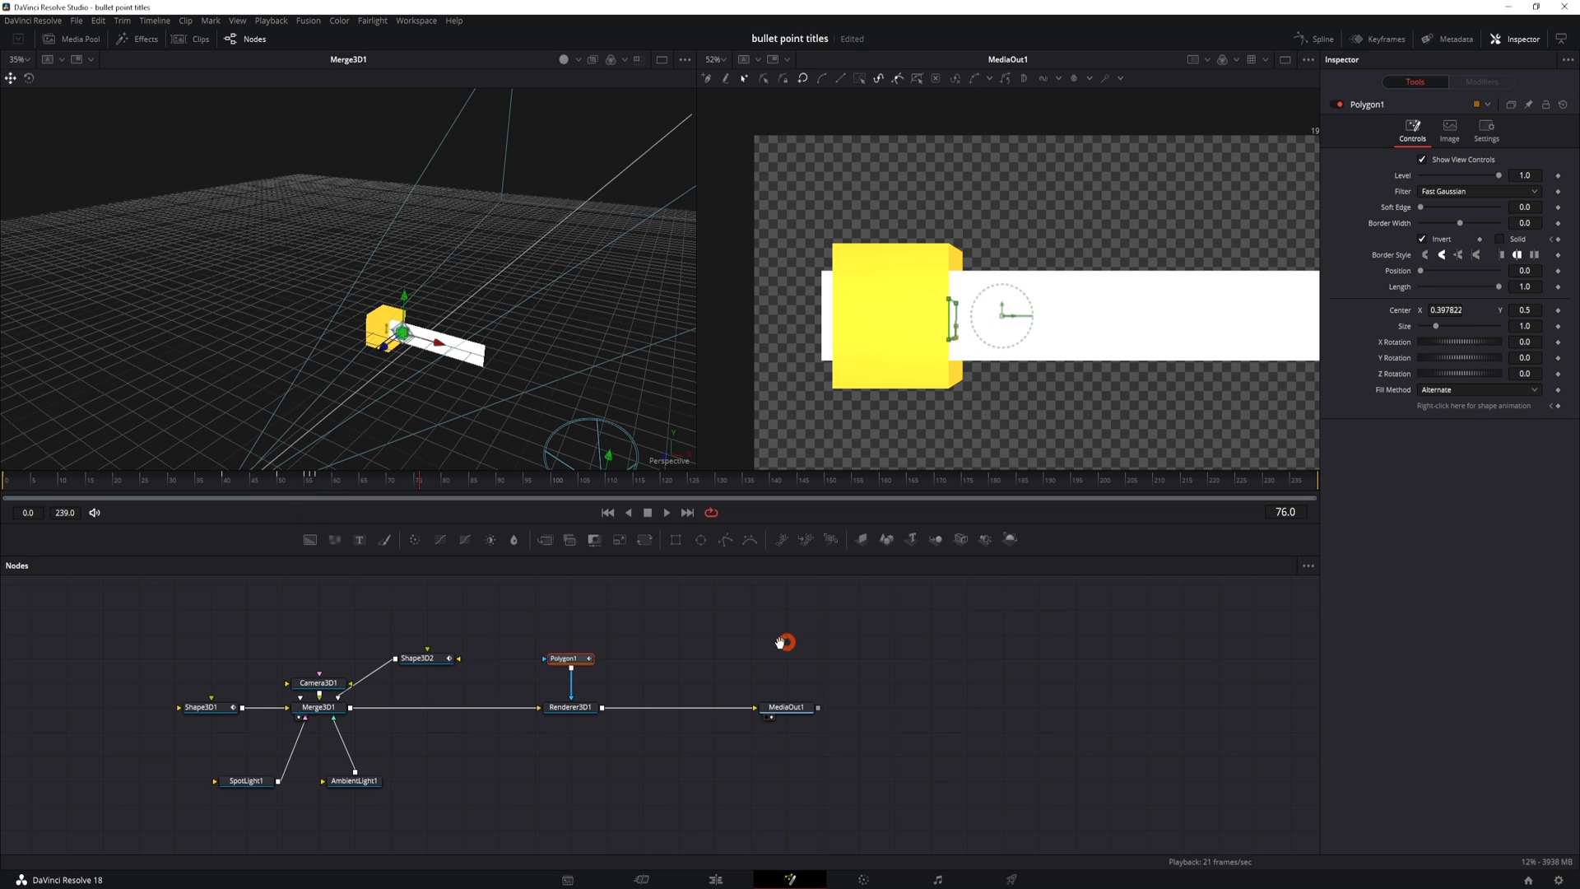
- Give the Text1 number a near-black colour and the Noirden Semi Bold Oblique font
click(920, 710)
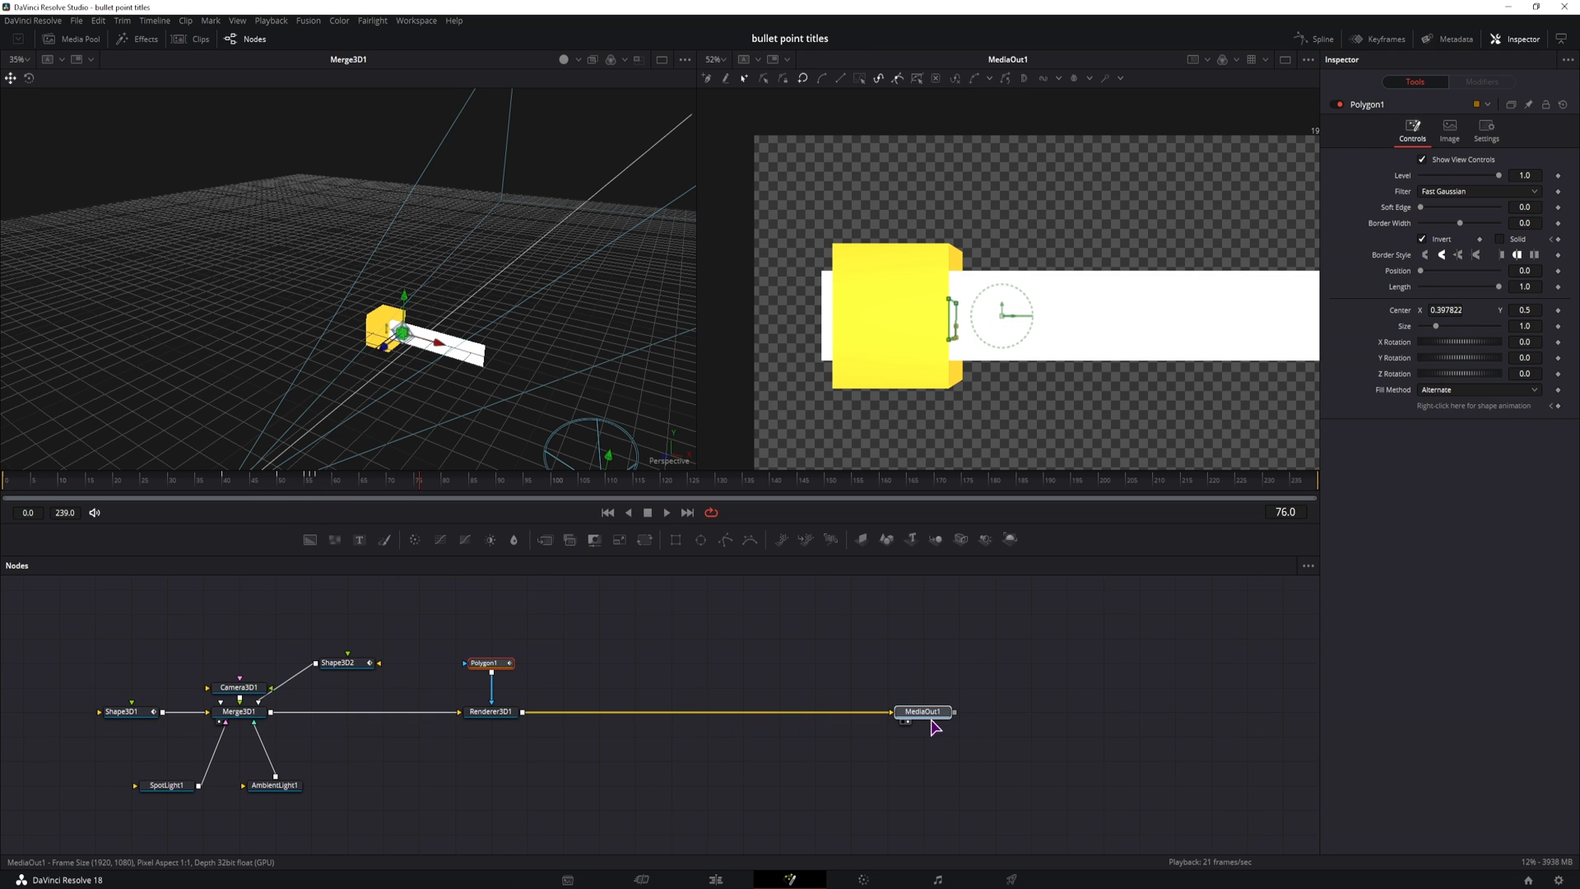
click(922, 711)
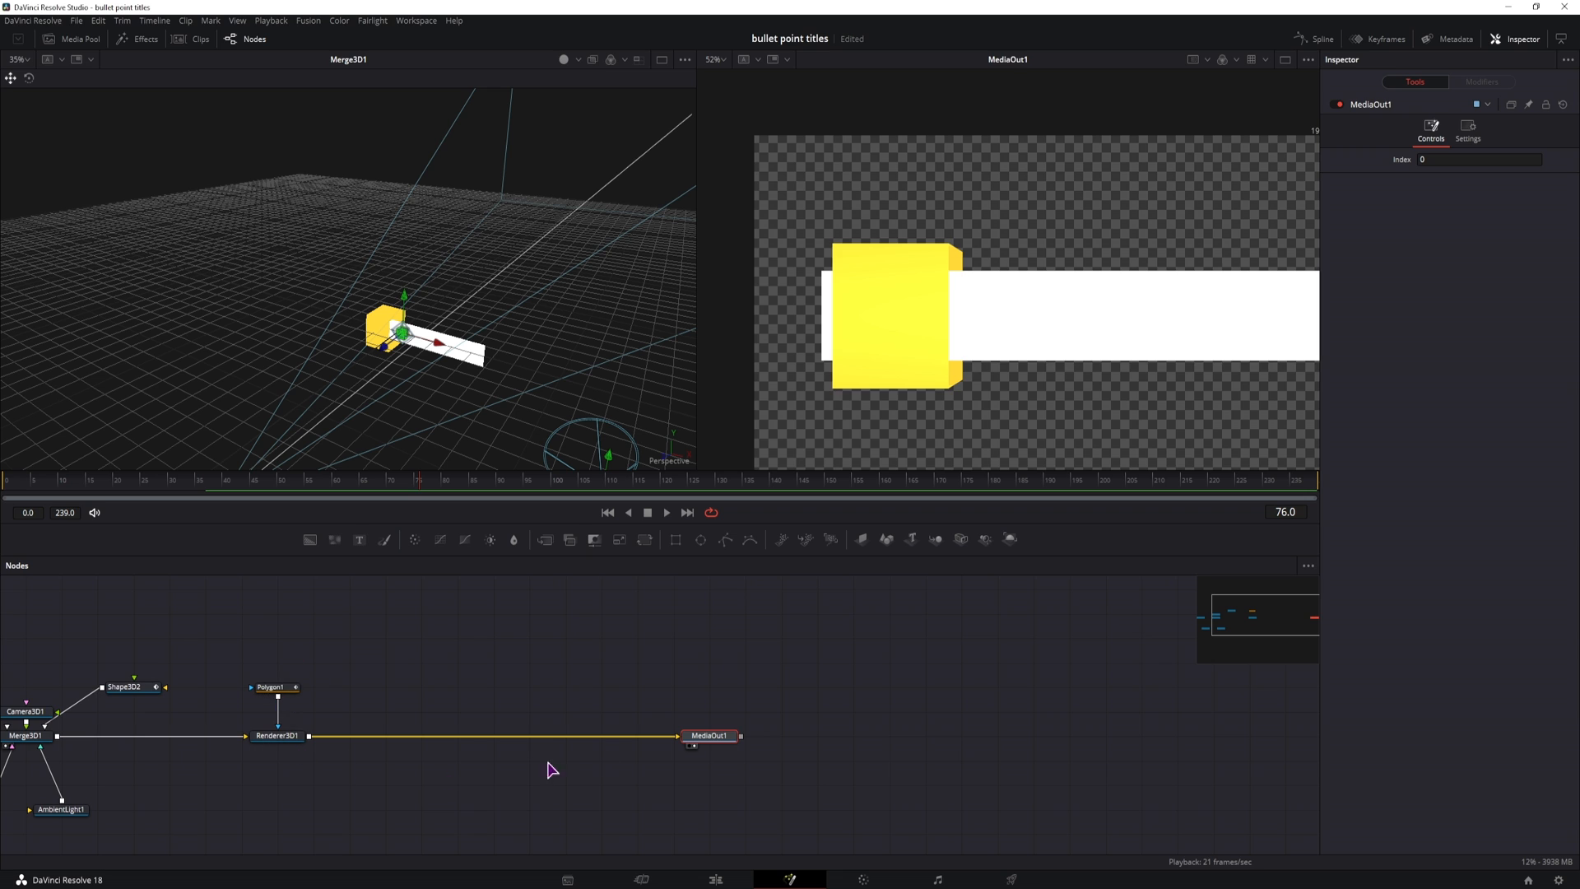
mouse_move(373, 737)
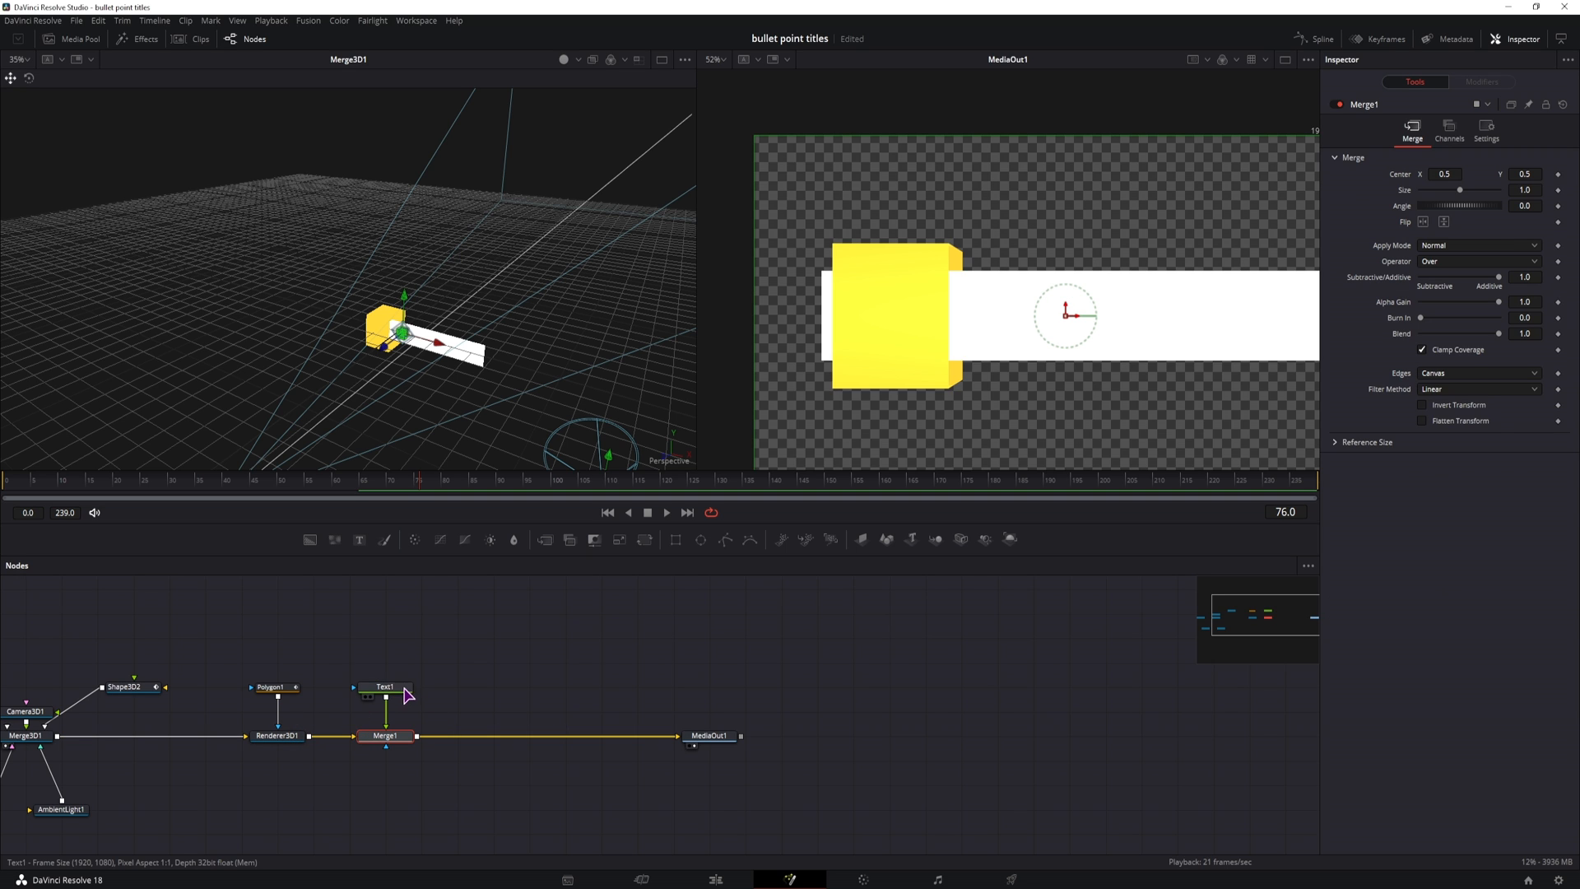
click(384, 686)
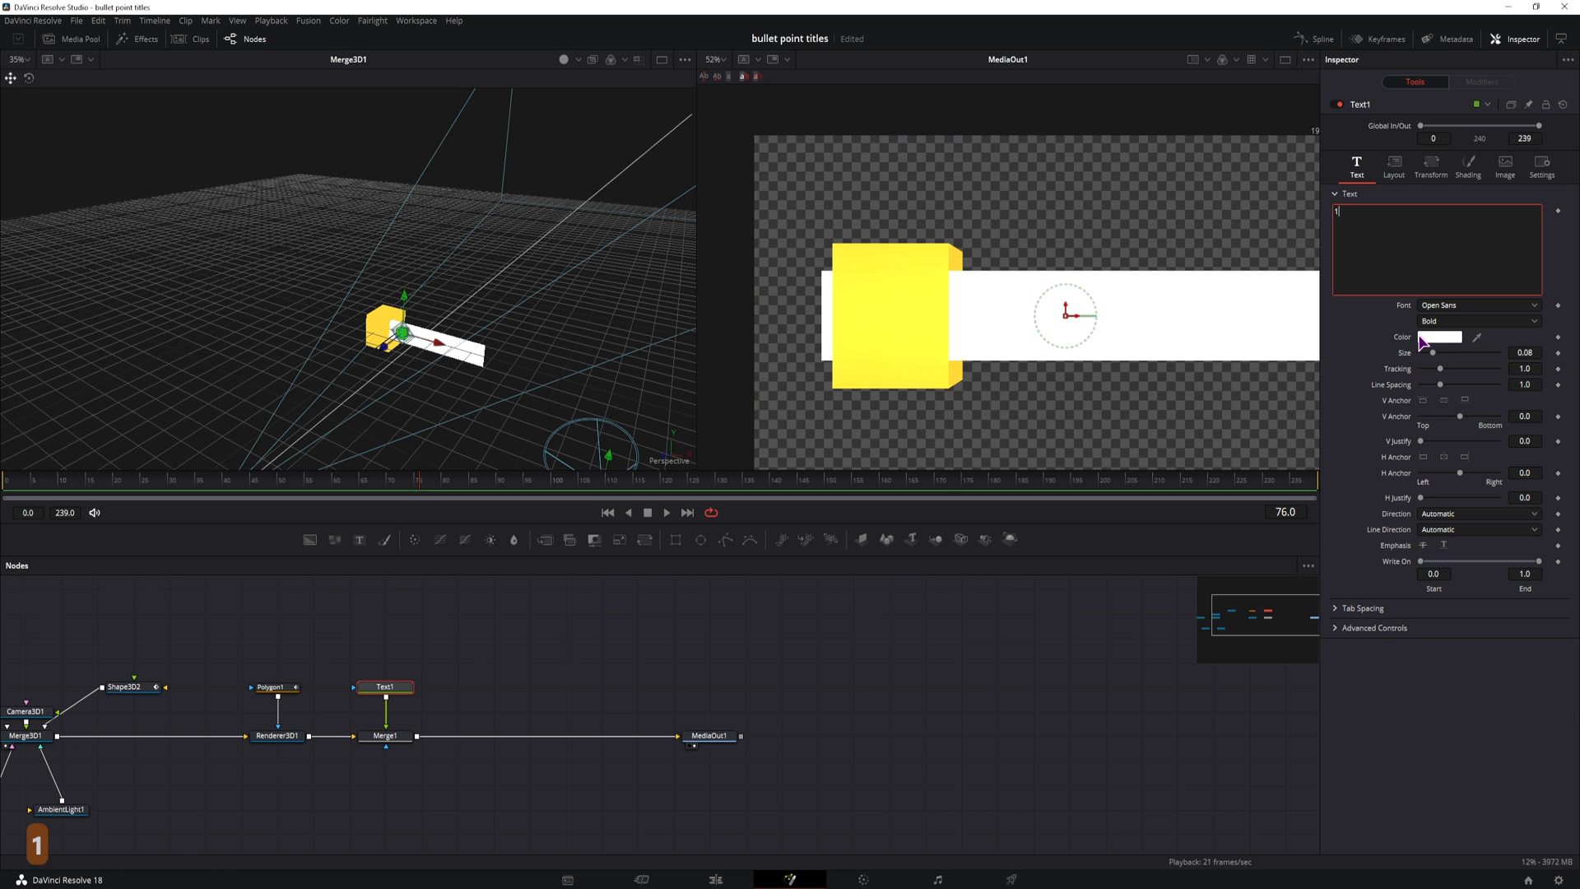
click(1441, 337)
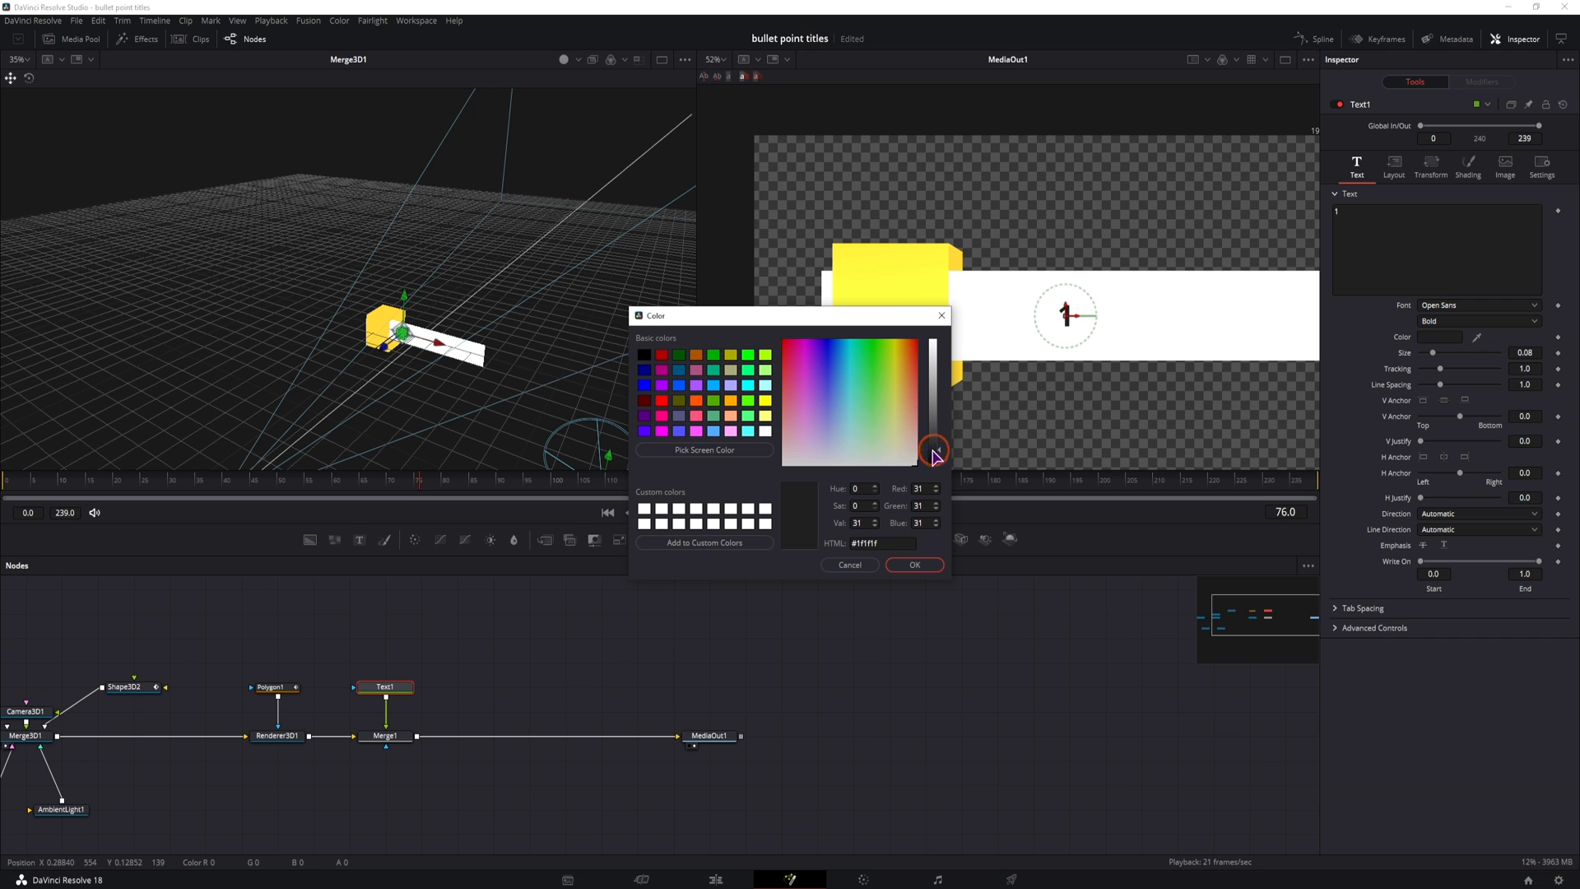
click(1476, 305)
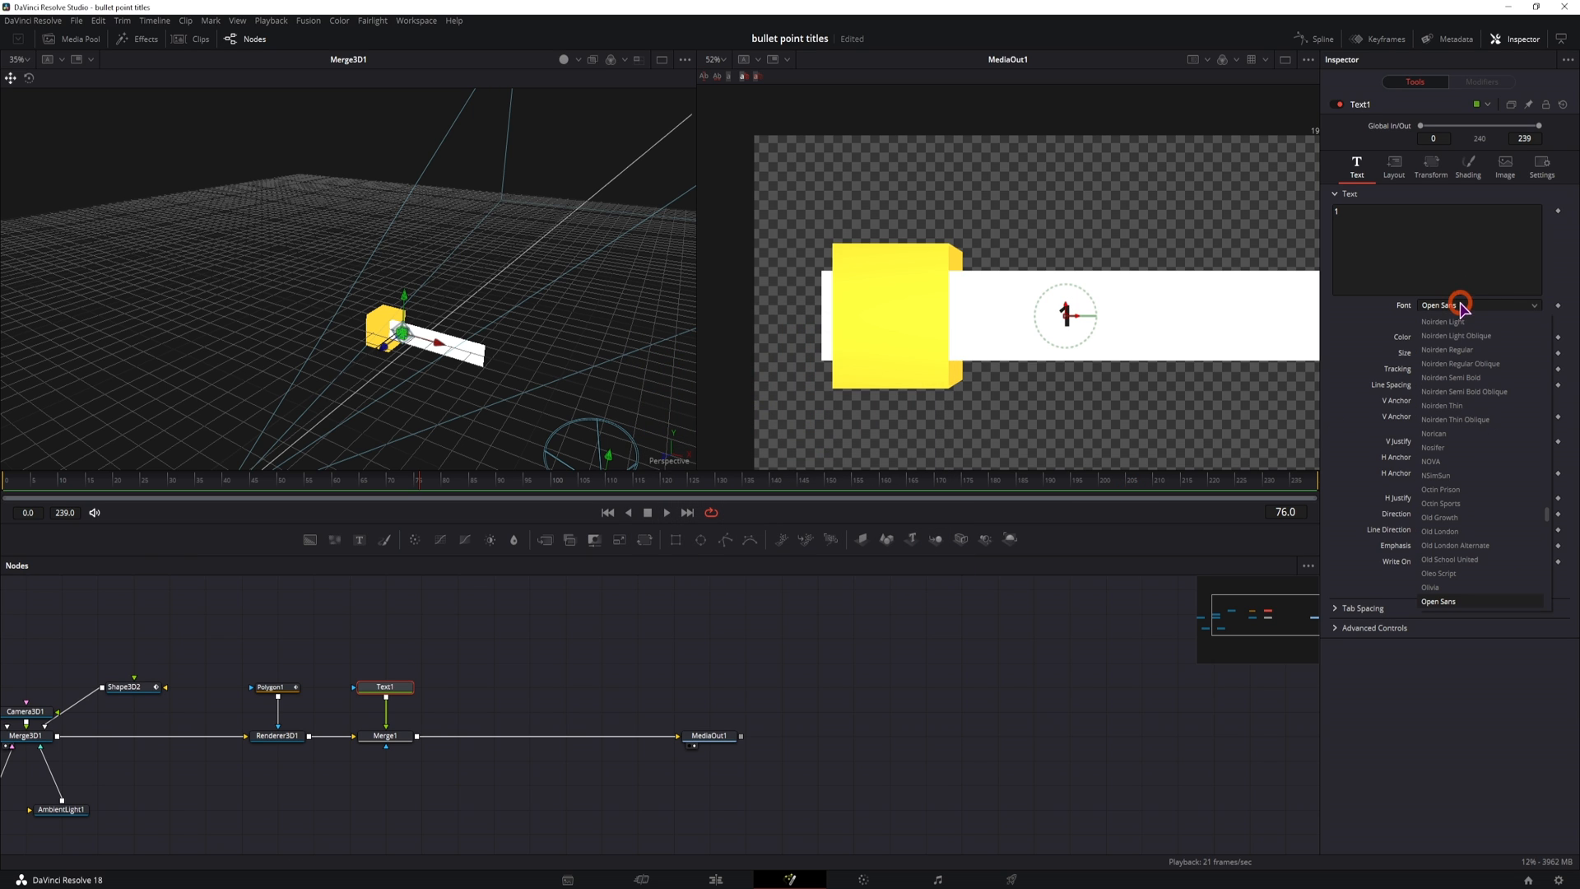
click(1465, 391)
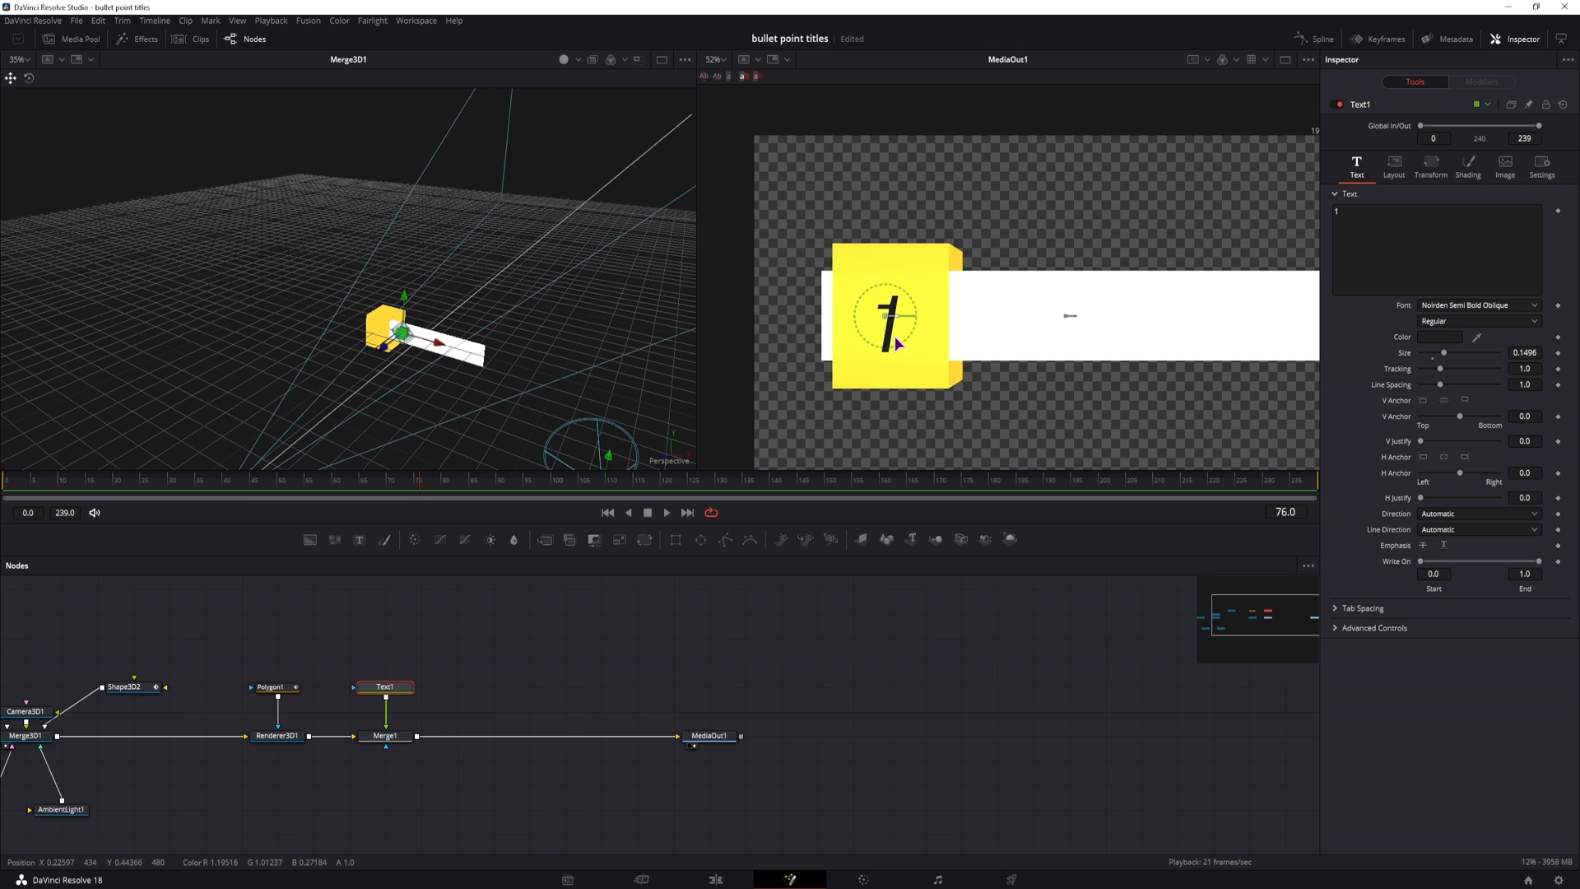
- Insert a Transform after Text1 with Pivot Y 0.4 to enlarge the number
click(147, 485)
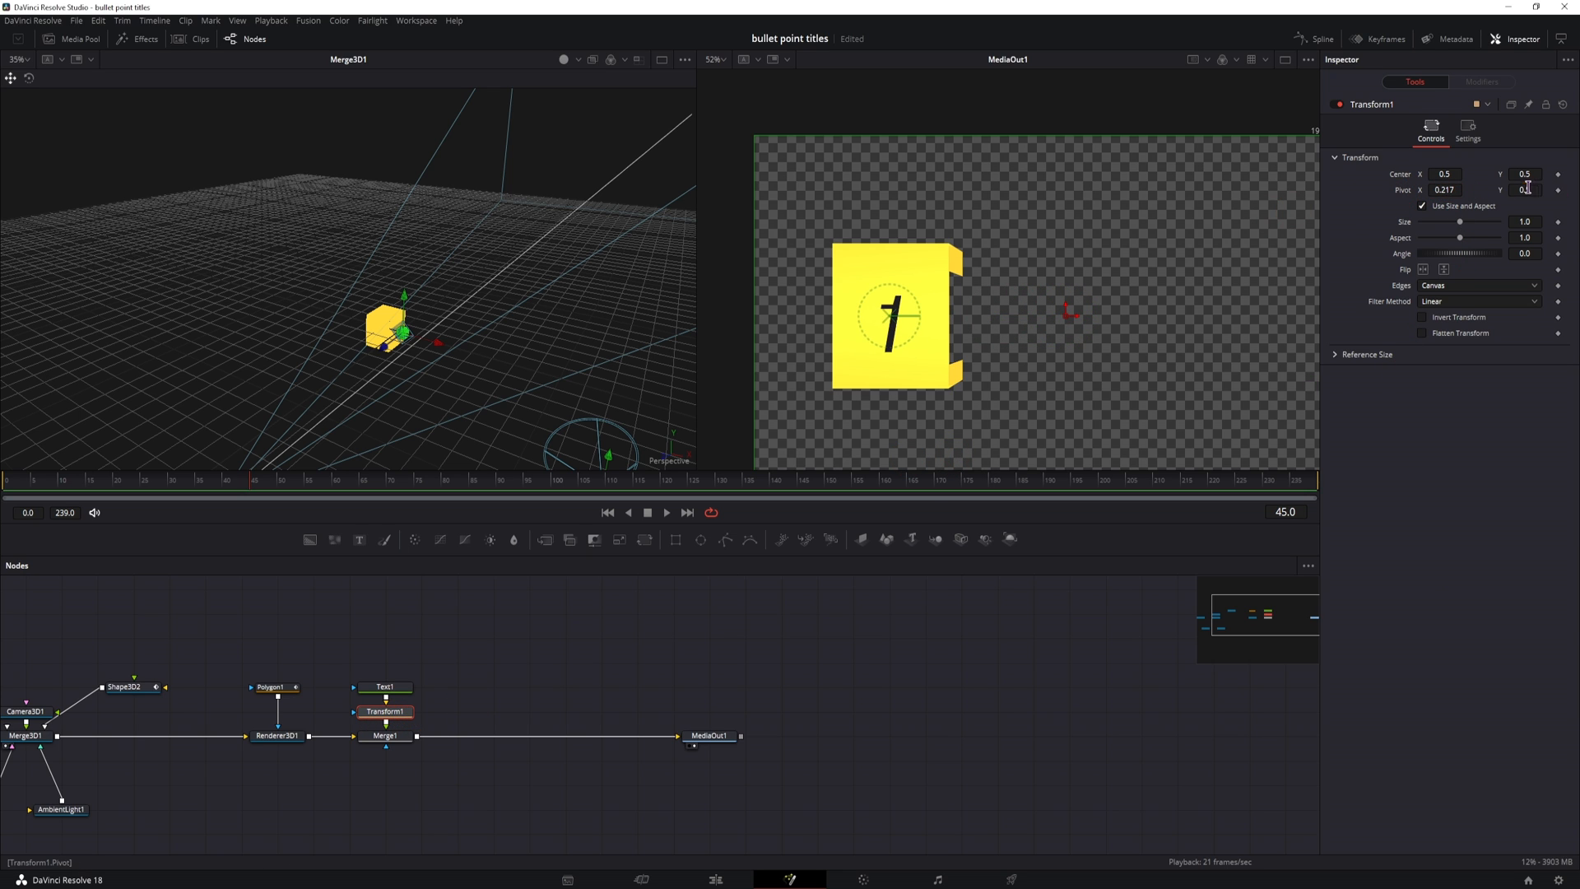
text(0.4)
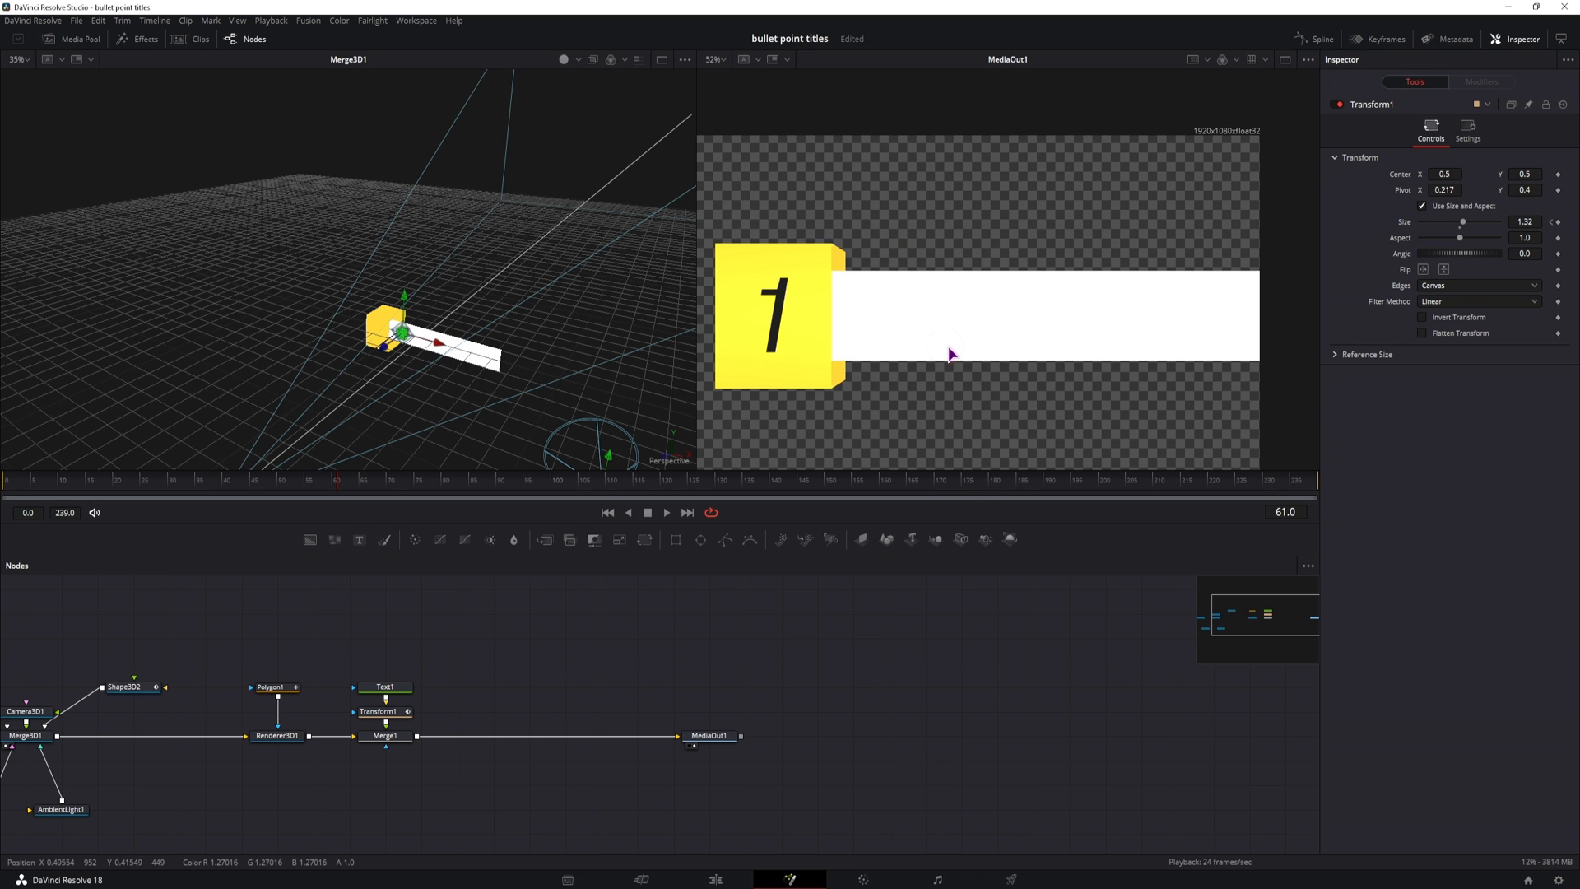
mouse_move(535, 651)
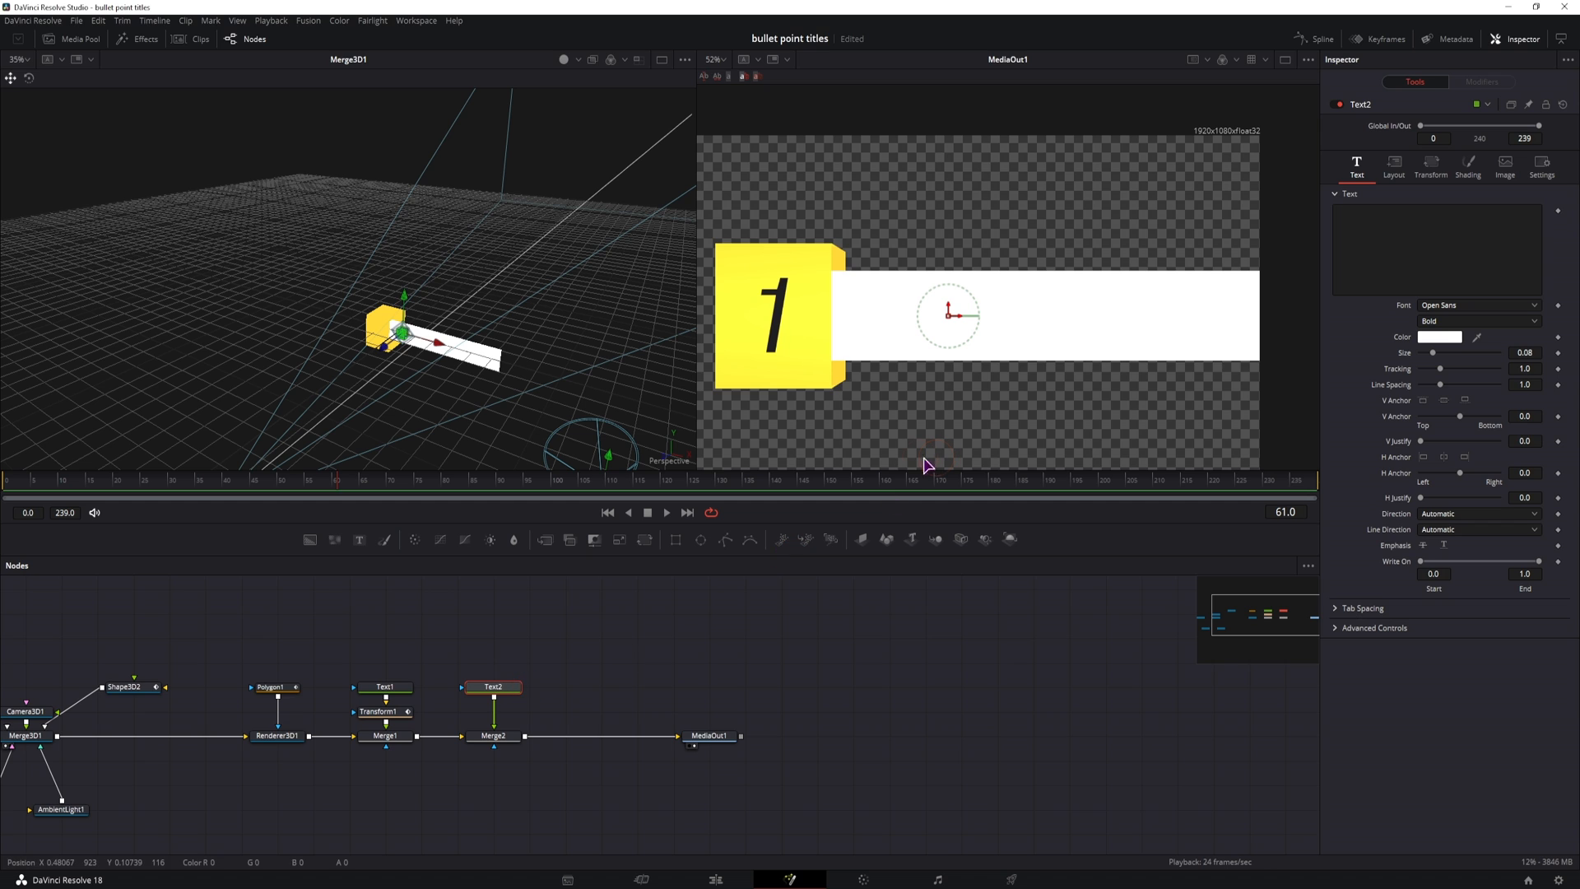
- Add merged Text+ nodes reading 'Title' and 'Sub text' on the white bar
click(1435, 248)
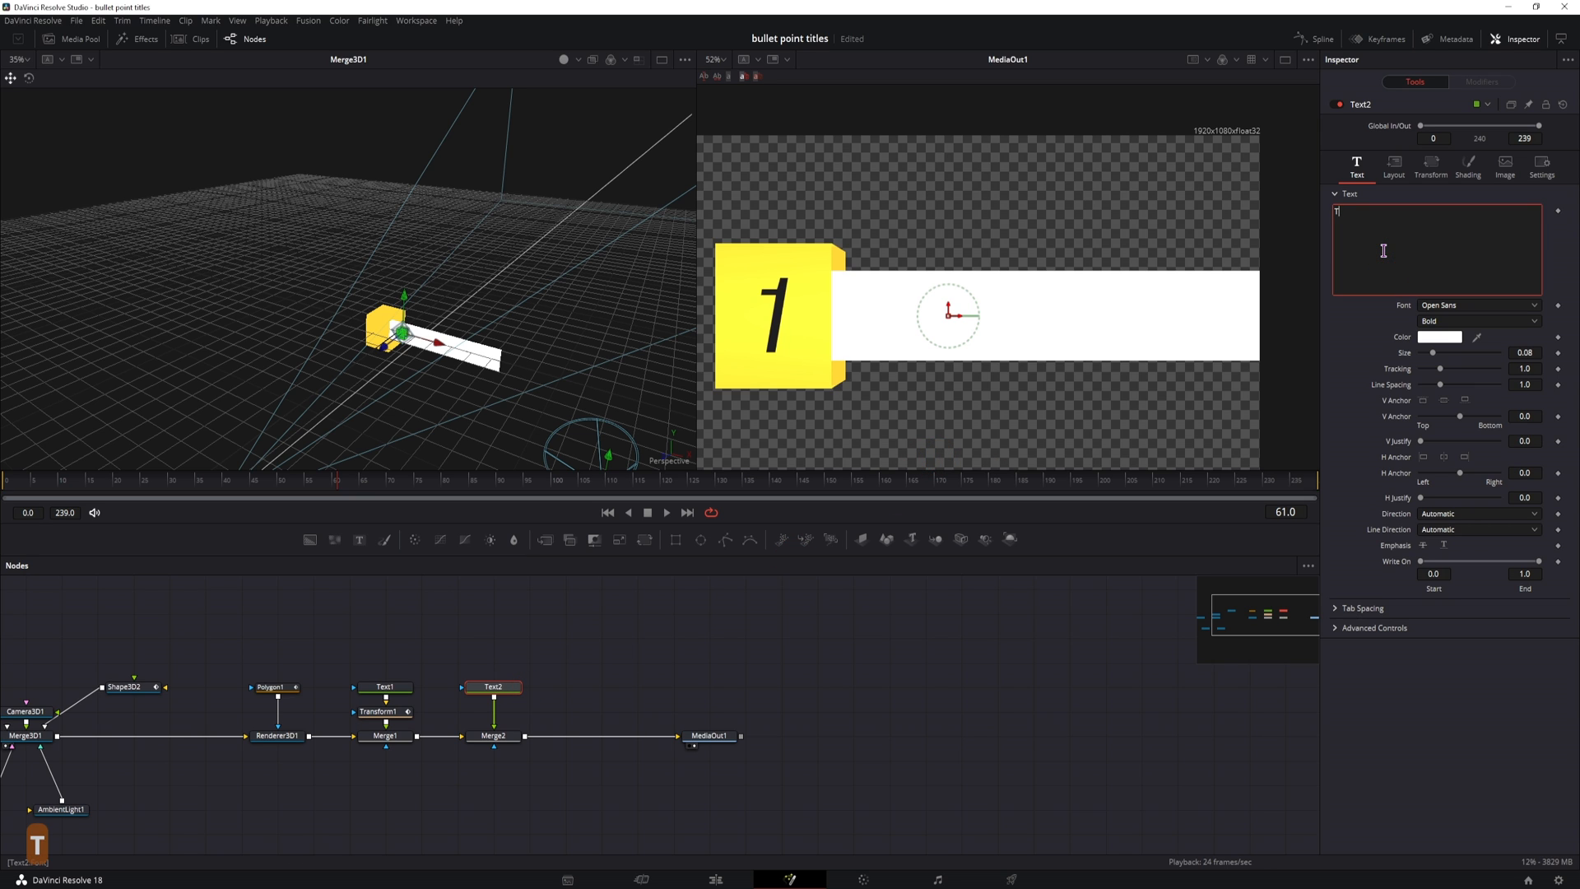
text(Title)
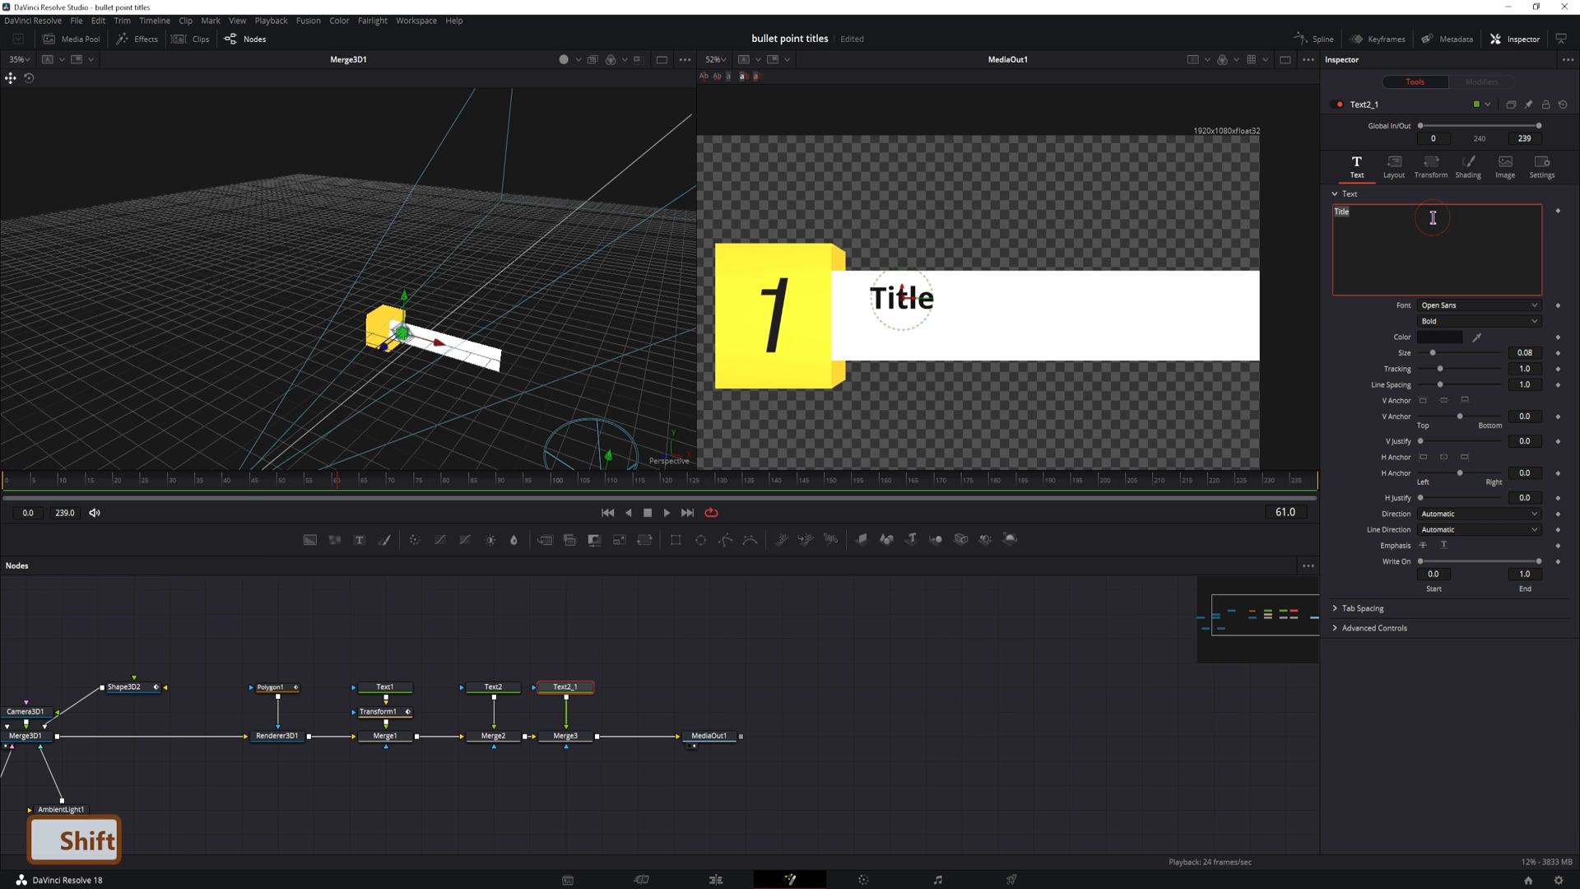
text(Sub text)
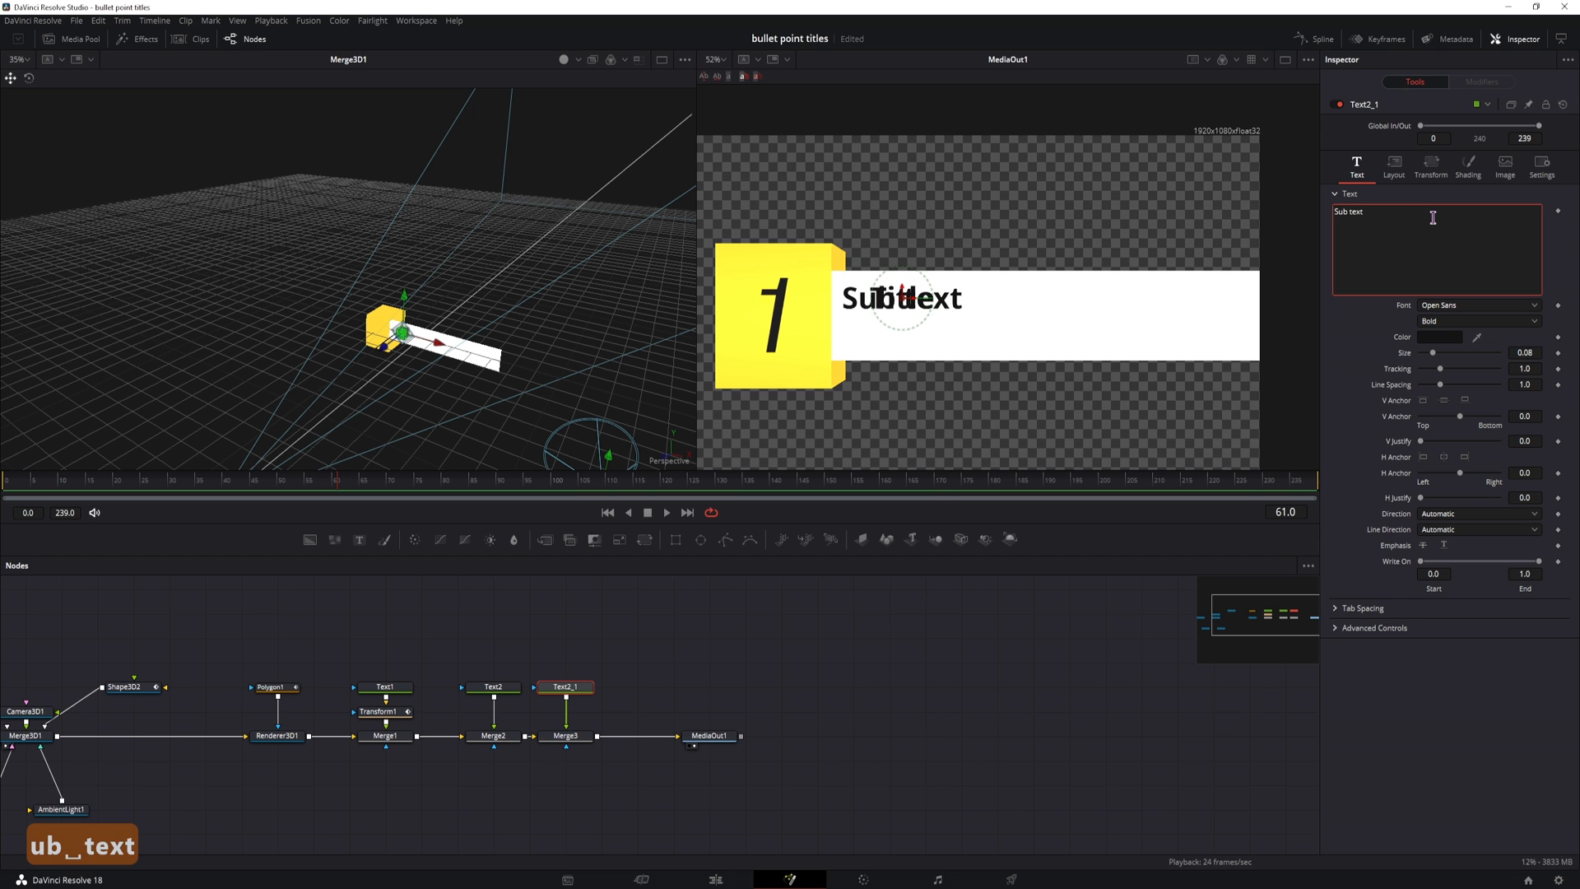
click(1441, 336)
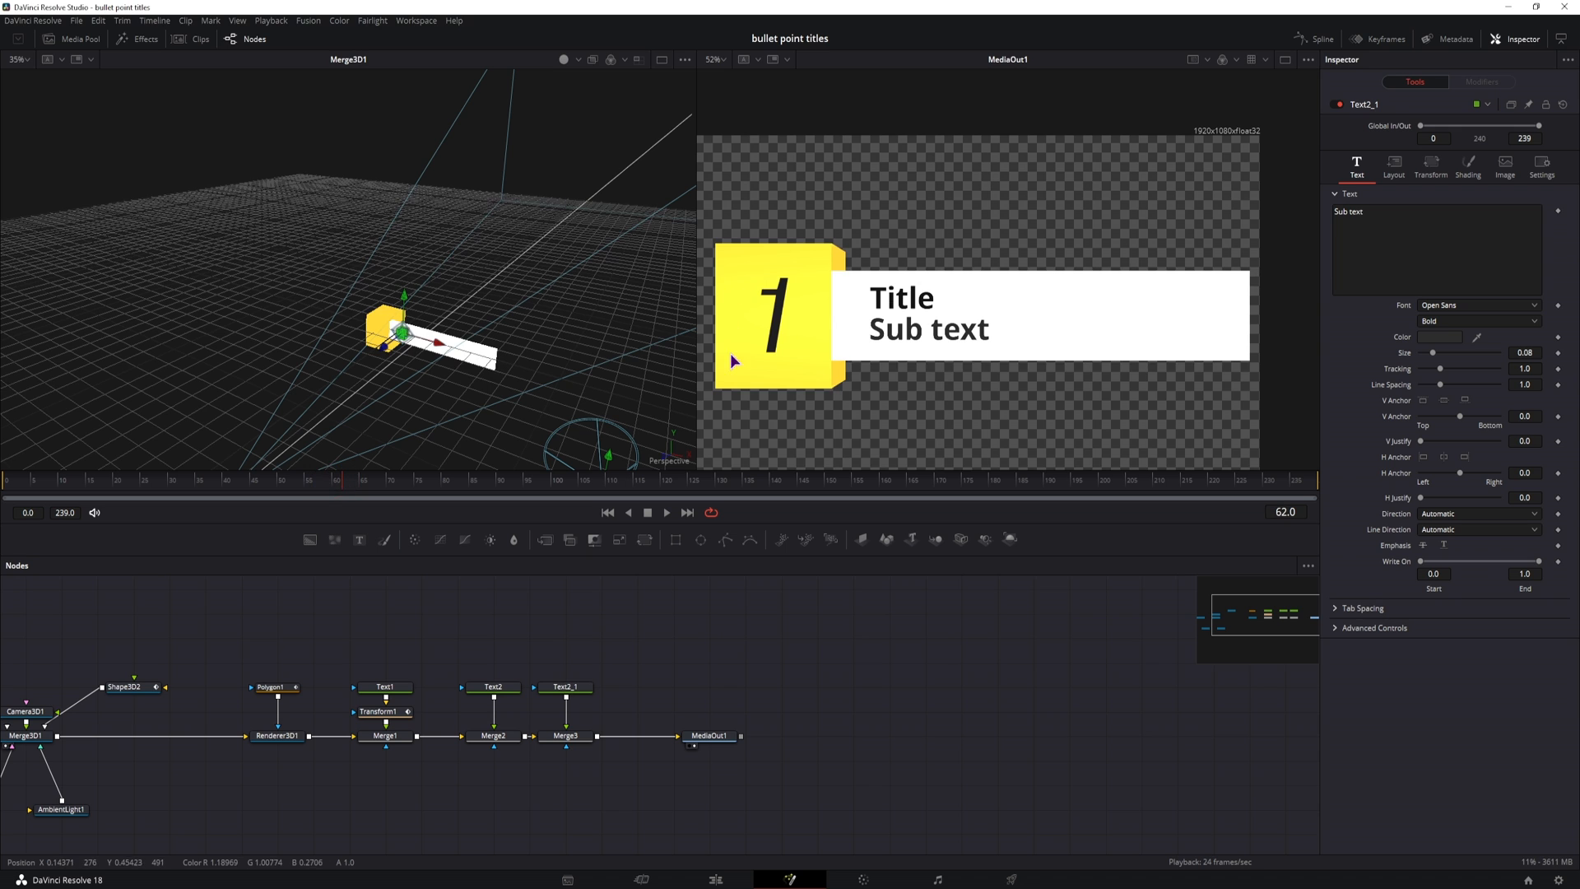
click(715, 649)
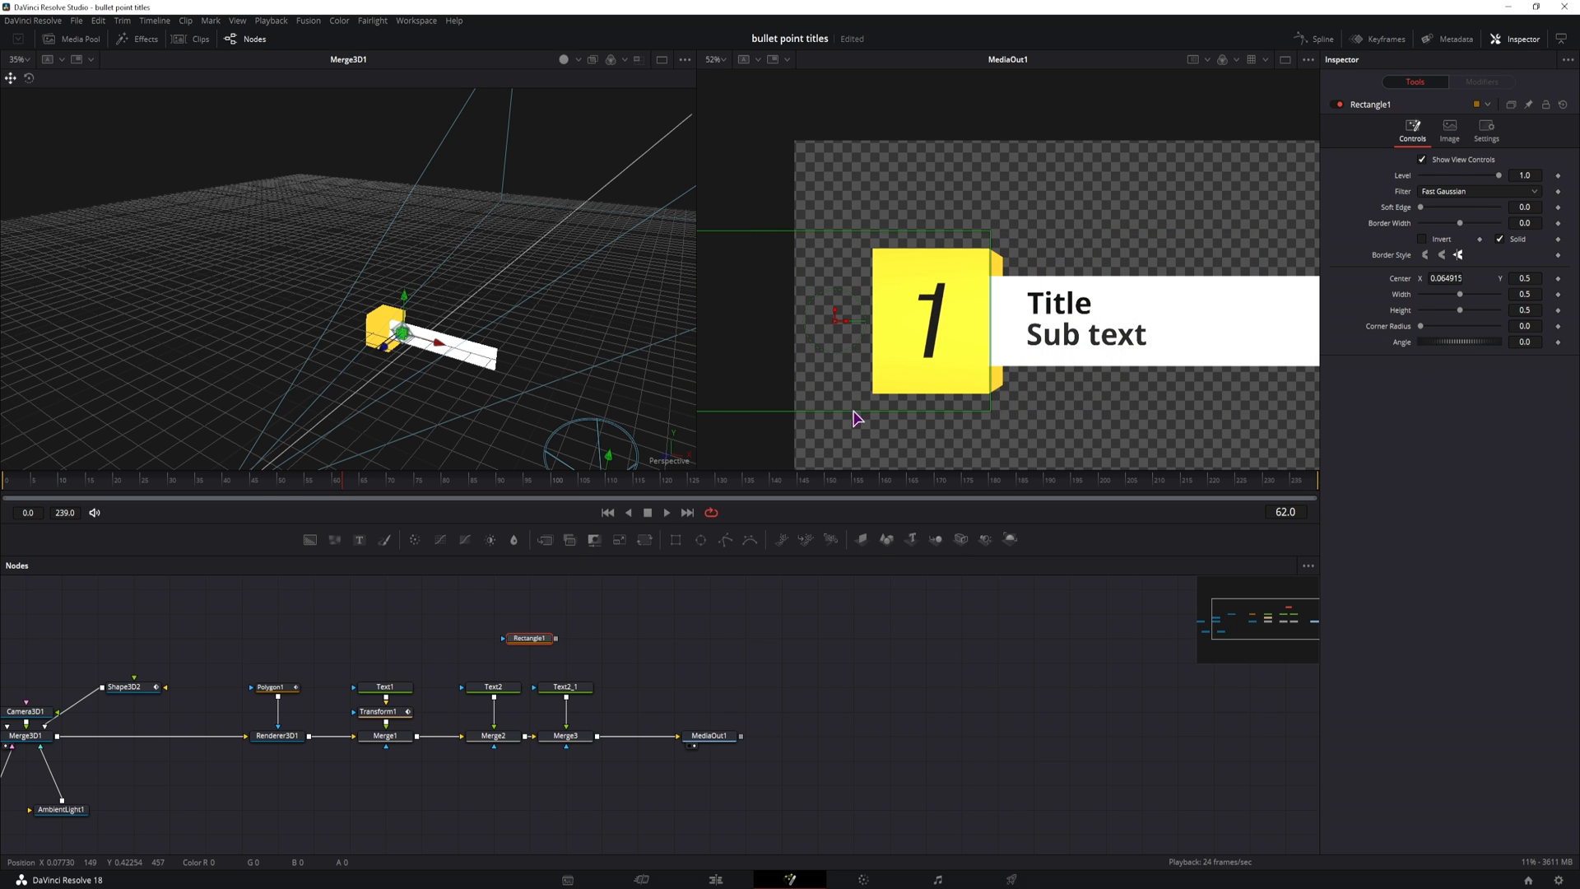
- Keyframe Center positions on Merge2 (Title) and Text2_1 (Sub text) at different frames
click(493, 735)
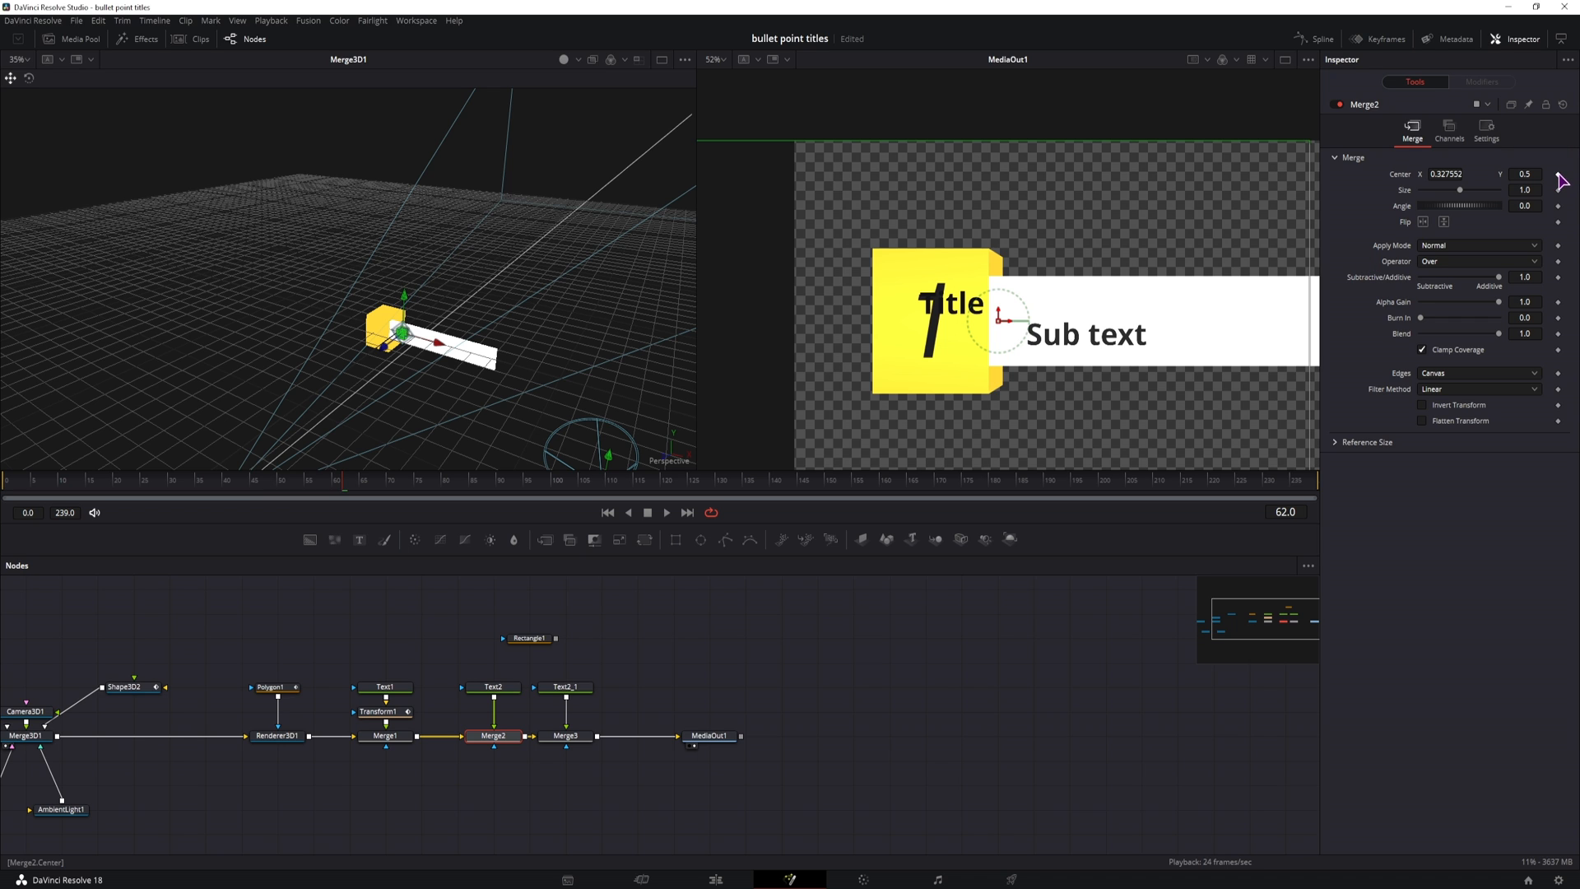
click(388, 482)
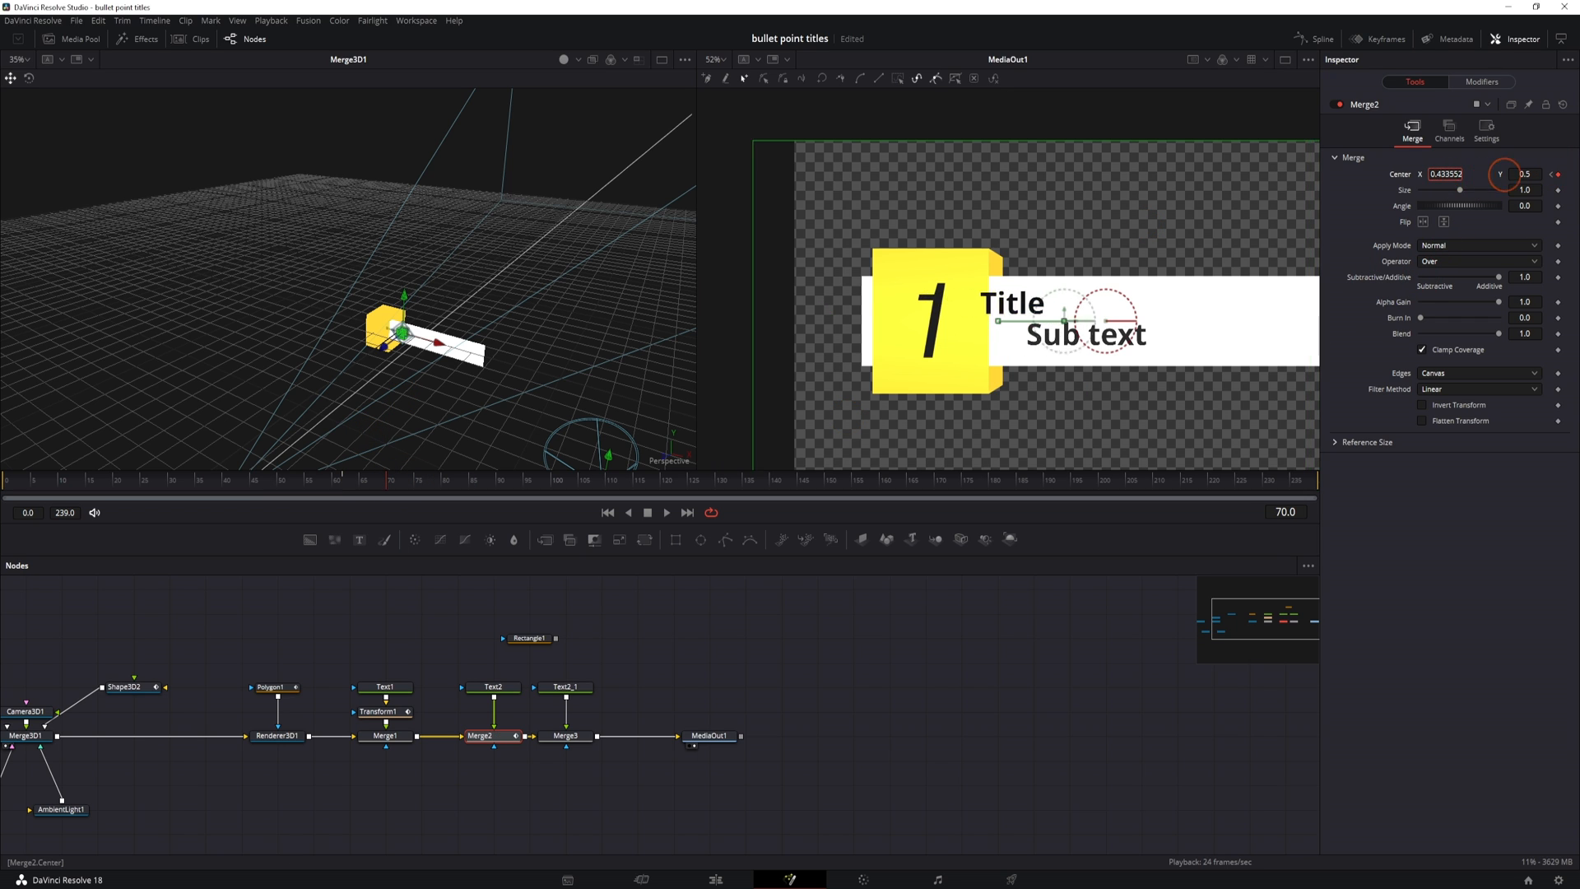
click(565, 687)
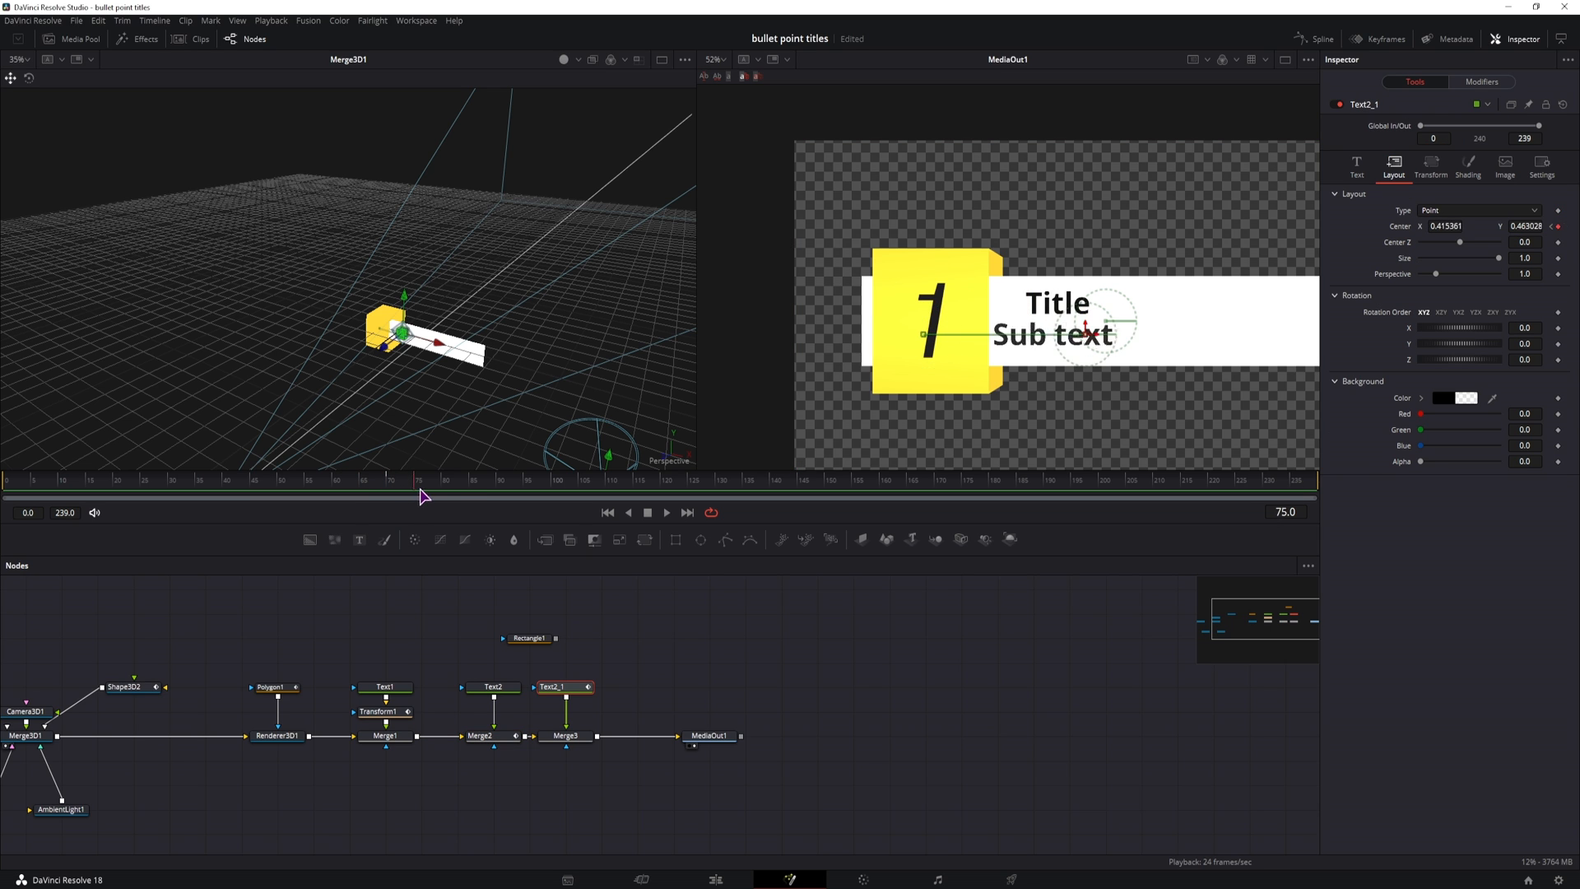
click(525, 638)
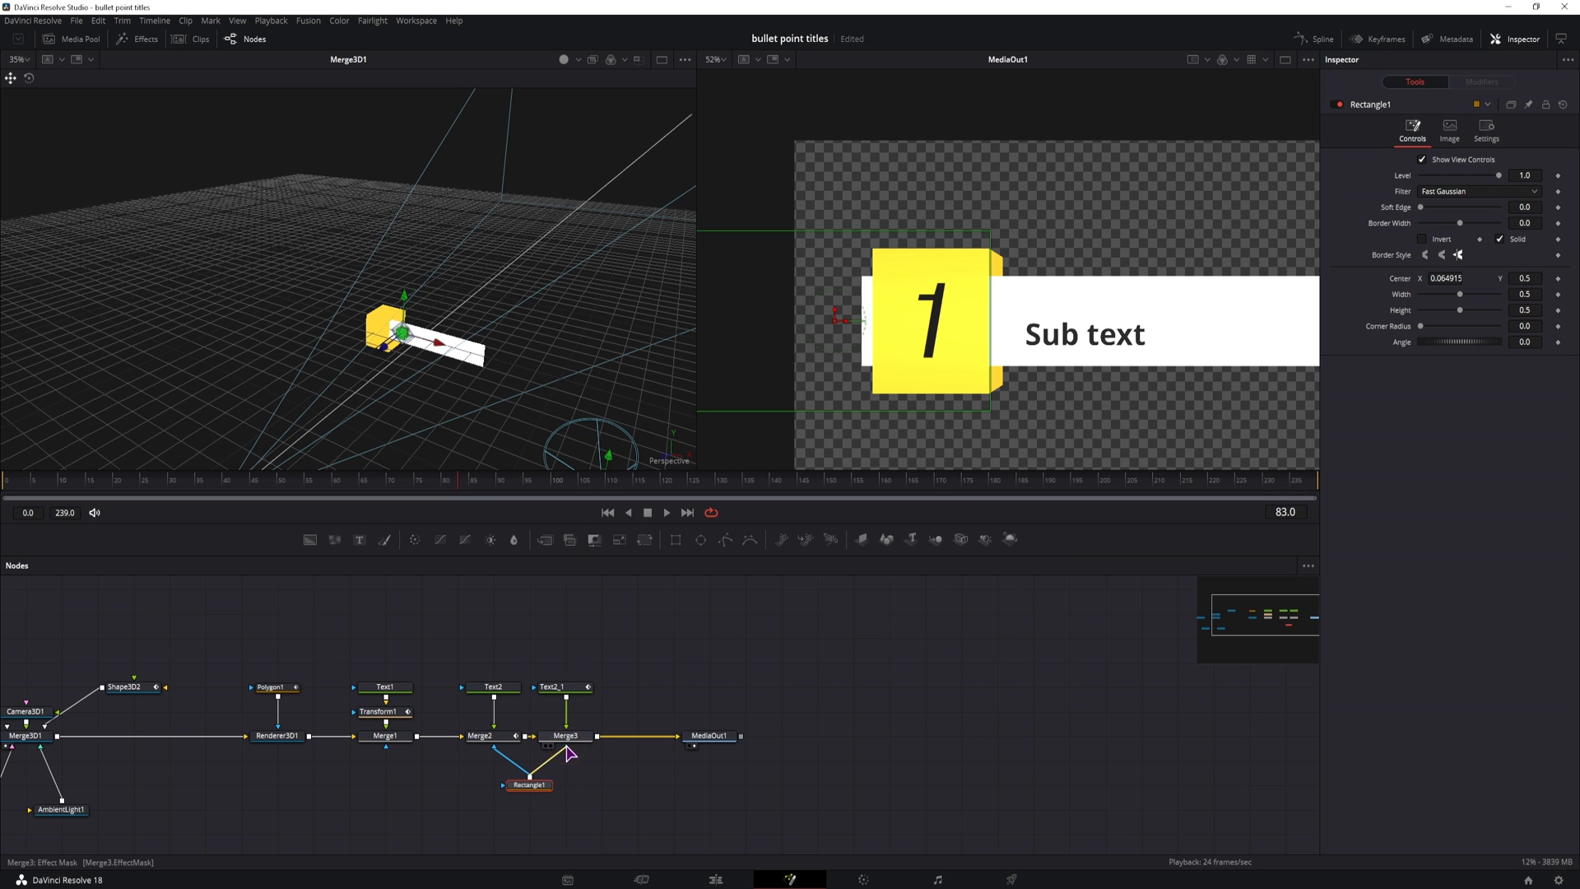
- Connect inverted Rectangle1 to Merge2 and Merge3 masks, scrub the animation, then view MediaOut1
click(381, 494)
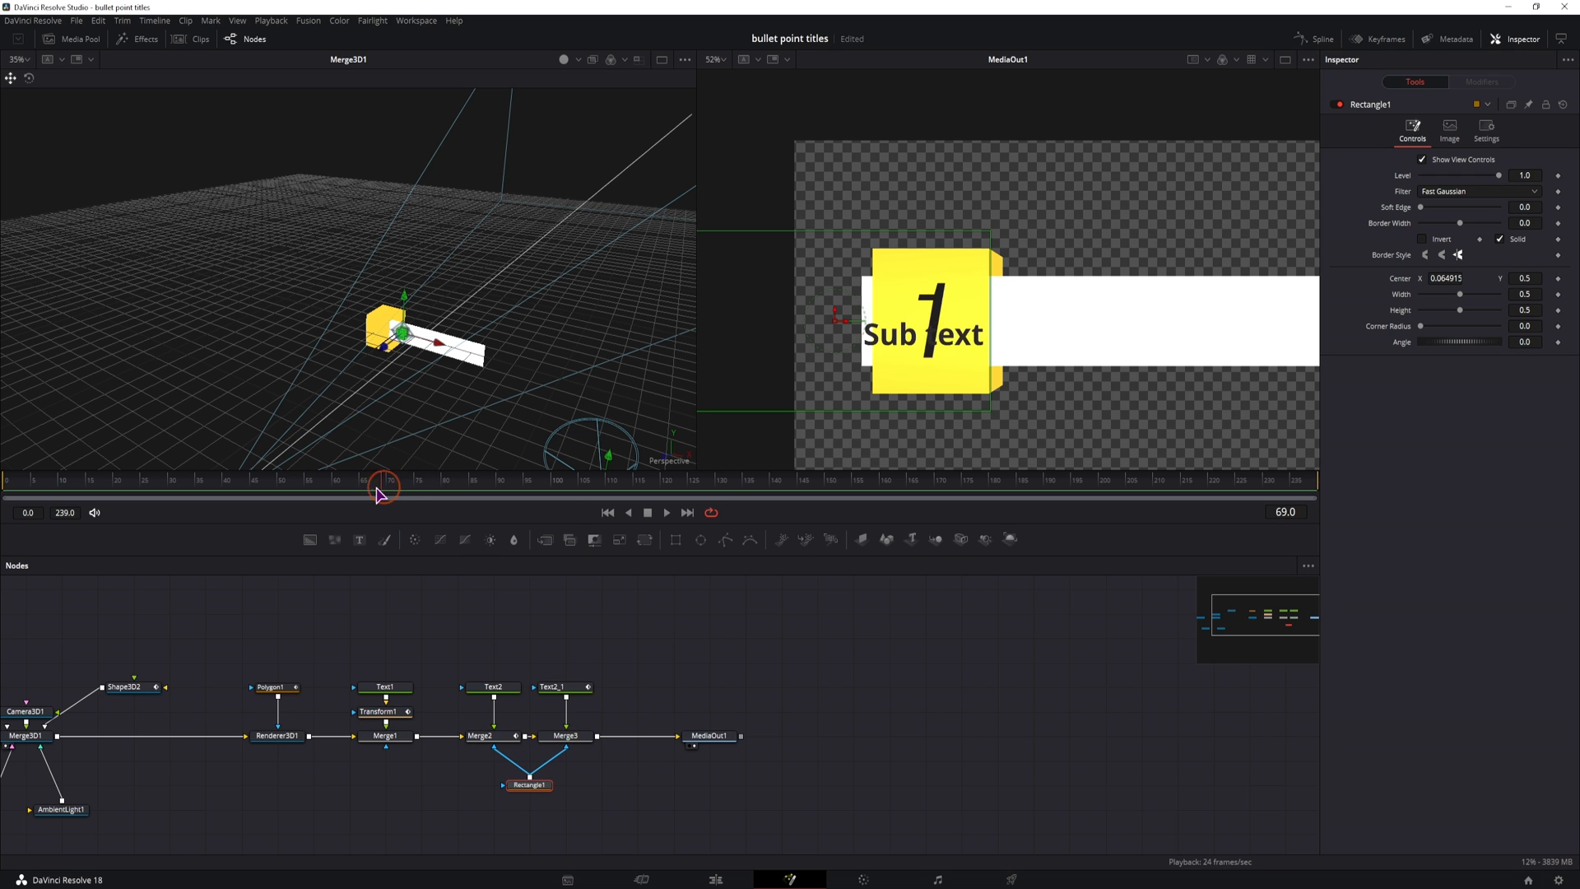
click(542, 480)
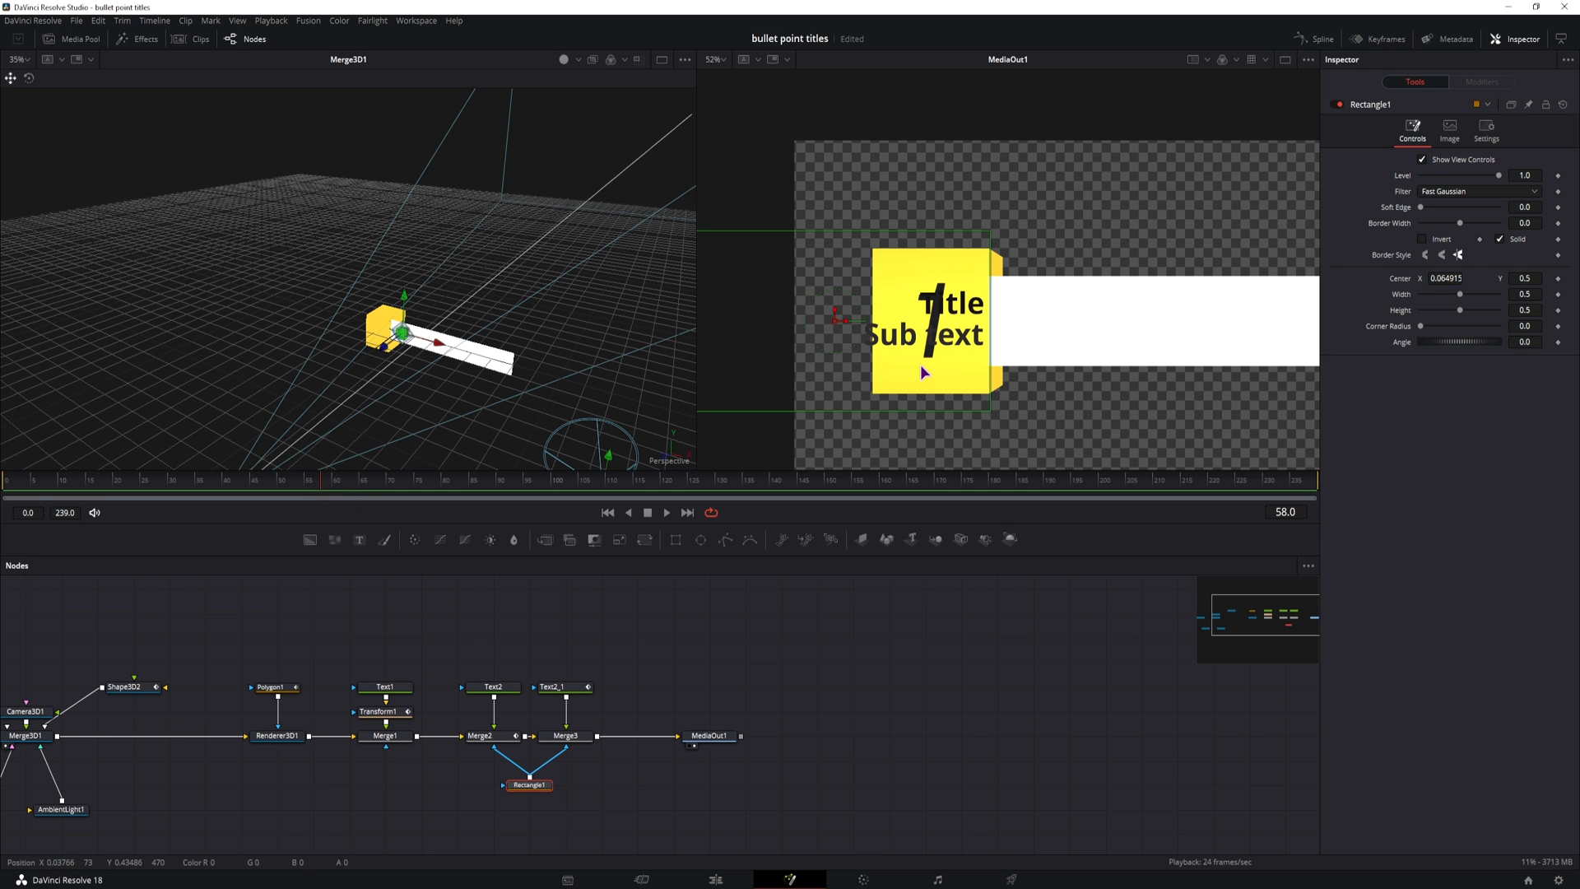
mouse_move(742, 704)
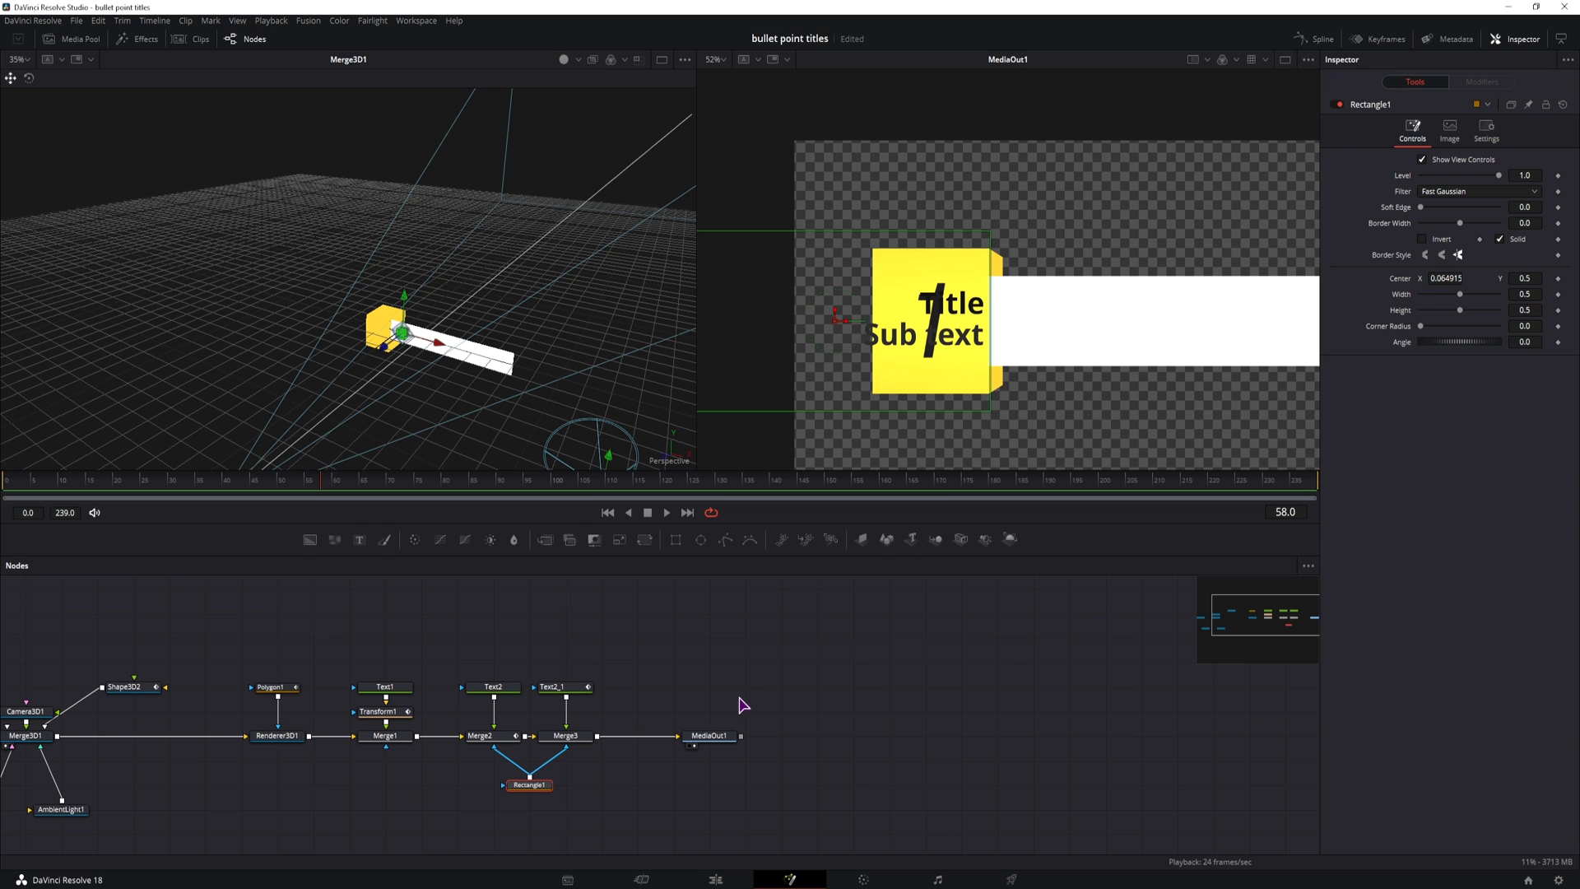
mouse_move(1431, 246)
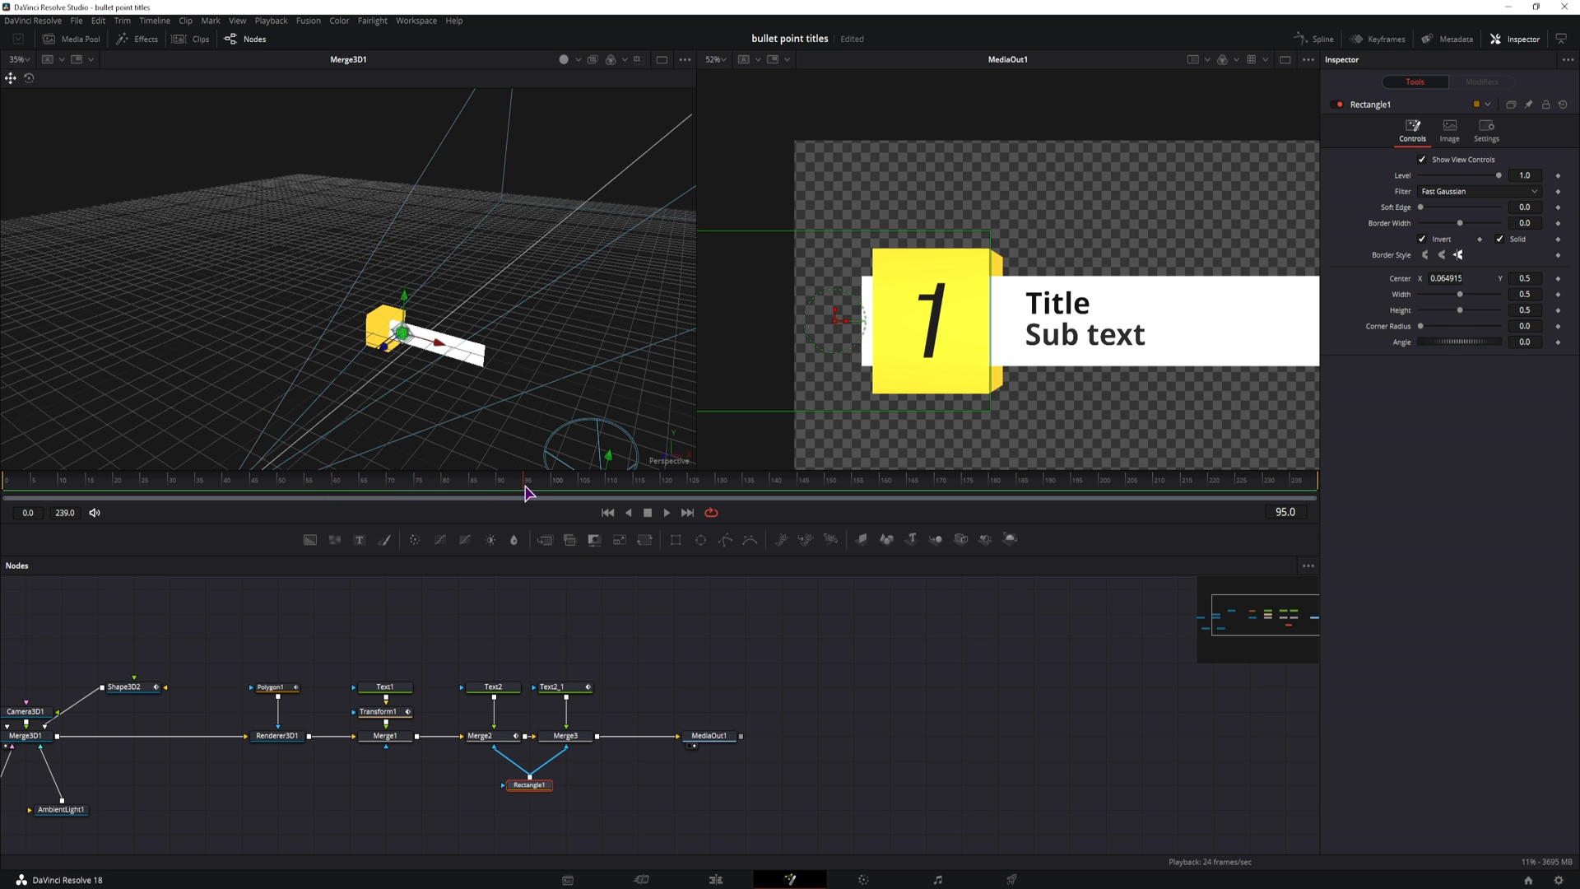
click(709, 735)
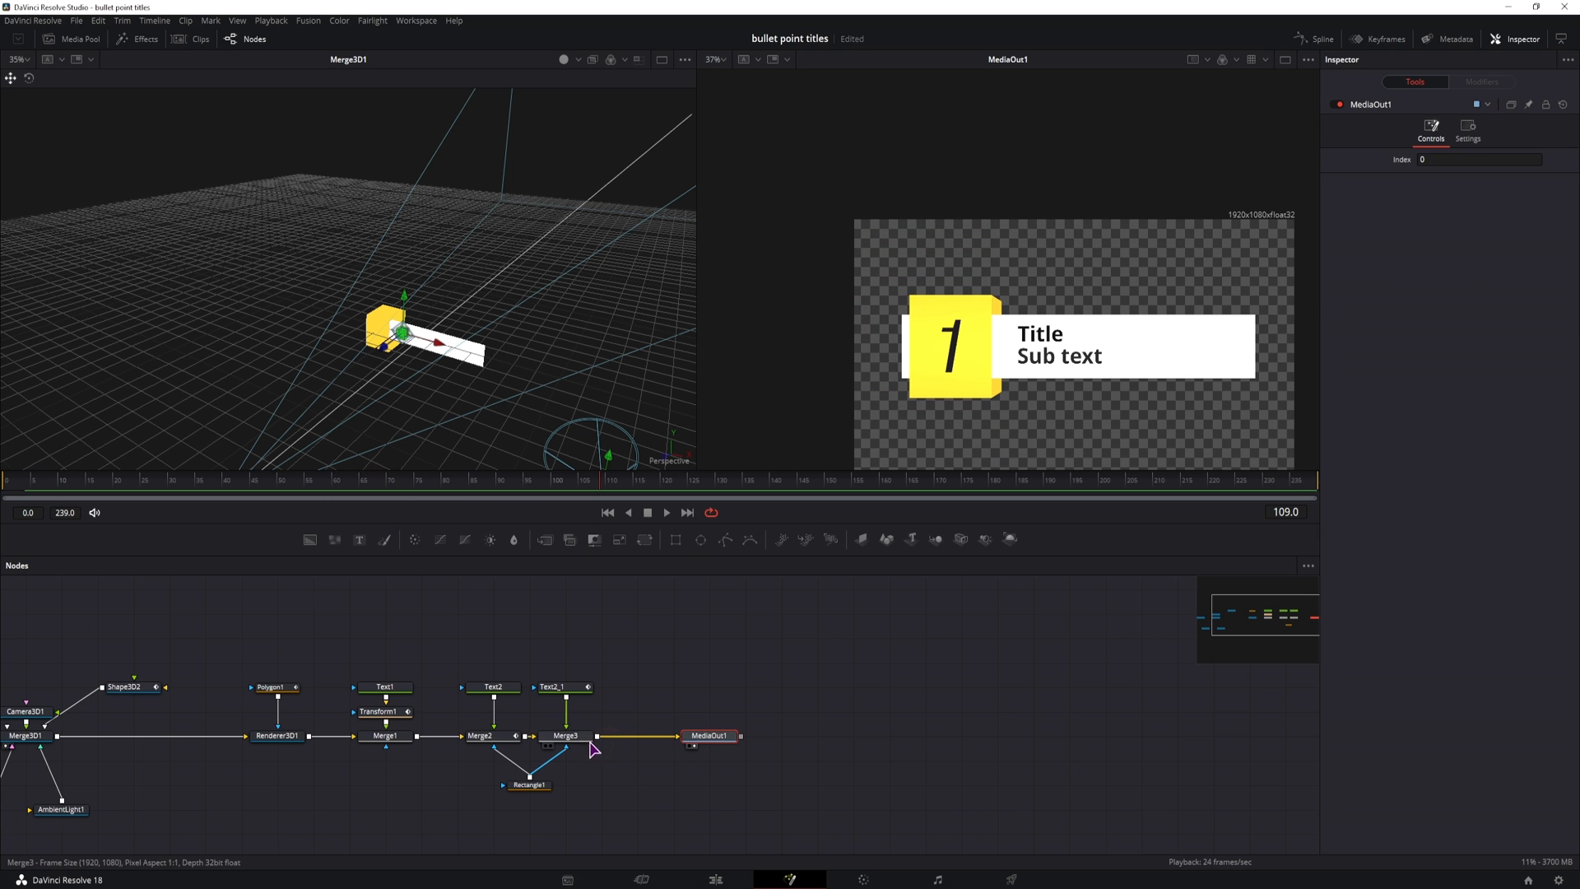
- Insert a Drop Shadow node between Merge3 and MediaOut1 and tidy the node tree
click(566, 736)
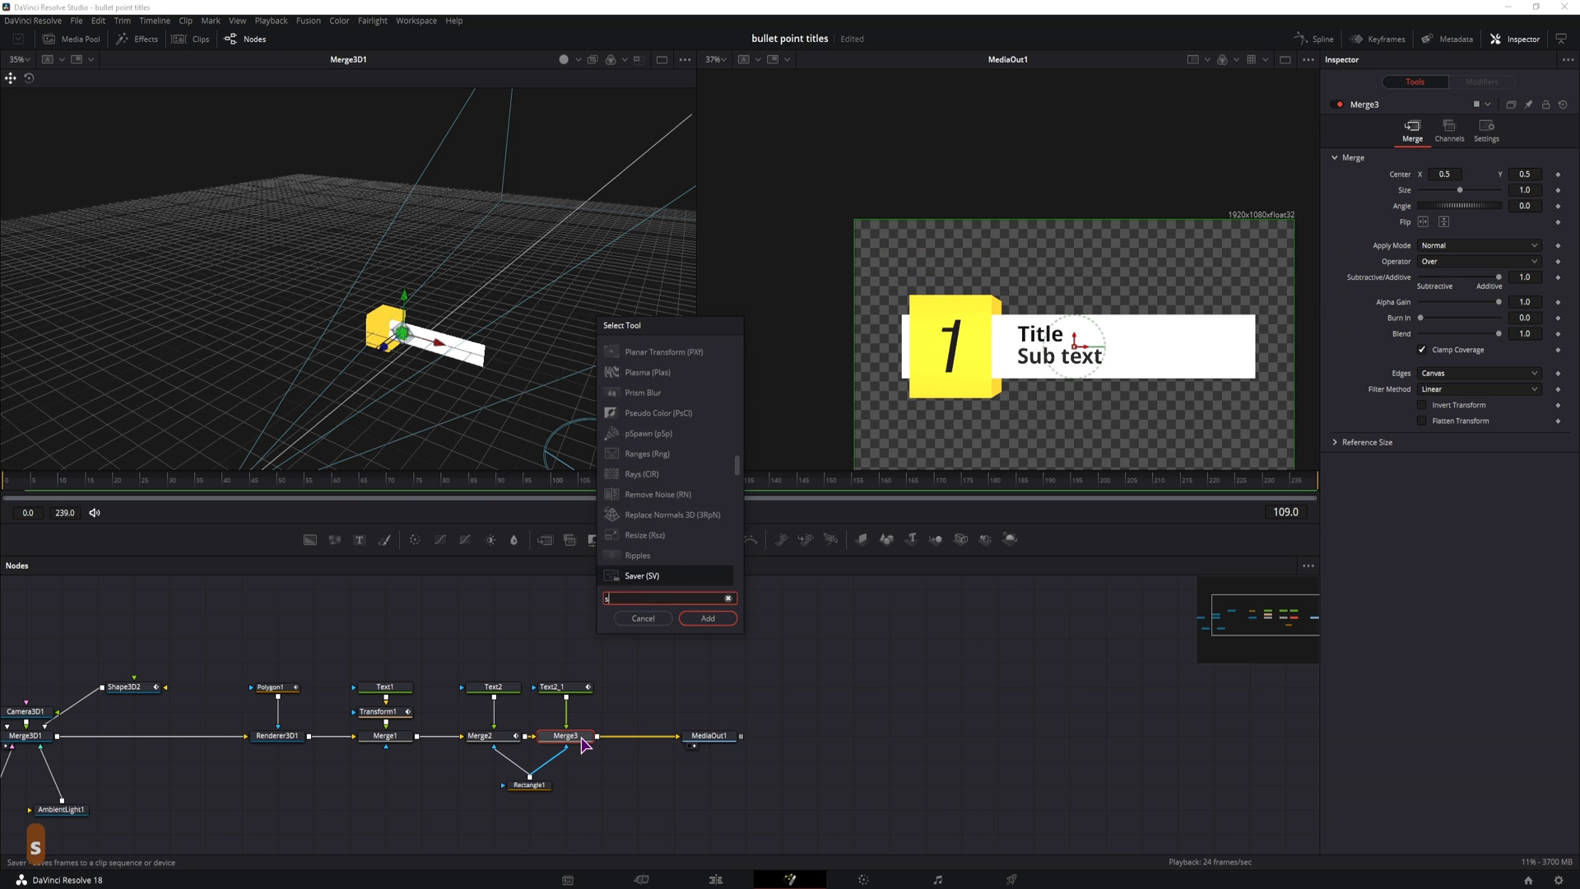
click(706, 618)
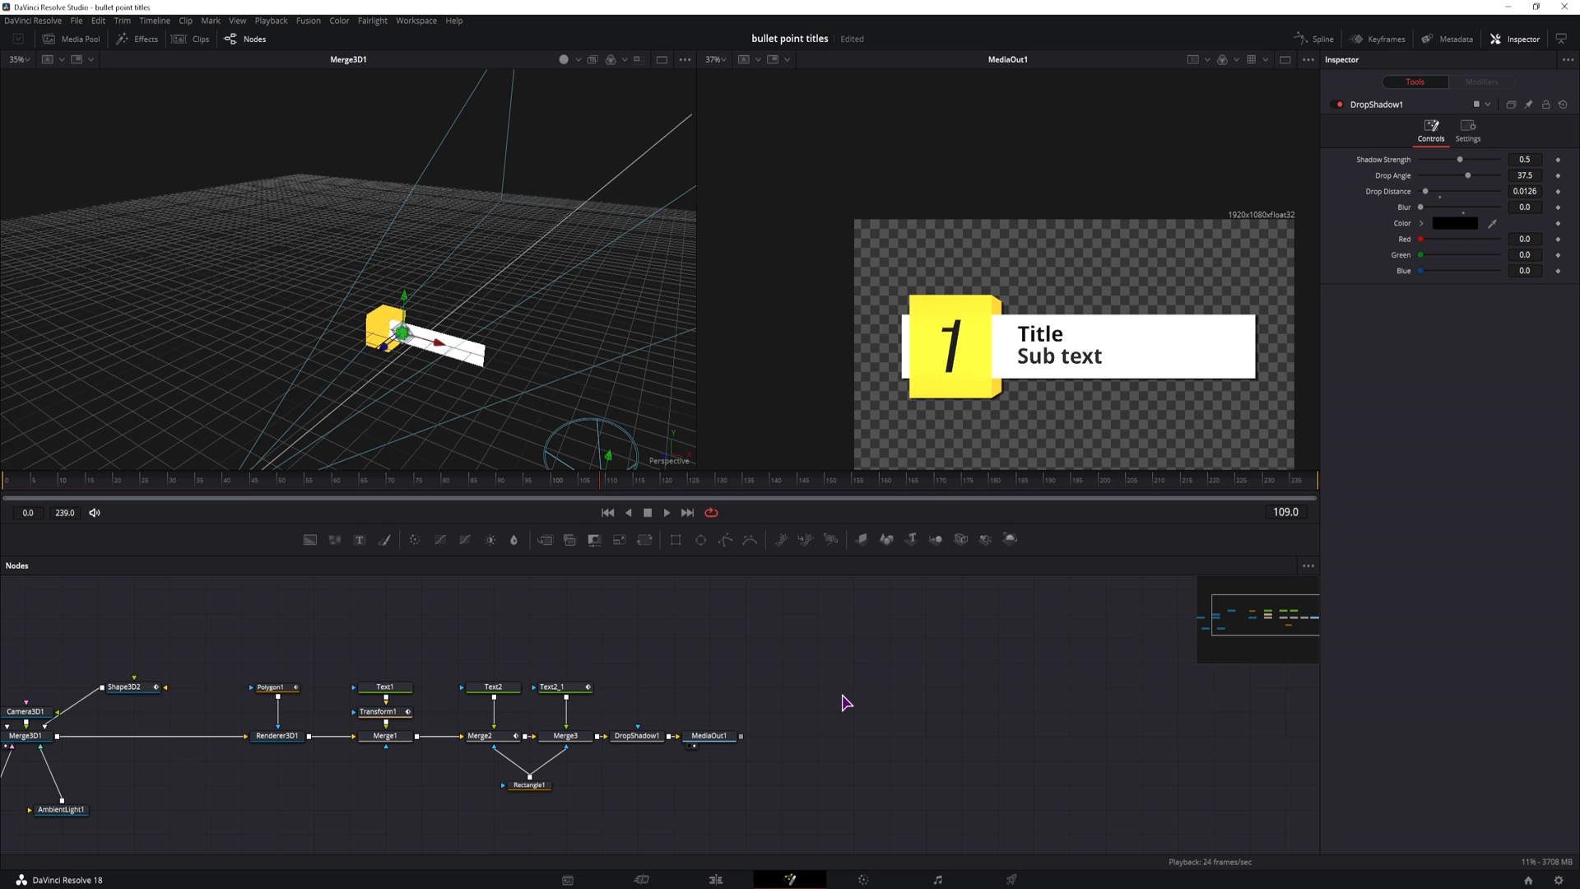
mouse_move(922, 385)
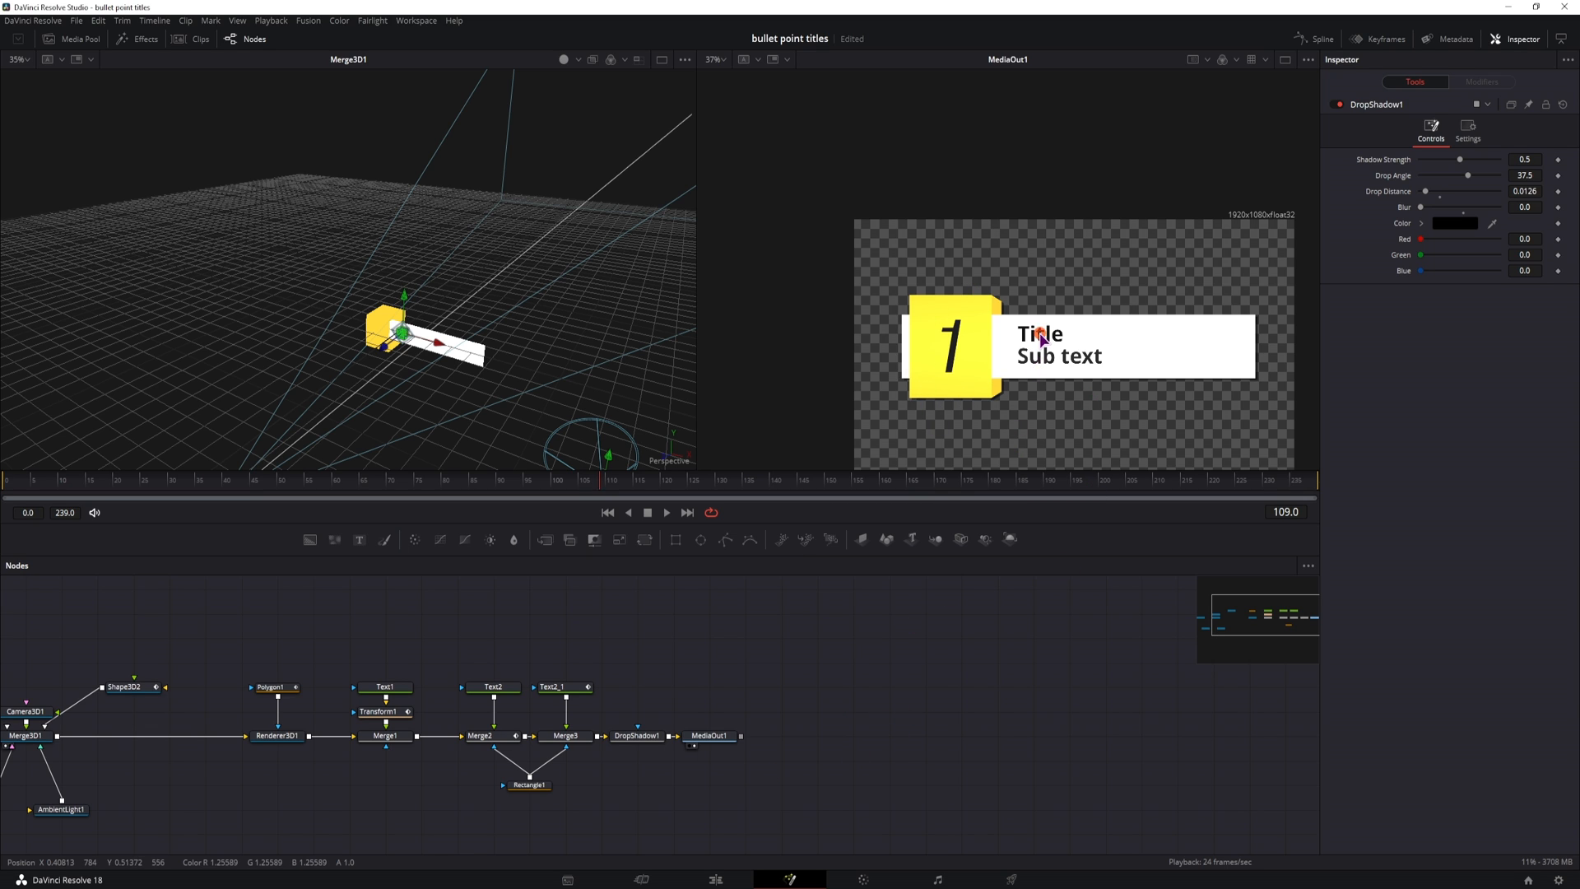
click(843, 754)
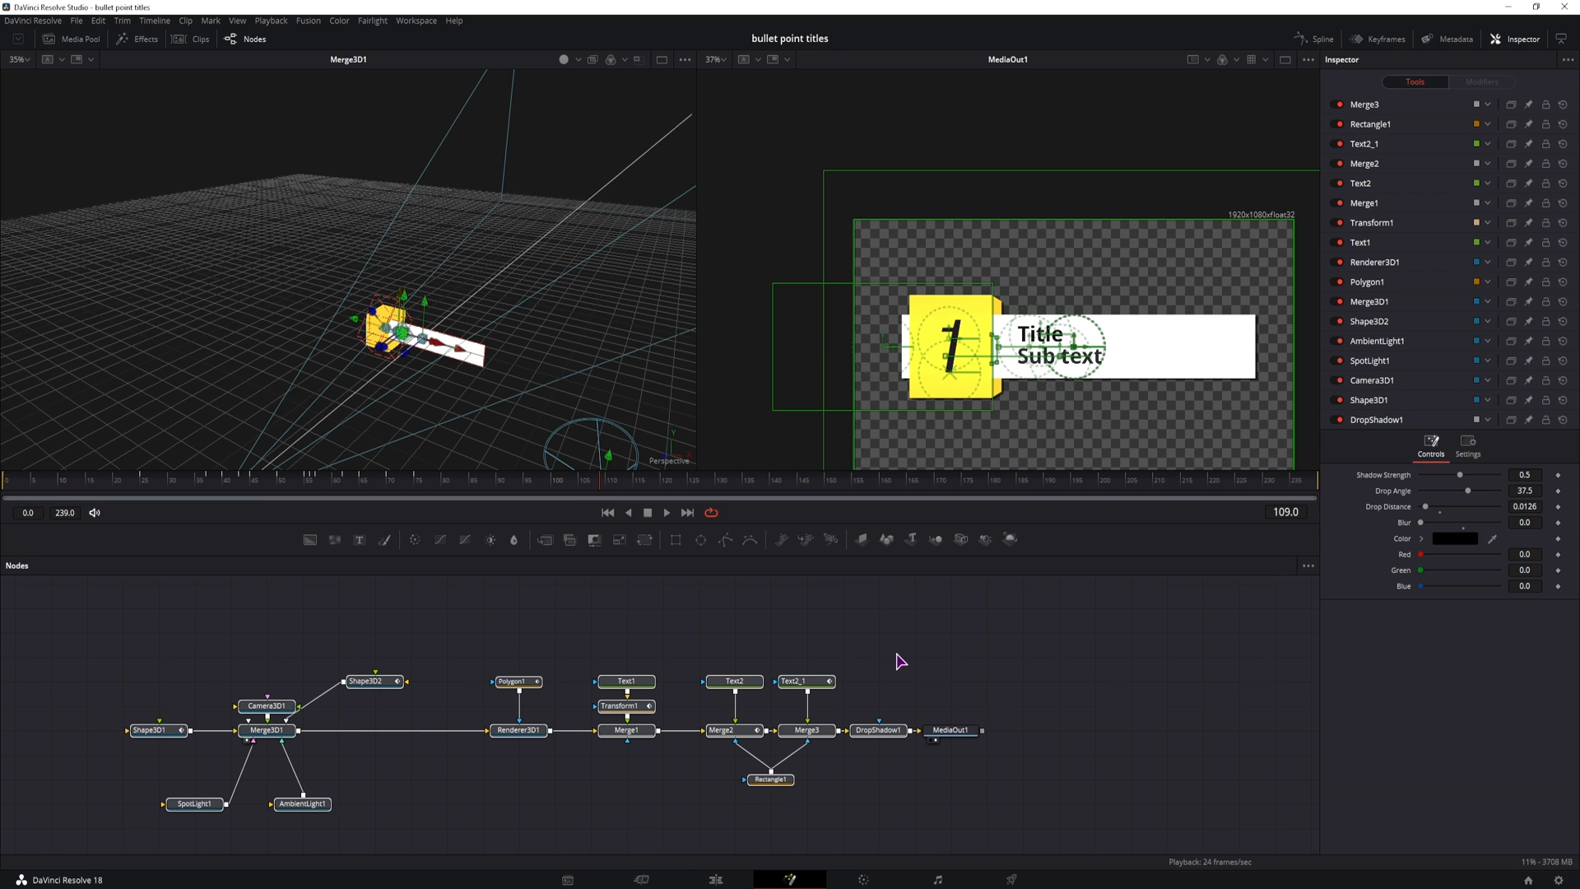
mouse_move(1136, 286)
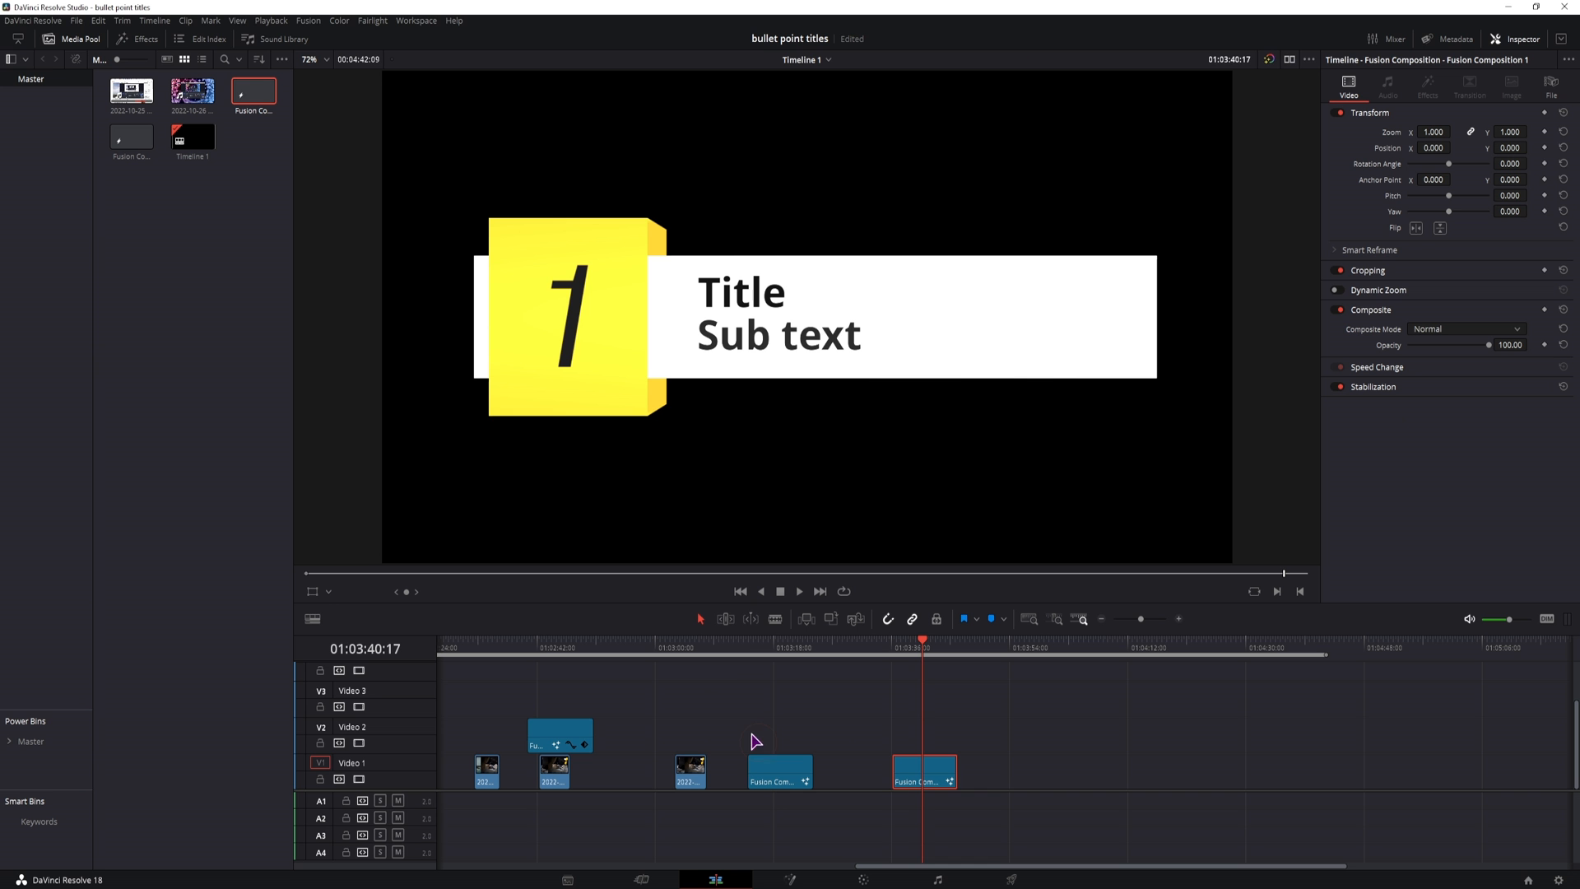
- On the Edit page, move the playhead onto the earlier WORKFLOW bullet-list example clip
click(691, 638)
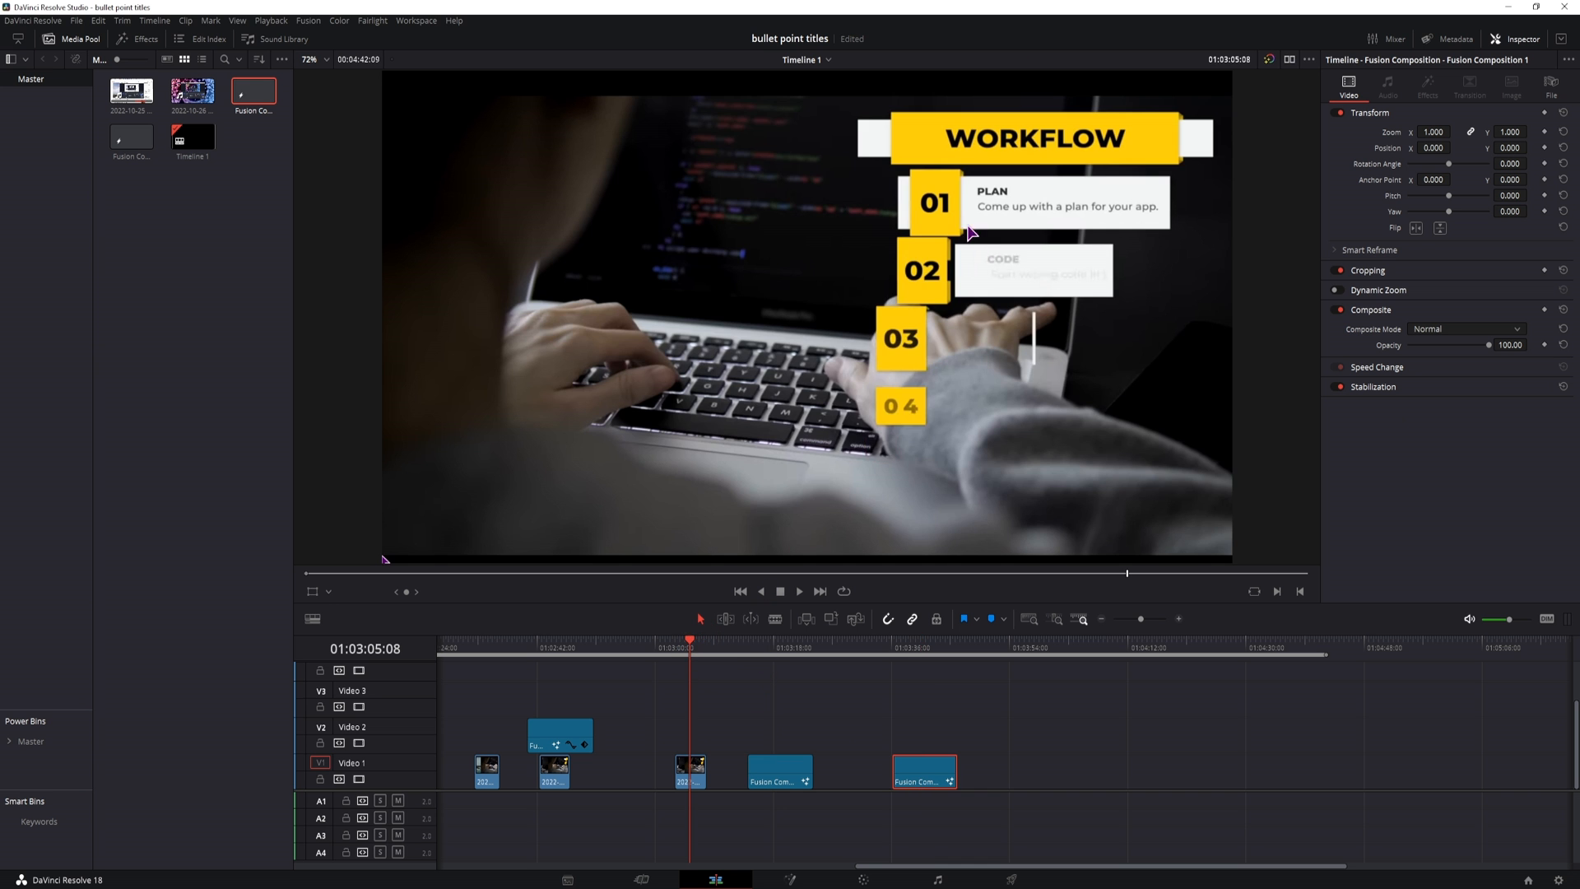
mouse_move(1174, 147)
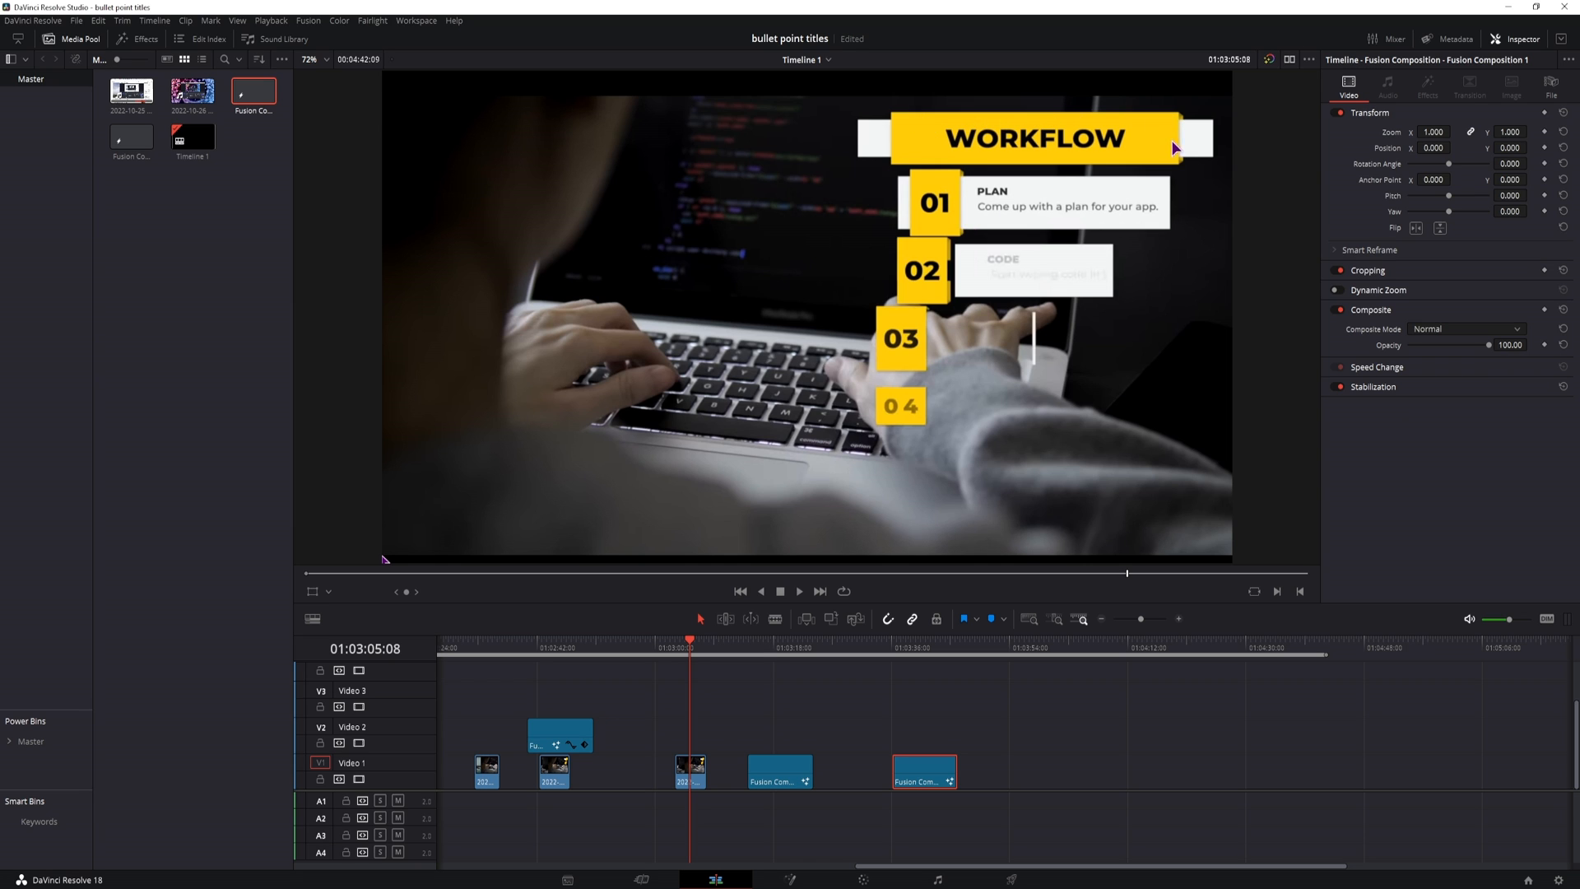
mouse_move(925, 174)
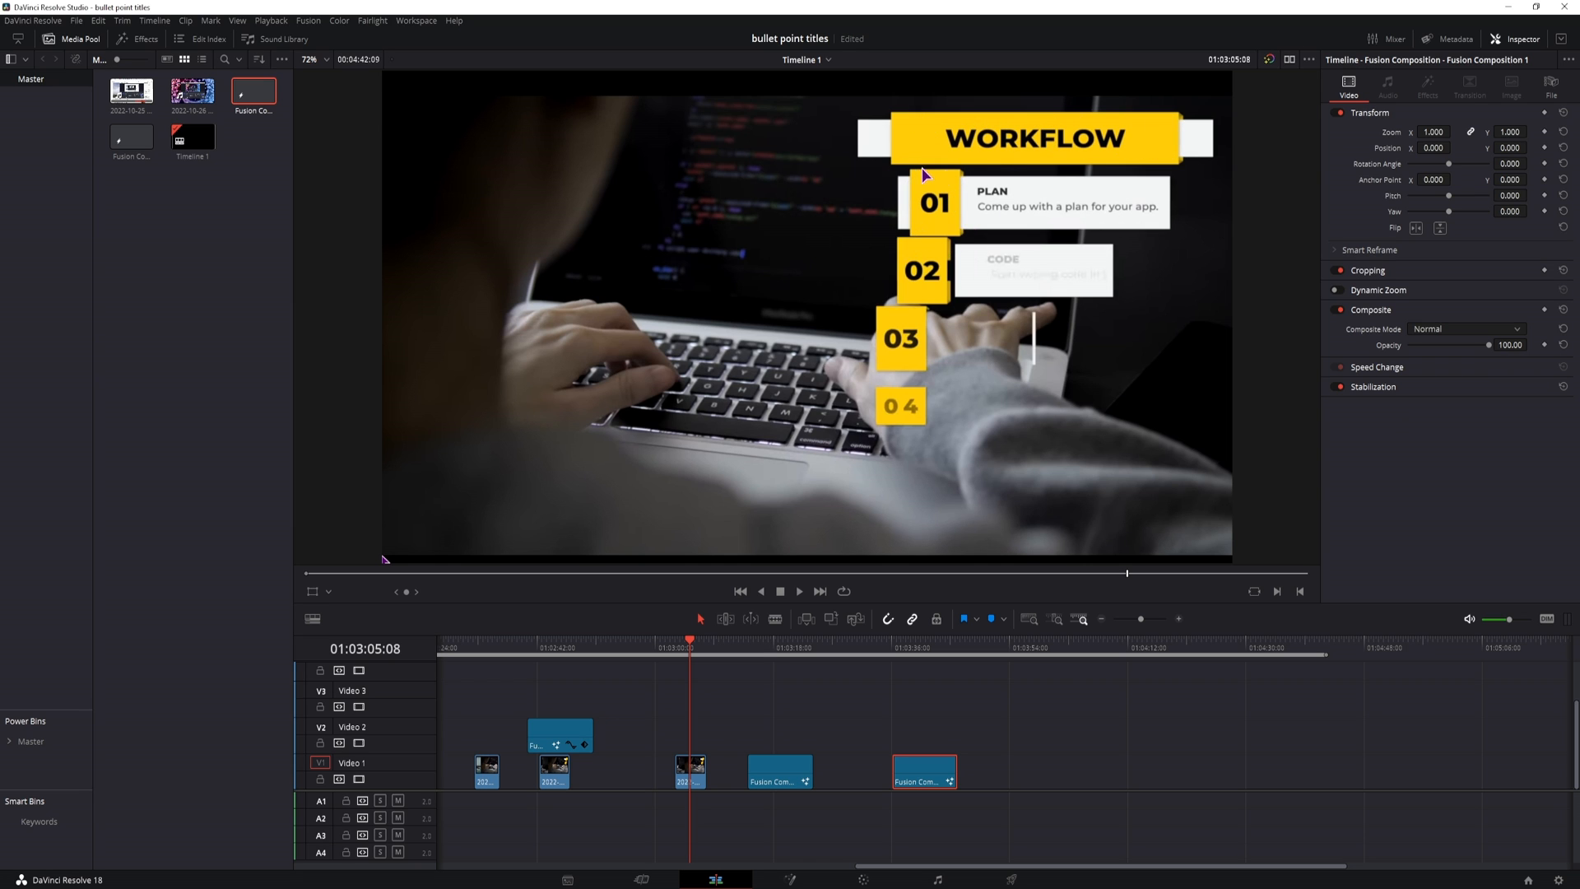